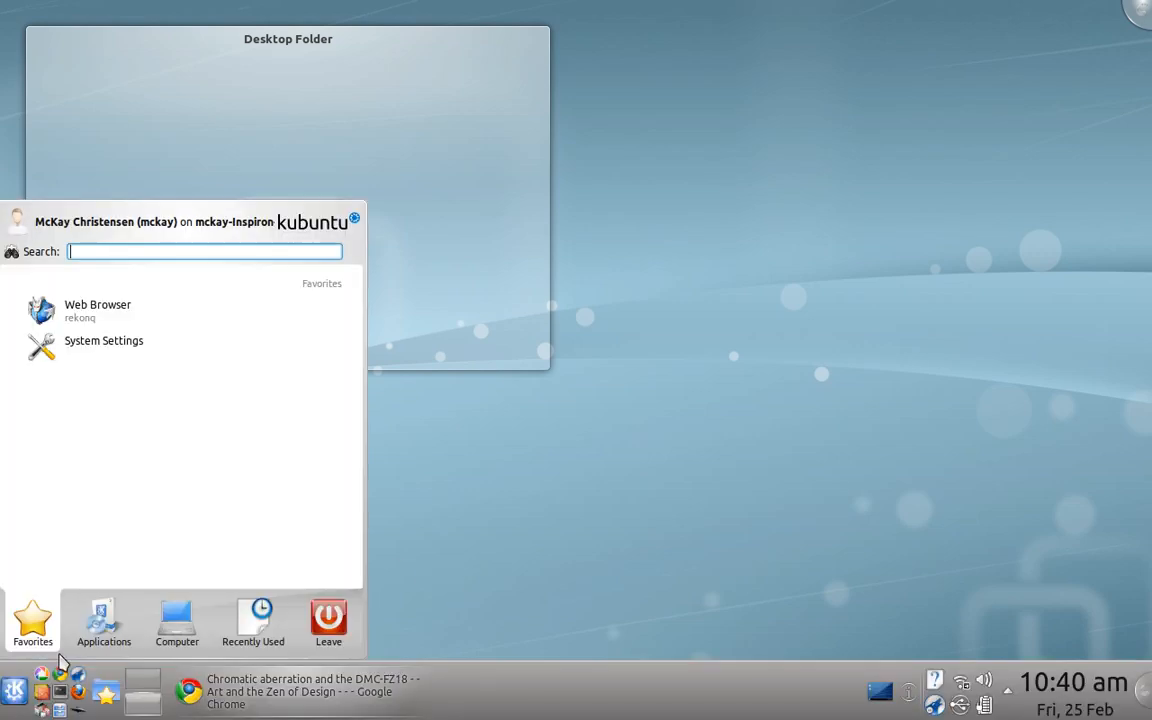
- Show all applications in the KDE launcher and scroll down to the raw image converters
left_click(104, 620)
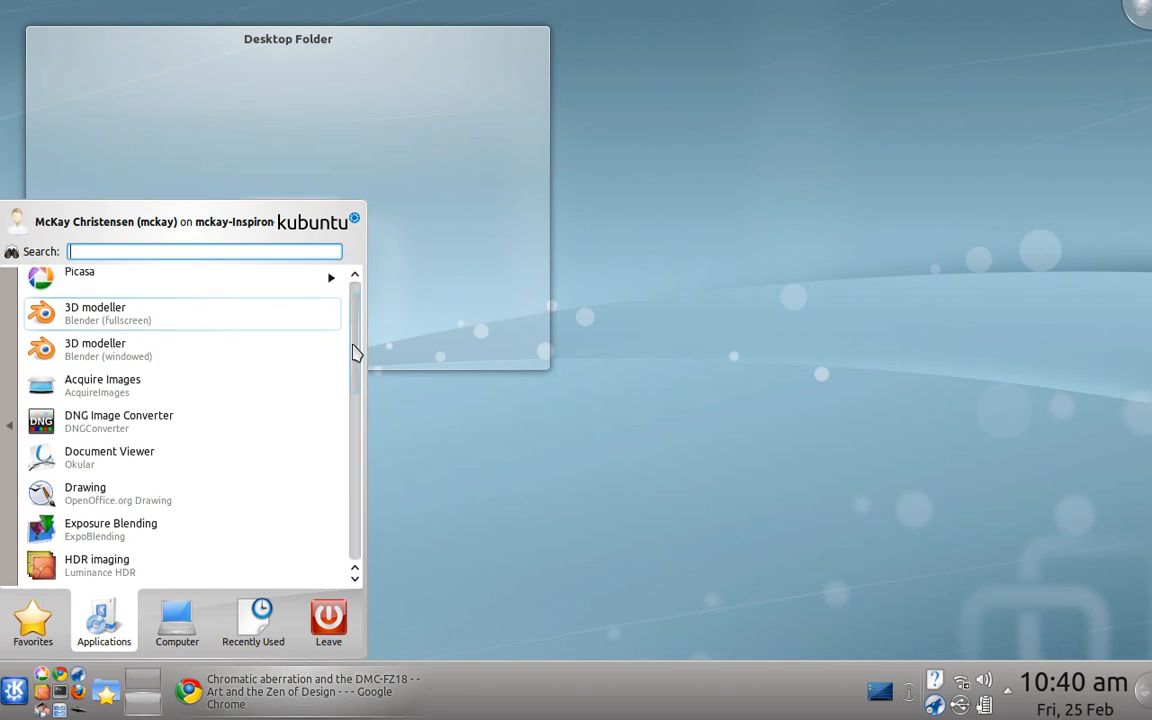
scroll("down", 3)
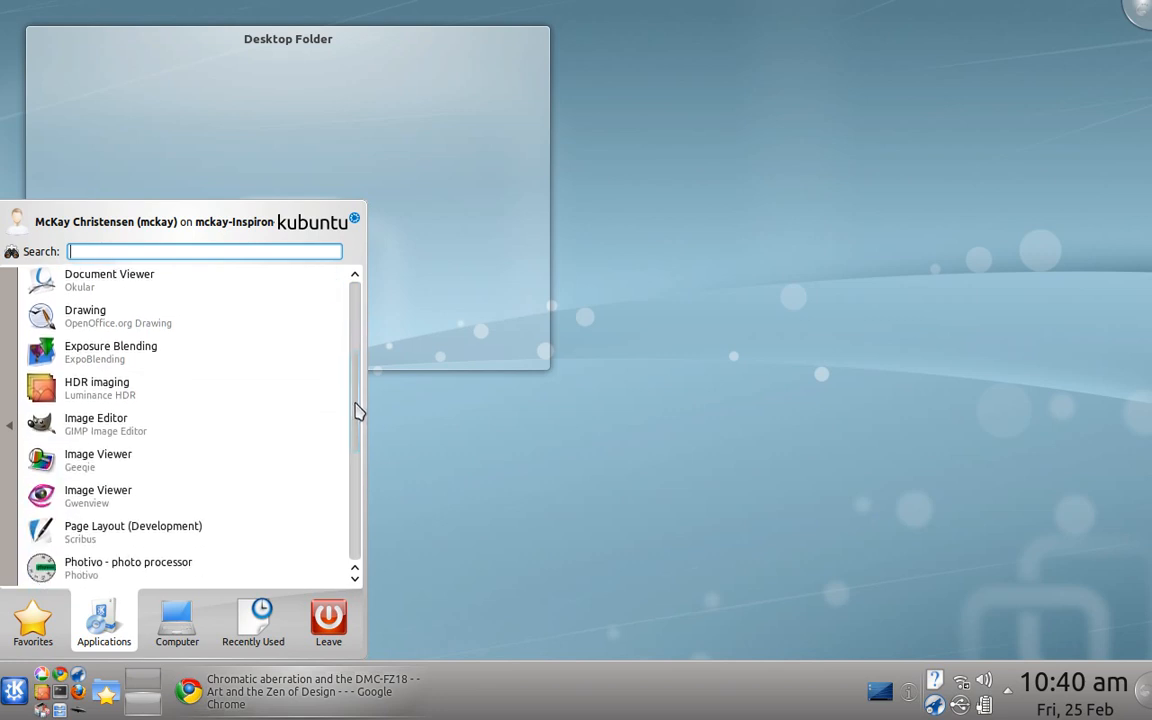
scroll("down", 3)
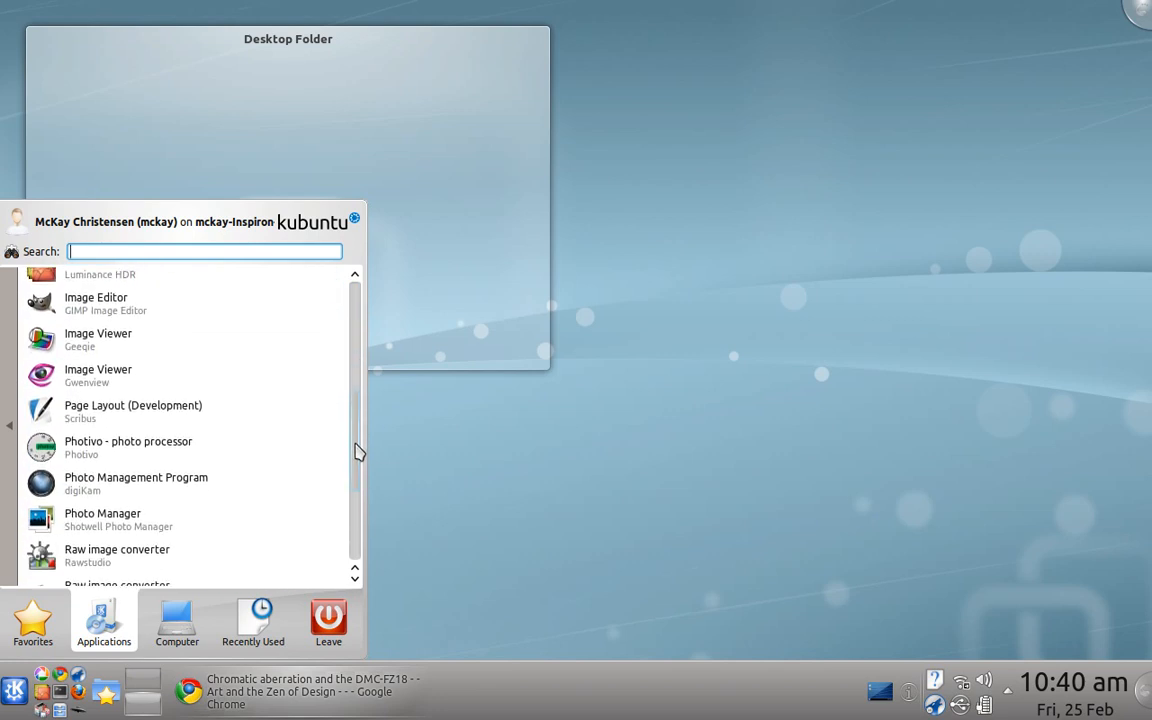
scroll("down", 3)
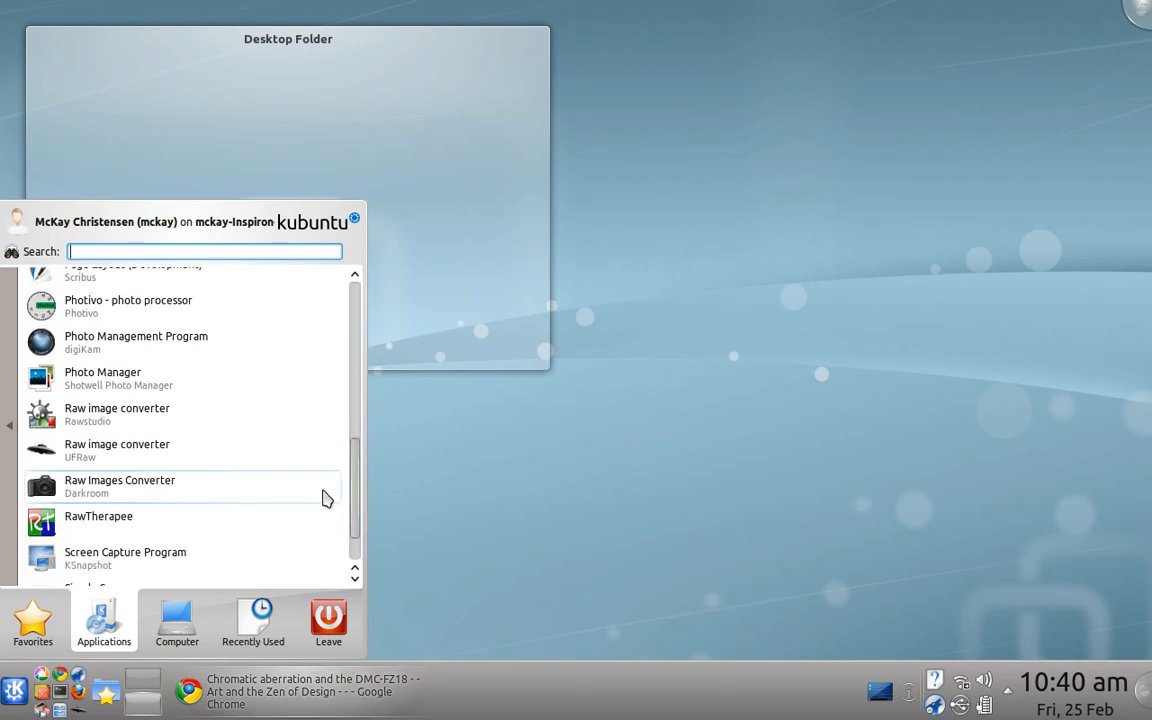
mouse_move(98, 530)
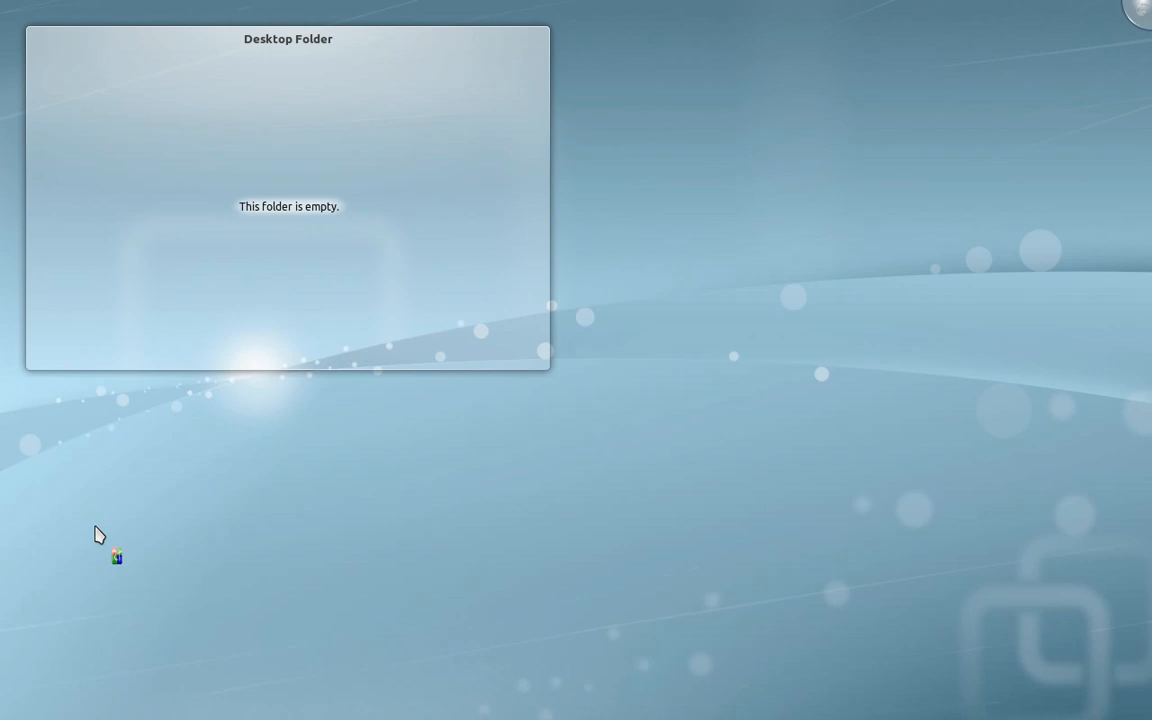
- Launch RawTherapee, open the To Edit folder and browse its CR2 thumbnails
double_click(116, 558)
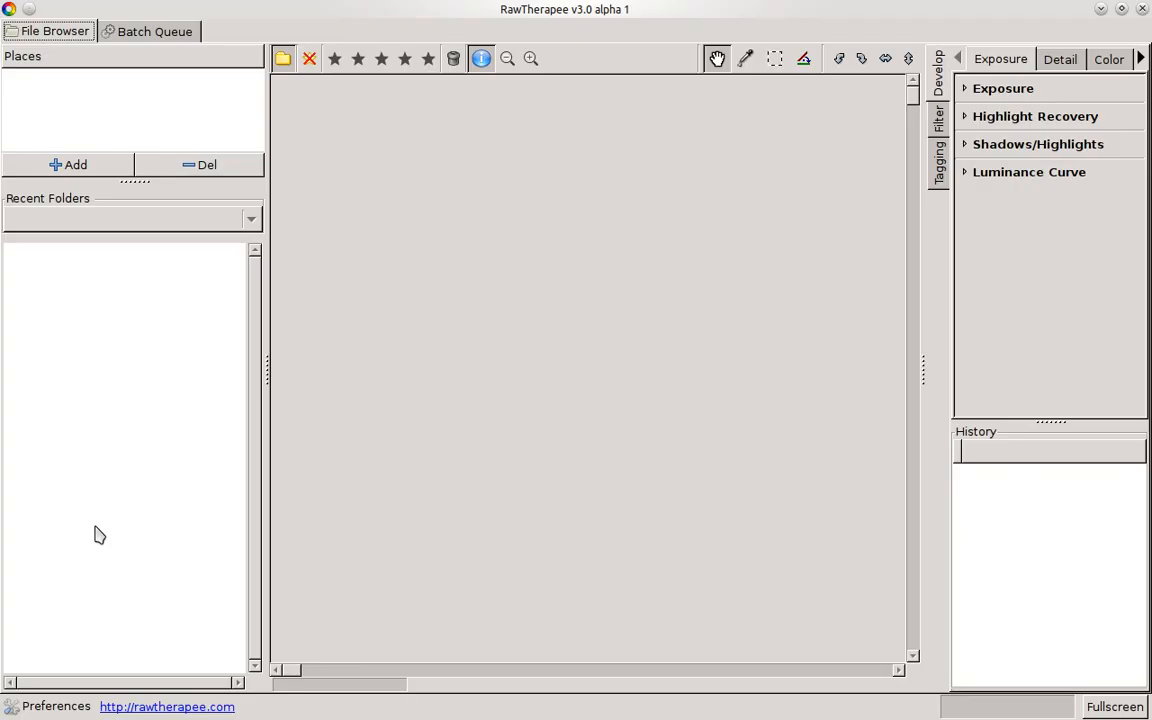
left_click(115, 365)
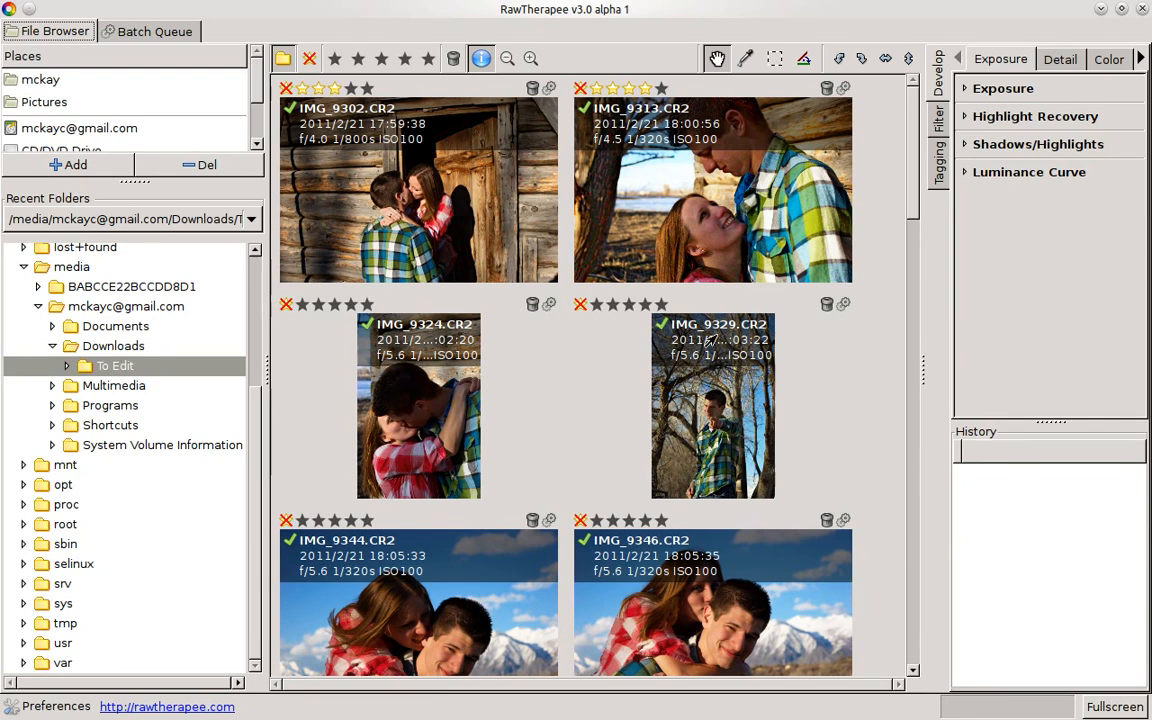
scroll("down", 3)
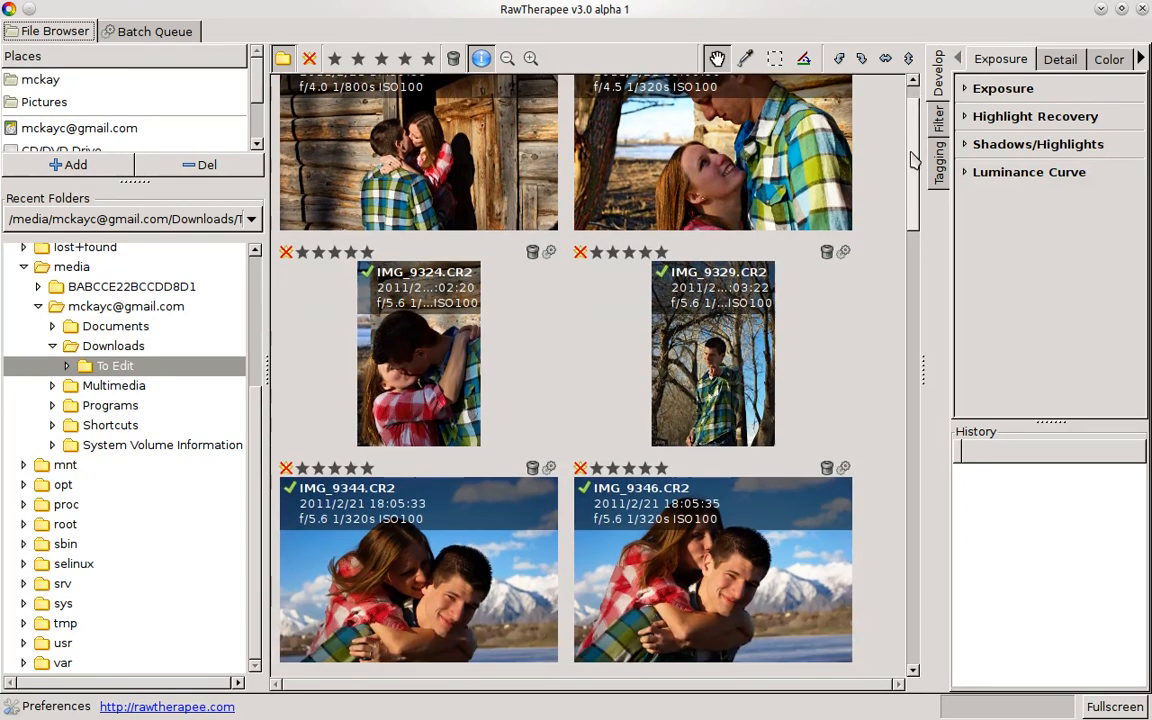
scroll("down", 3)
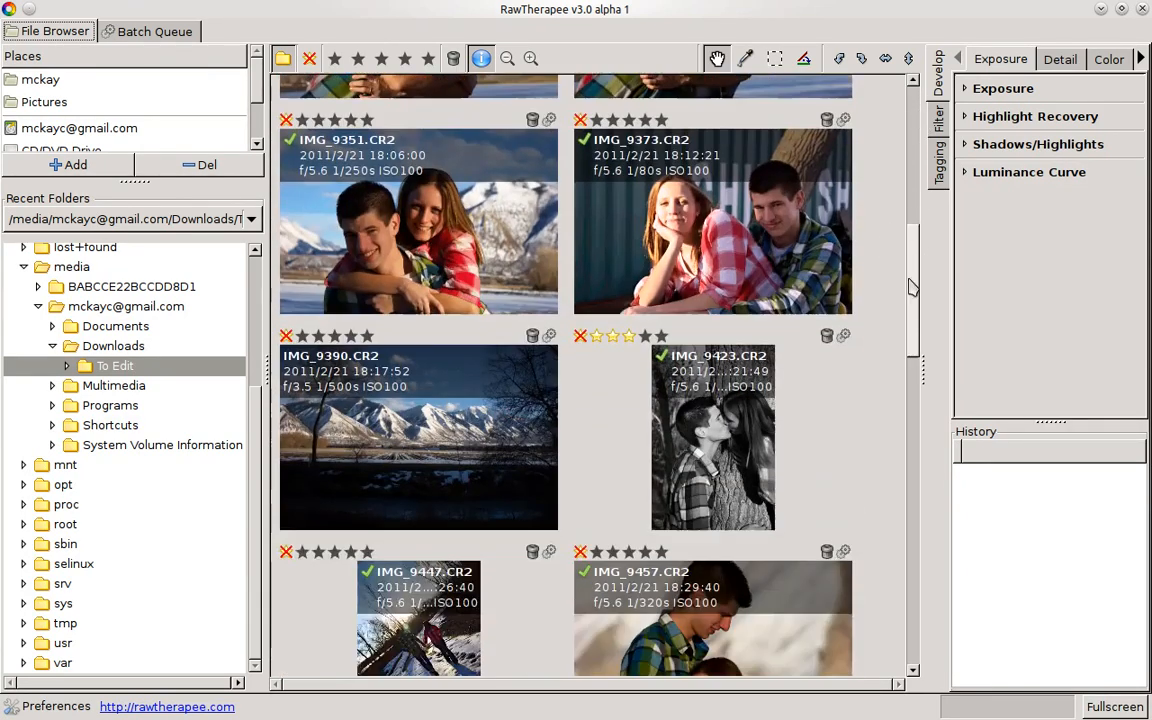
scroll("down", 3)
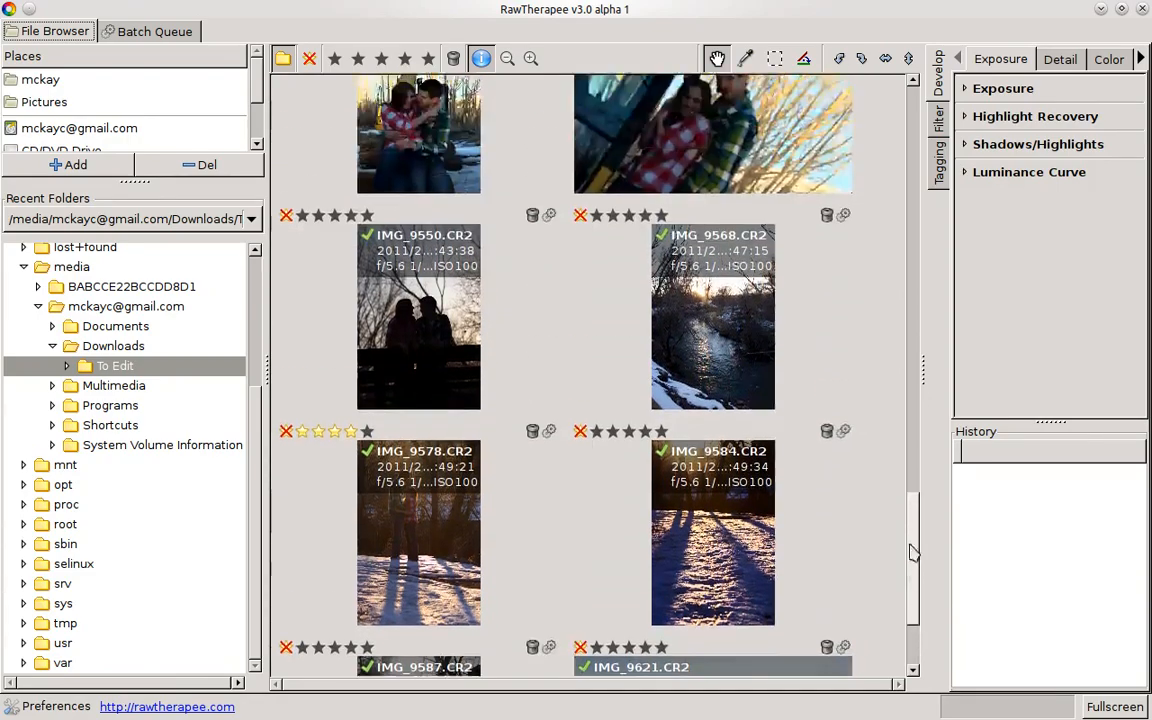
scroll("up", 3)
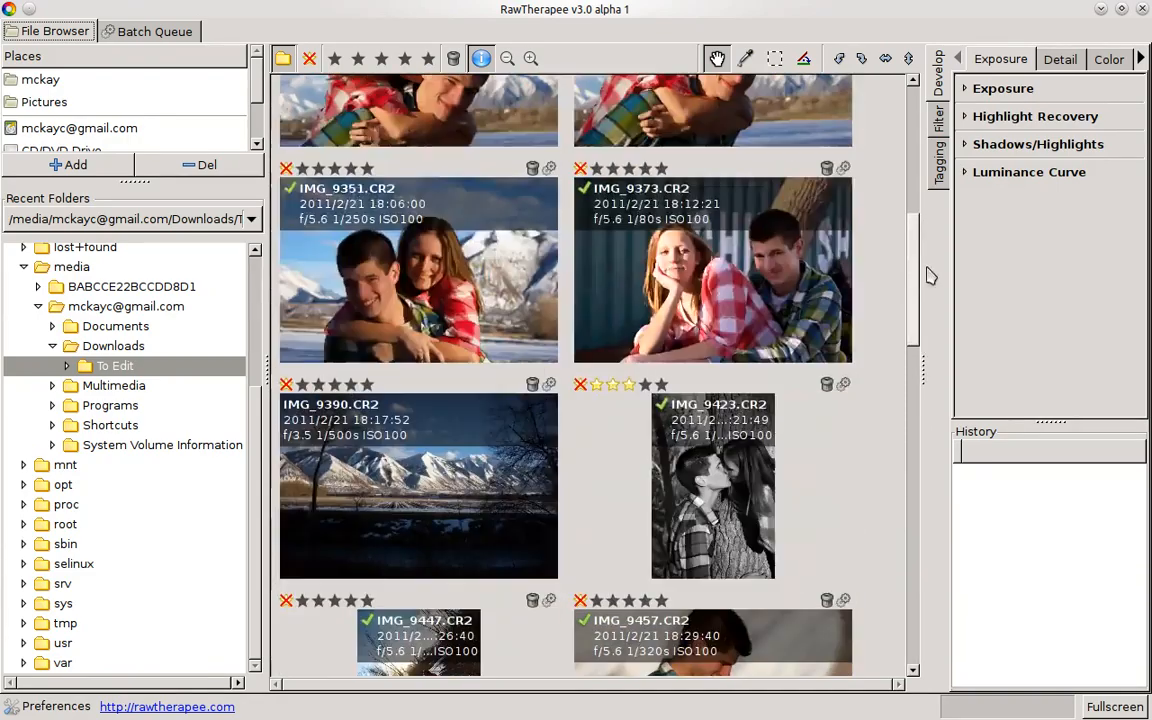
scroll("down", 3)
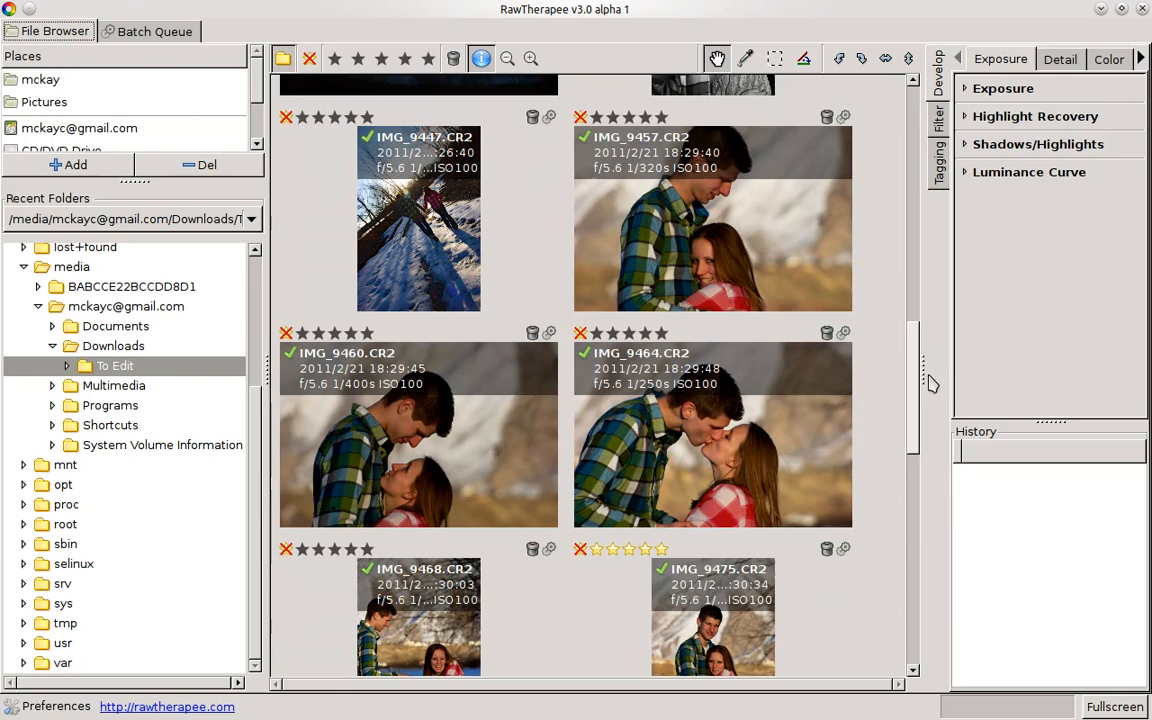
scroll("down", 3)
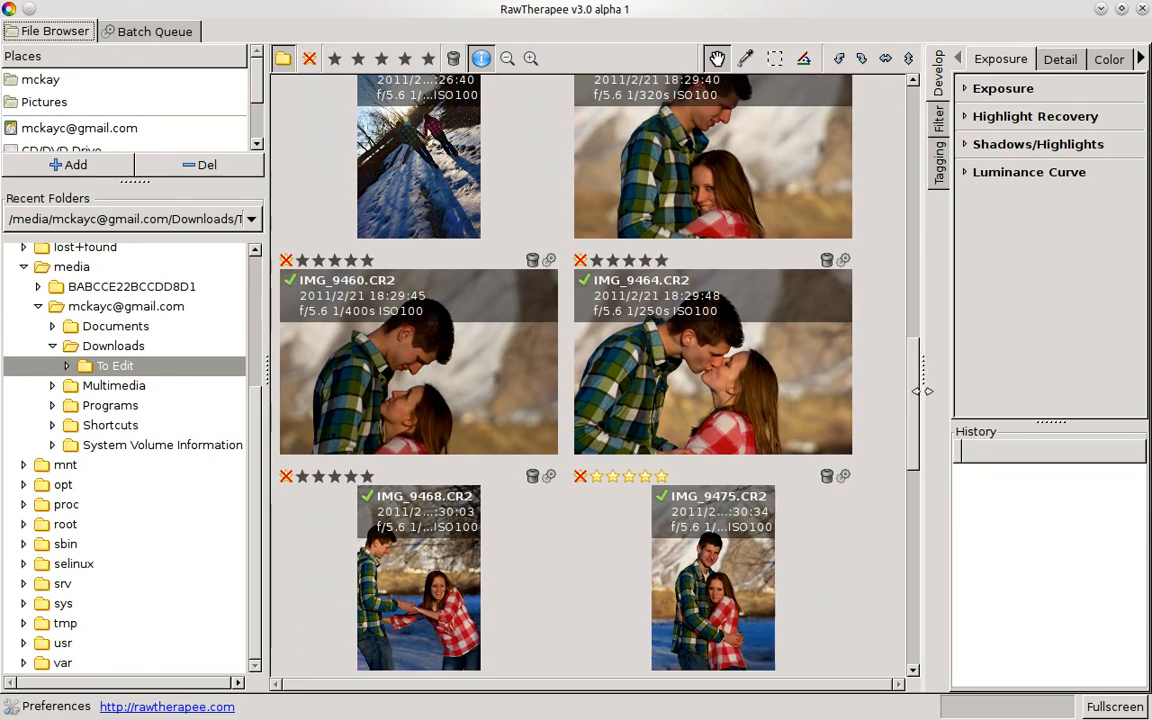
mouse_move(253, 343)
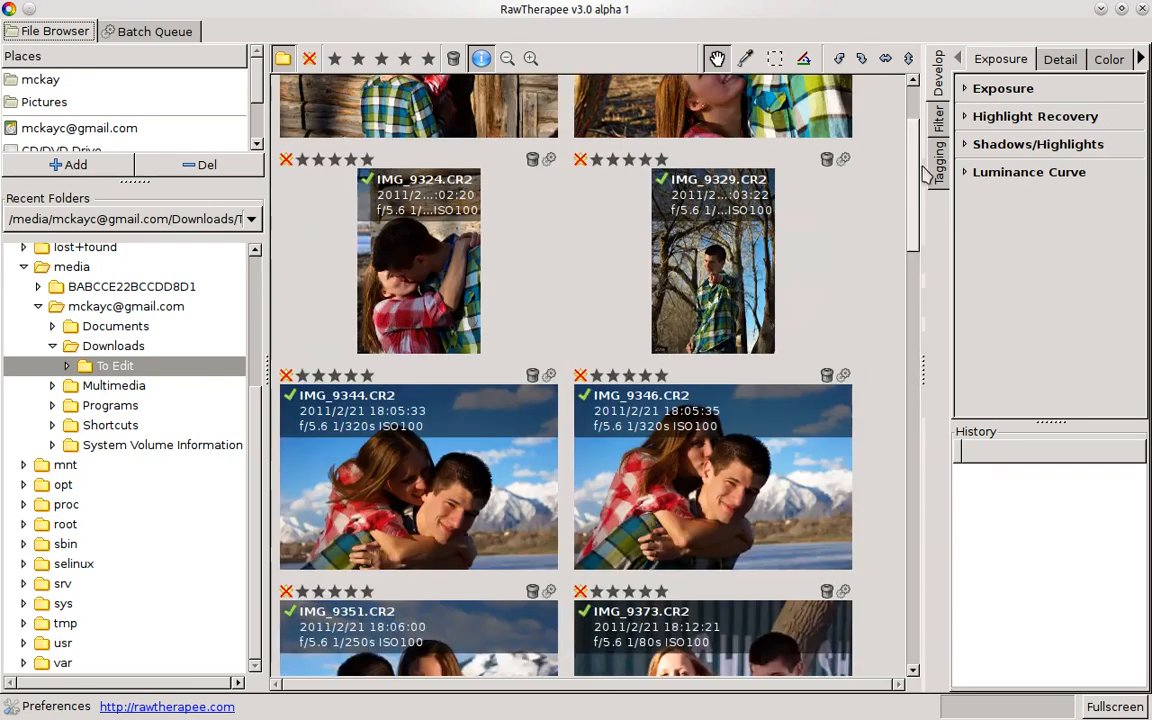
scroll("down", 3)
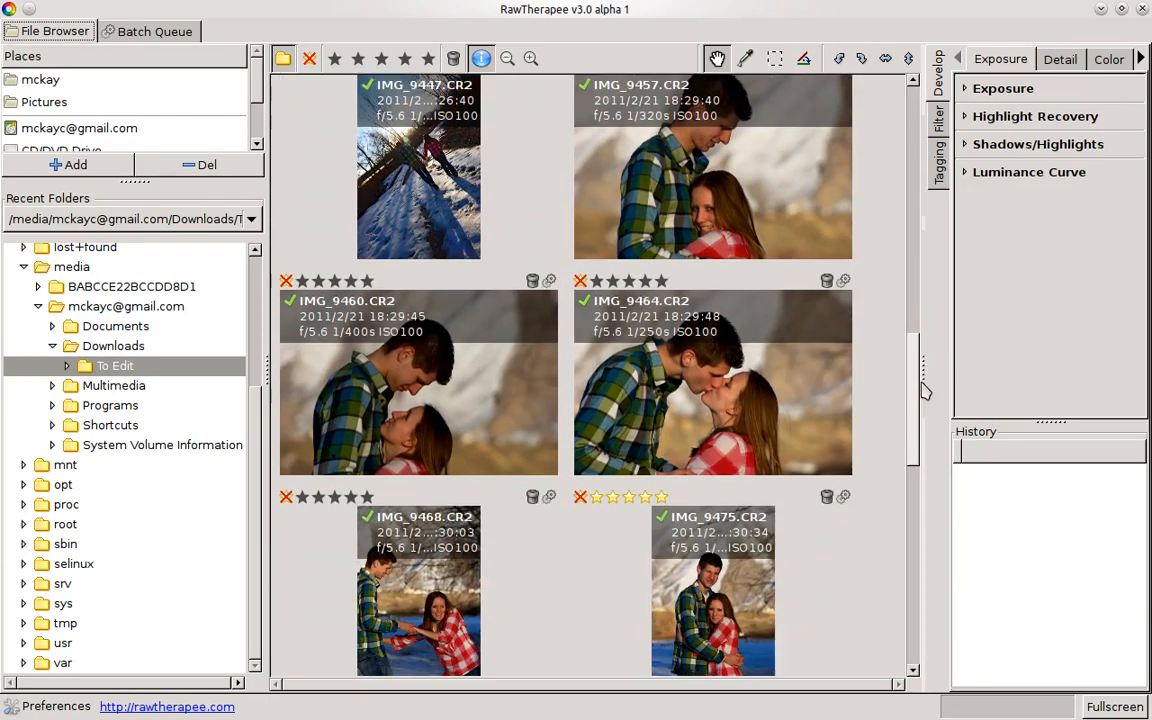
scroll("down", 3)
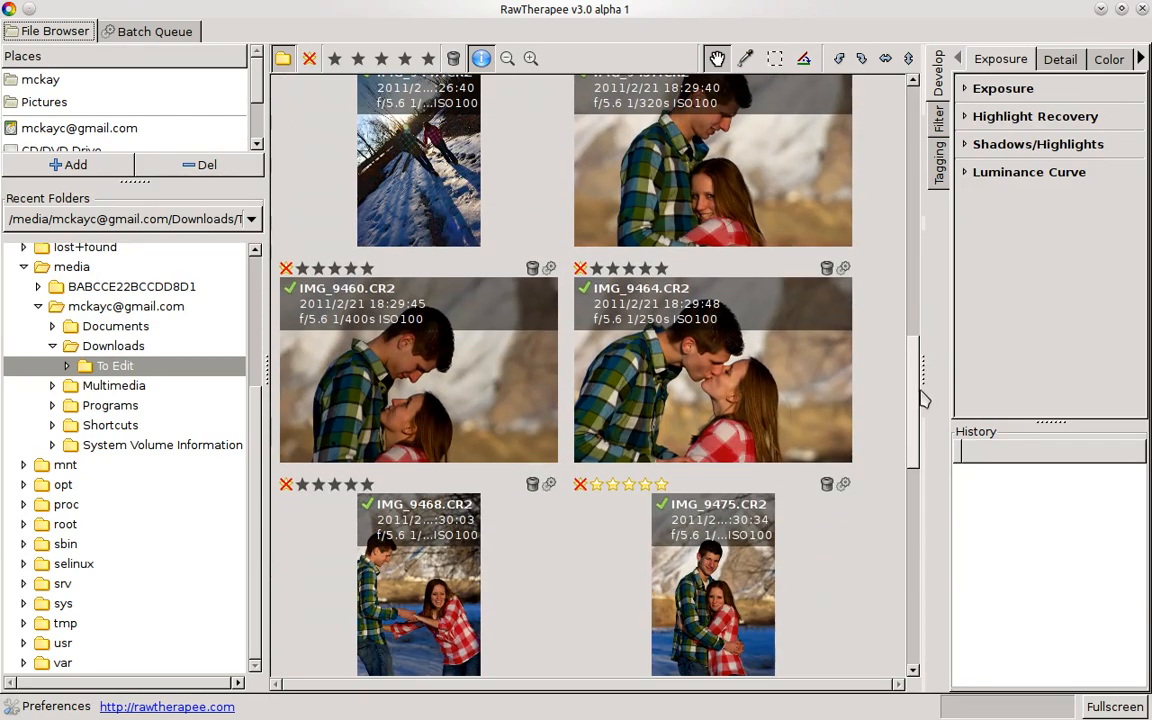
scroll("up", 3)
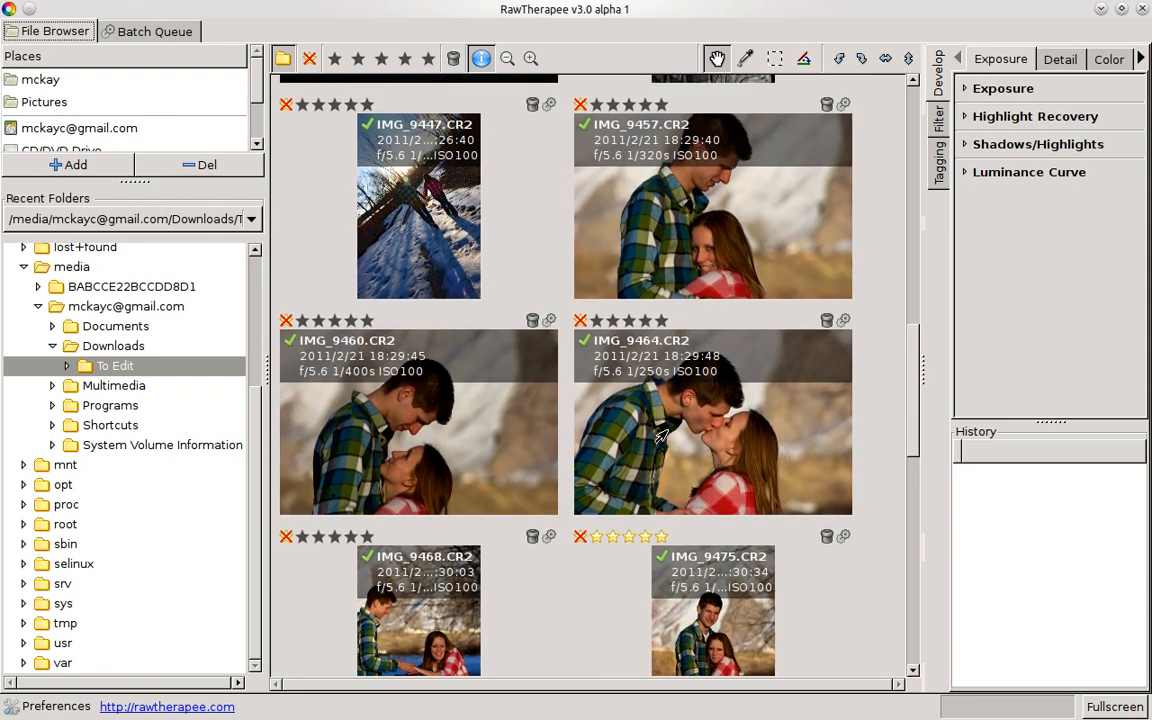
- Clear the saved processing profile from IMG_9464.CR2 using its context menu
right_click(712, 420)
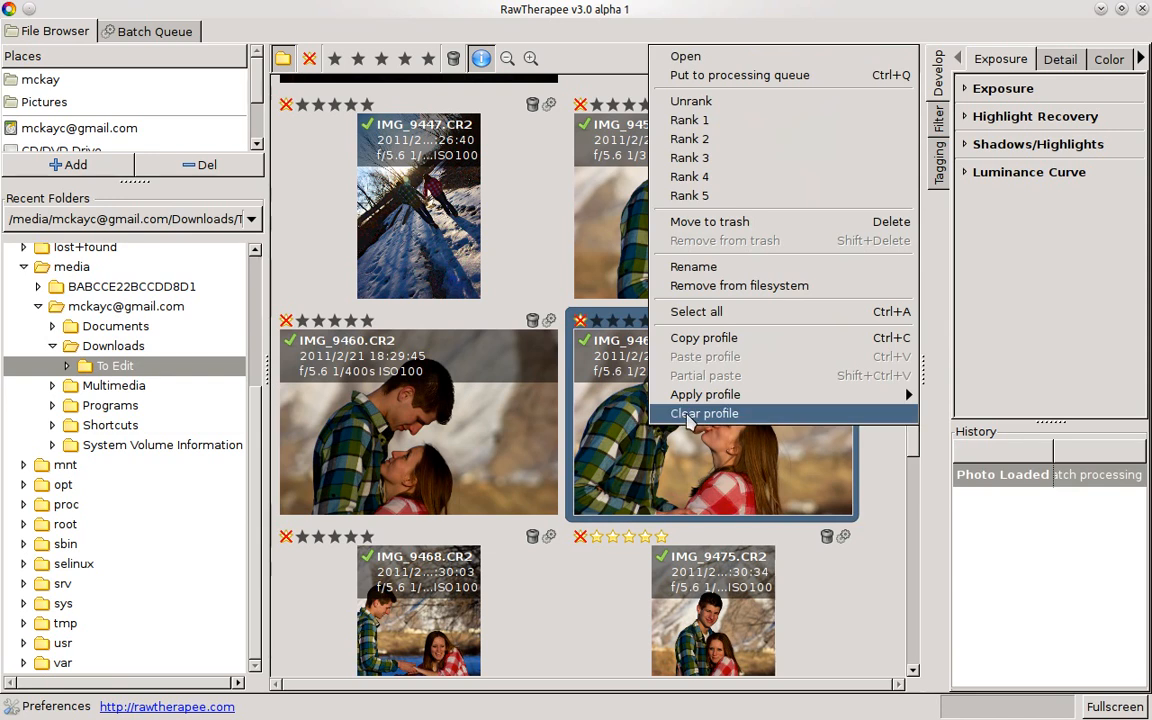
left_click(704, 413)
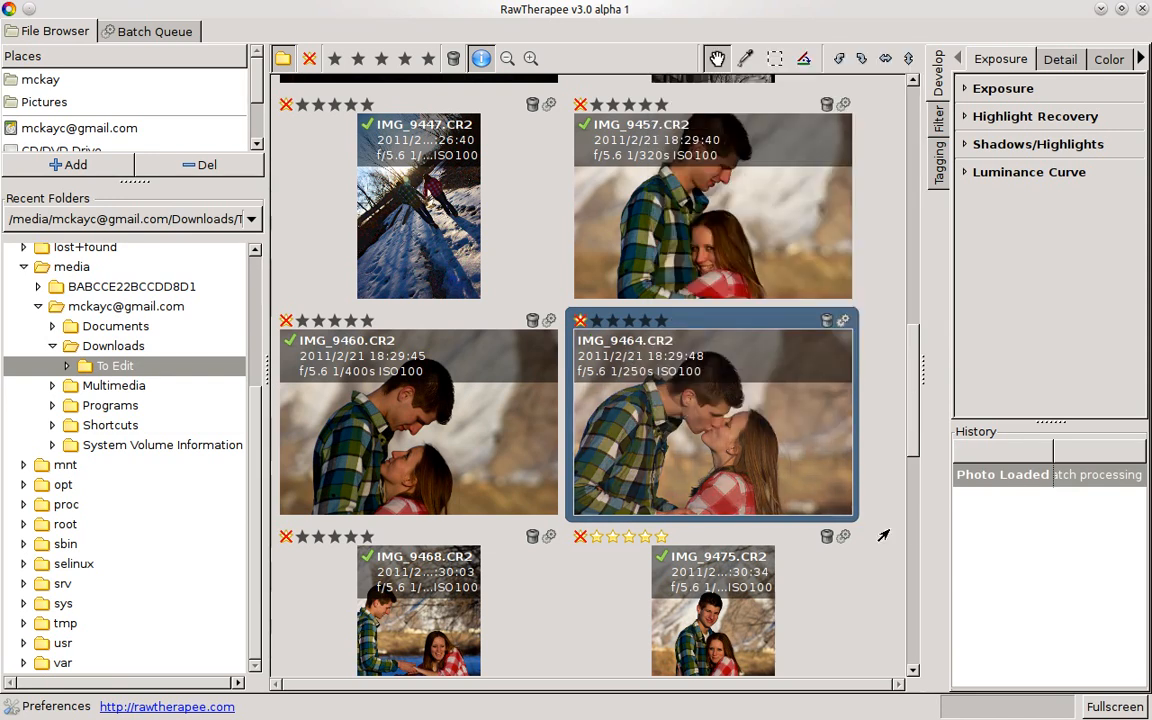
scroll("down", 3)
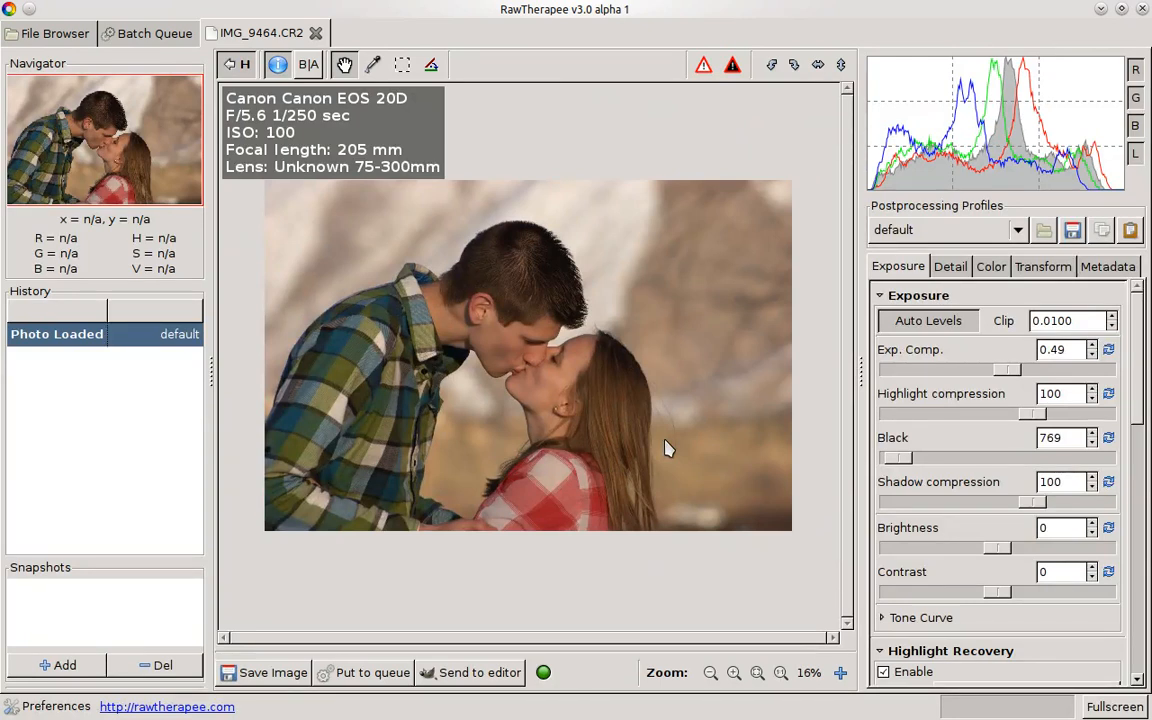
mouse_move(490, 383)
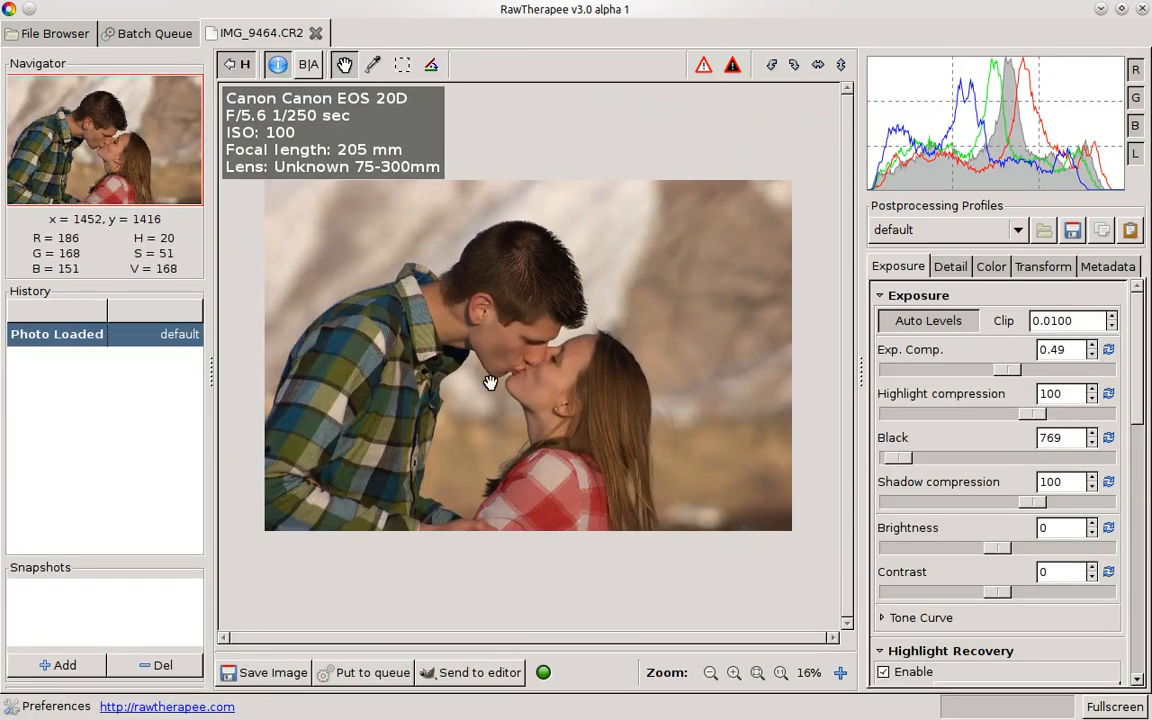
mouse_move(905, 262)
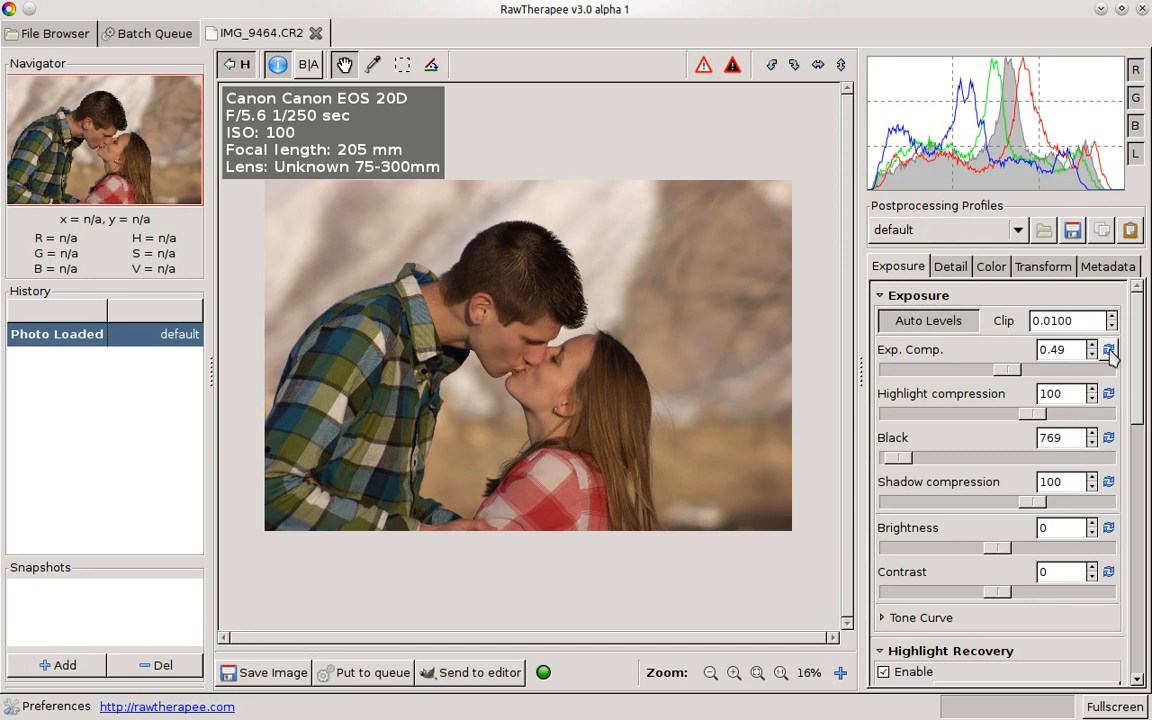
- Reset exposure compensation to 0.00 and black level to 0
left_click(1108, 349)
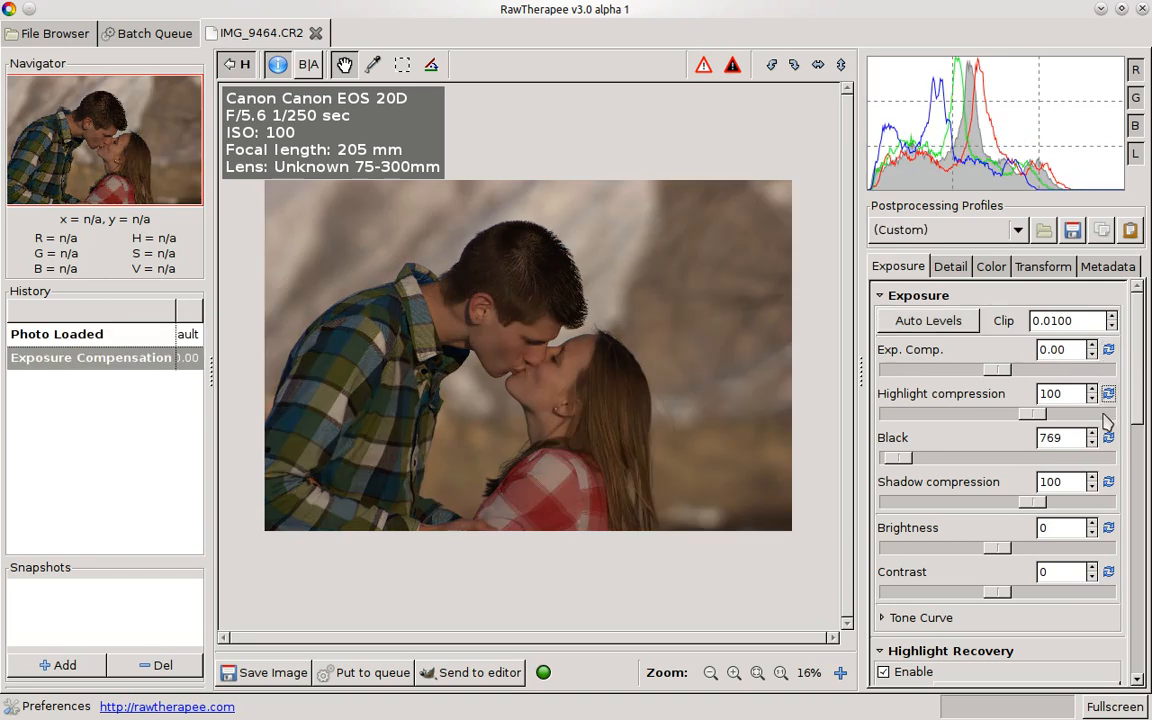
left_click(1108, 437)
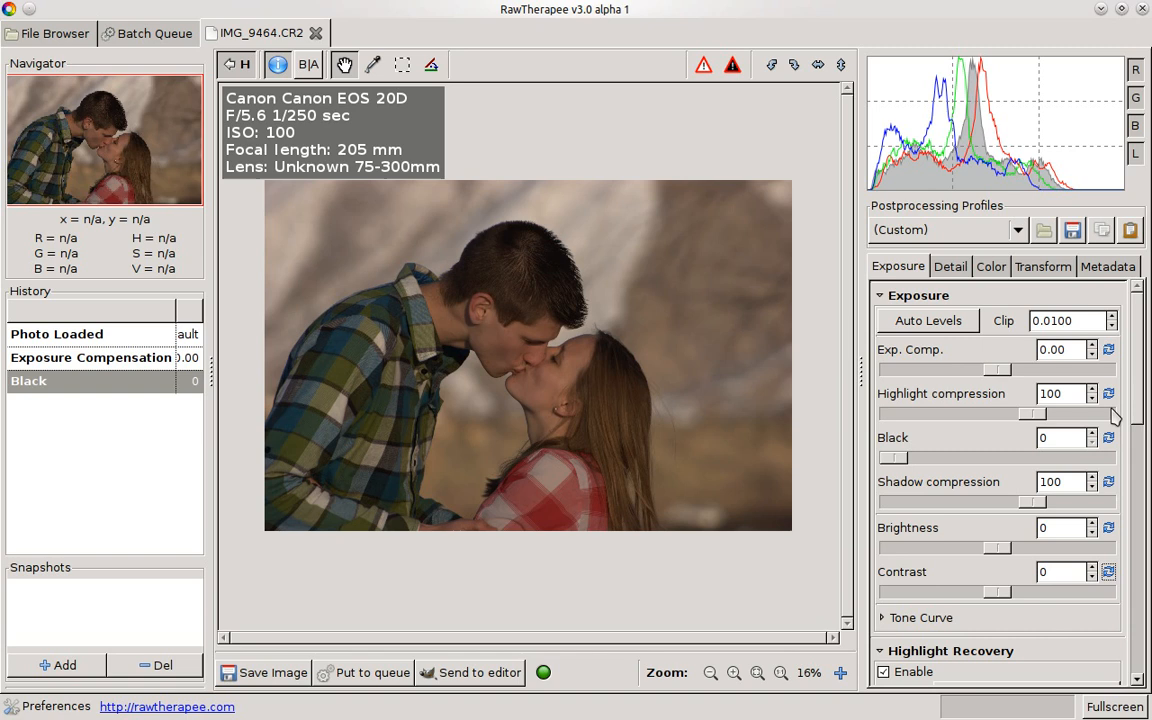
mouse_move(433, 276)
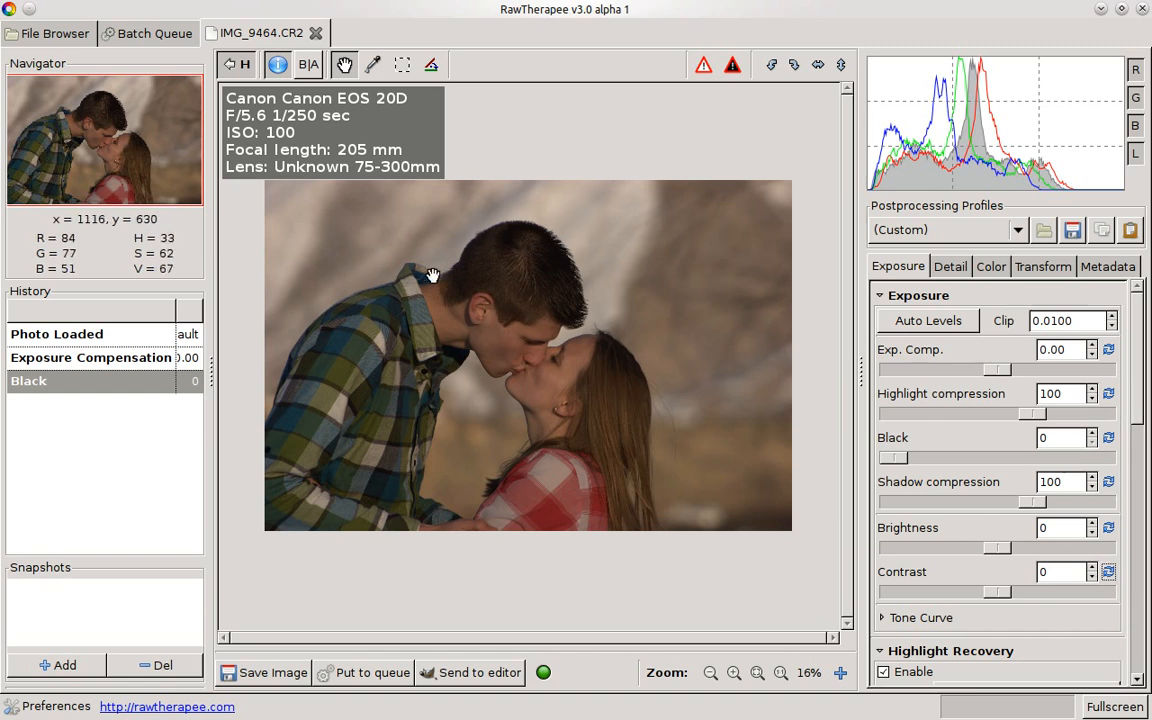
mouse_move(753, 450)
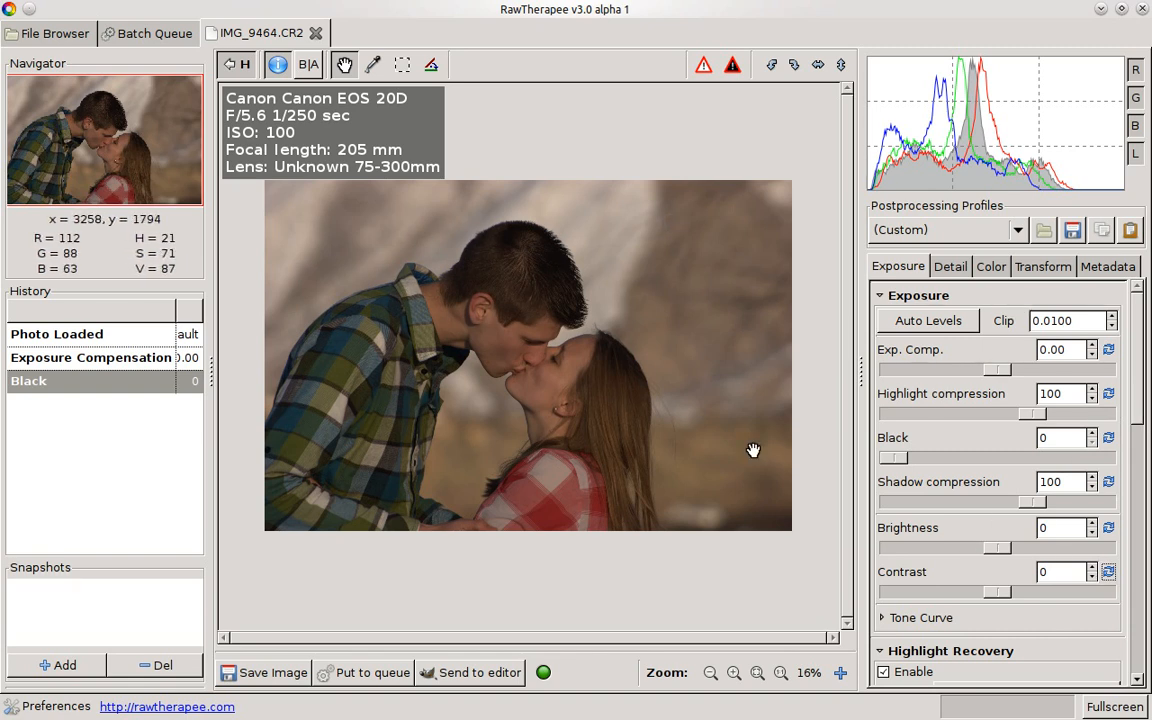
mouse_move(422, 561)
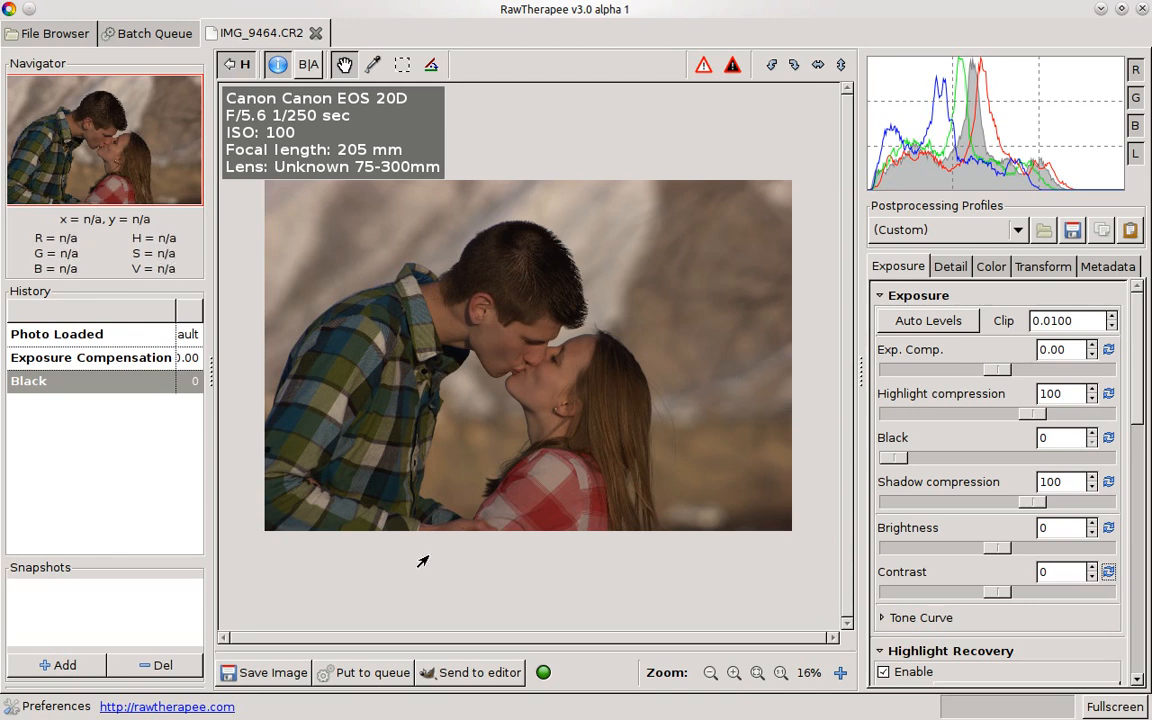
mouse_move(642, 565)
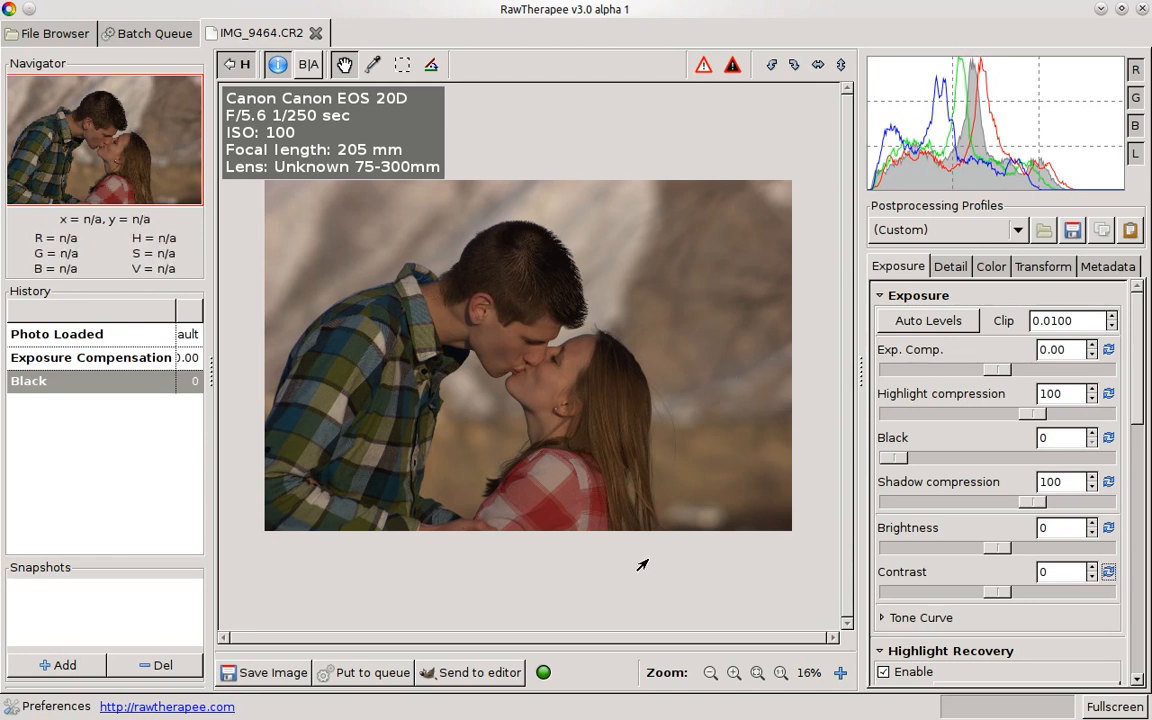
mouse_move(350, 376)
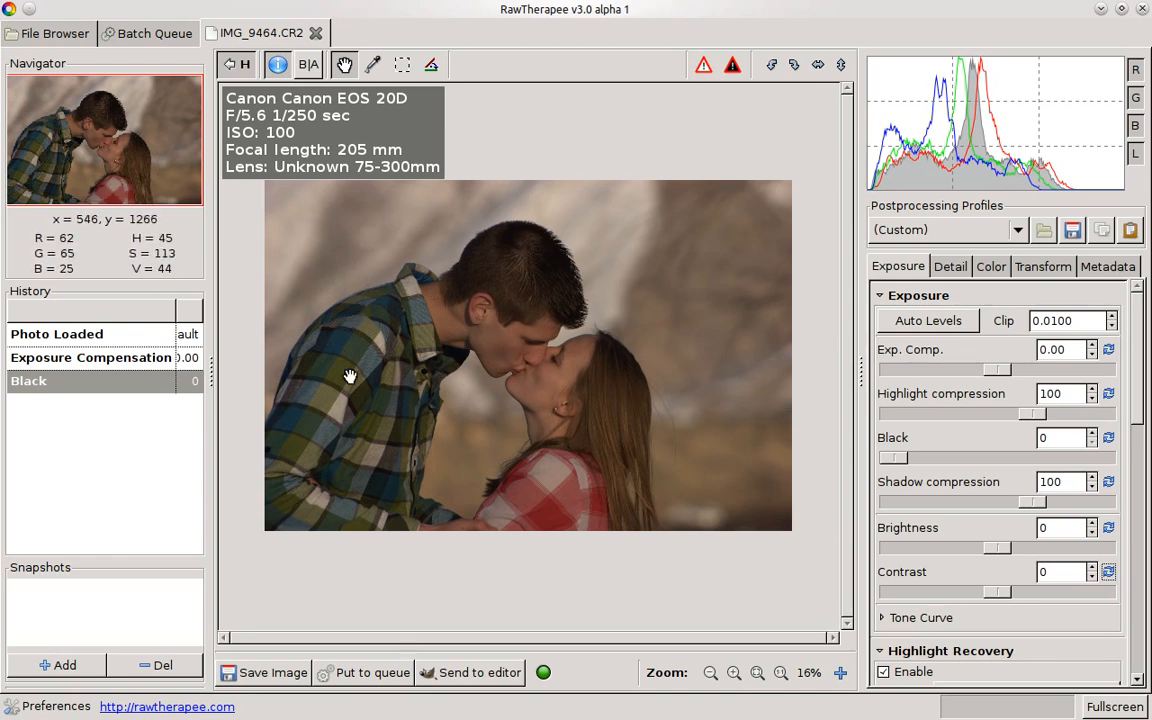
mouse_move(366, 432)
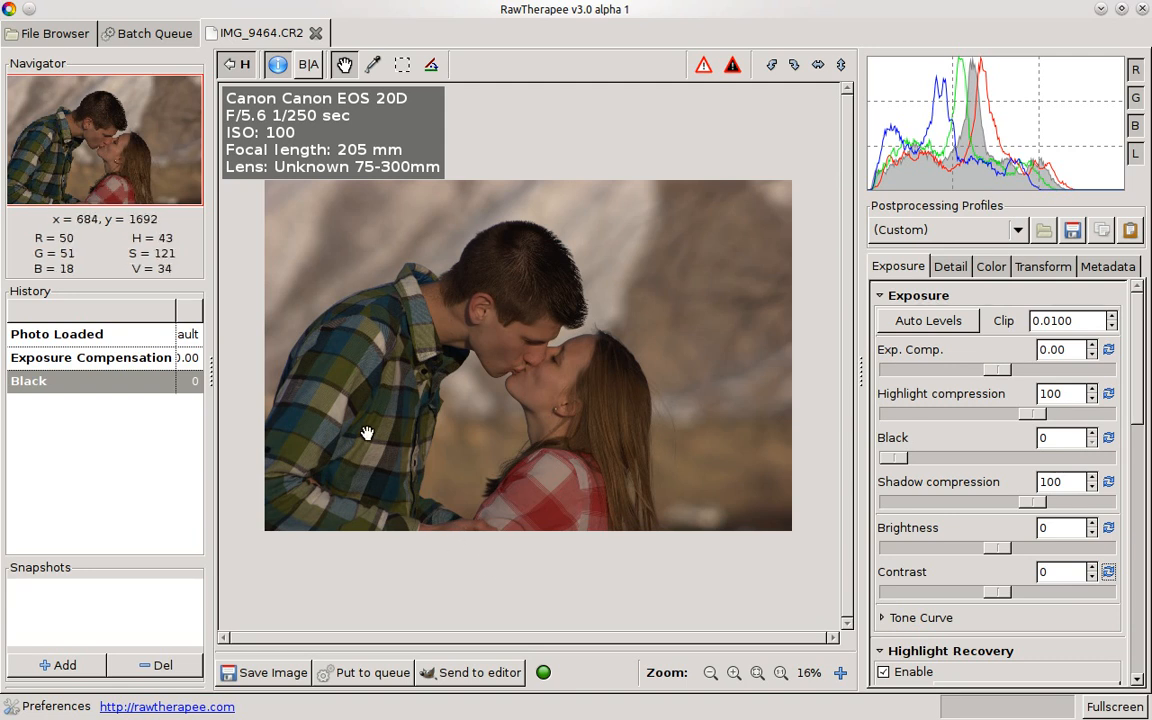
mouse_move(705, 540)
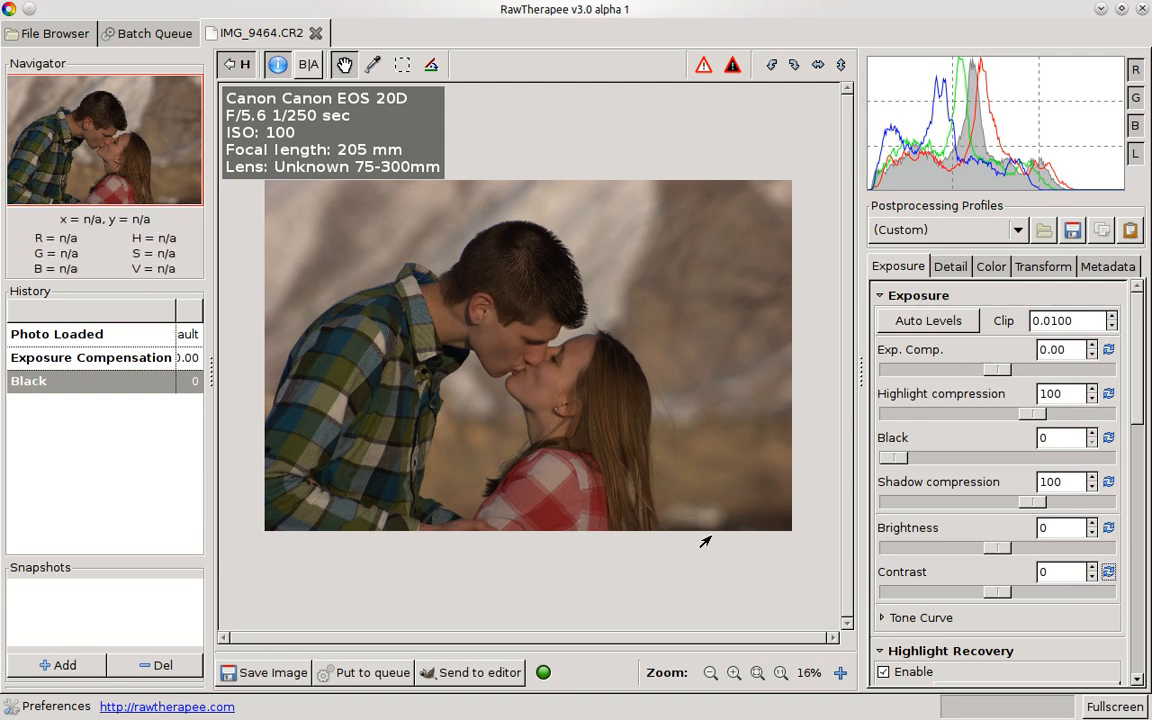
mouse_move(735, 373)
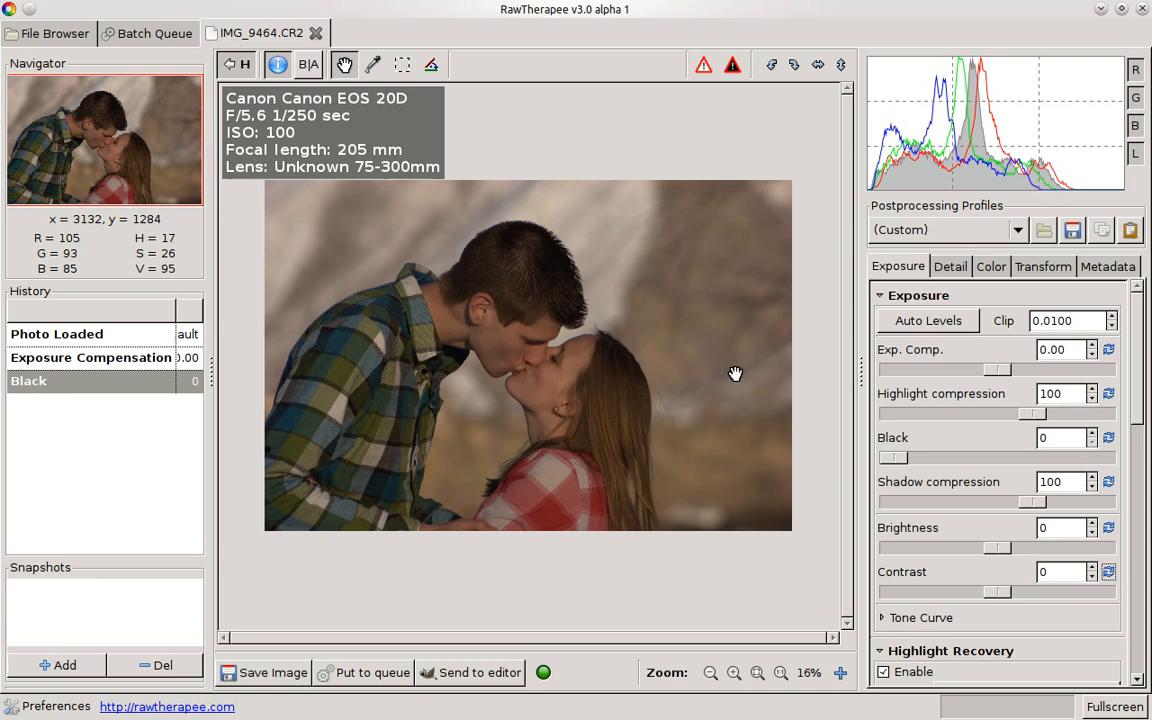
mouse_move(927, 320)
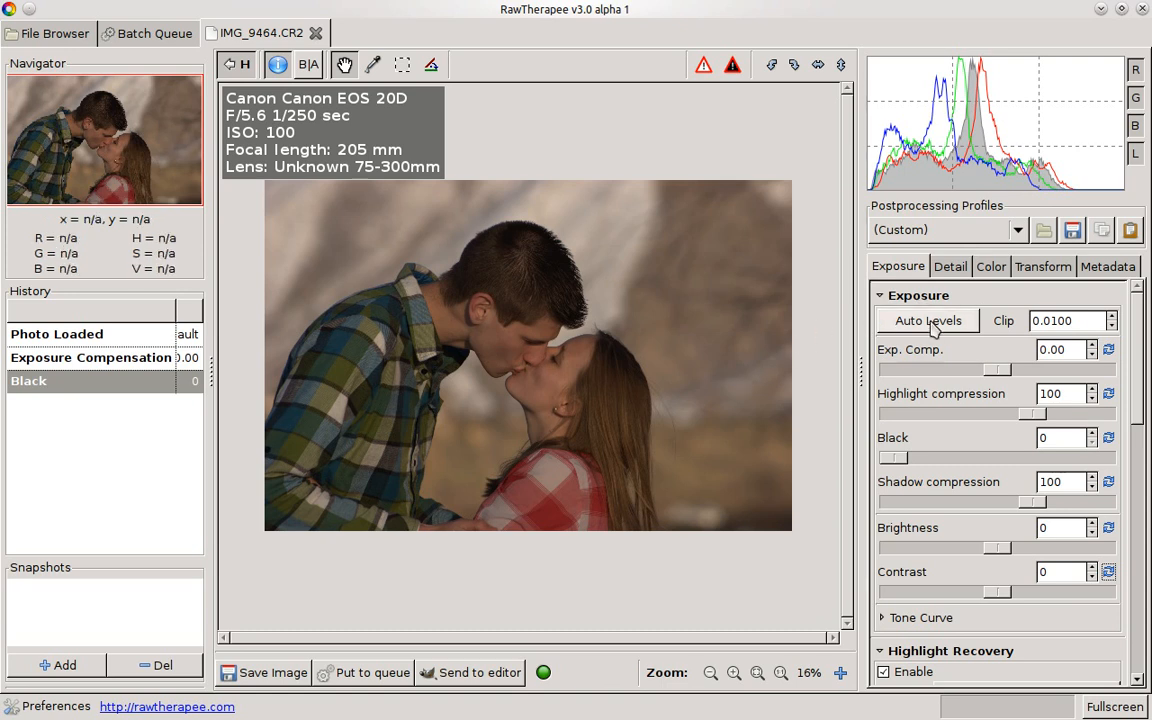
- Apply Auto Levels and set the black level to 3830
left_click(927, 320)
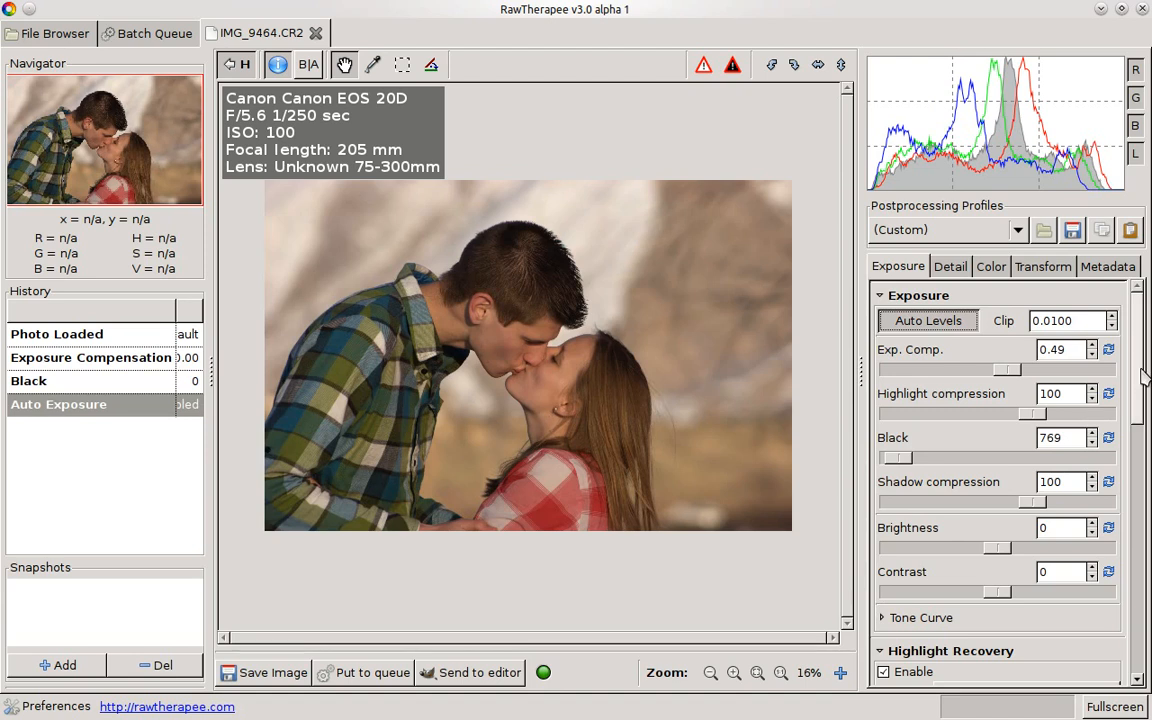
scroll("down", 3)
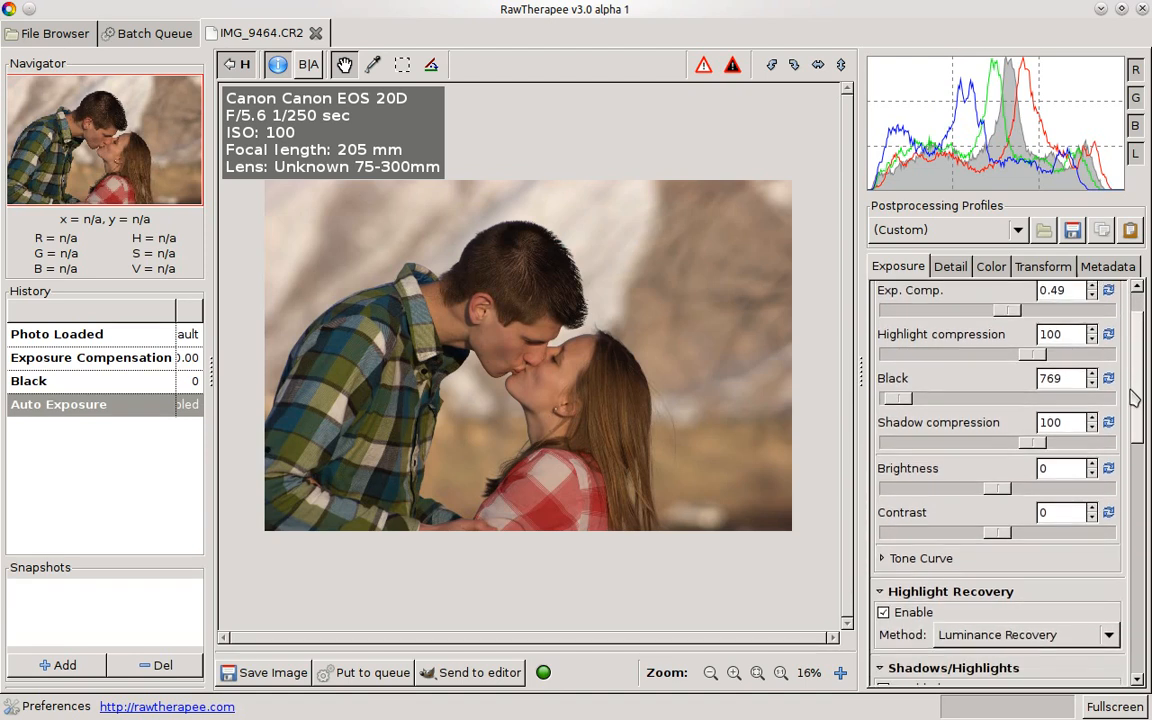
scroll("down", 3)
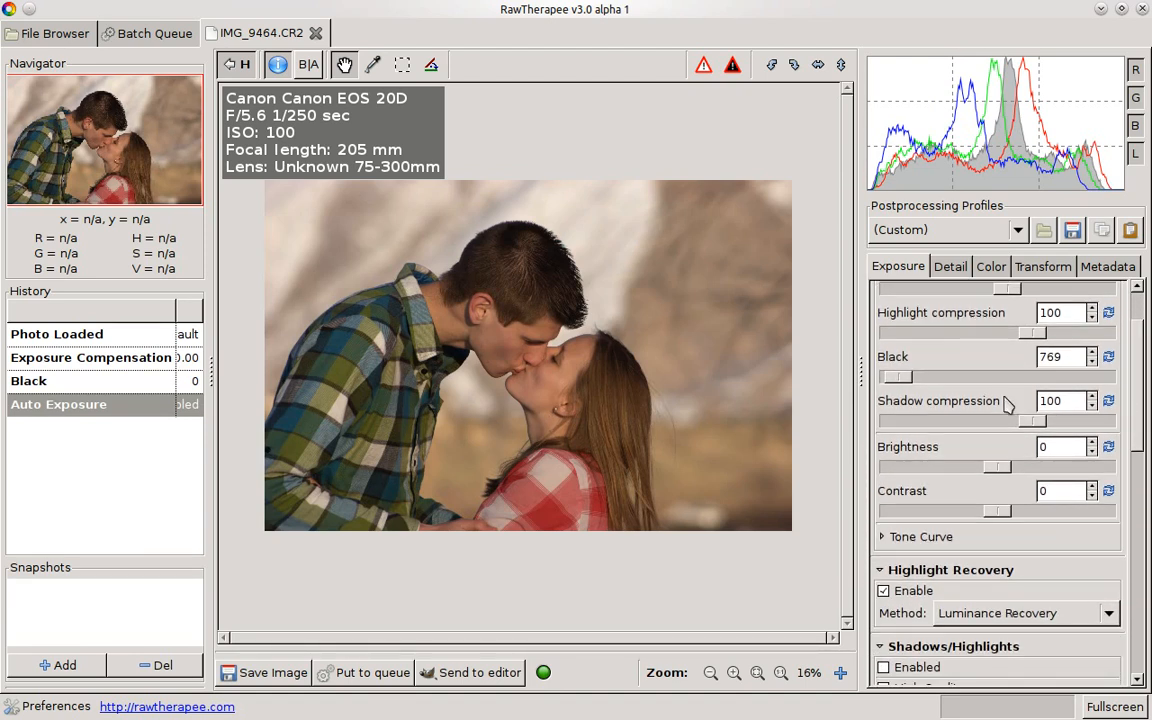
left_click_drag(895, 376, 910, 376)
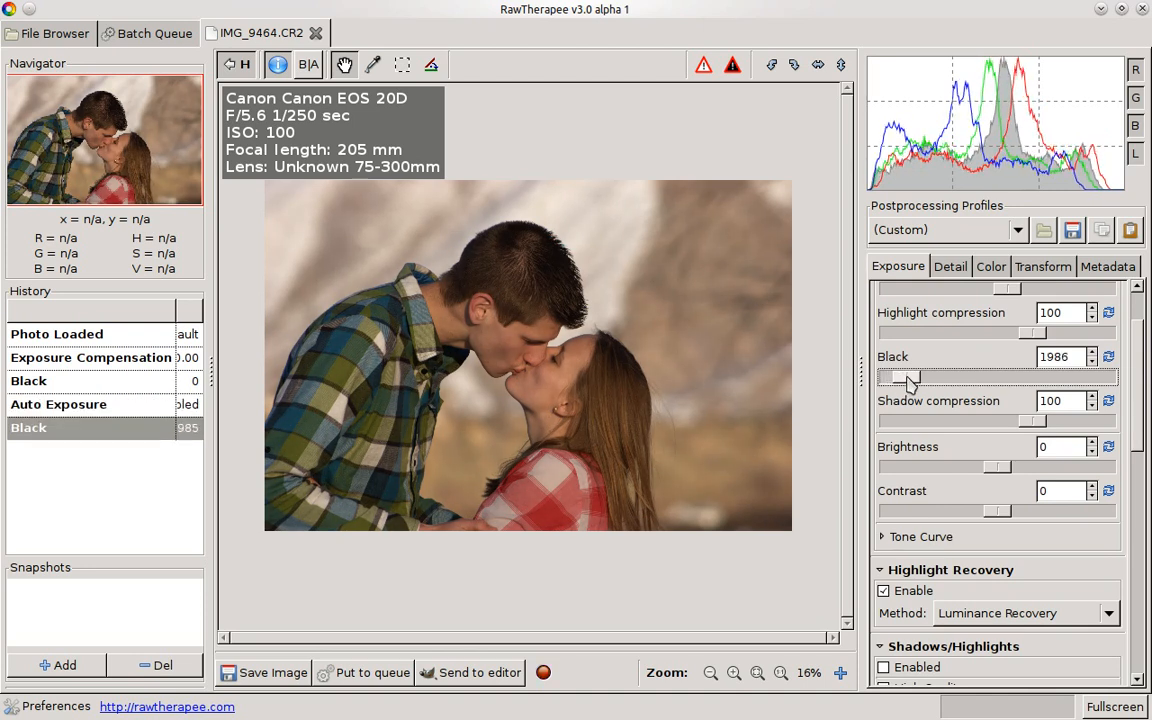
left_click_drag(910, 377, 890, 377)
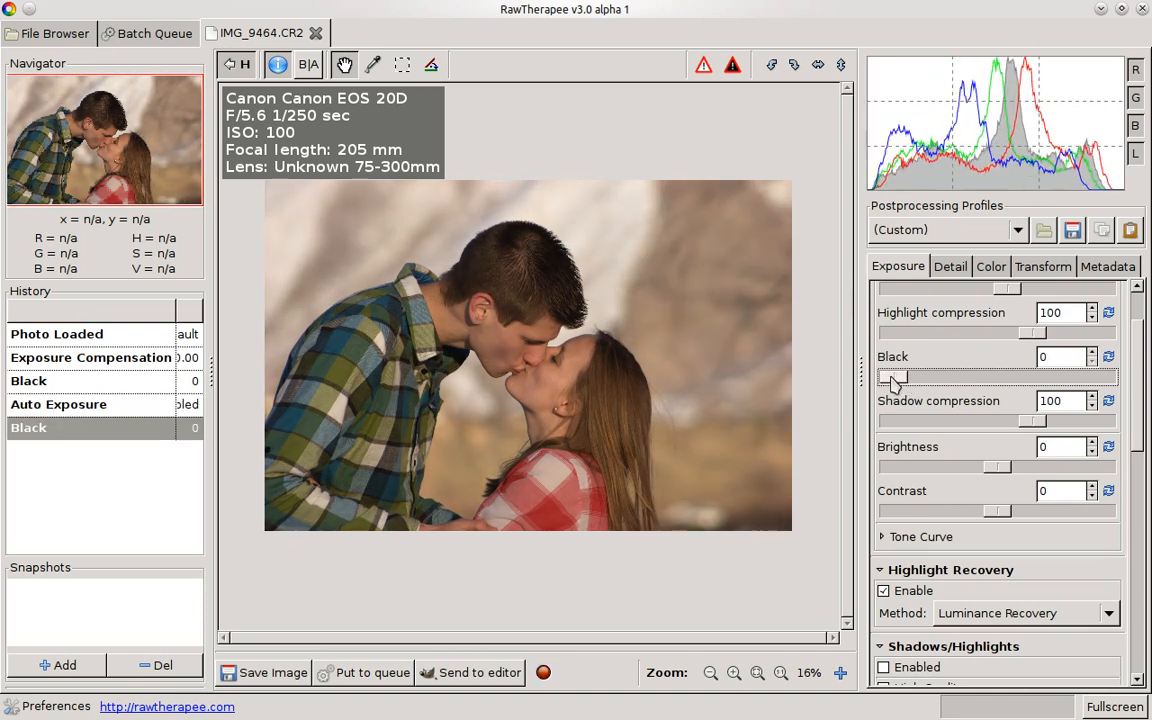
left_click_drag(895, 378, 925, 378)
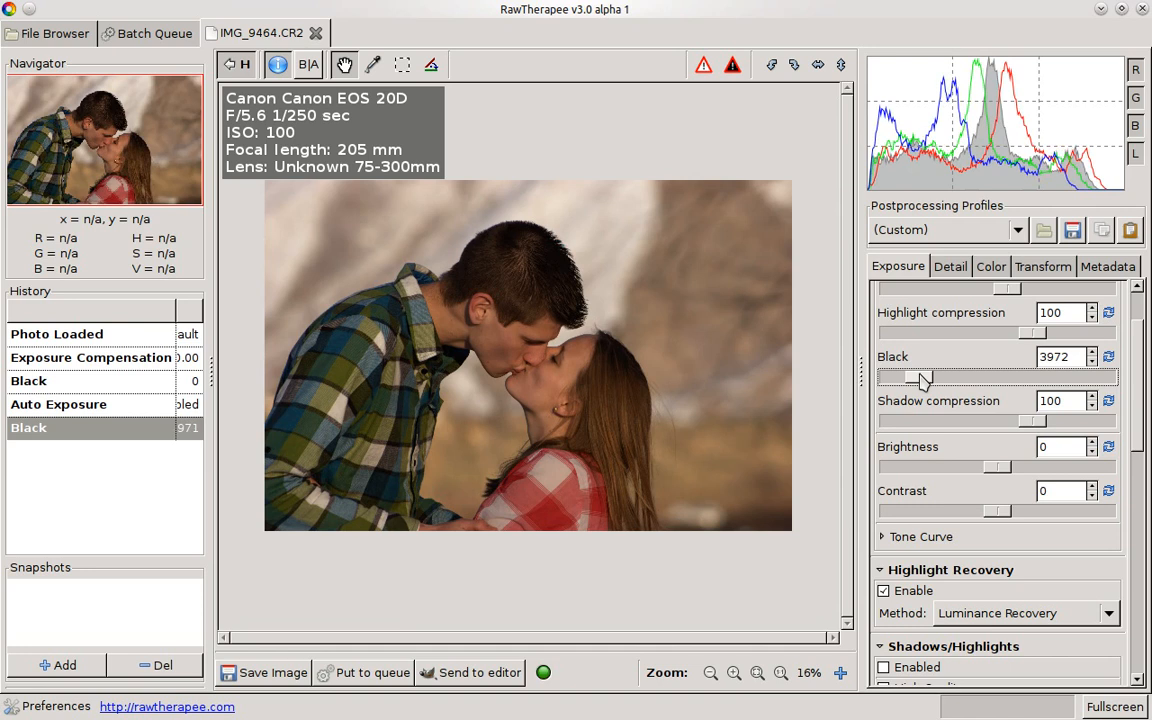
left_click_drag(925, 378, 920, 378)
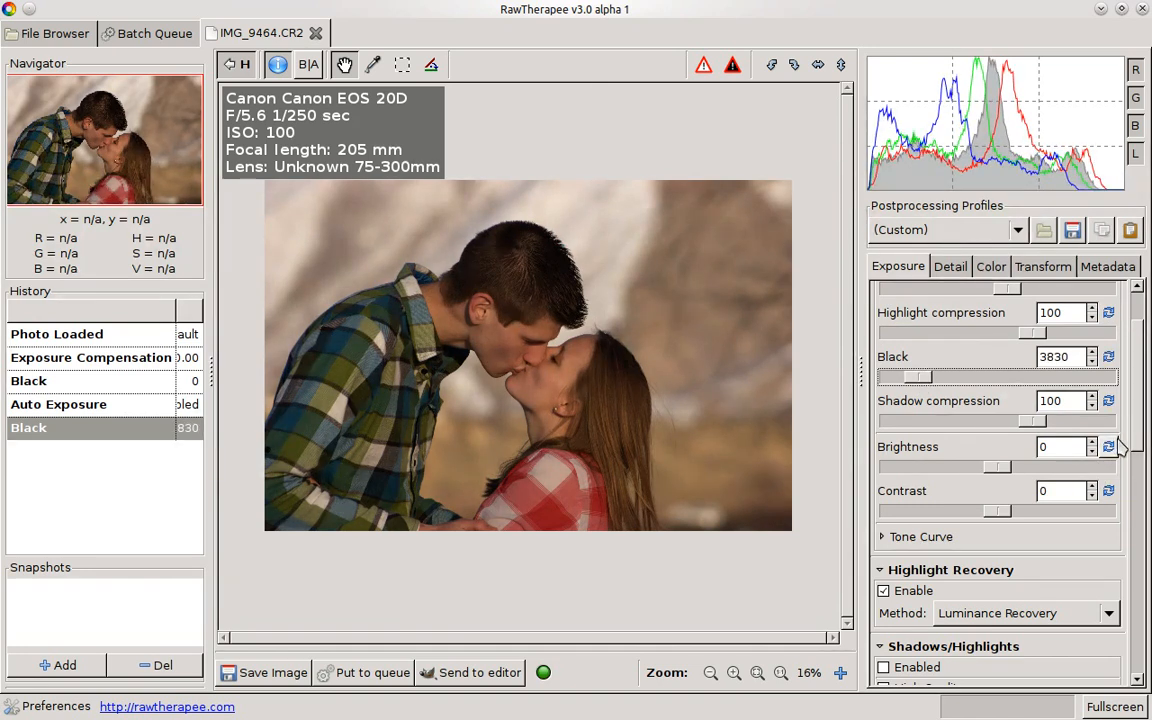
- Raise brightness to 5 and contrast to 18
scroll("down", 3)
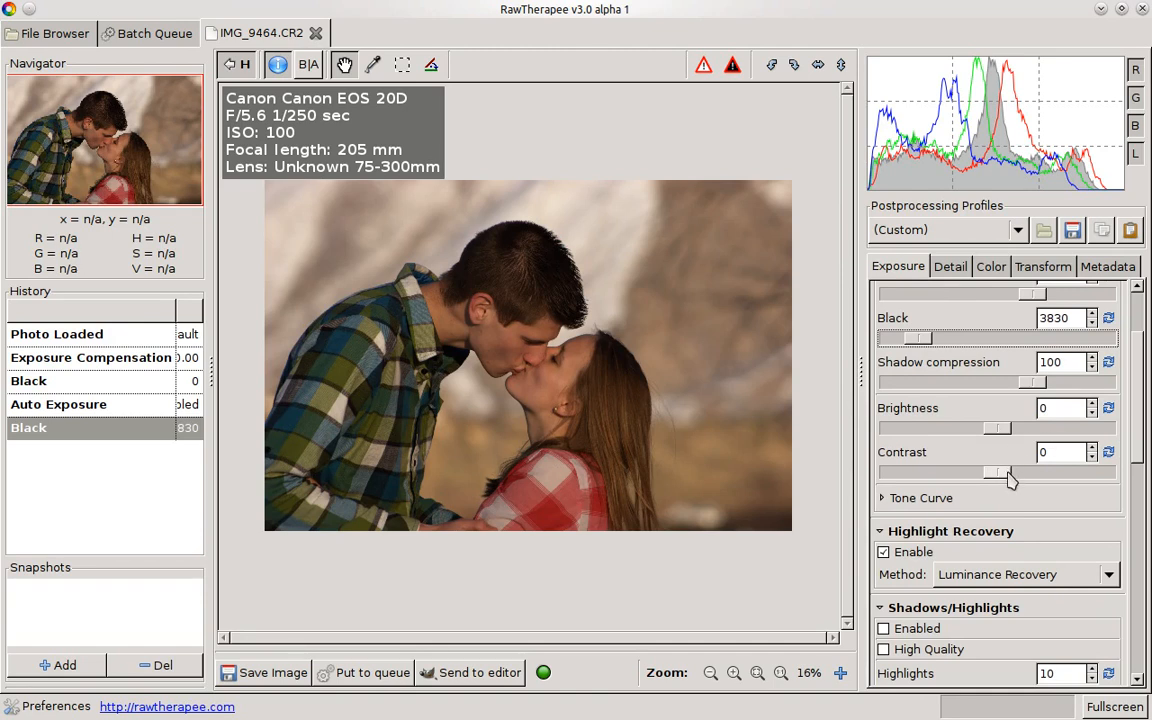
left_click_drag(968, 428, 1005, 428)
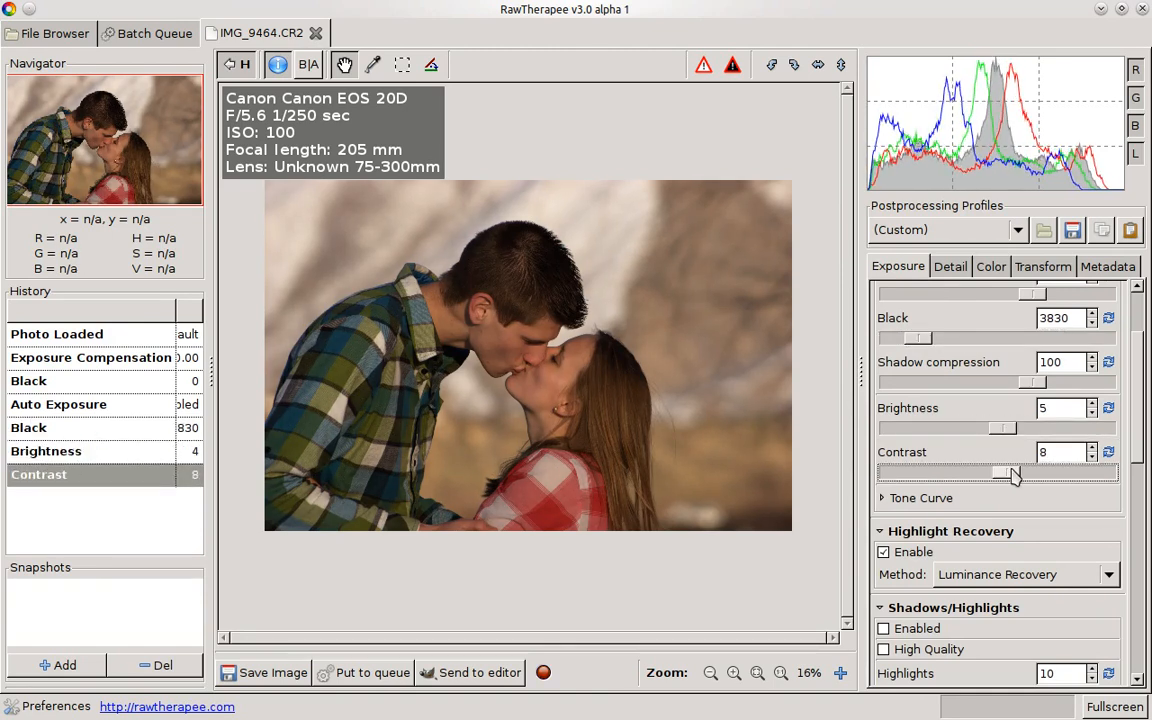
left_click_drag(1005, 472, 1020, 472)
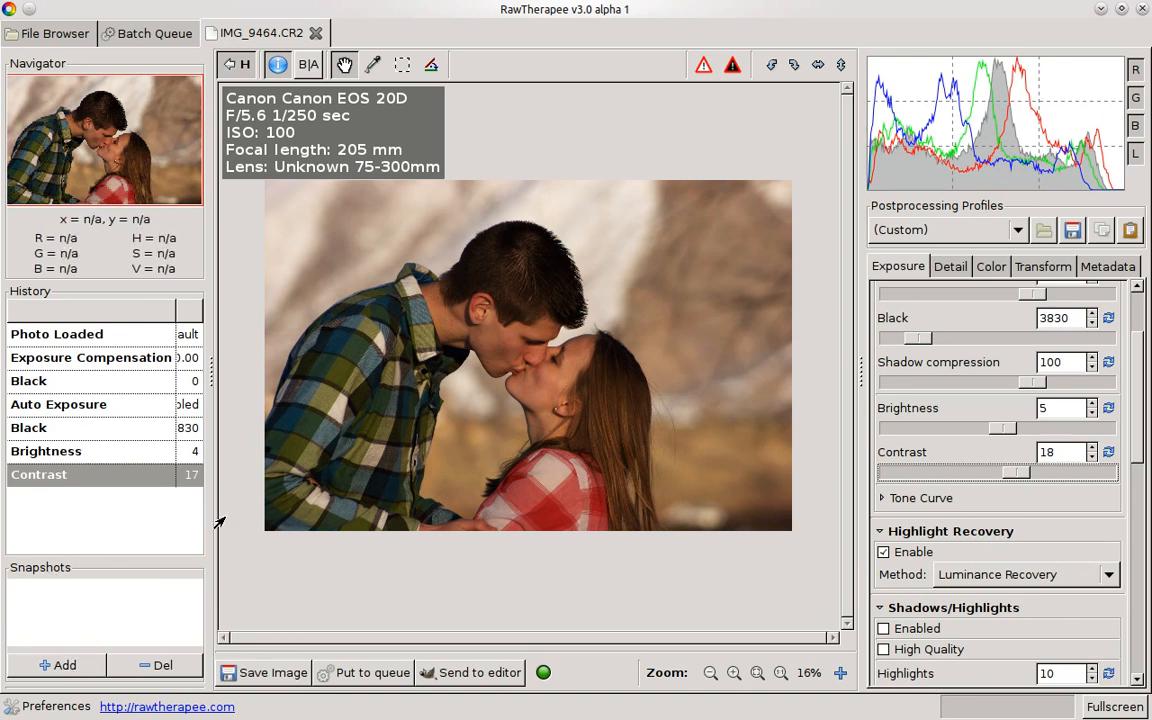
- Add a snapshot and rename Snapshot 1 to 'Contrast only'
left_click(57, 665)
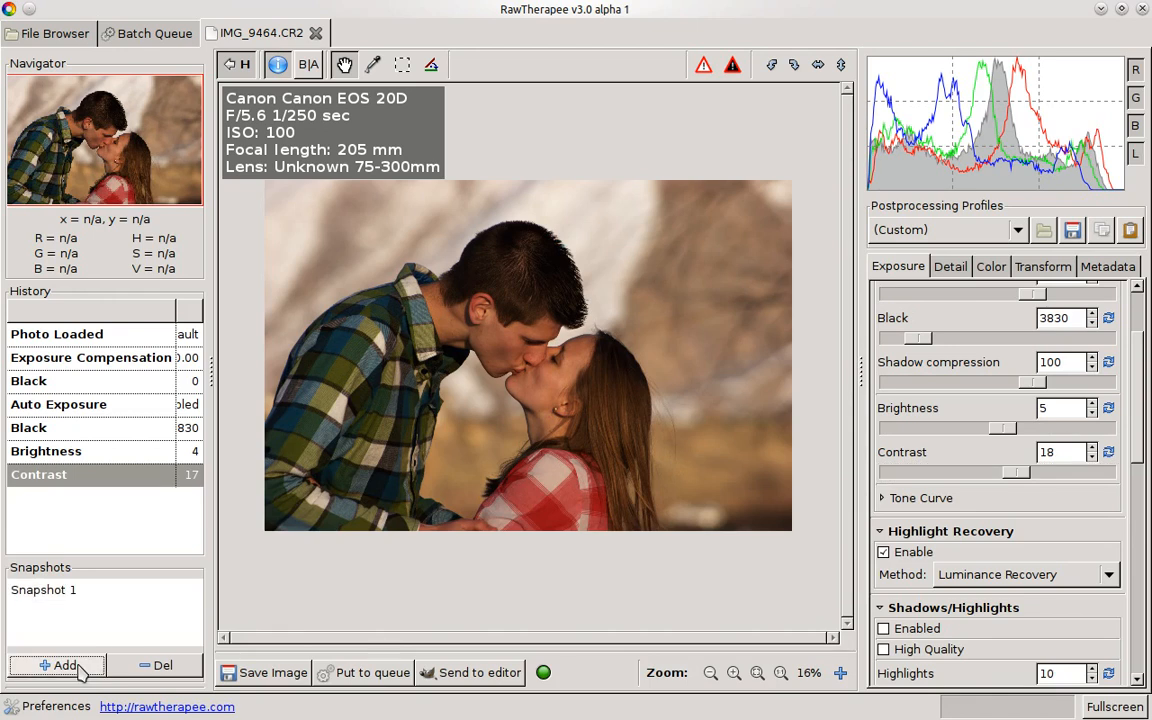
mouse_move(675, 475)
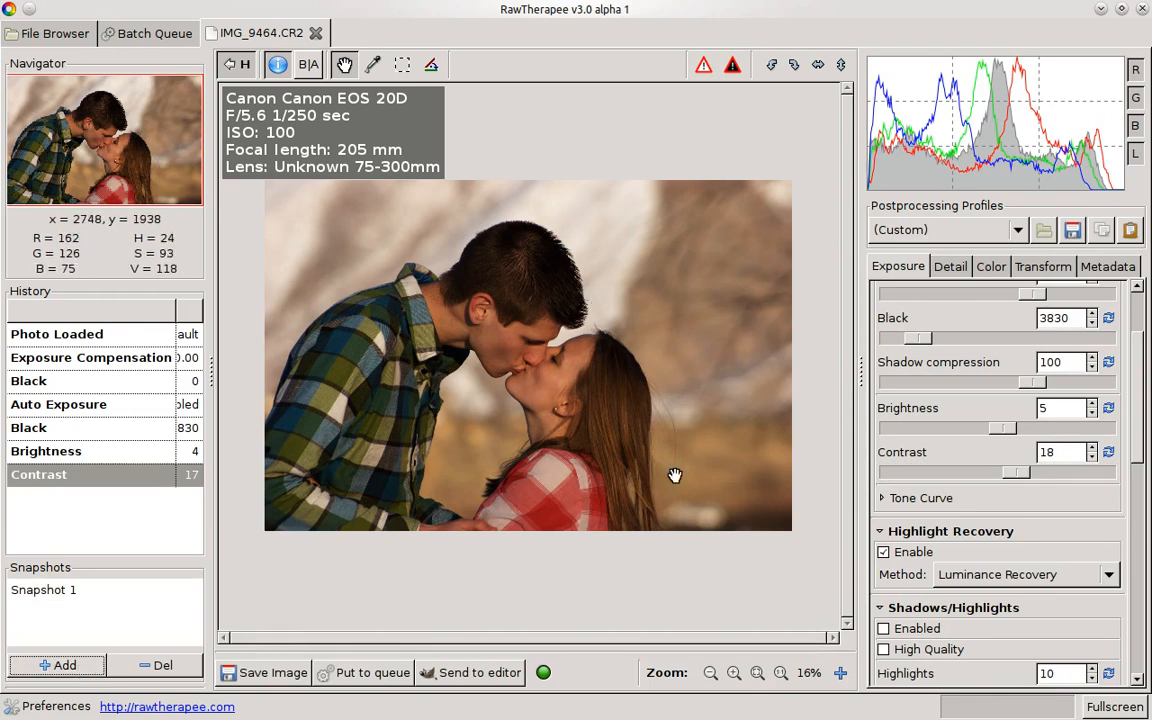
mouse_move(503, 561)
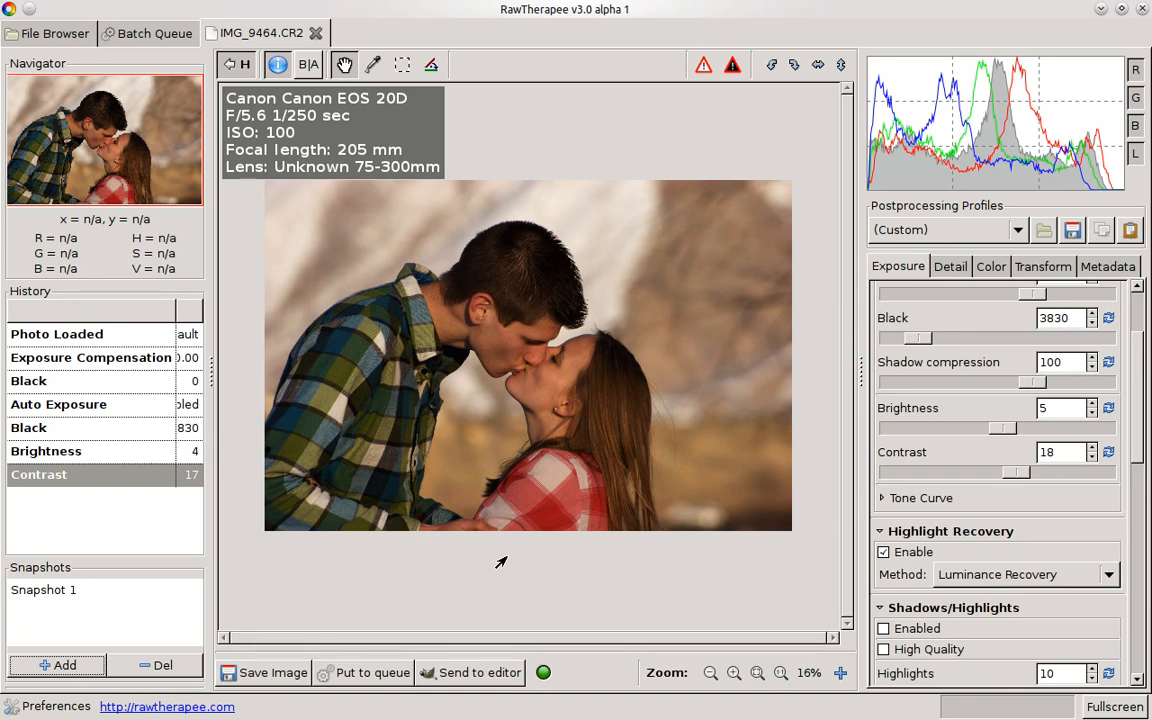
mouse_move(747, 543)
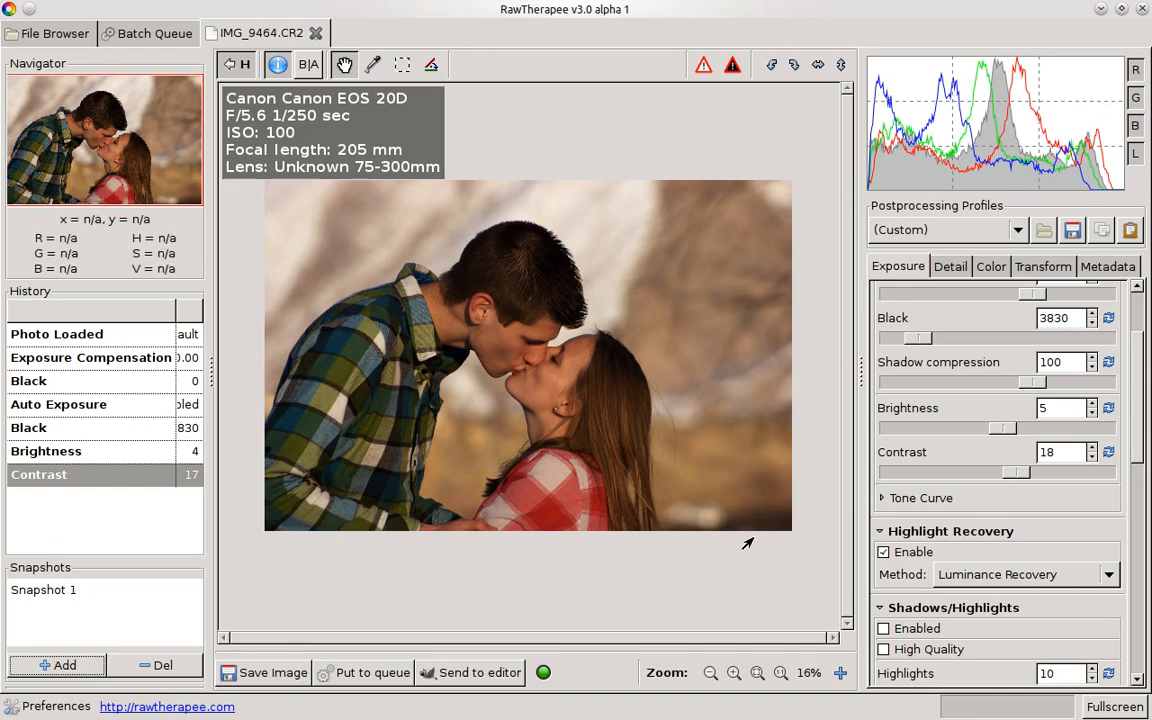
mouse_move(818, 432)
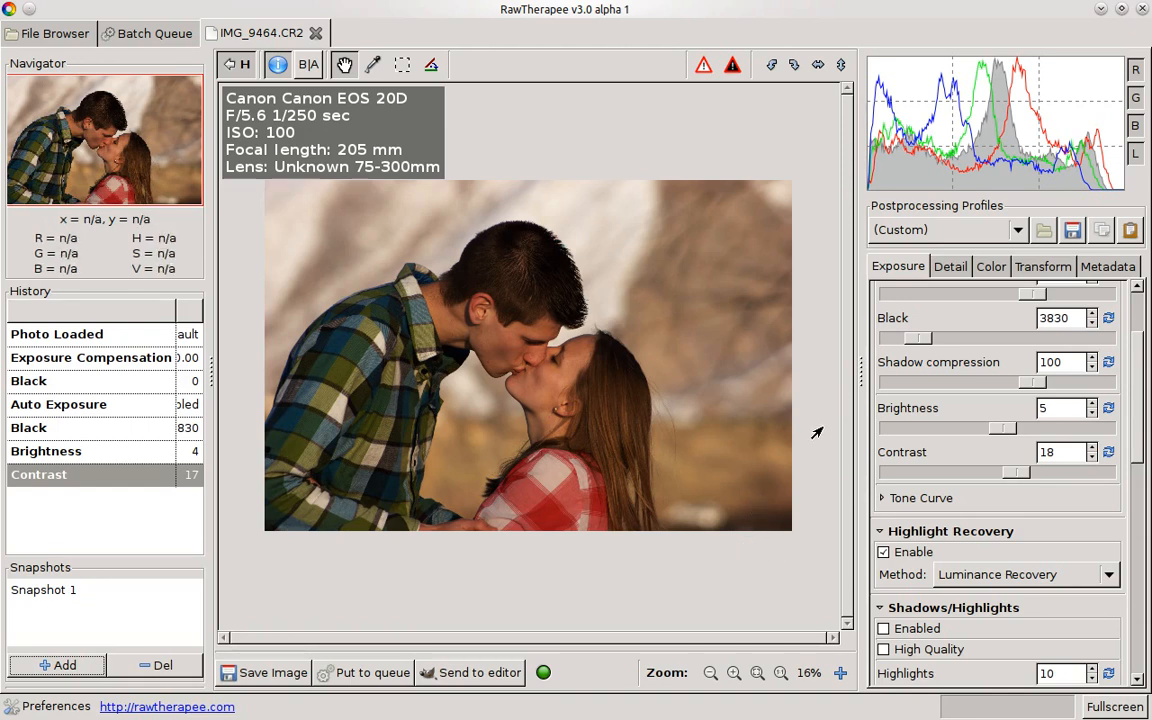
mouse_move(40, 598)
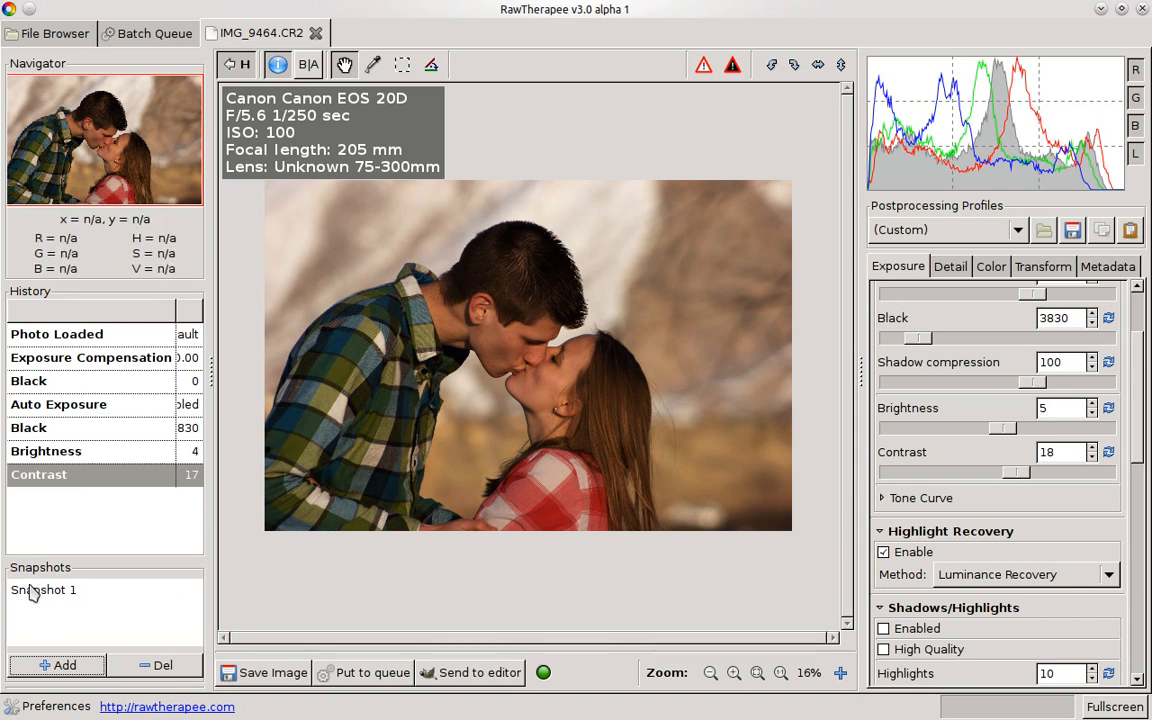
left_click(43, 589)
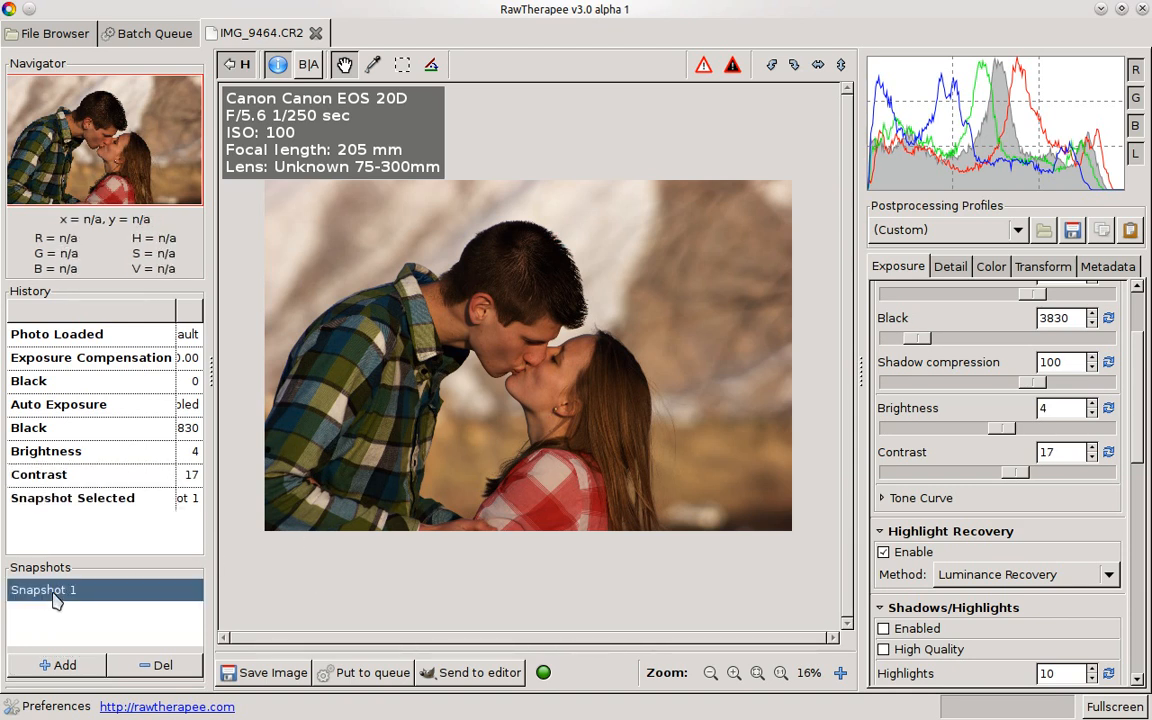
double_click(43, 589)
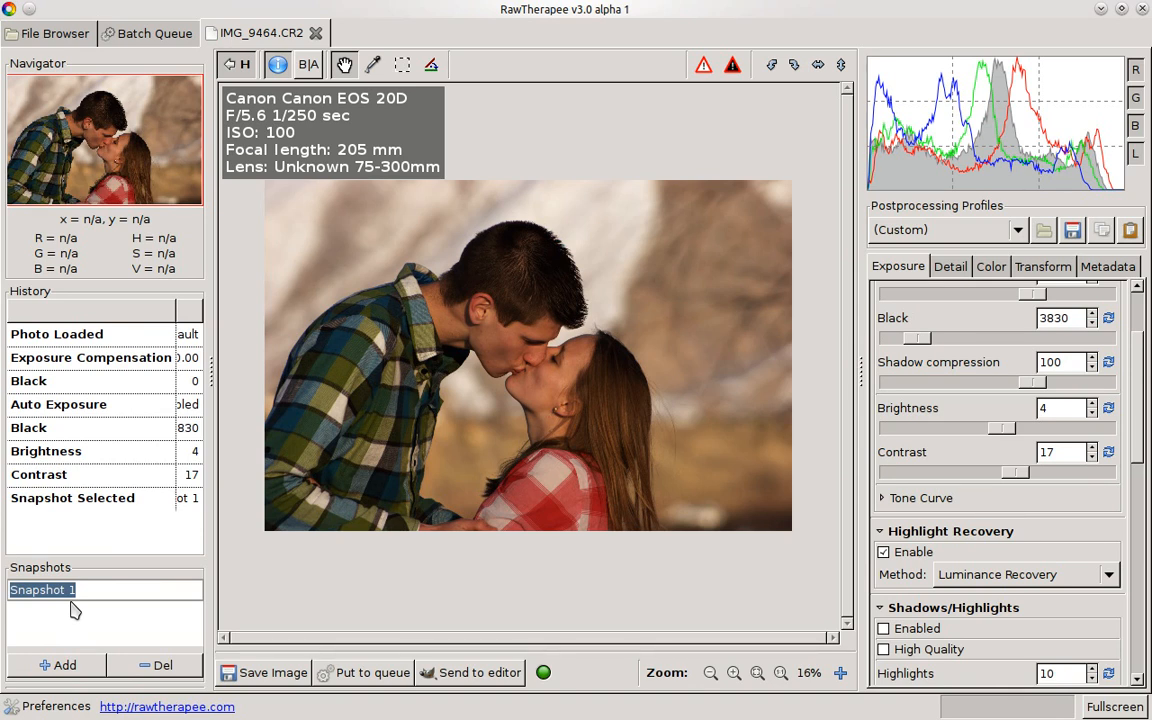
type("Contra")
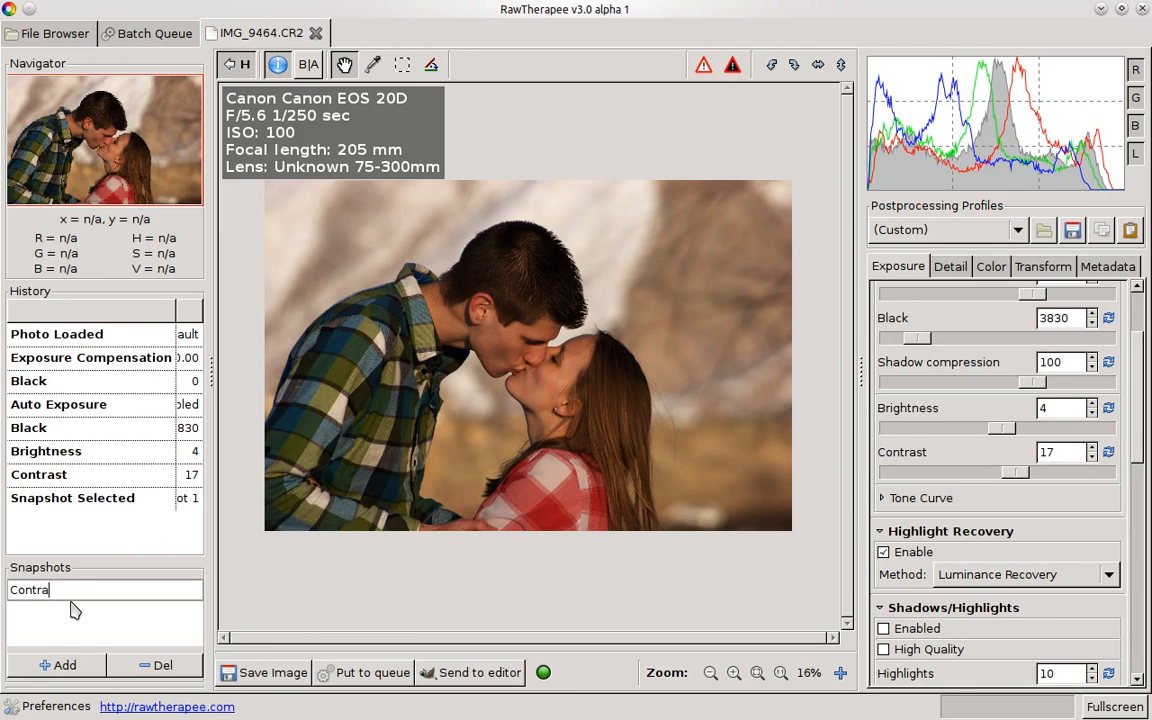
type("st only")
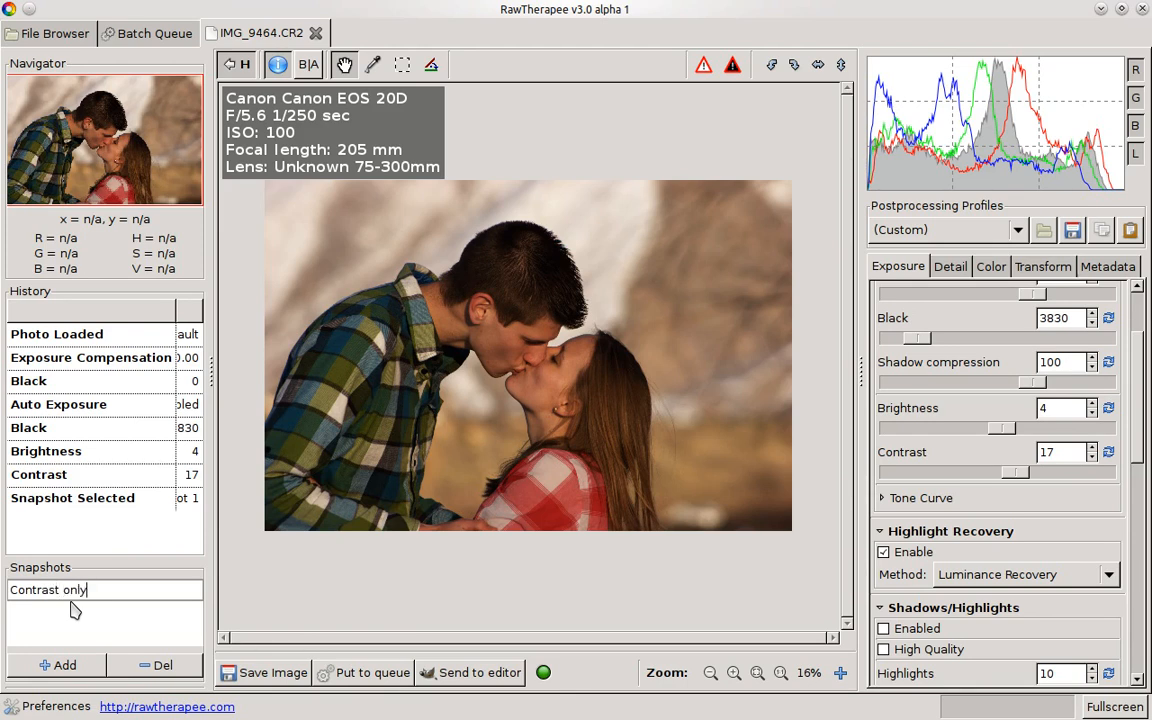
left_click(75, 589)
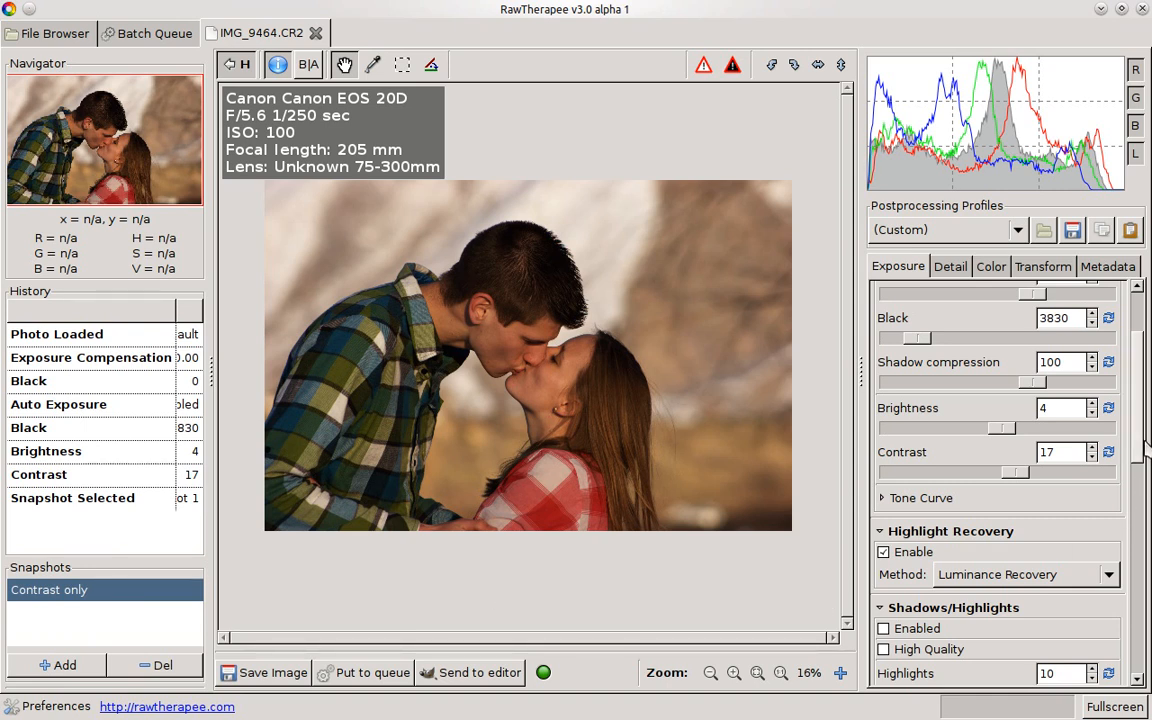
- Switch the Tone Curve to Custom and bend it into an S-shape
scroll("down", 3)
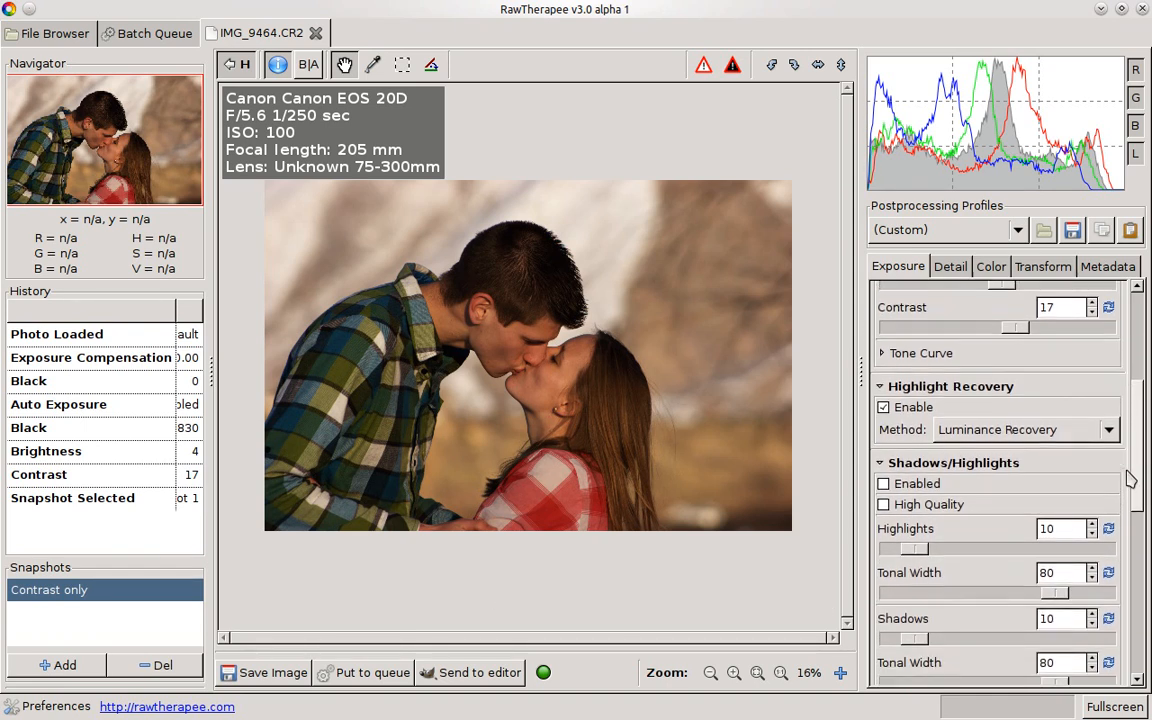
left_click(920, 352)
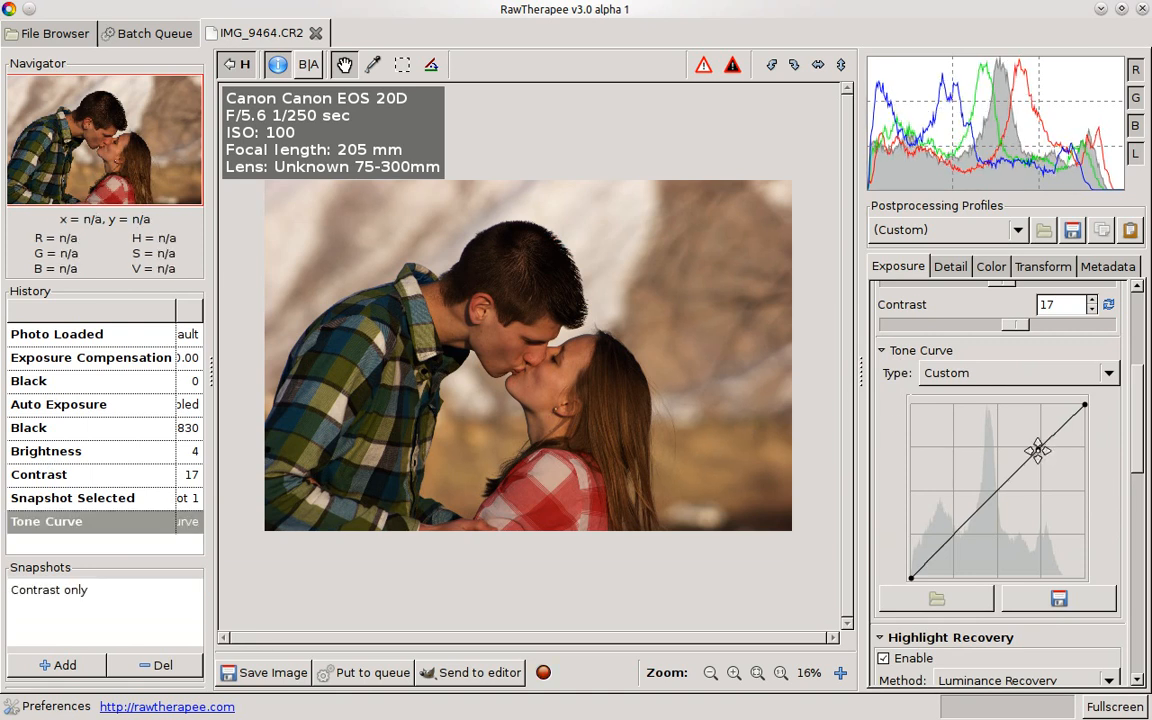
left_click_drag(1040, 450, 1040, 443)
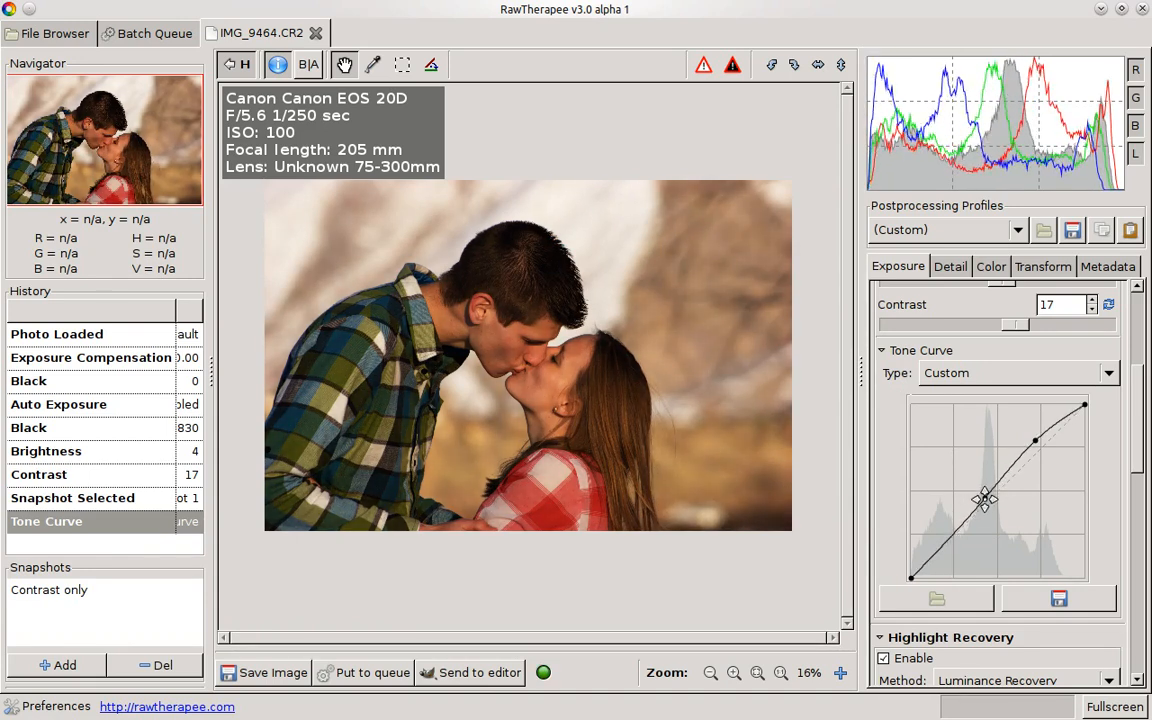
scroll("down", 3)
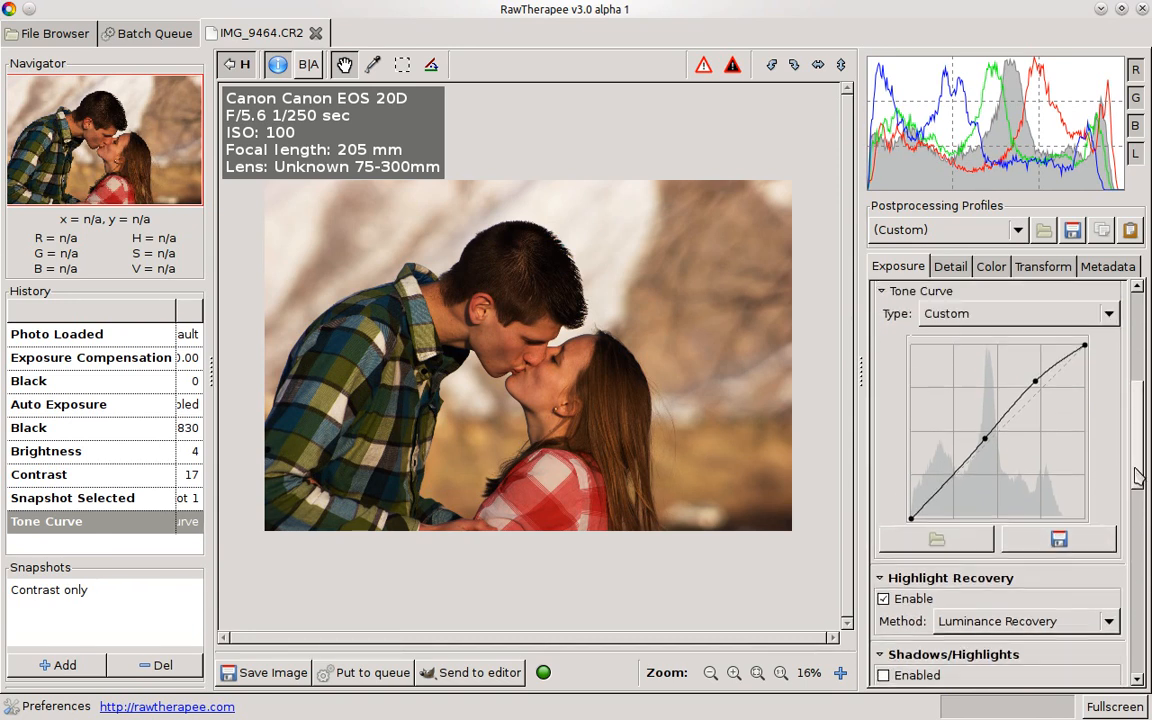
scroll("down", 3)
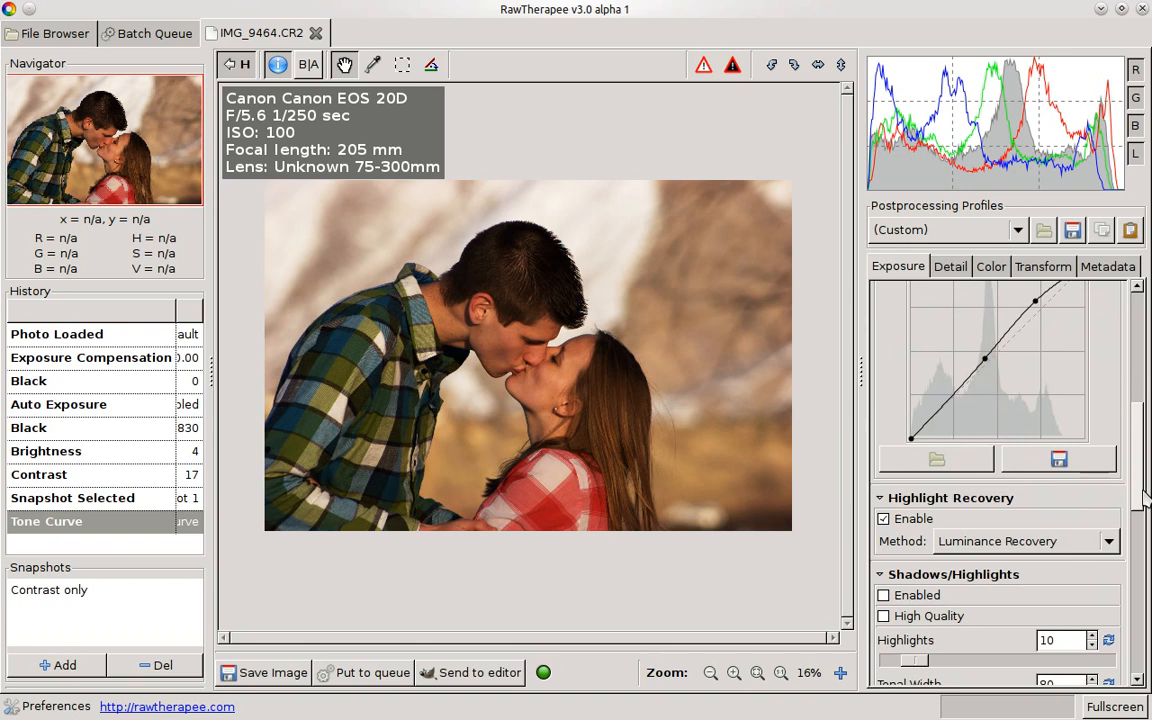
scroll("down", 3)
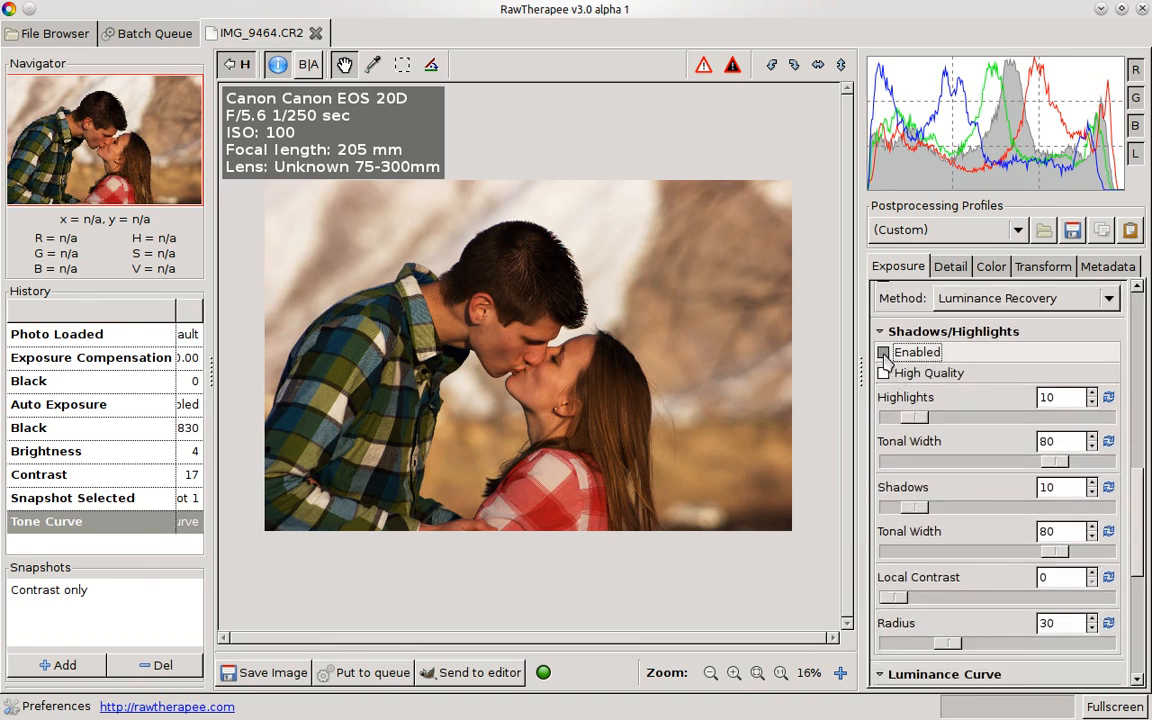
- Enable Shadows/Highlights and set highlights to 2
left_click(883, 352)
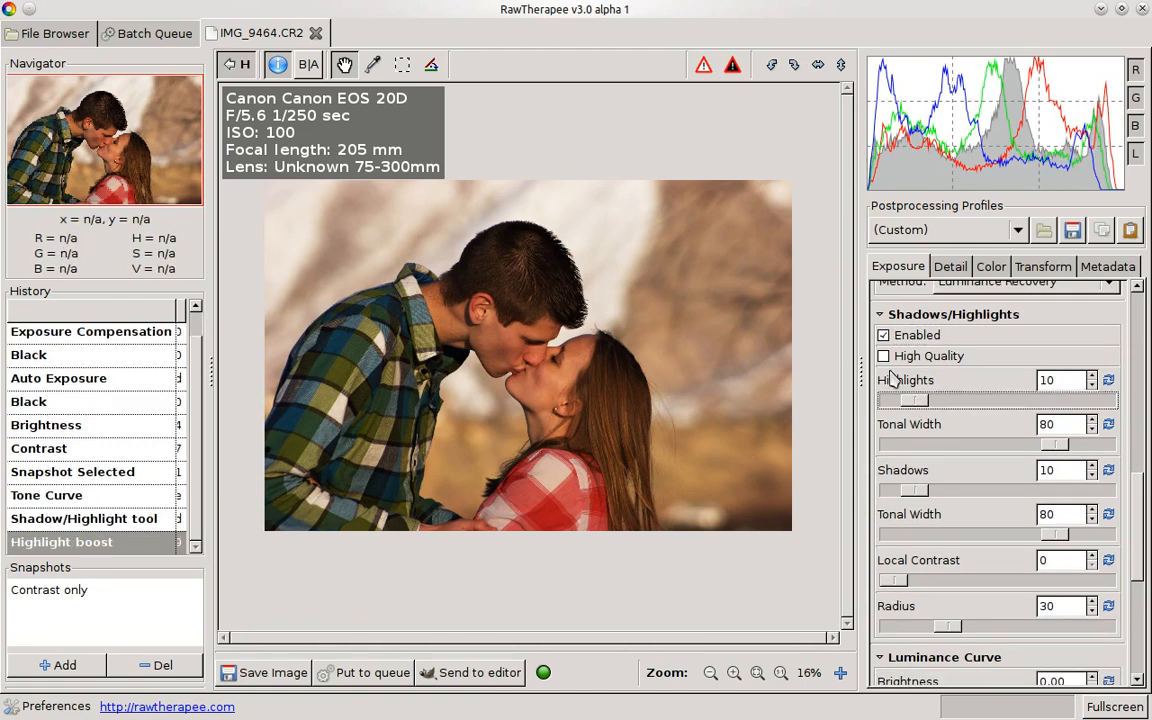
left_click_drag(905, 399, 940, 399)
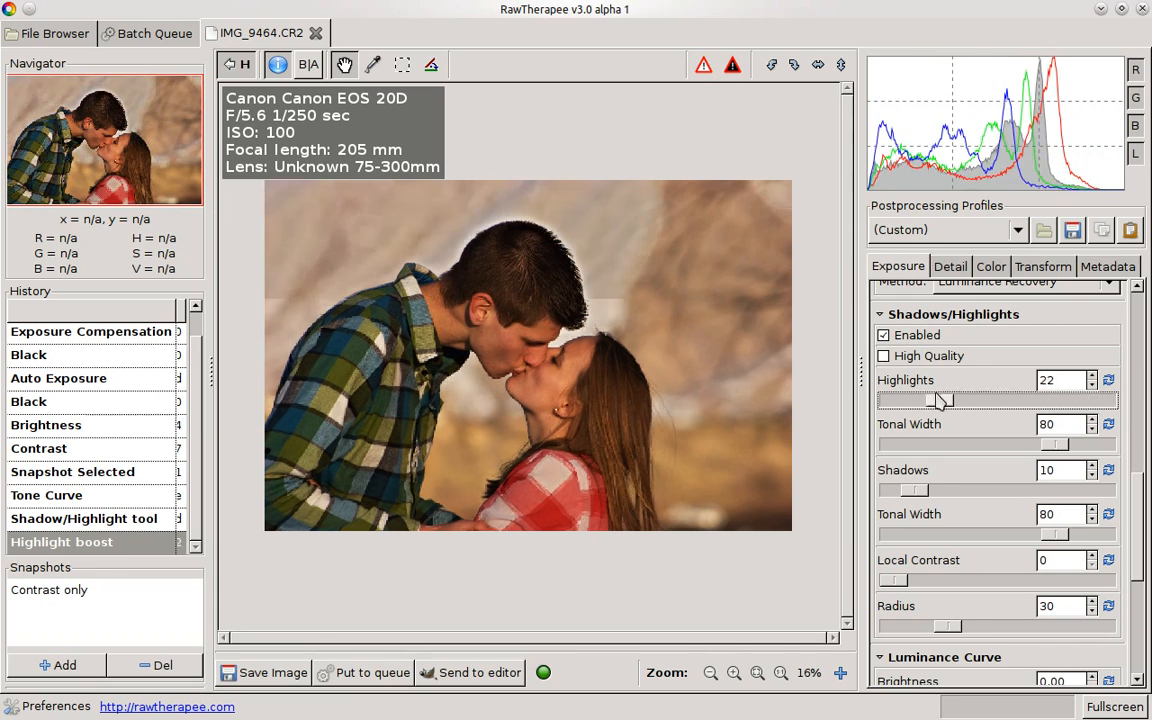
left_click_drag(940, 400, 985, 400)
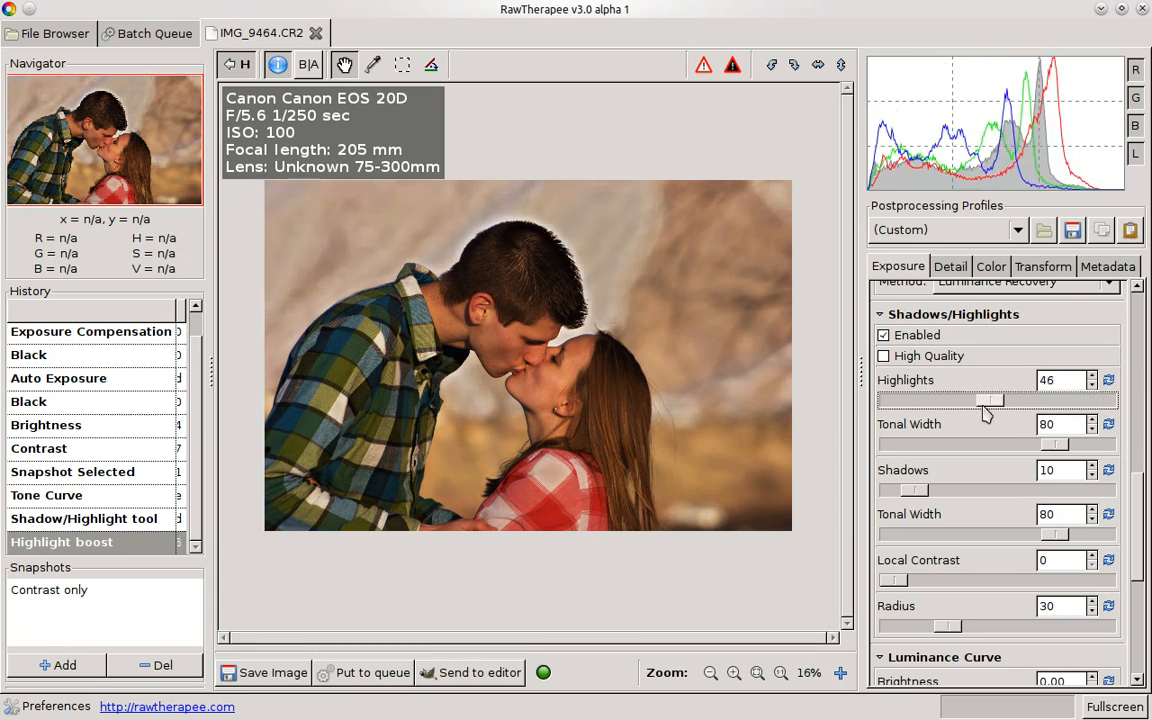
left_click_drag(990, 400, 895, 400)
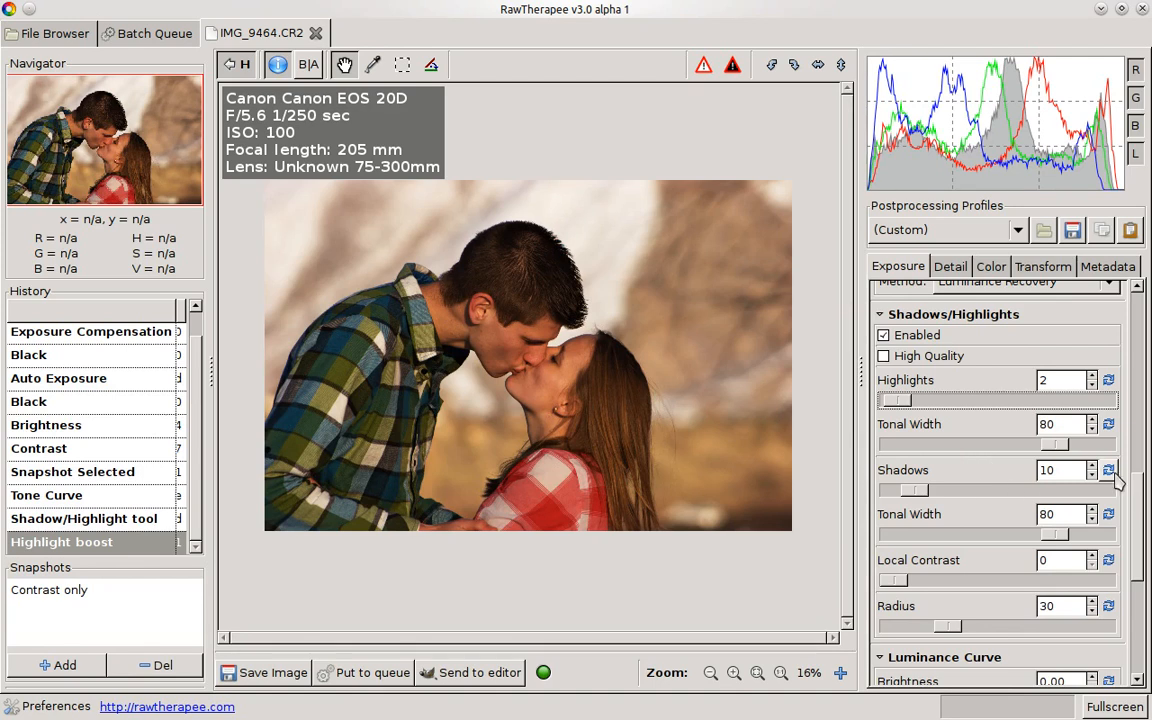
- Set the Shadows slider to 3
scroll("down", 3)
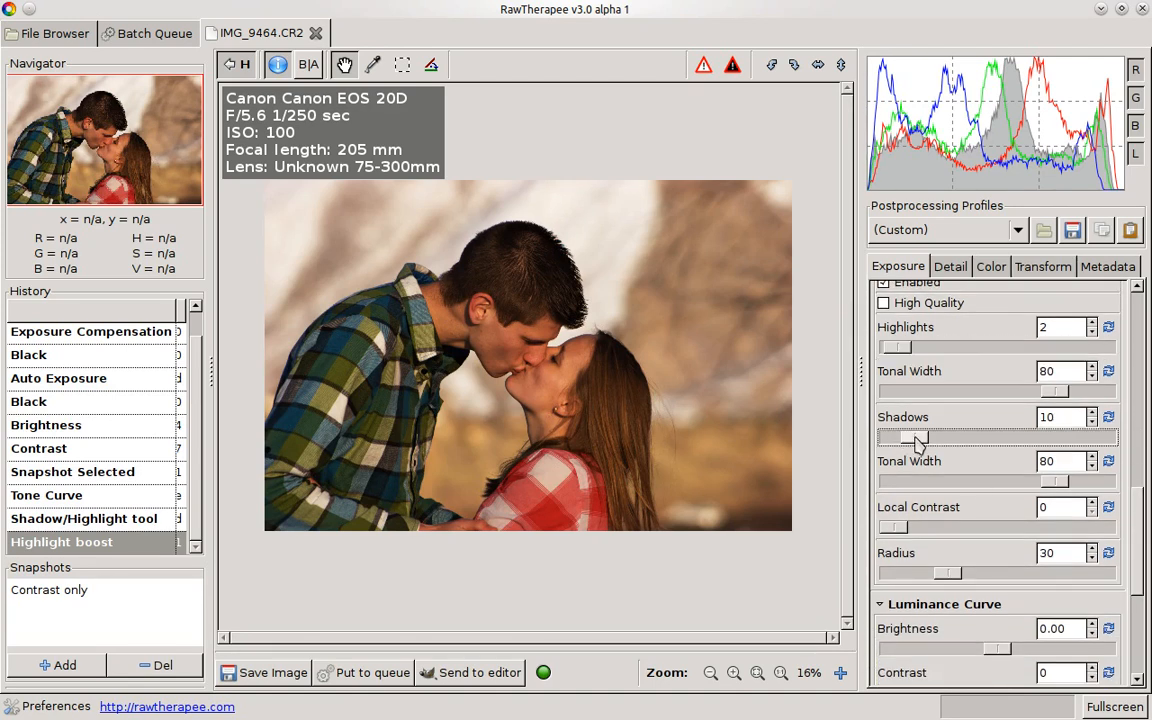
left_click_drag(920, 437, 1100, 437)
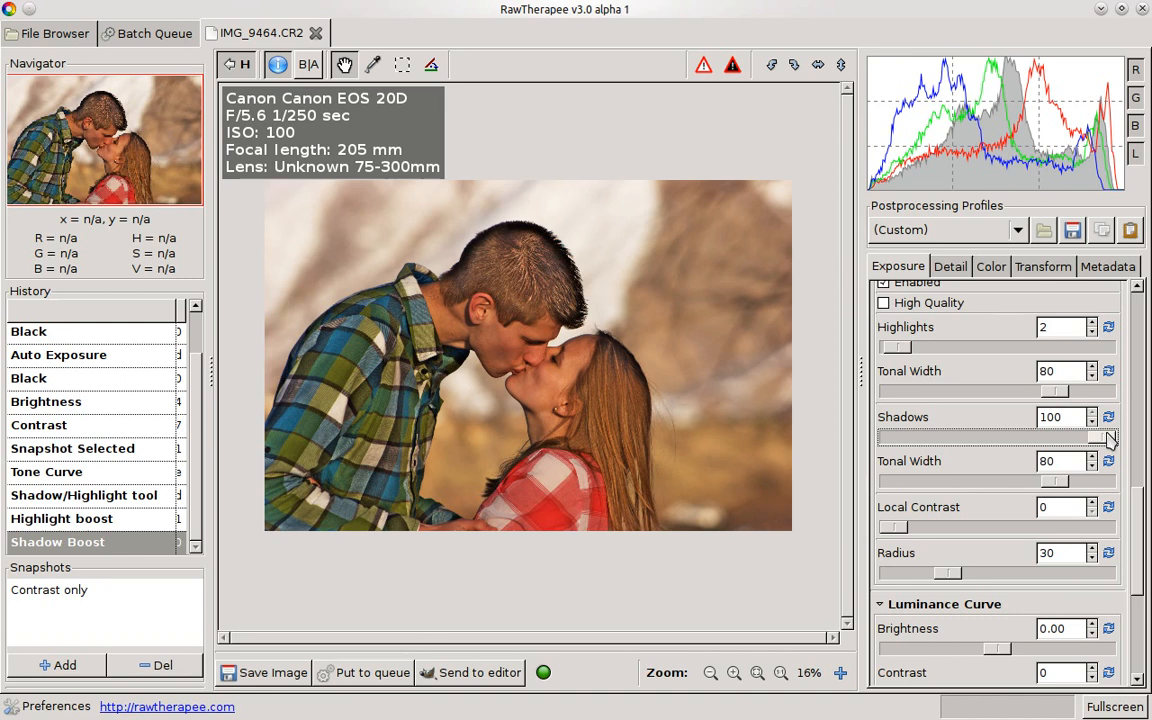
left_click_drag(1095, 437, 985, 437)
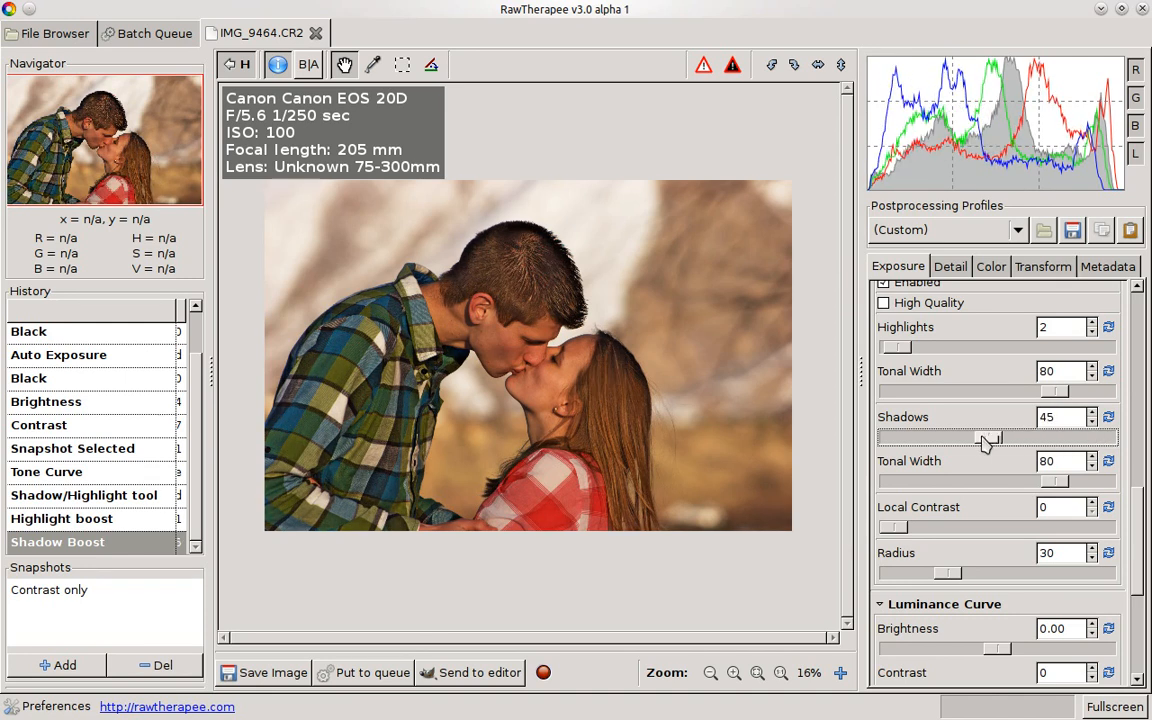
left_click_drag(990, 437, 890, 437)
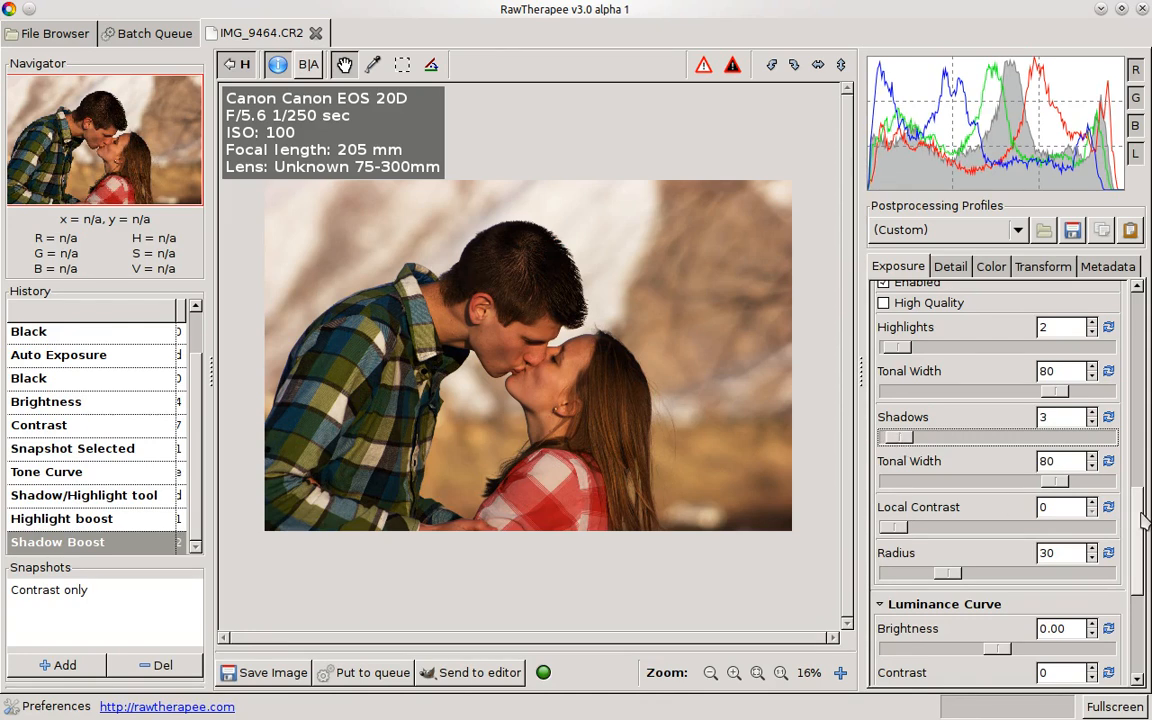
- Add two points to the Luminance Curve to form a gentle S-curve
scroll("down", 3)
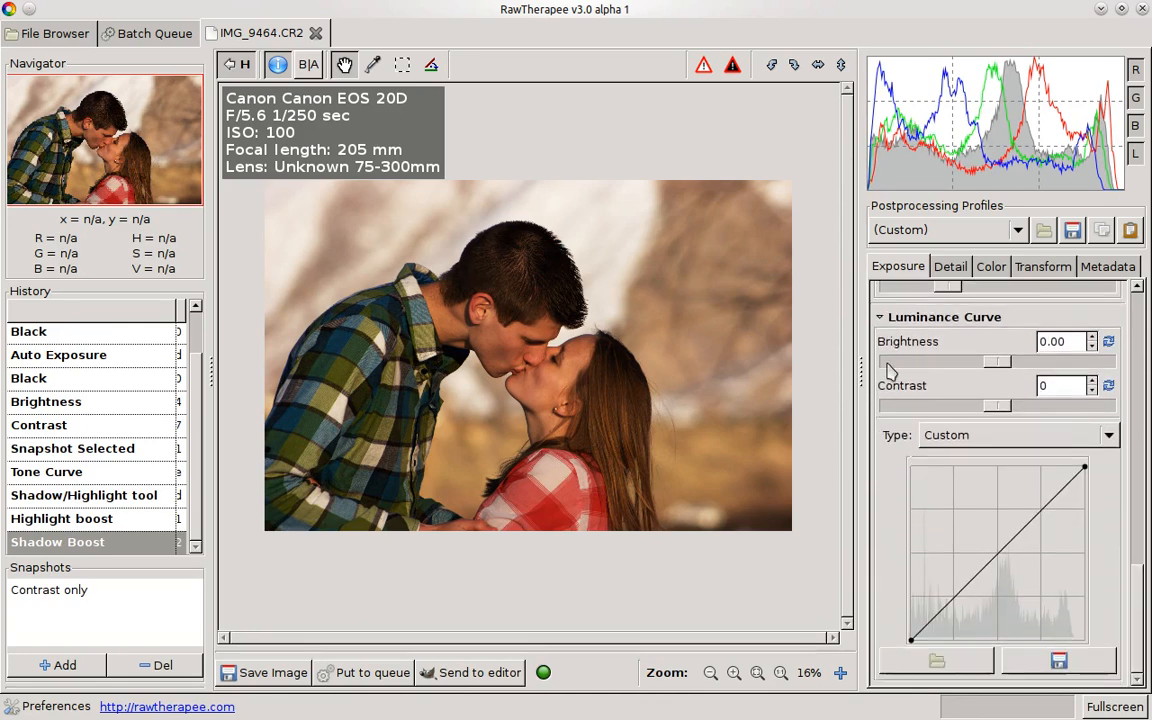
mouse_move(958, 390)
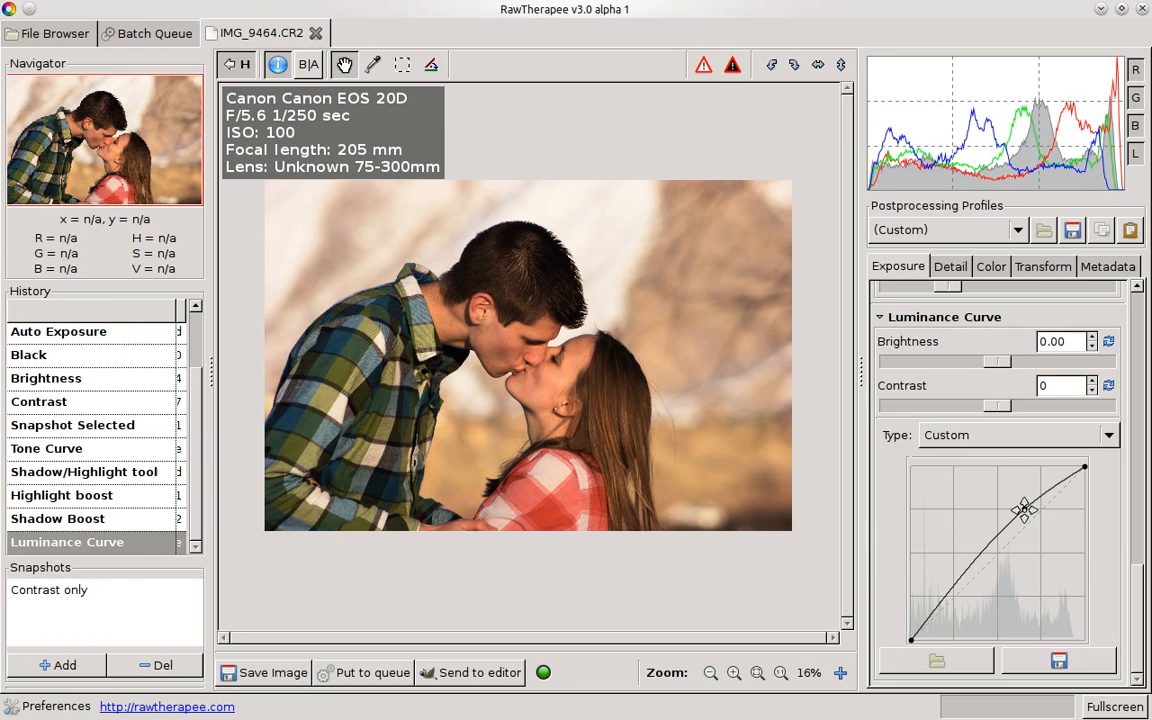
left_click_drag(1020, 510, 978, 563)
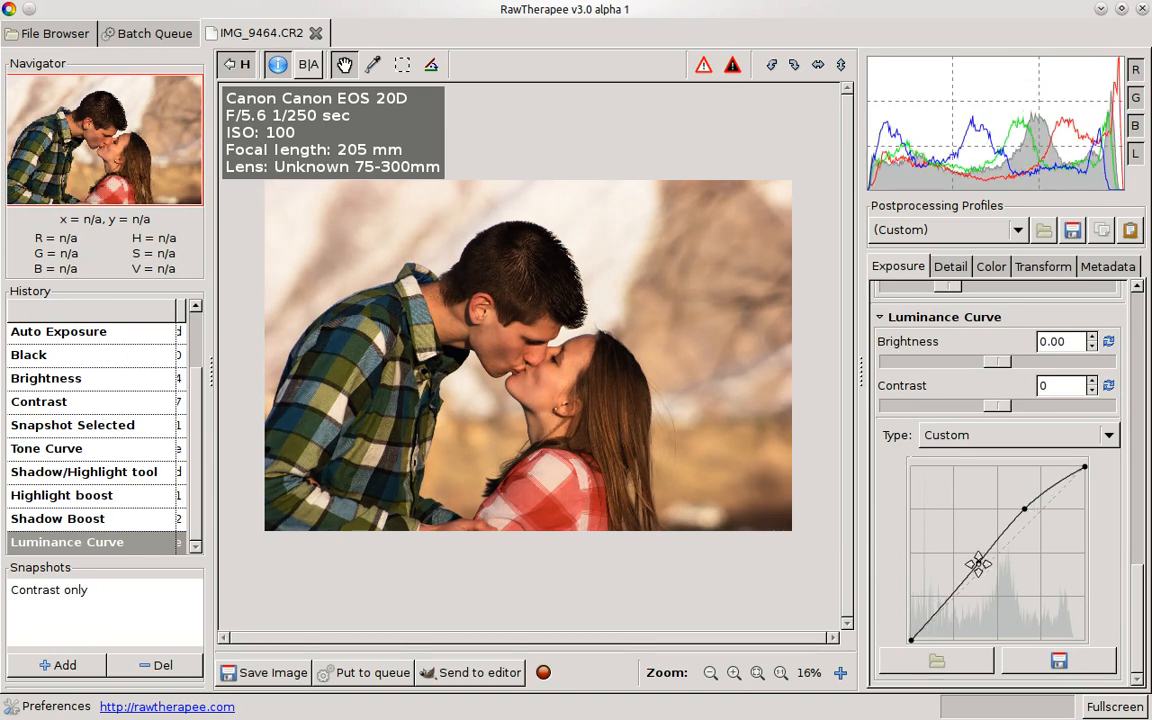
left_click_drag(978, 563, 981, 567)
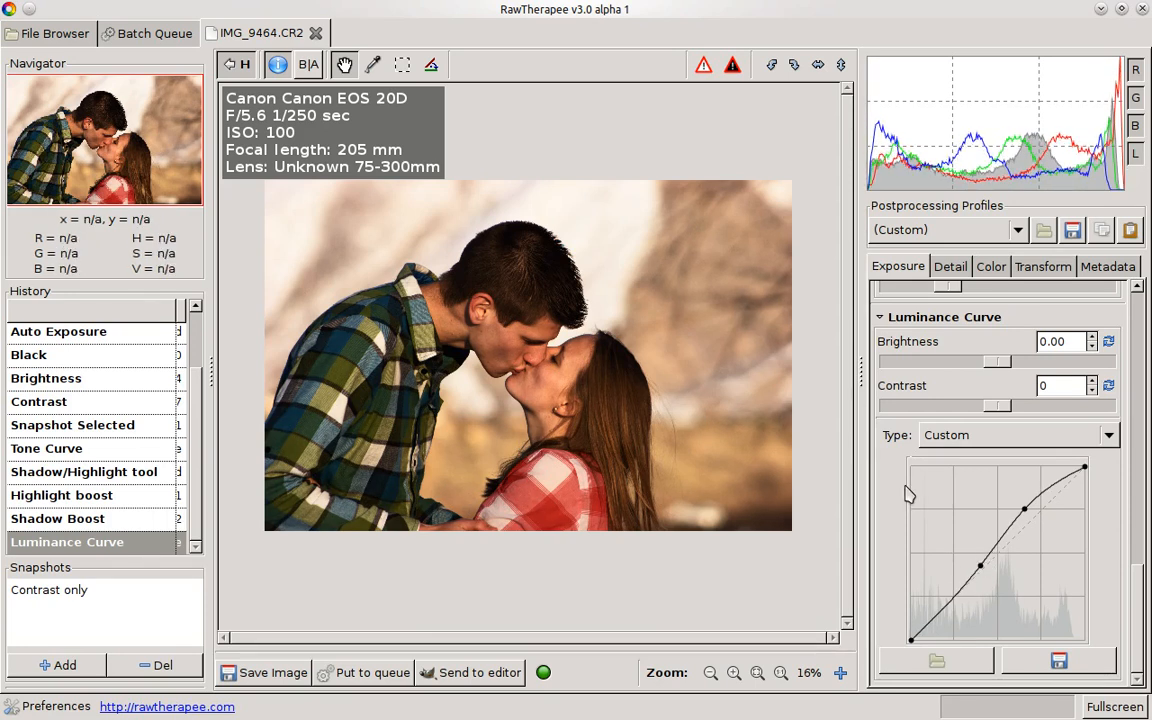
mouse_move(575, 438)
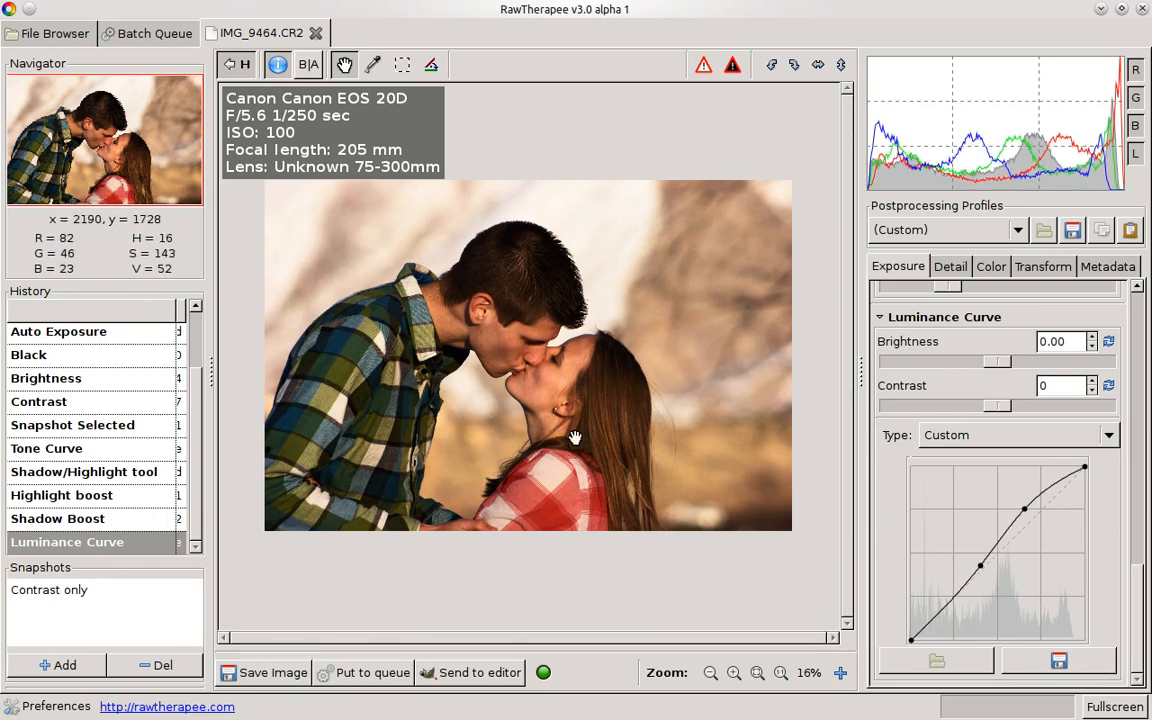
mouse_move(82, 657)
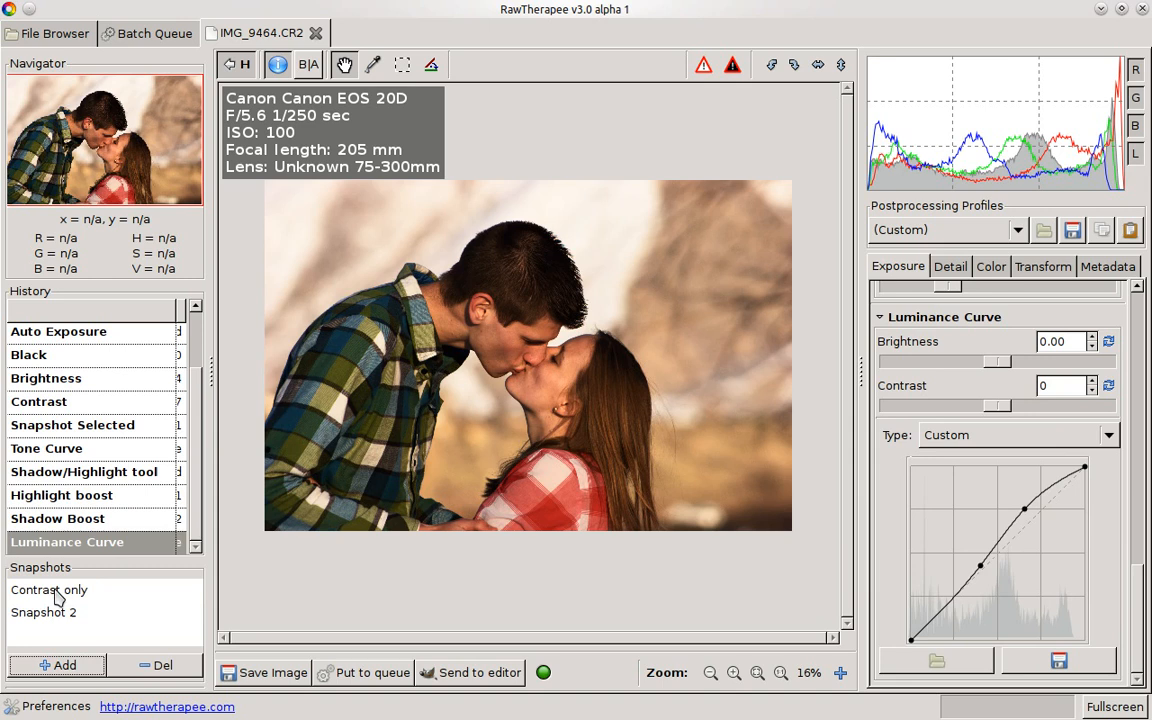
- Save Snapshot 2, preview Contrast only, then reapply Snapshot 2
left_click(44, 612)
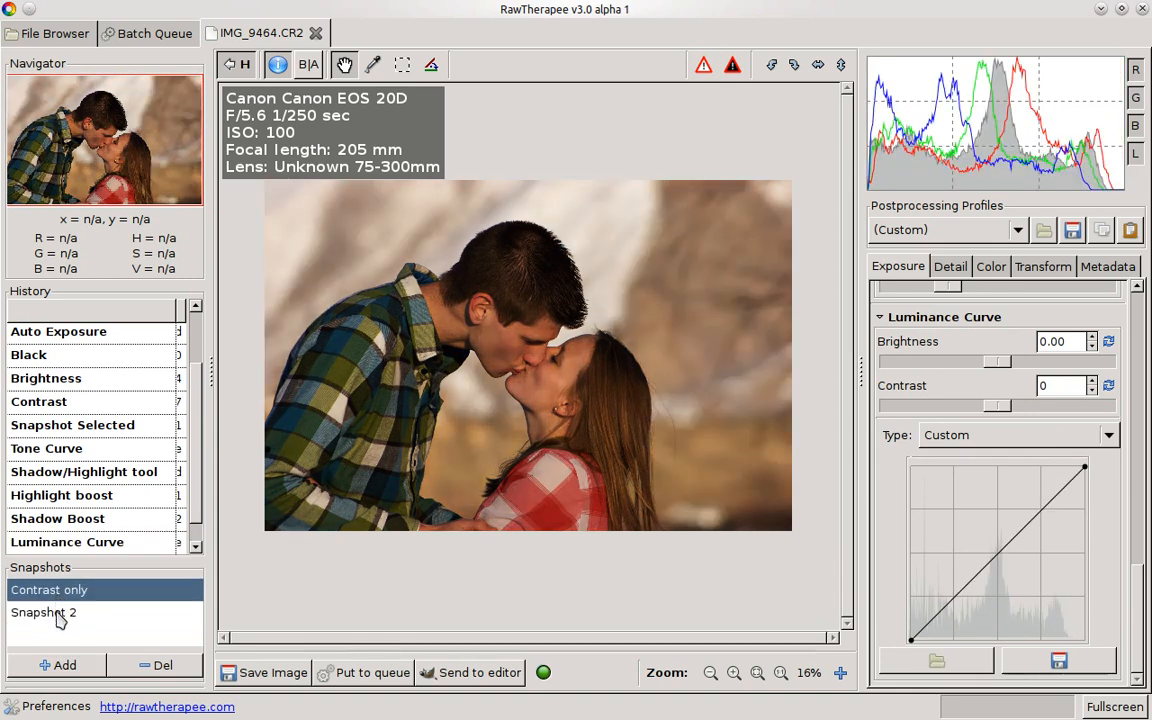
left_click(43, 612)
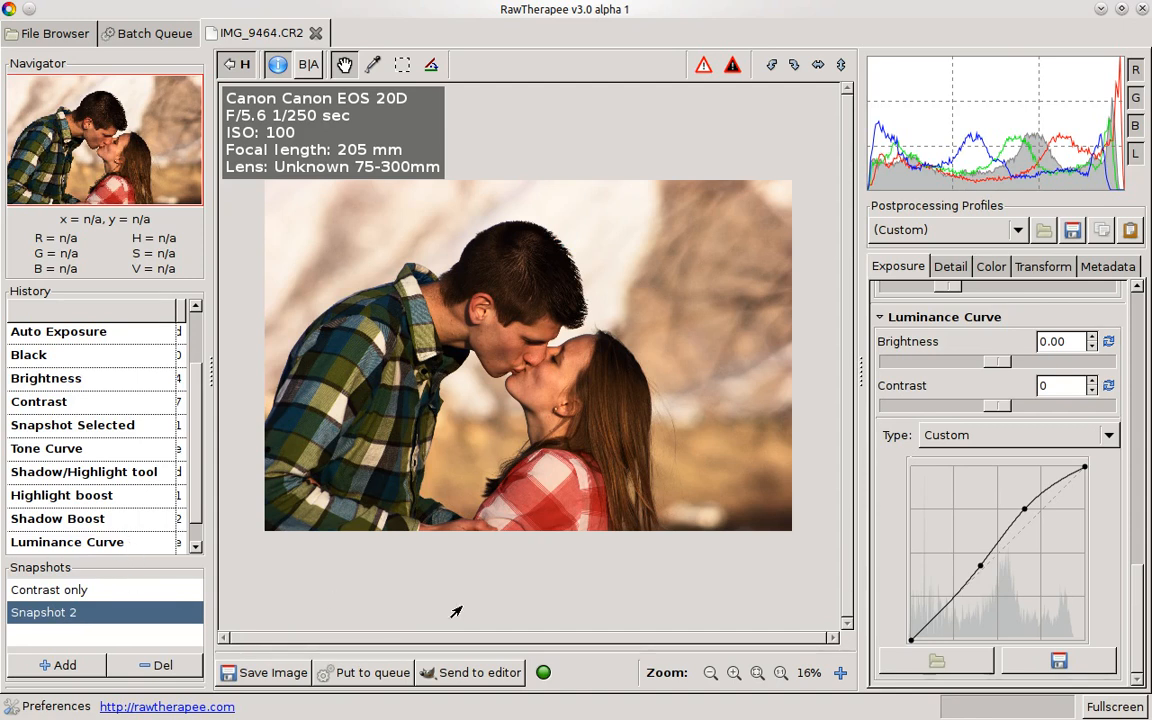
left_click(950, 266)
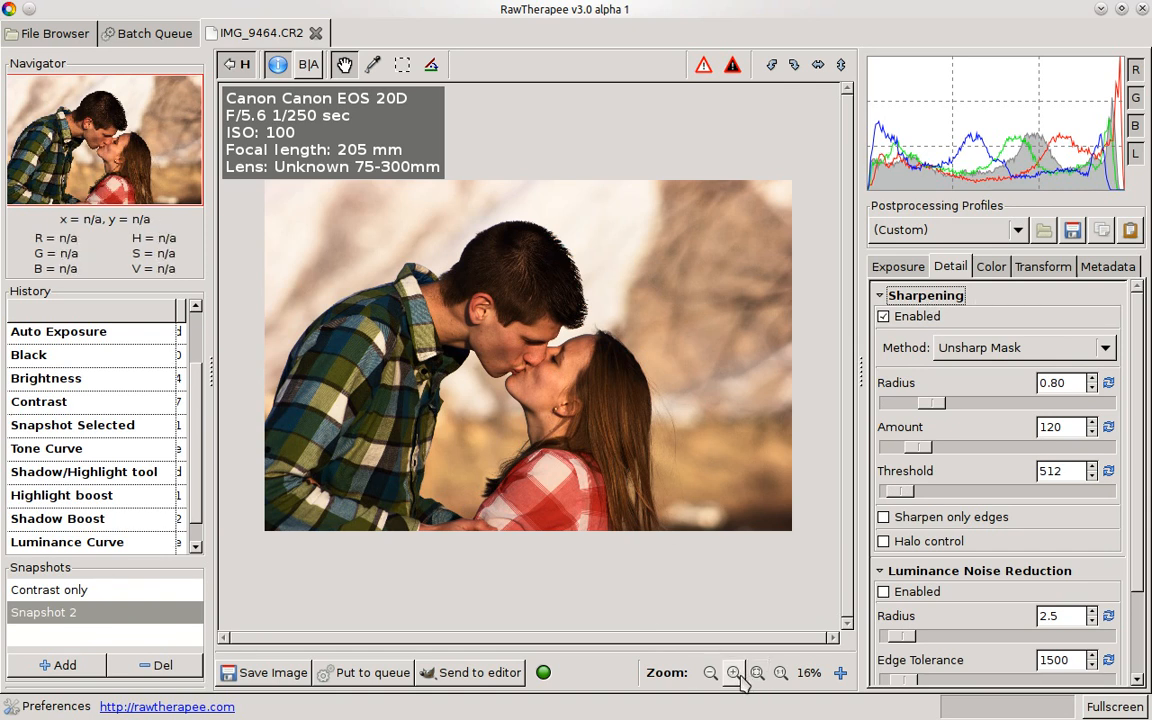
- Zoom the preview to 100% and bring the couple's faces into view
left_click(732, 672)
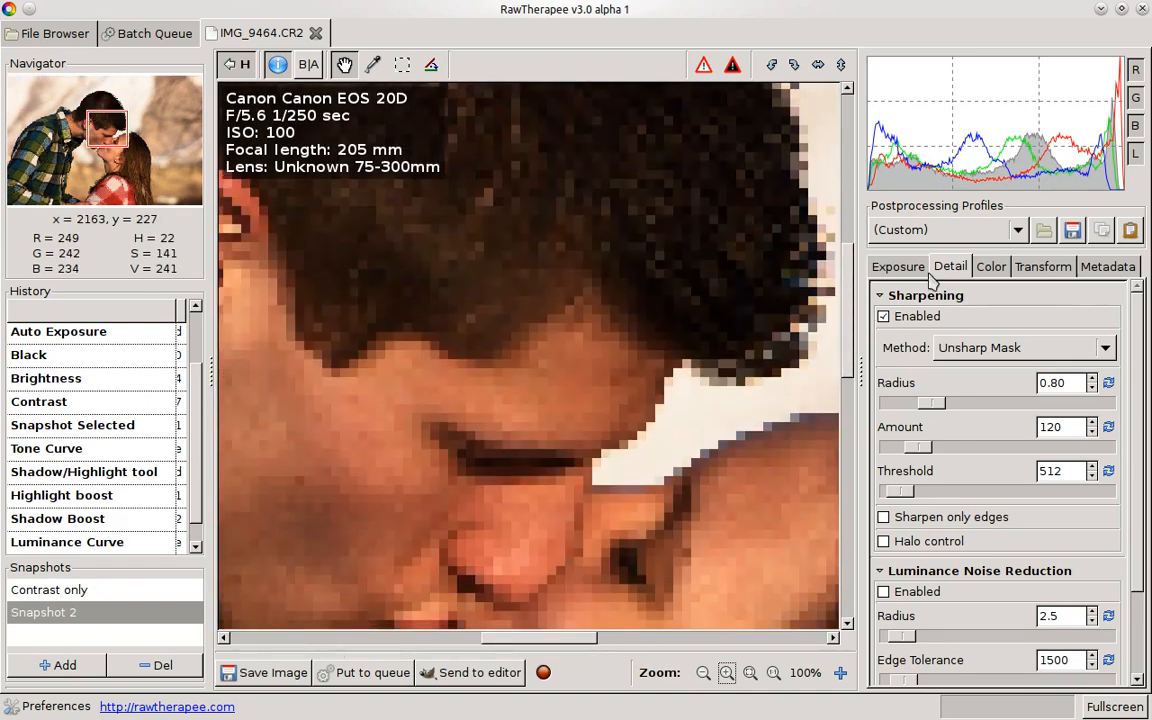
scroll("down", 3)
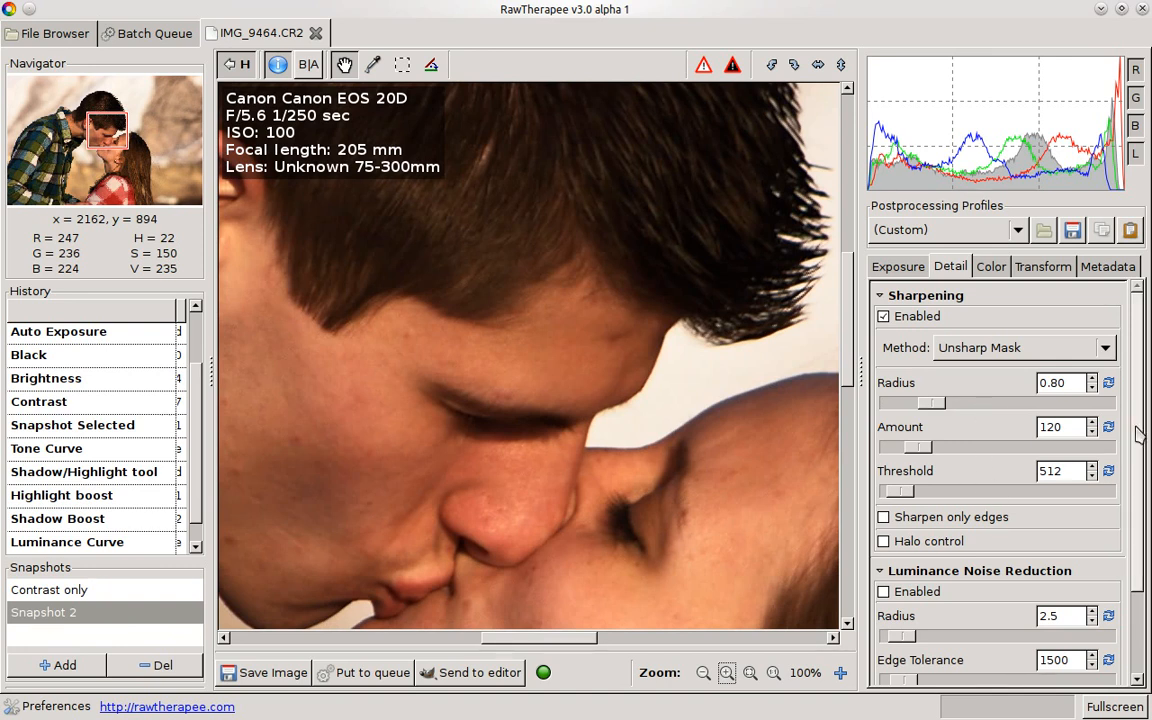
scroll("down", 3)
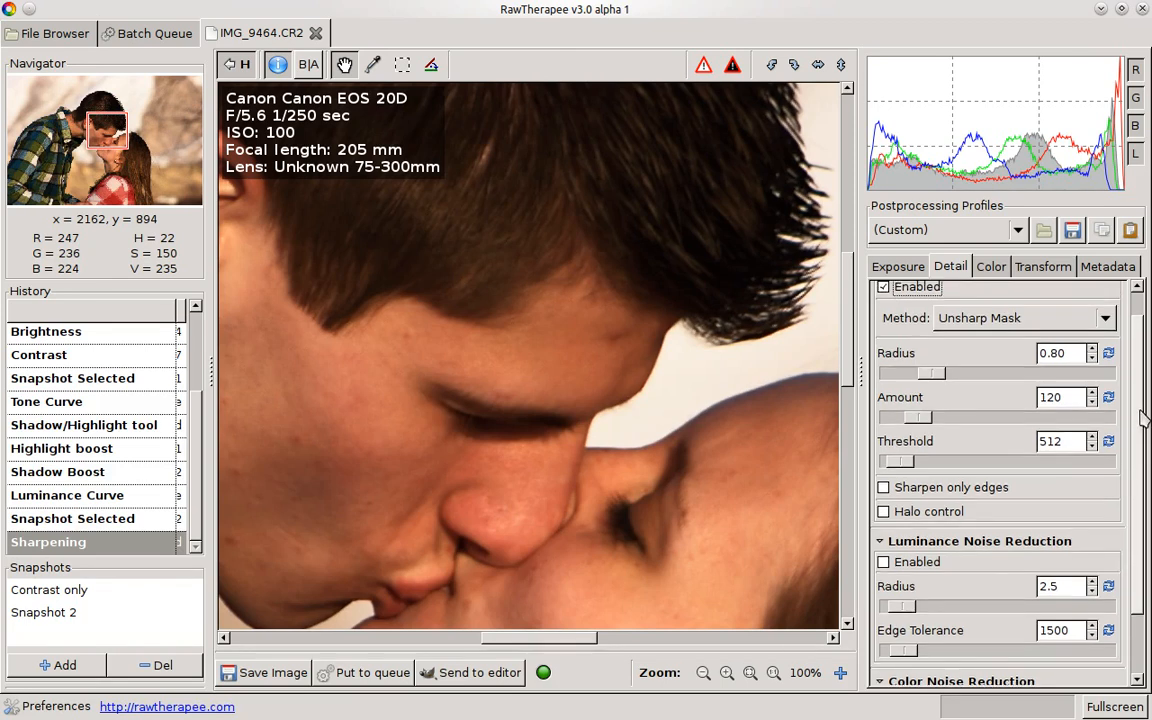
- Trial the unsharp mask amount near maximum, then settle it at 139
left_click_drag(920, 417, 1000, 417)
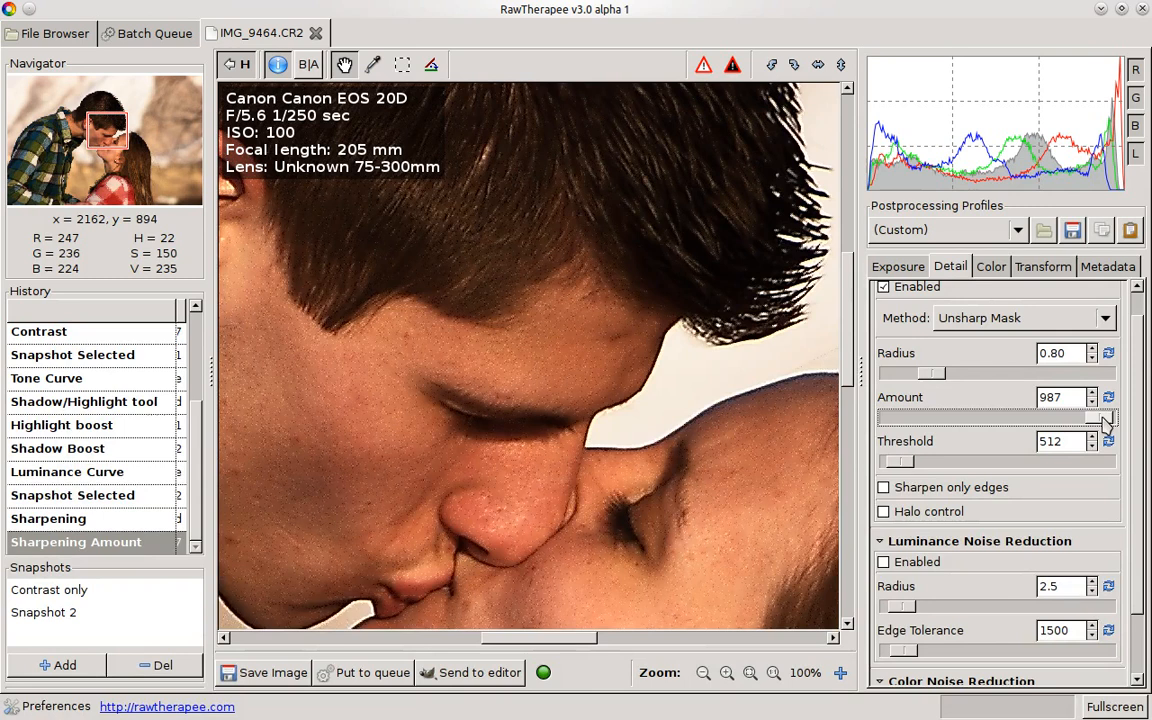
left_click_drag(1105, 416, 1010, 416)
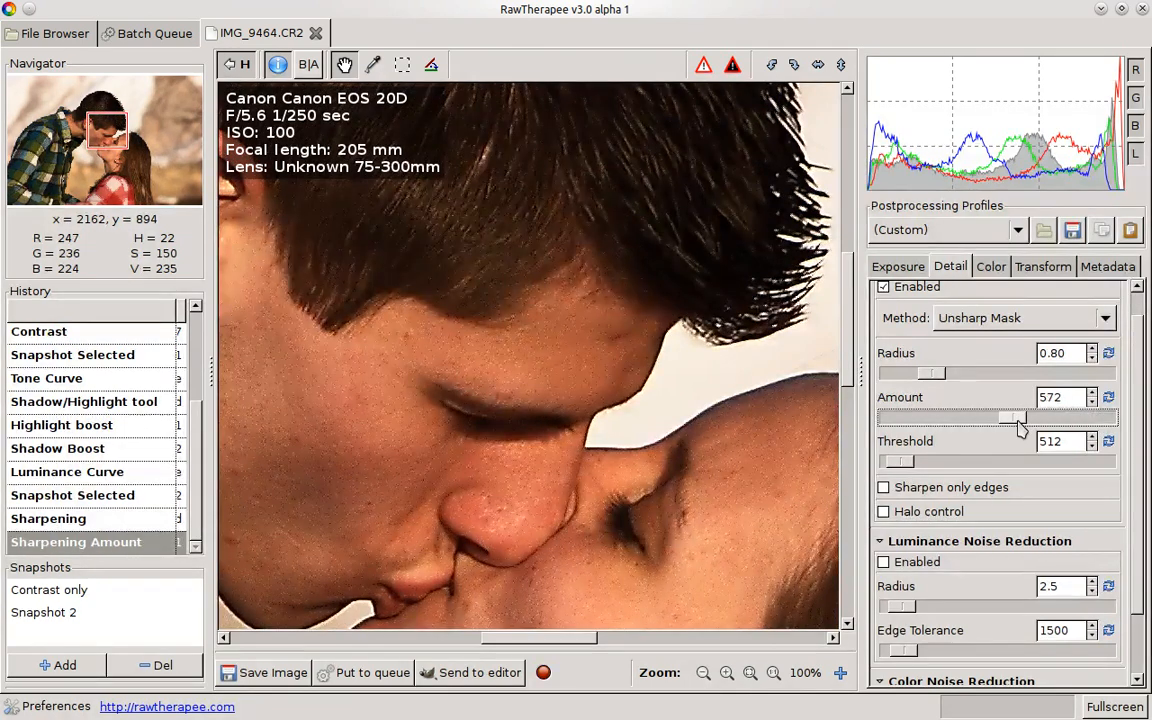
left_click_drag(1010, 417, 970, 417)
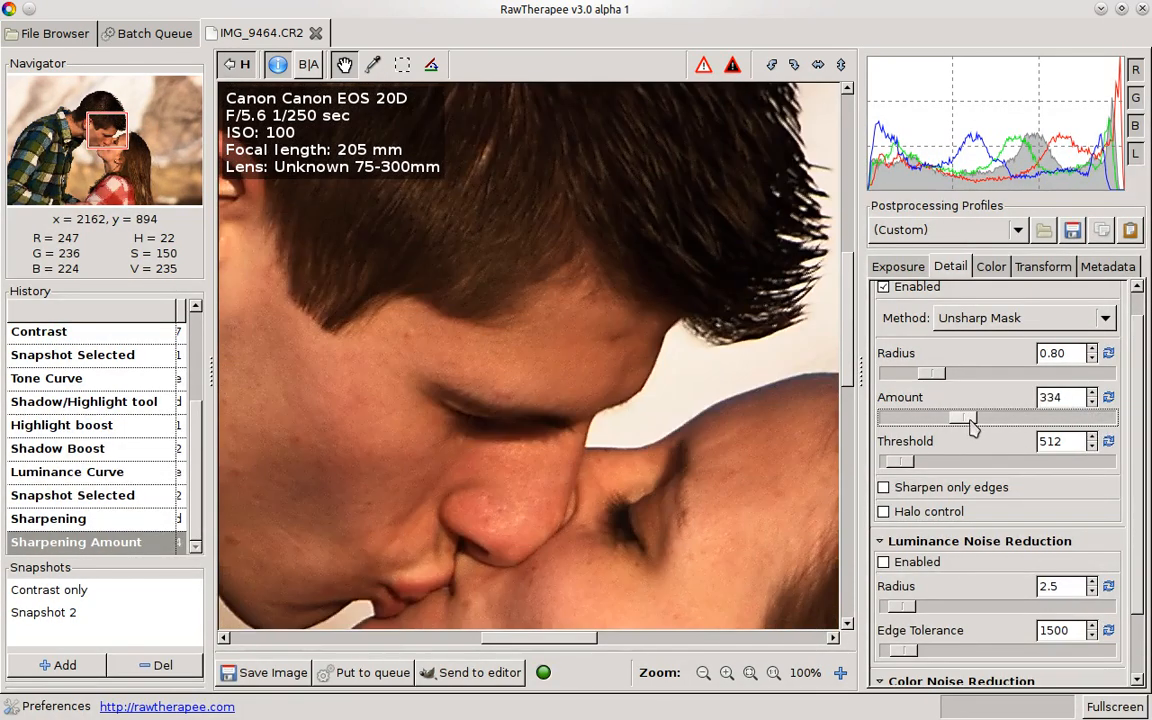
left_click_drag(970, 417, 920, 417)
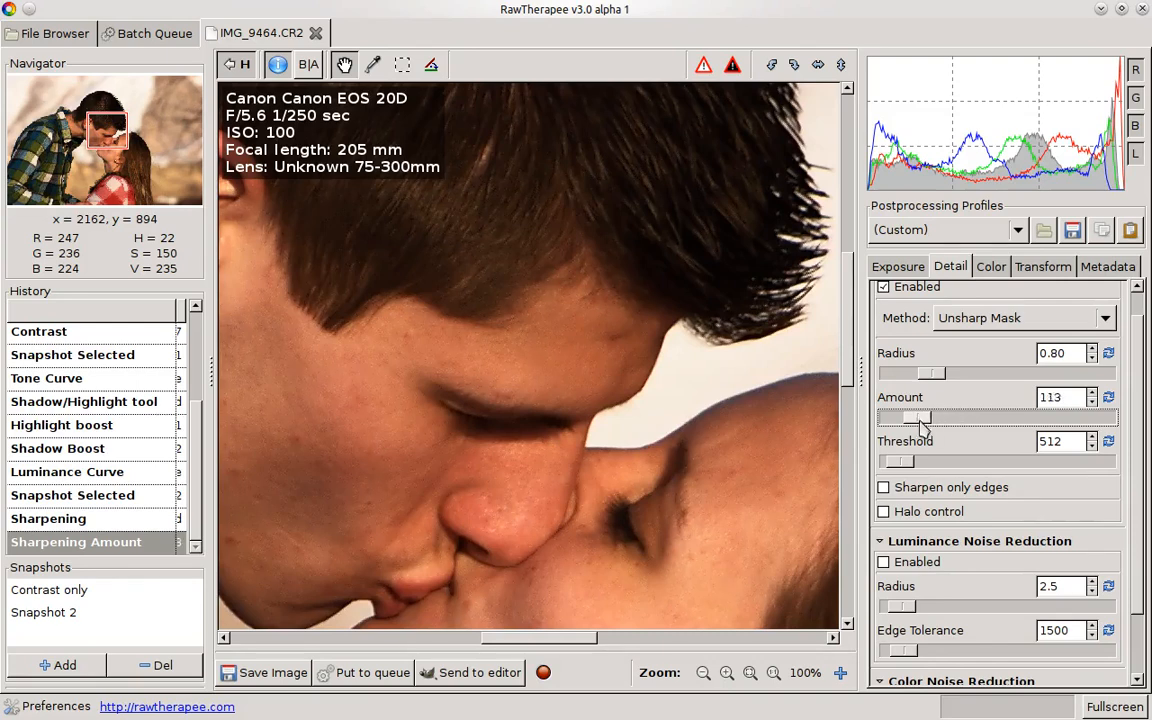
left_click_drag(905, 417, 932, 417)
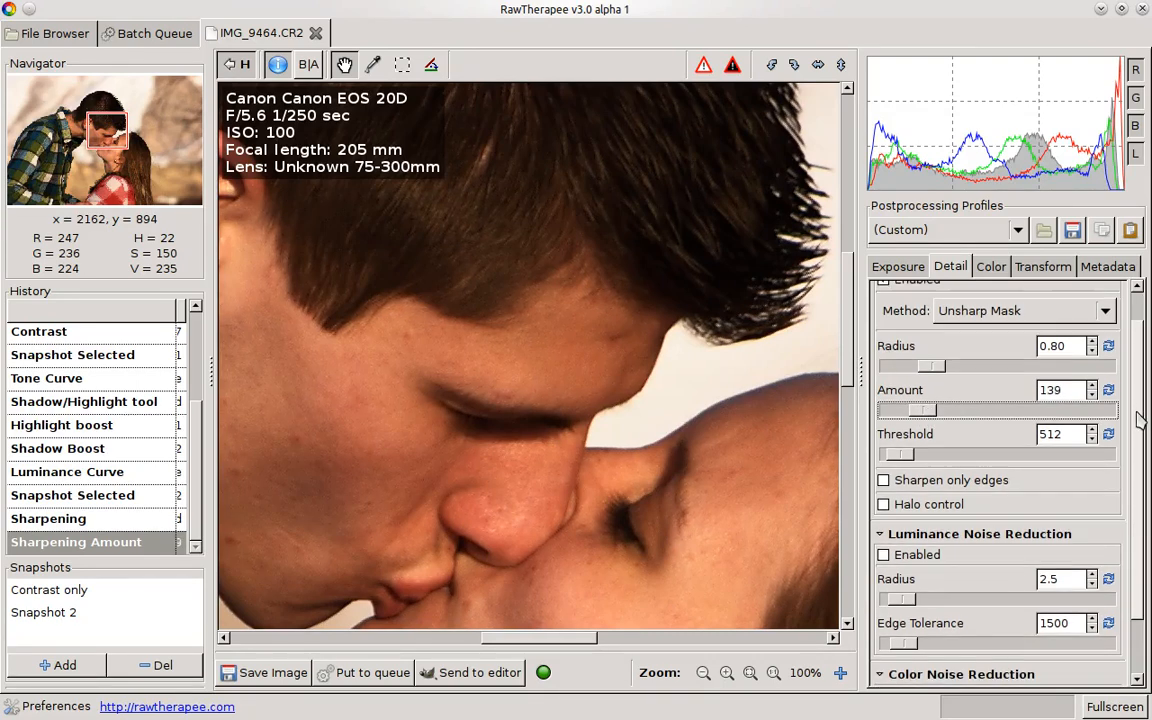
scroll("down", 3)
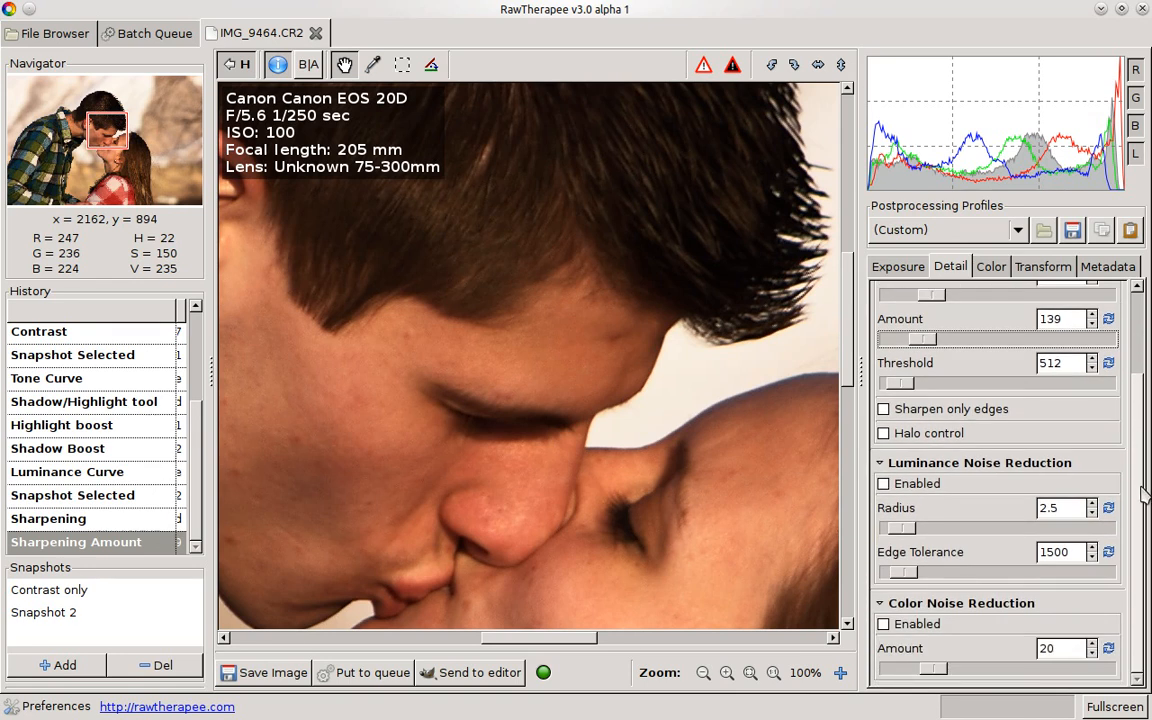
- Enable luminance noise reduction, compare it on and off, and raise its radius to 50
left_click(1000, 348)
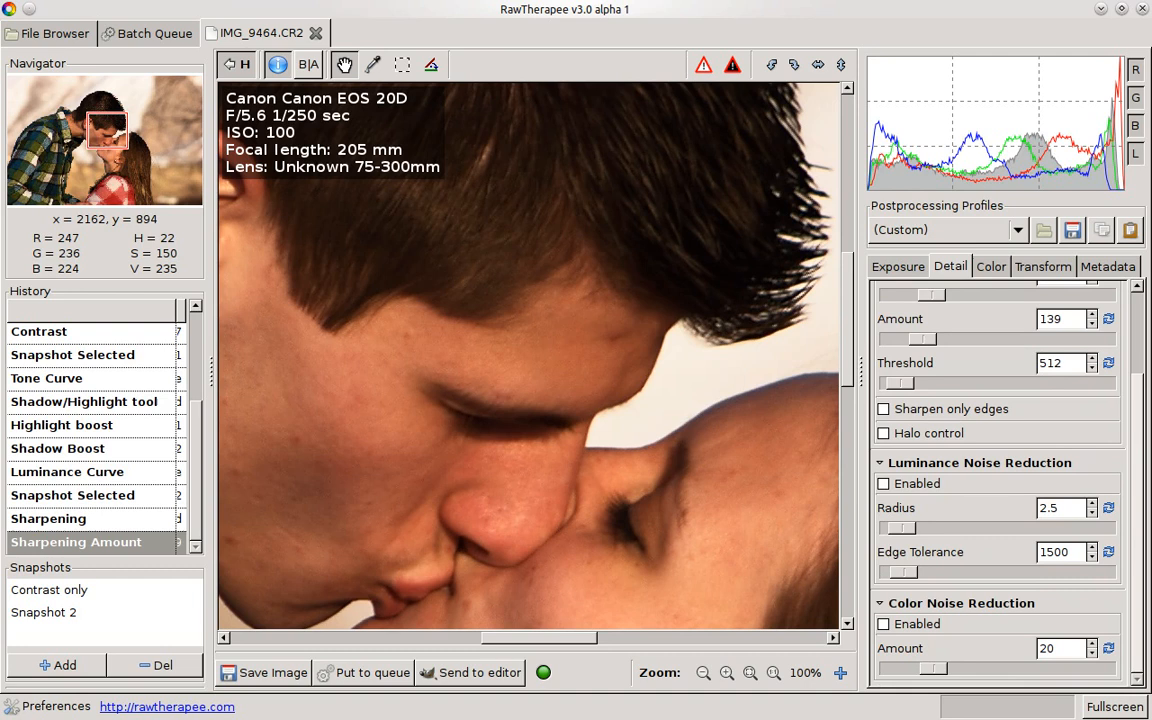
mouse_move(895, 468)
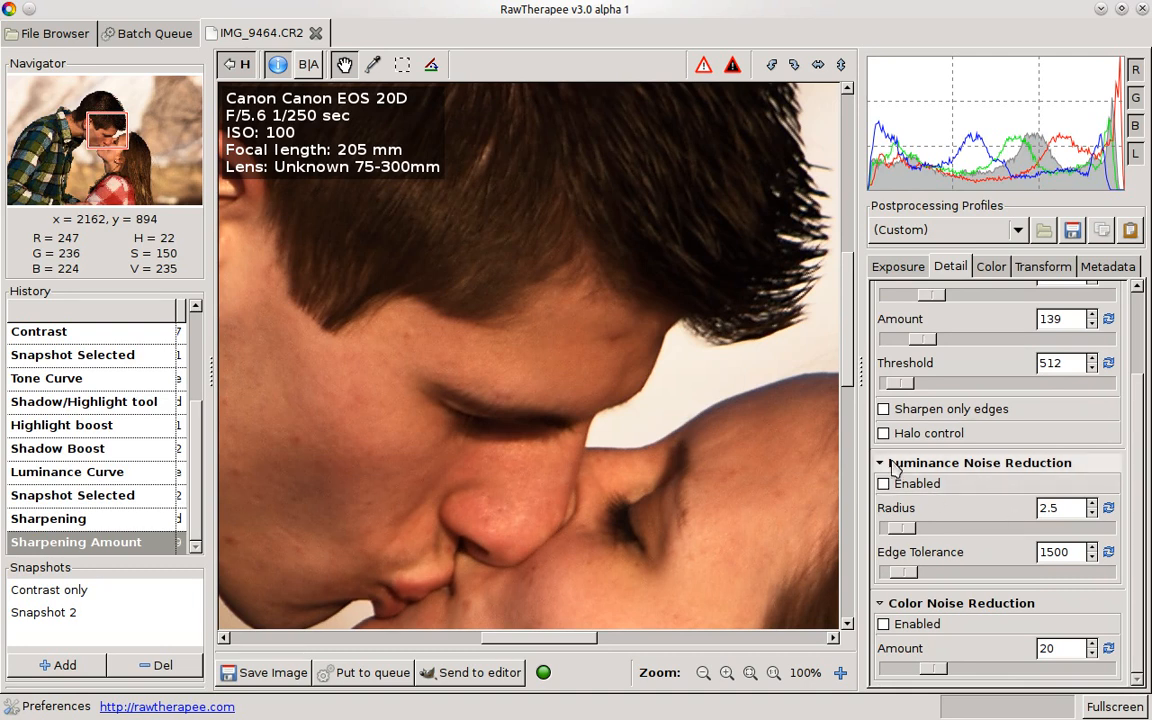
mouse_move(1023, 477)
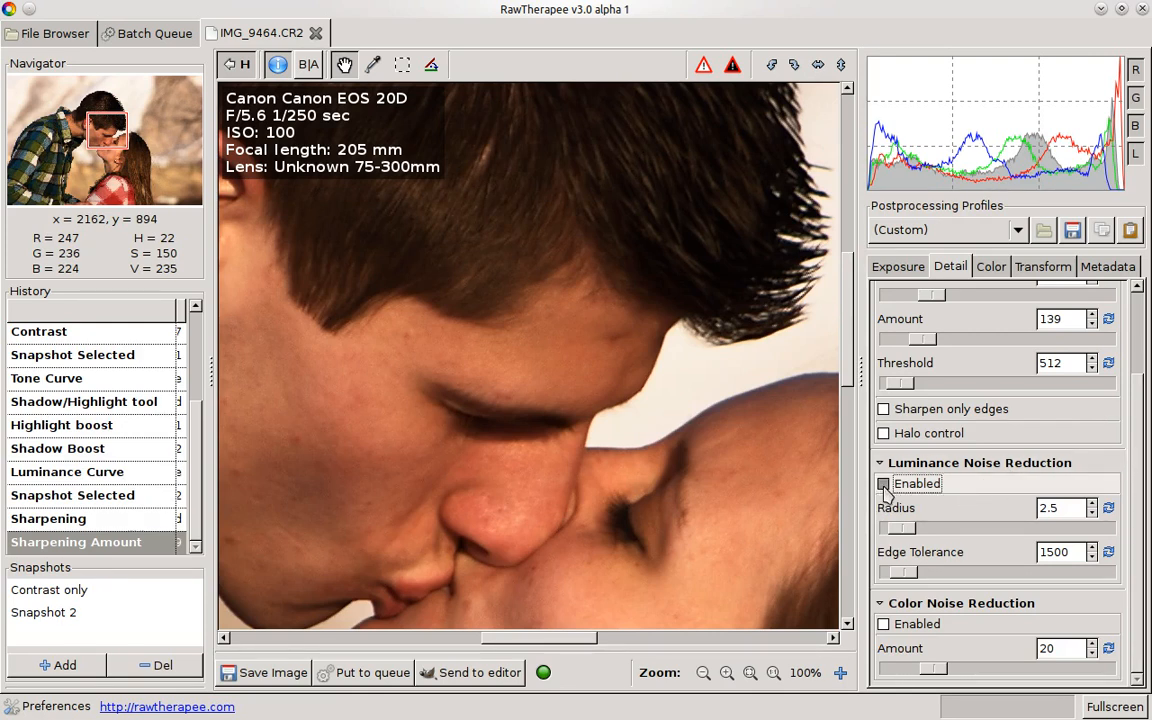
left_click(883, 483)
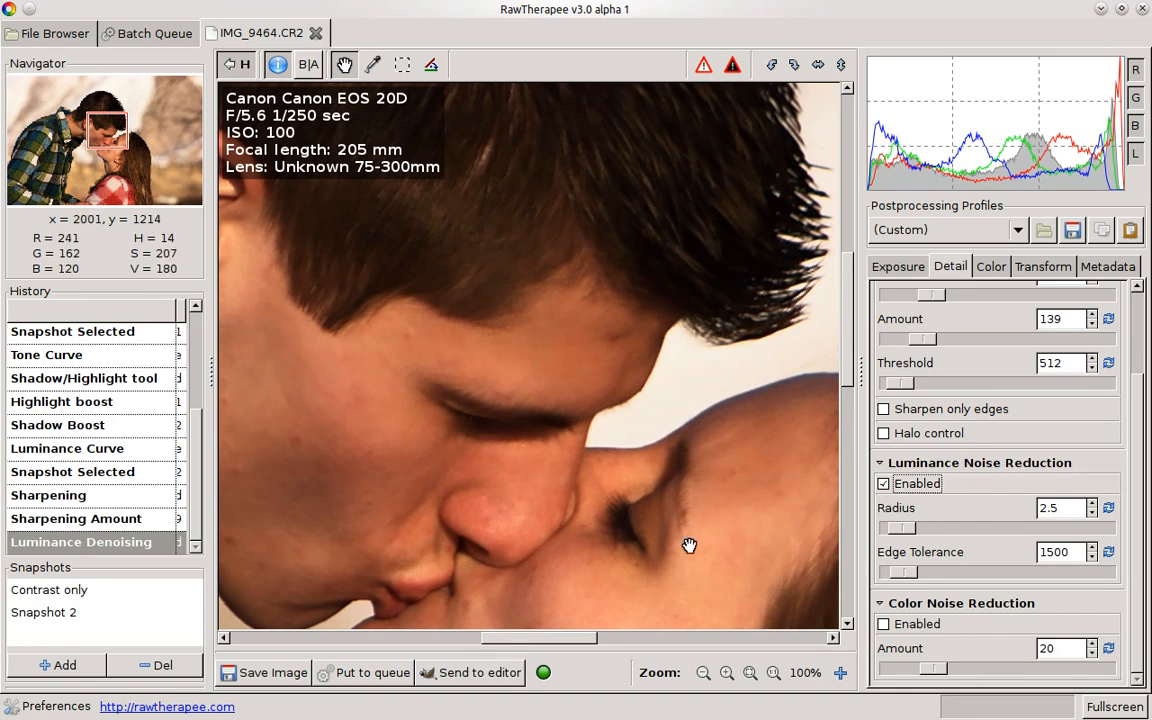
left_click(884, 483)
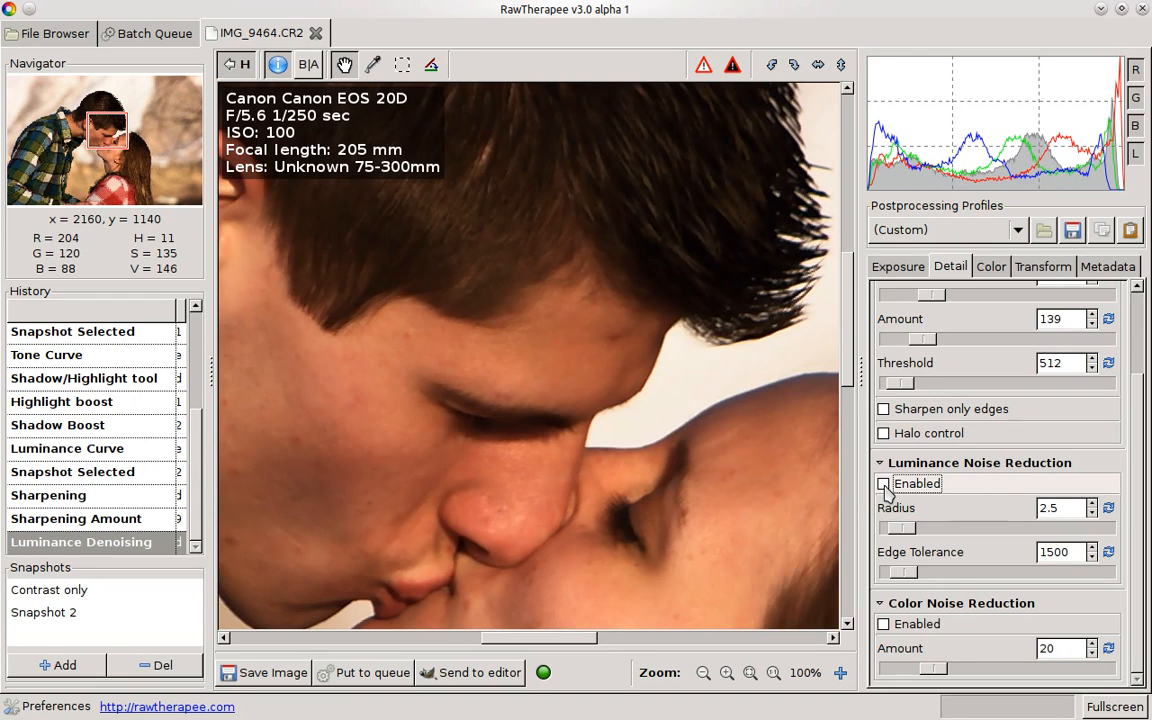
left_click_drag(900, 528, 1045, 528)
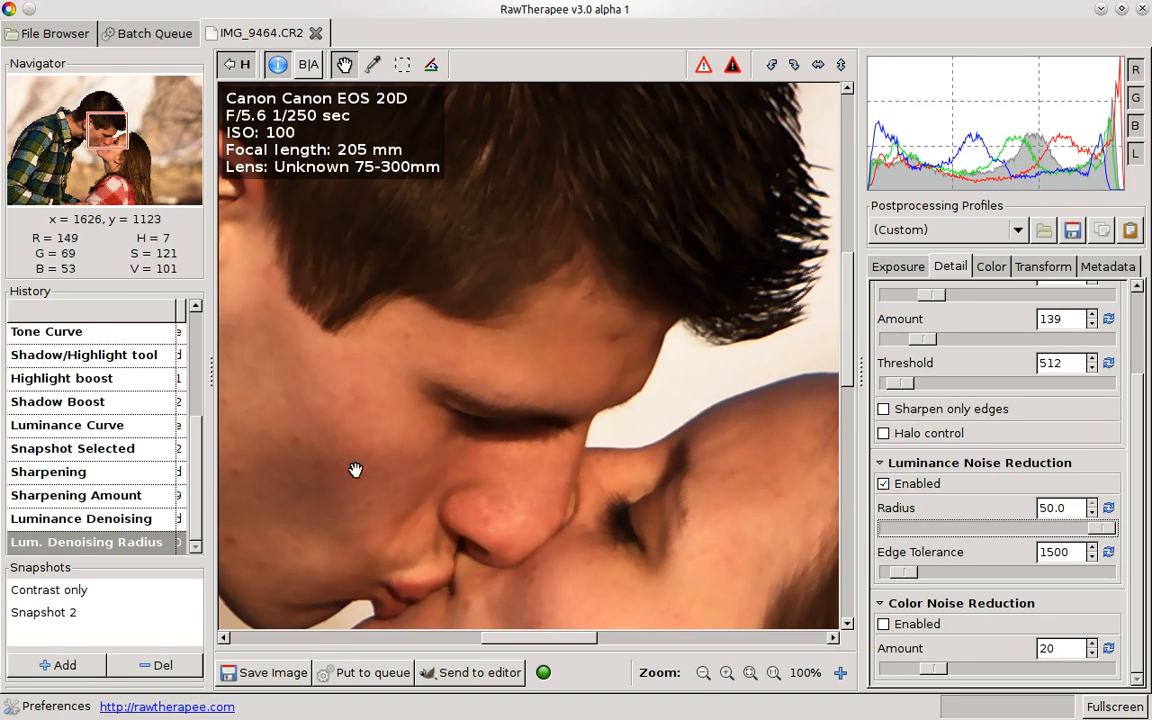
mouse_move(355, 445)
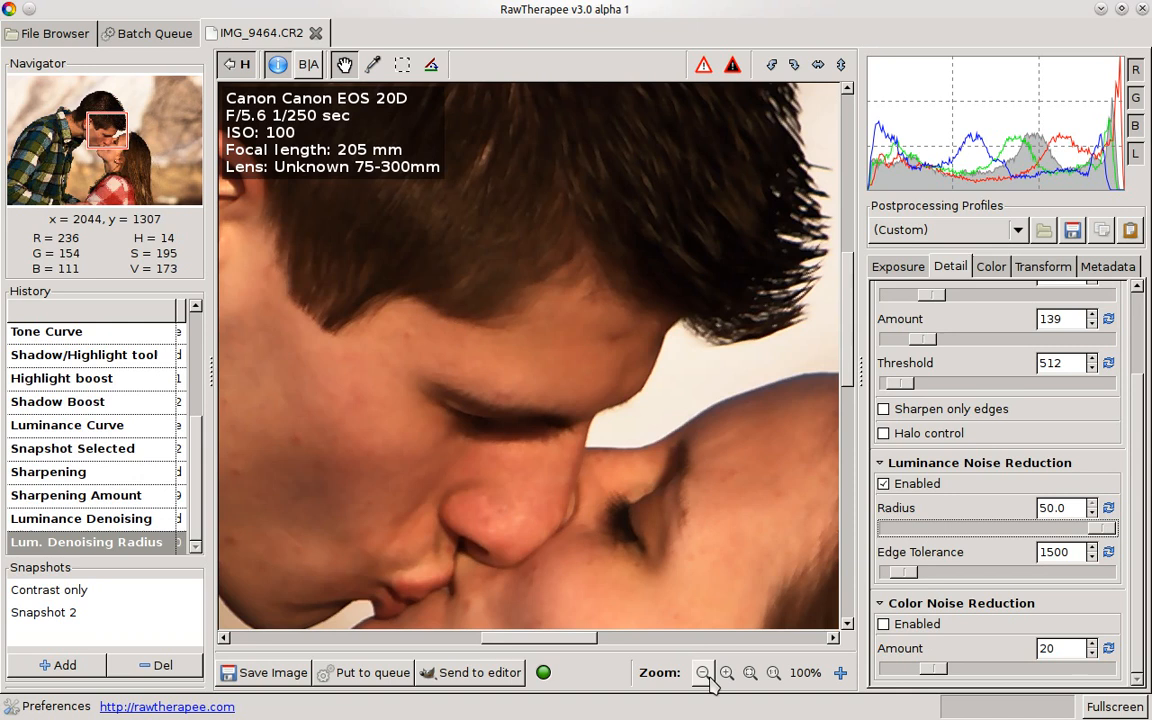
- Zoom out to 20% to fit the whole photo and disable luminance noise reduction
left_click(703, 672)
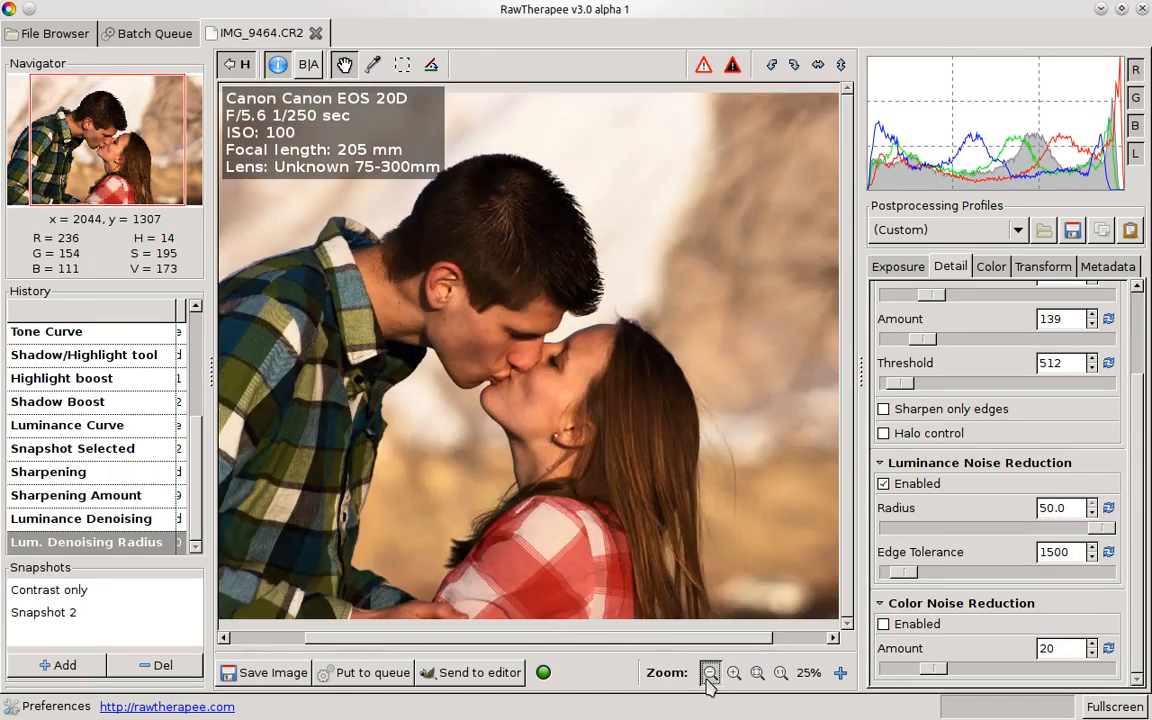
left_click(710, 672)
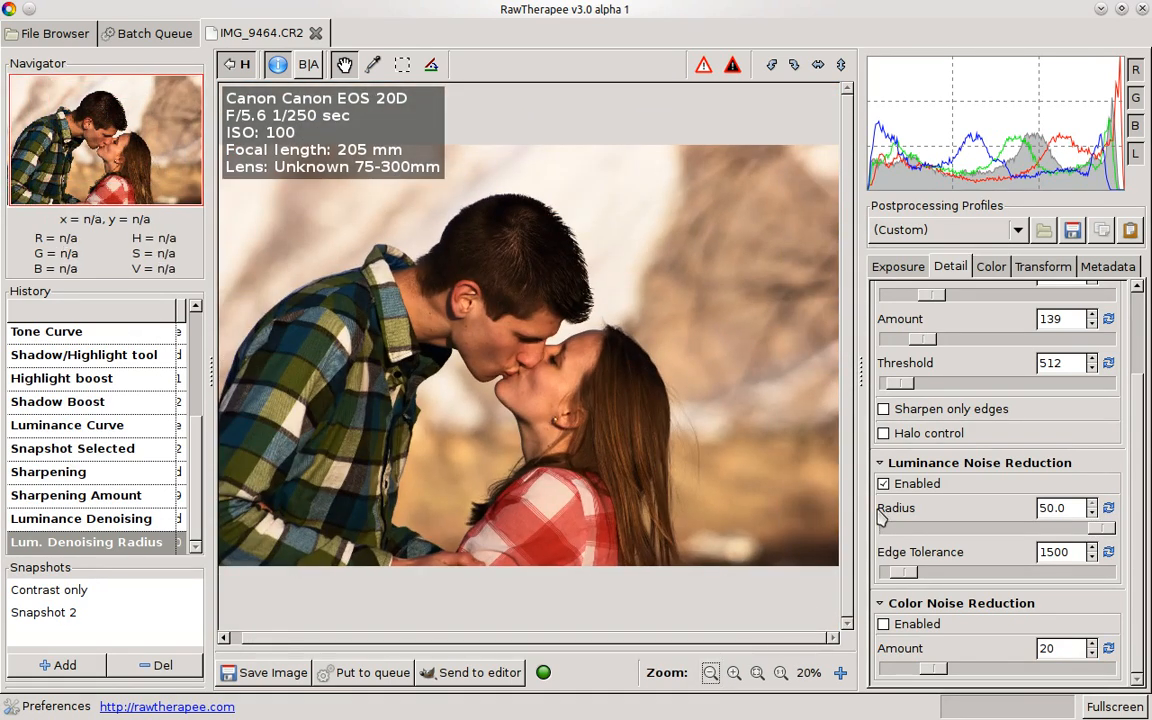
left_click(883, 483)
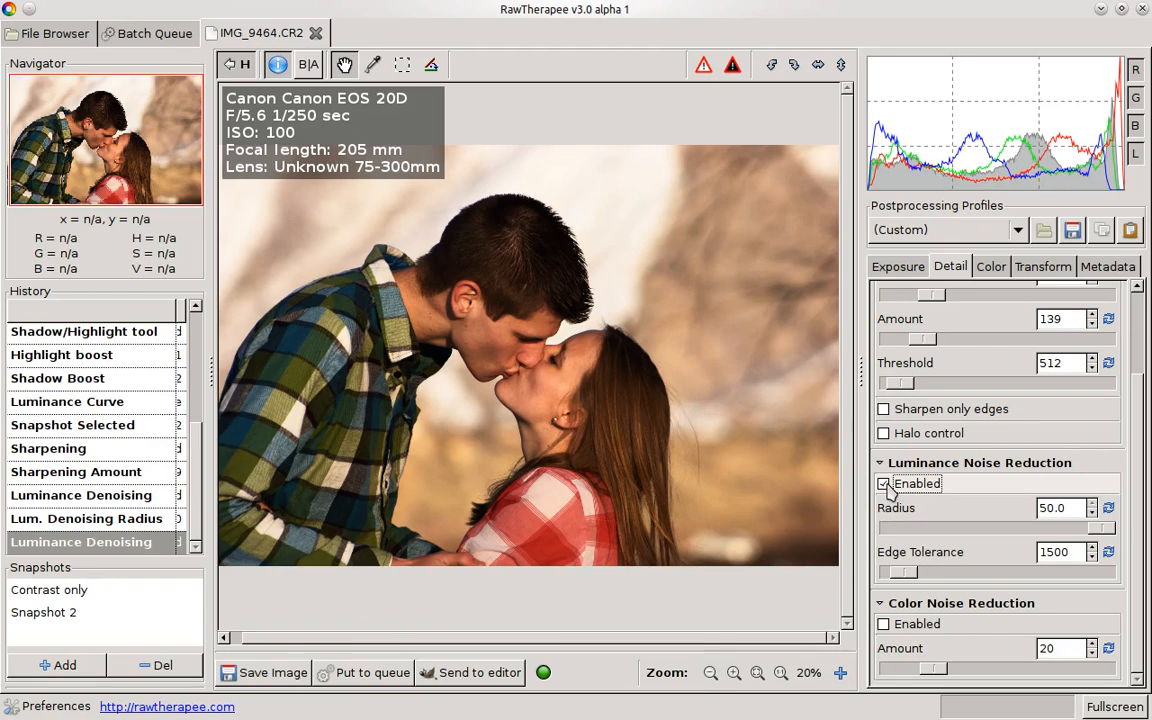
left_click(884, 483)
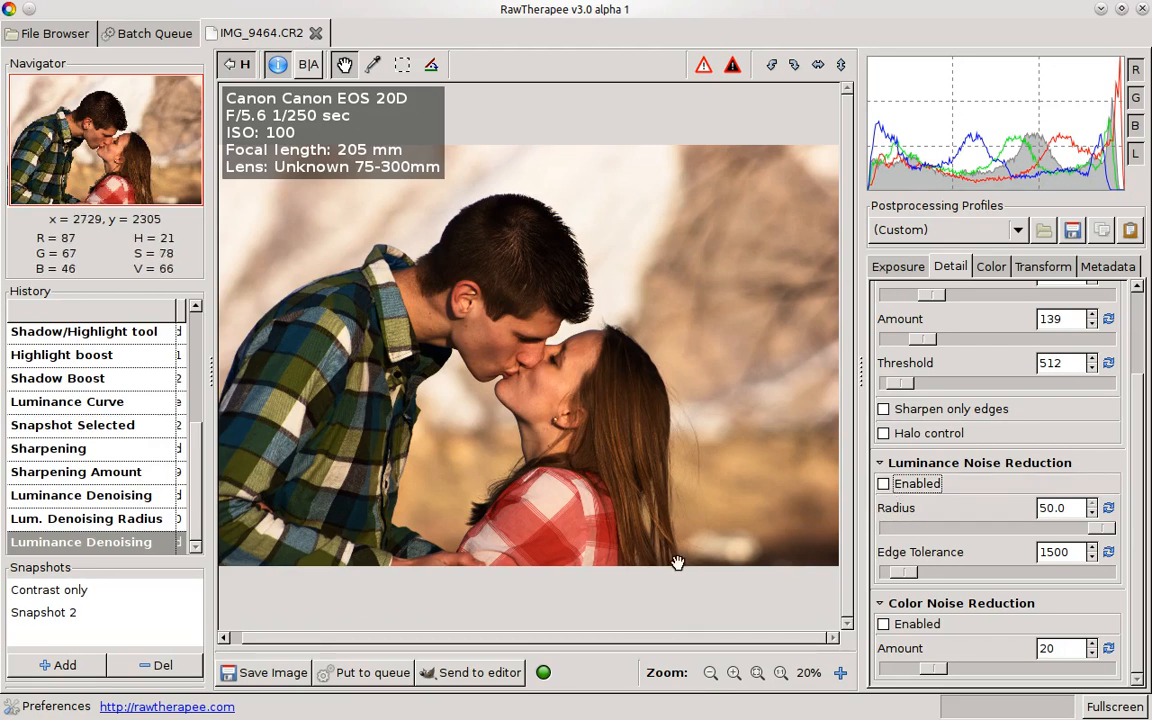
mouse_move(504, 464)
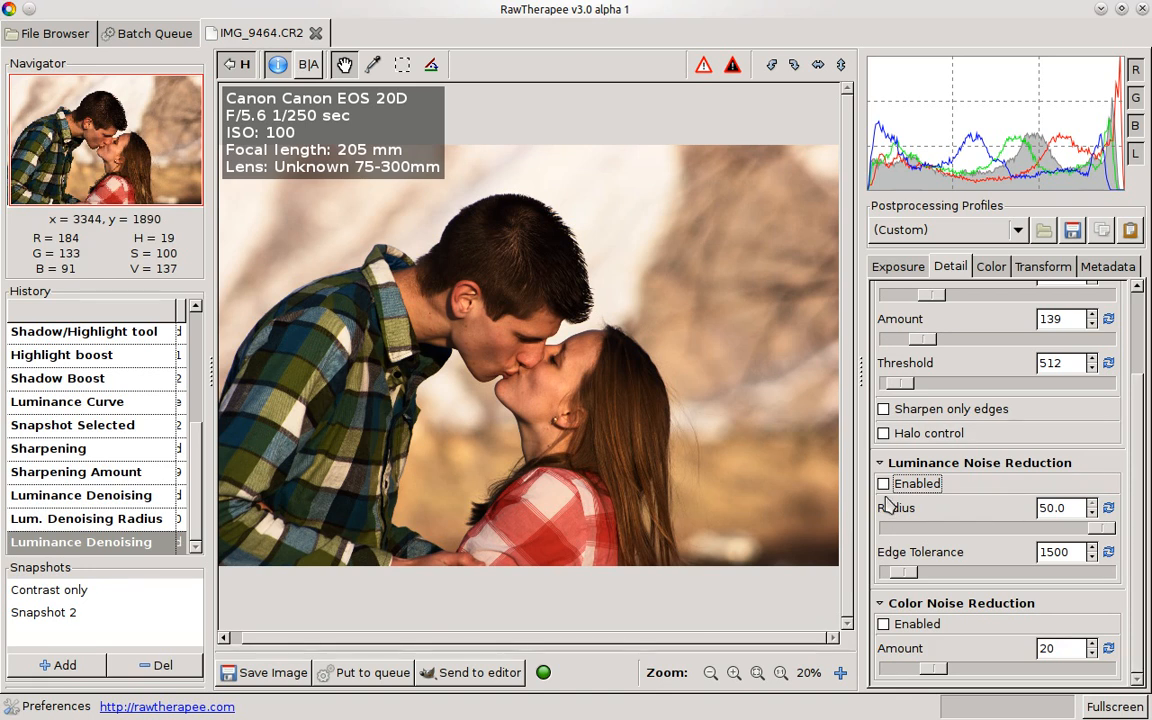
mouse_move(1009, 356)
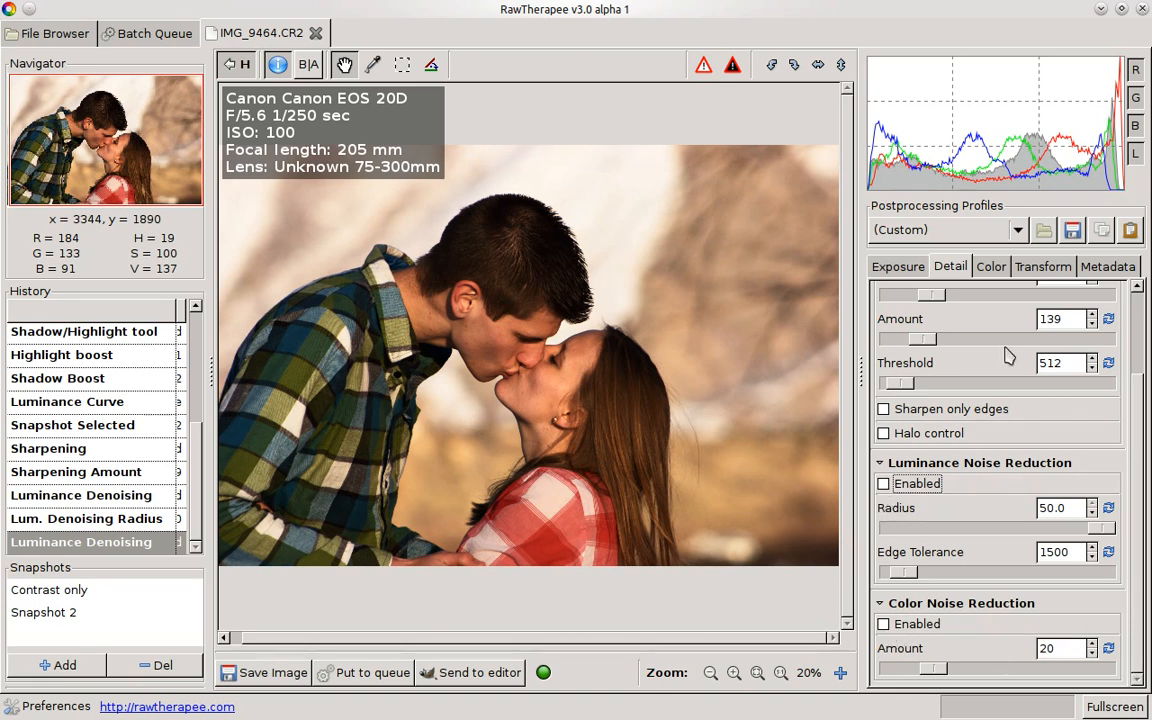
- Set white balance to Auto, temperature to 4800, and tint back to 1.006
left_click(990, 266)
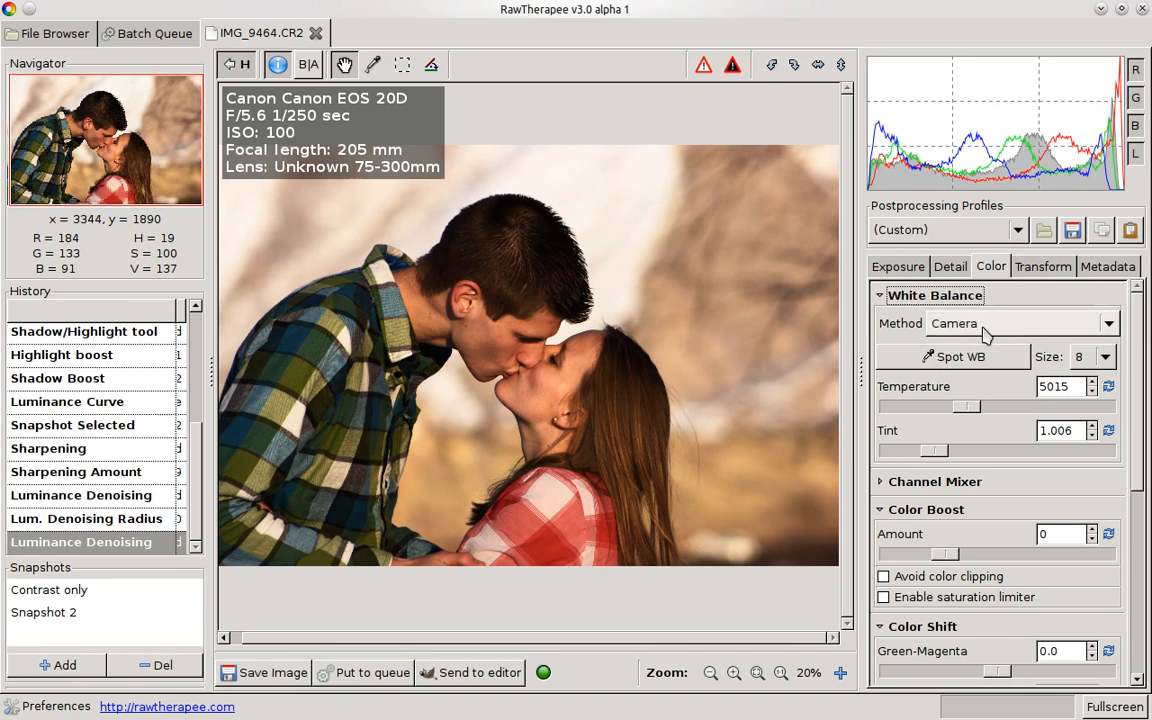
left_click(1020, 322)
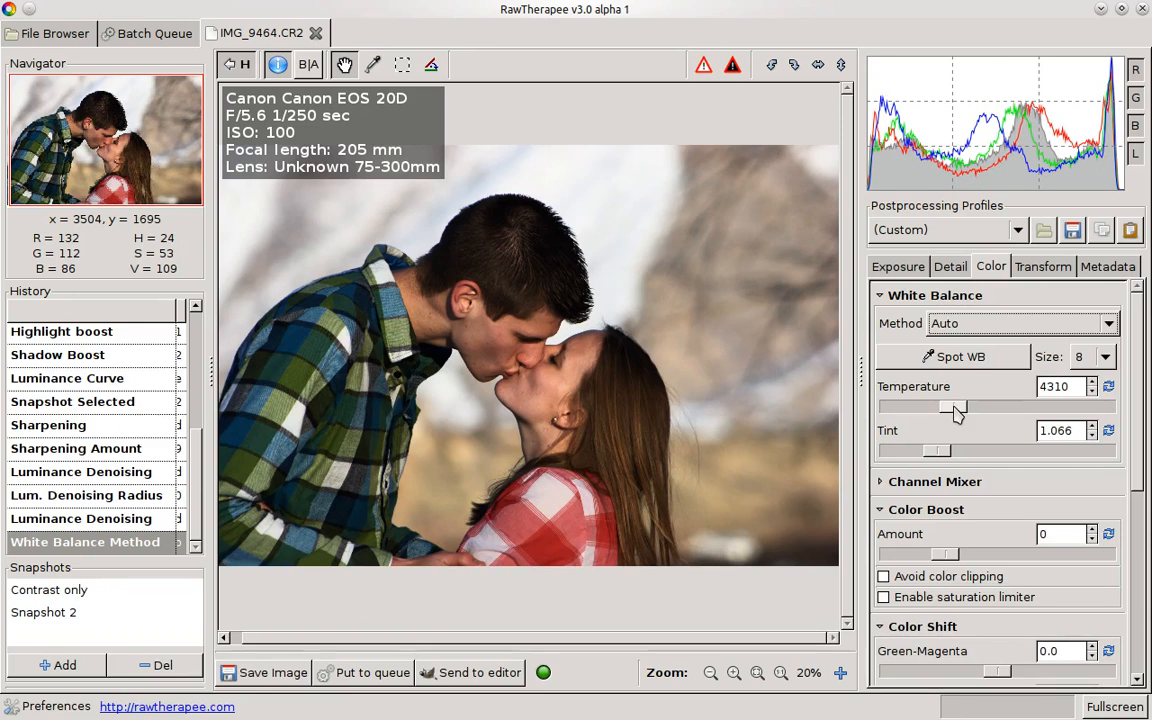
left_click_drag(945, 407, 958, 407)
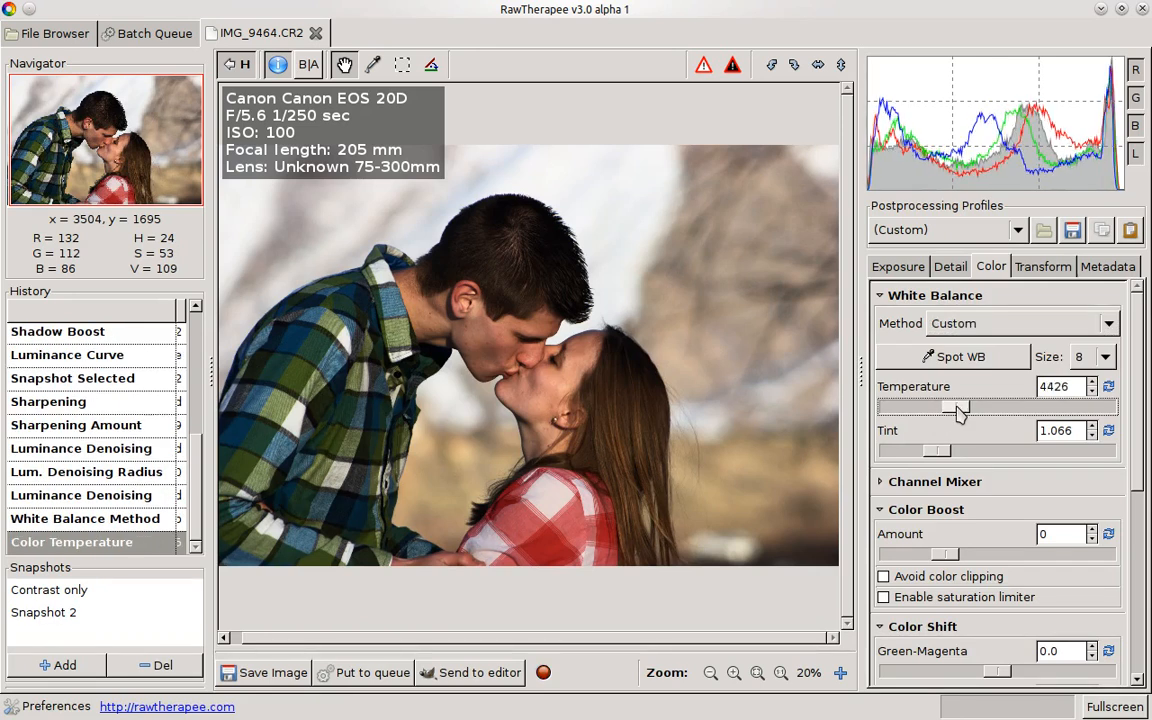
left_click_drag(935, 407, 970, 407)
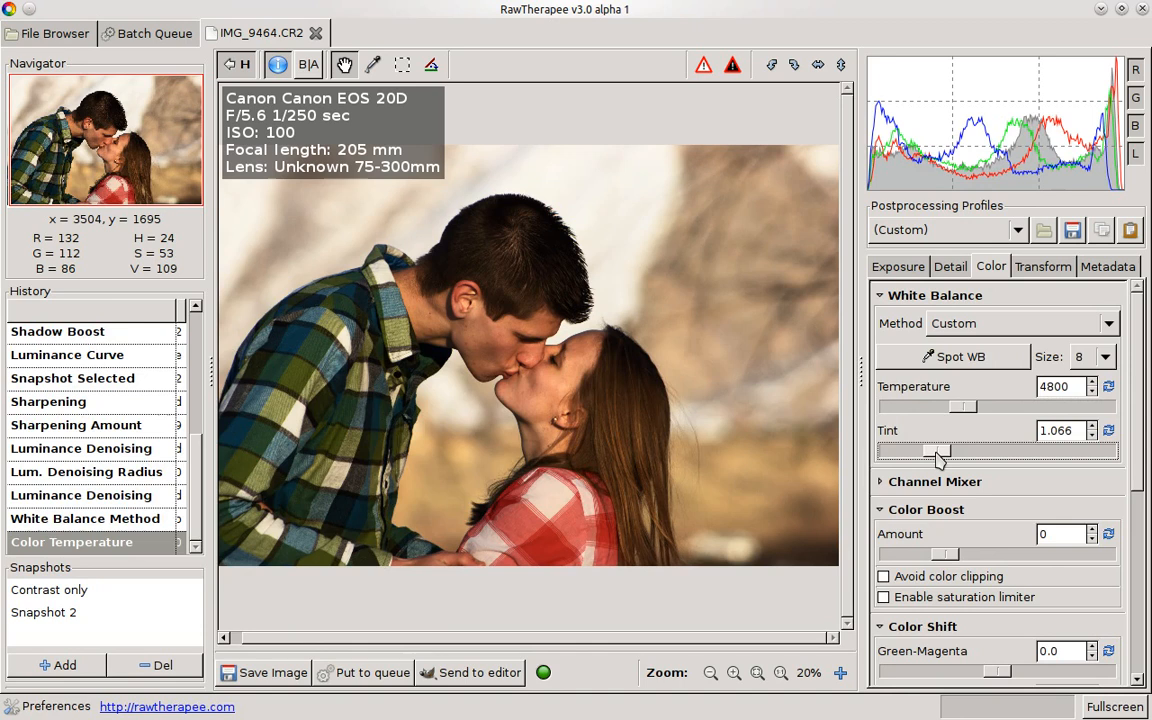
left_click_drag(960, 451, 910, 451)
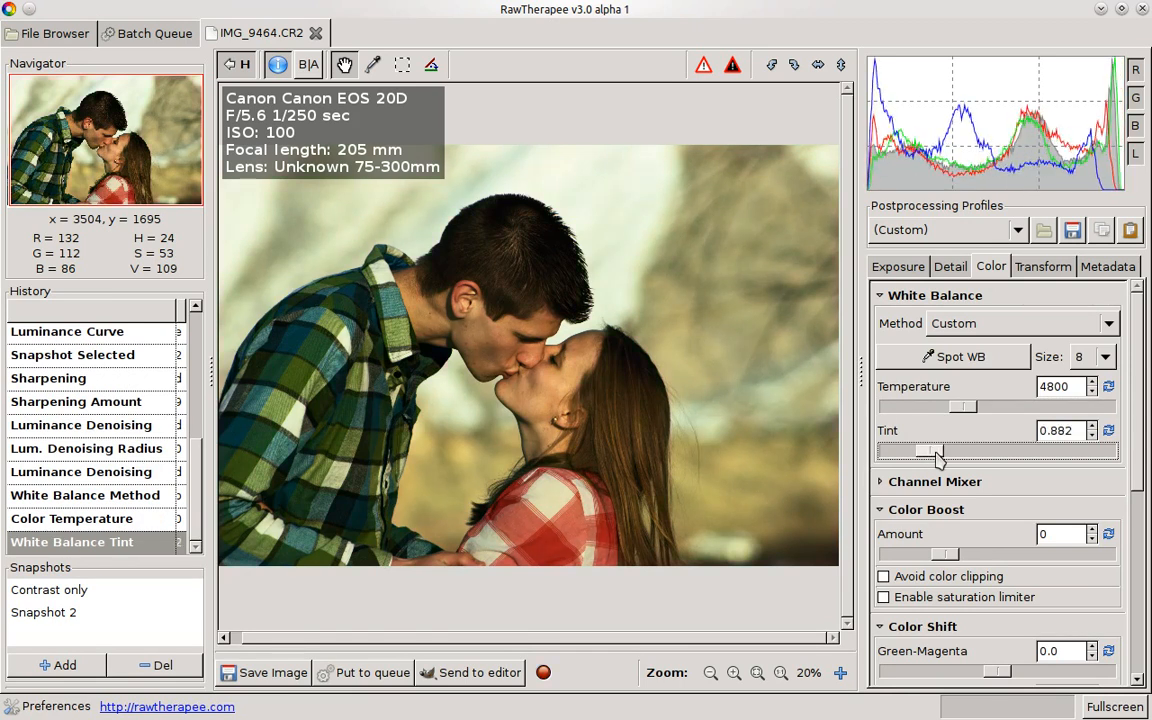
left_click_drag(935, 451, 955, 451)
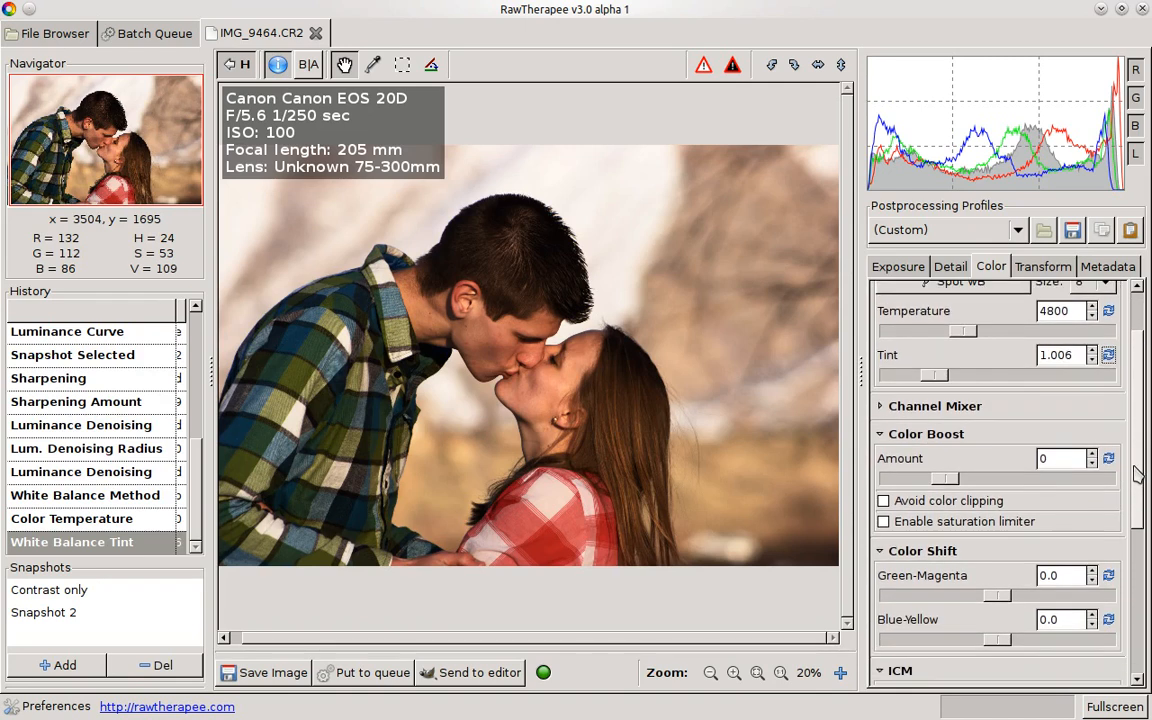
- Expand Channel Mixer and trial the red channel at -86 and 103, returning it to 100
scroll("down", 3)
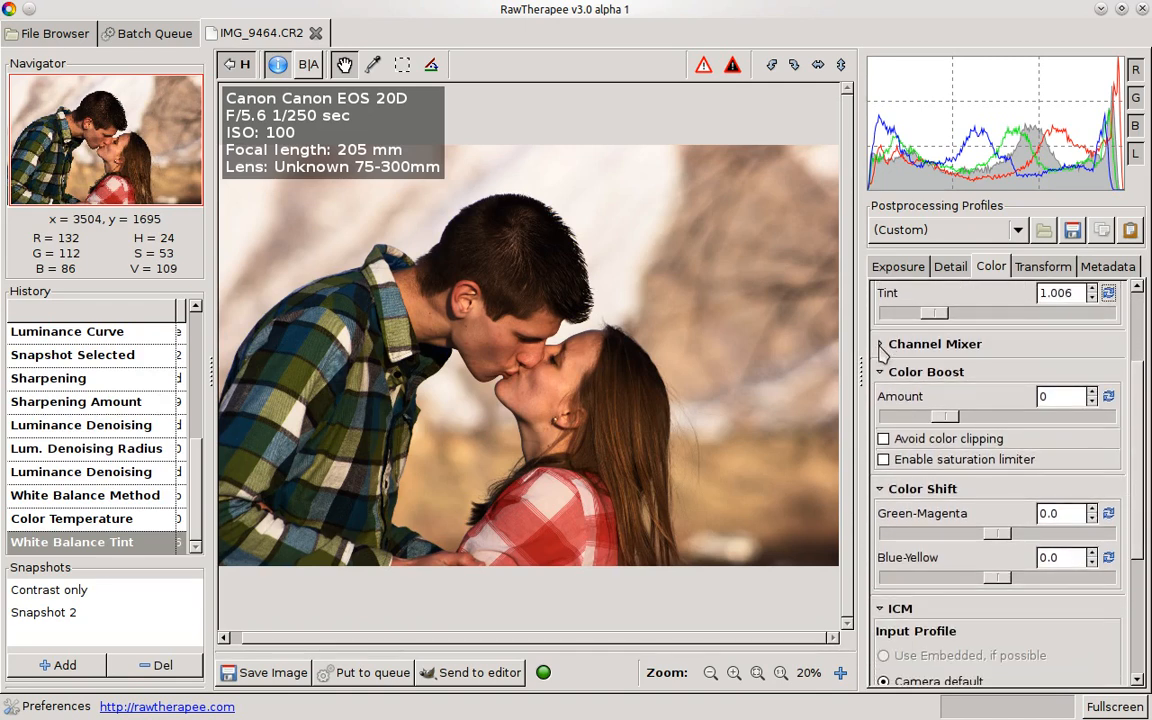
left_click(881, 343)
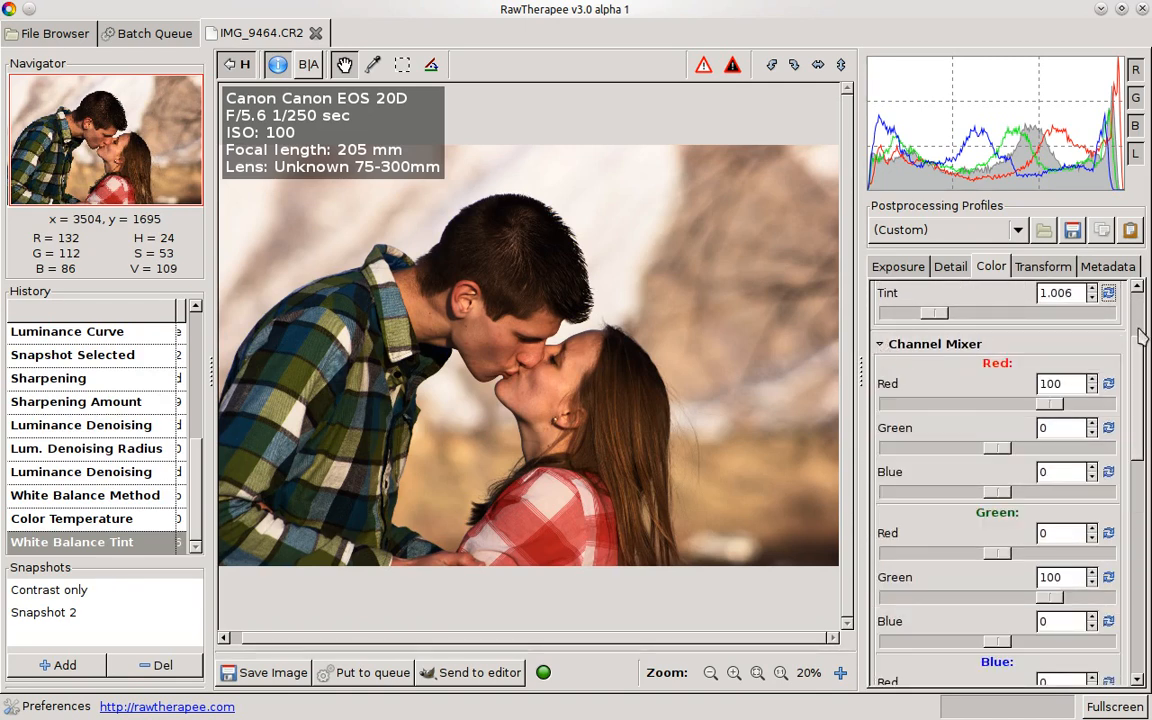
scroll("down", 3)
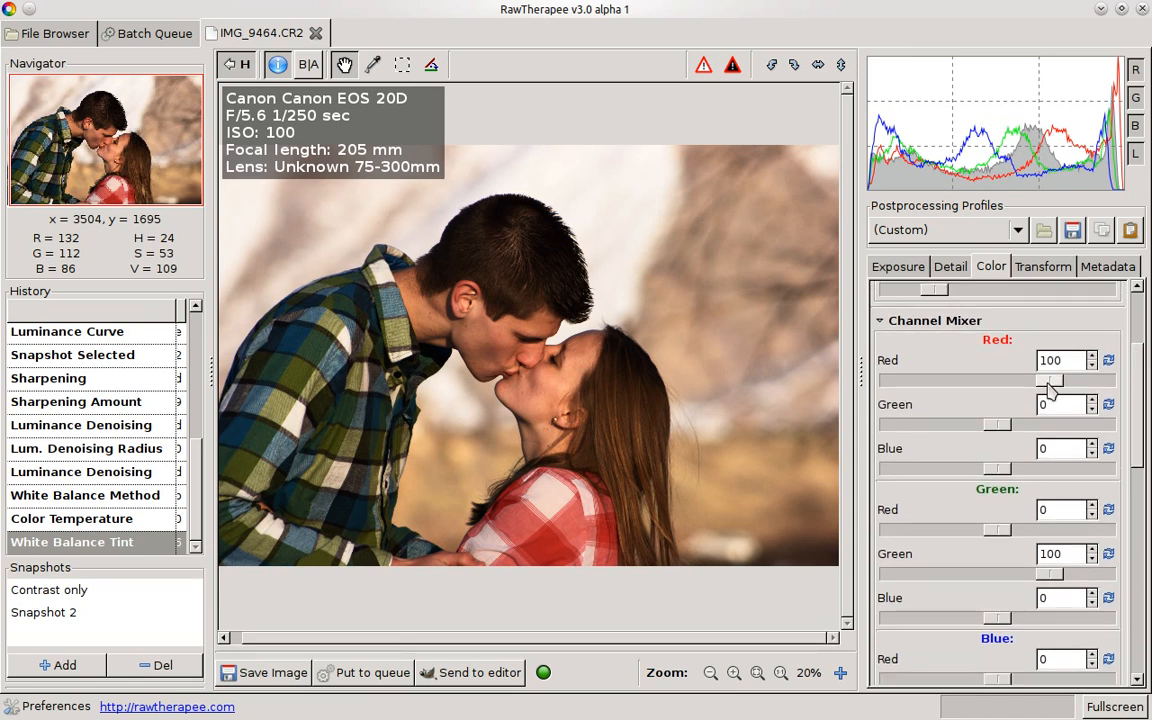
left_click_drag(1050, 381, 940, 381)
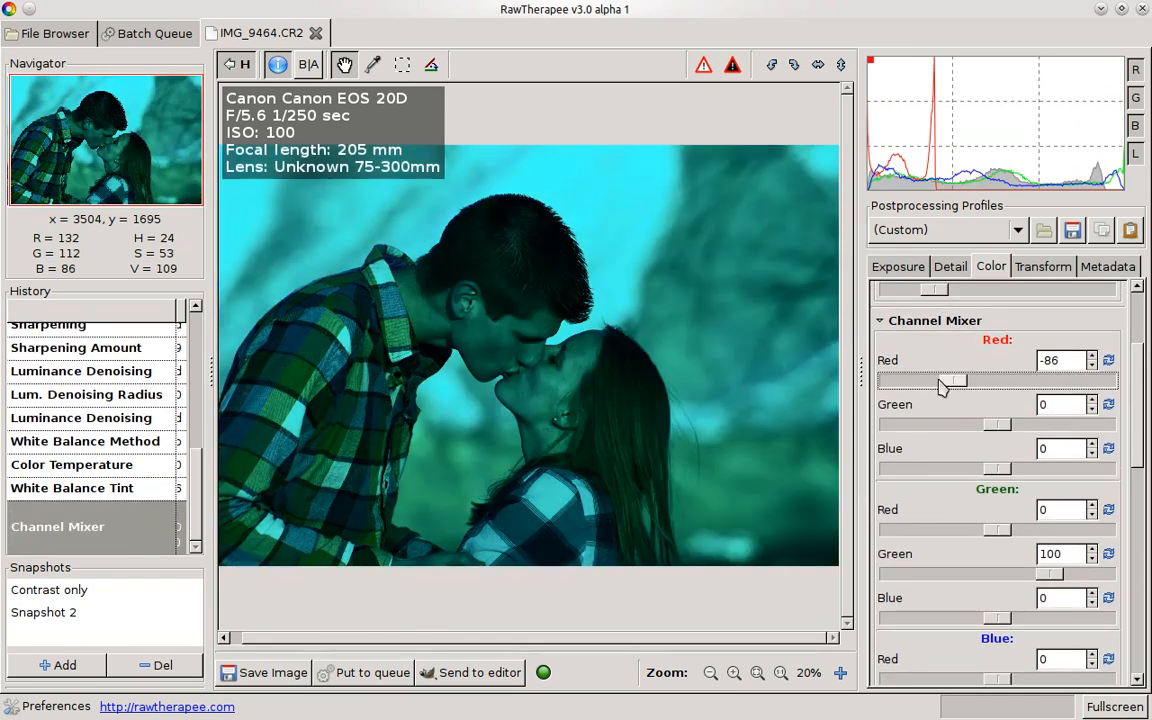
left_click_drag(950, 382, 1055, 382)
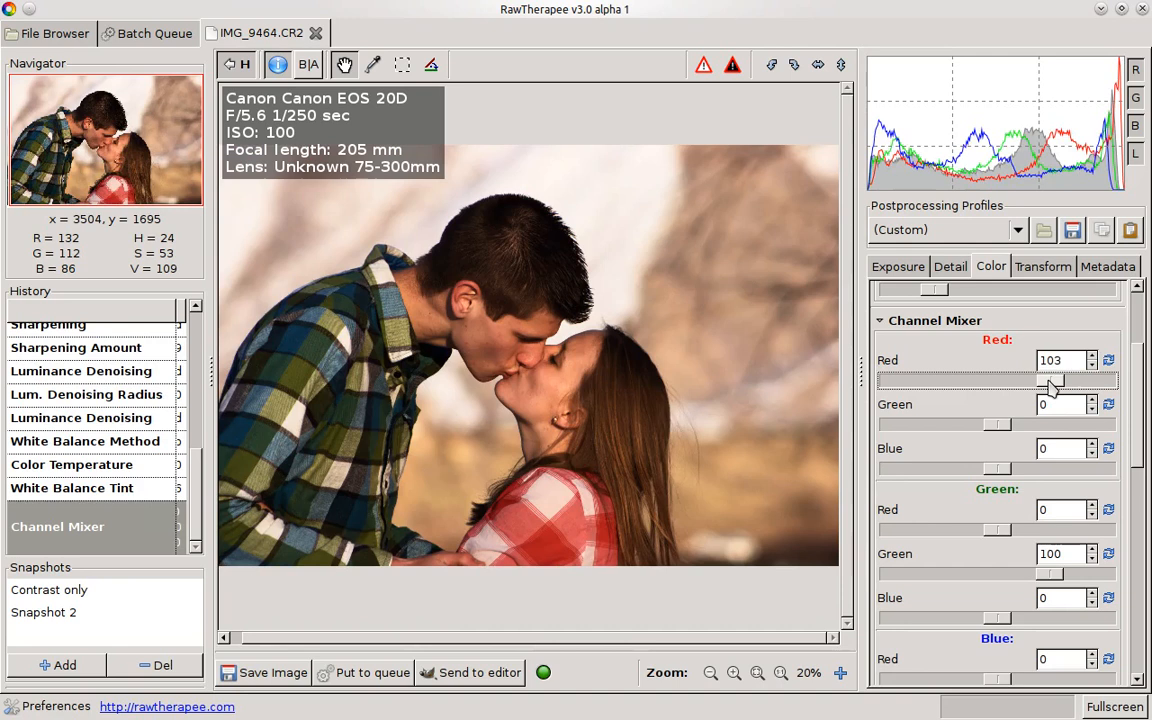
left_click_drag(1055, 380, 1045, 380)
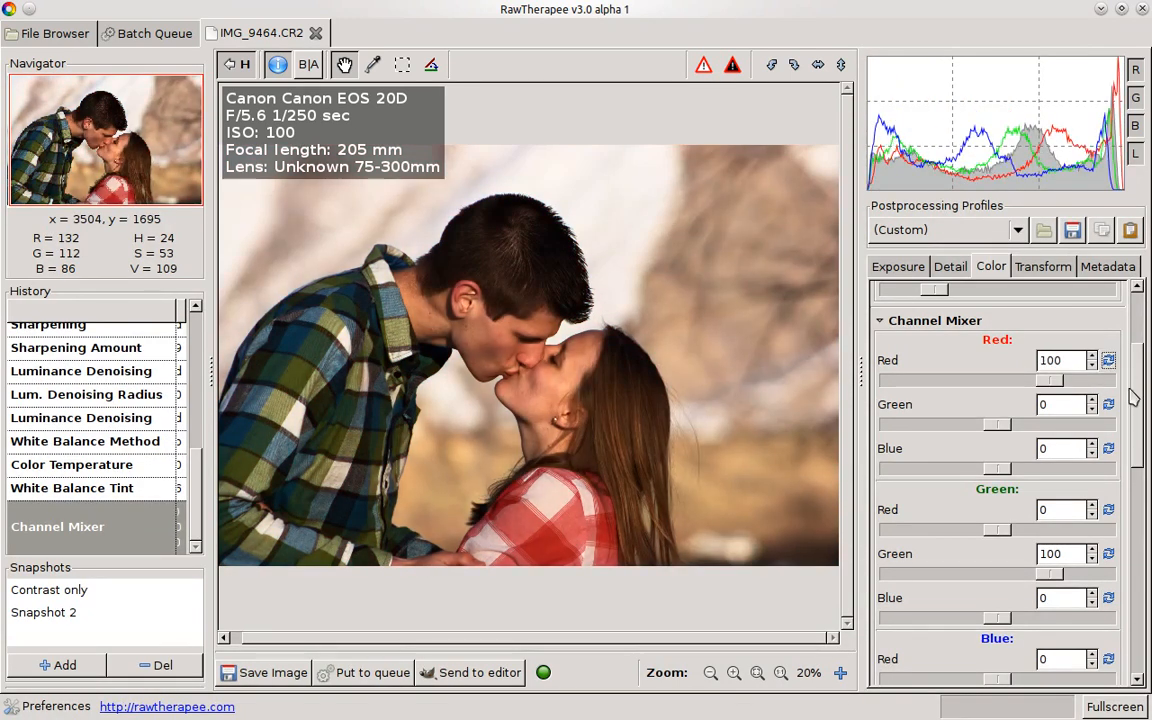
- Trial Color Boost at -100 and -88, then raise the amount to 13
scroll("down", 3)
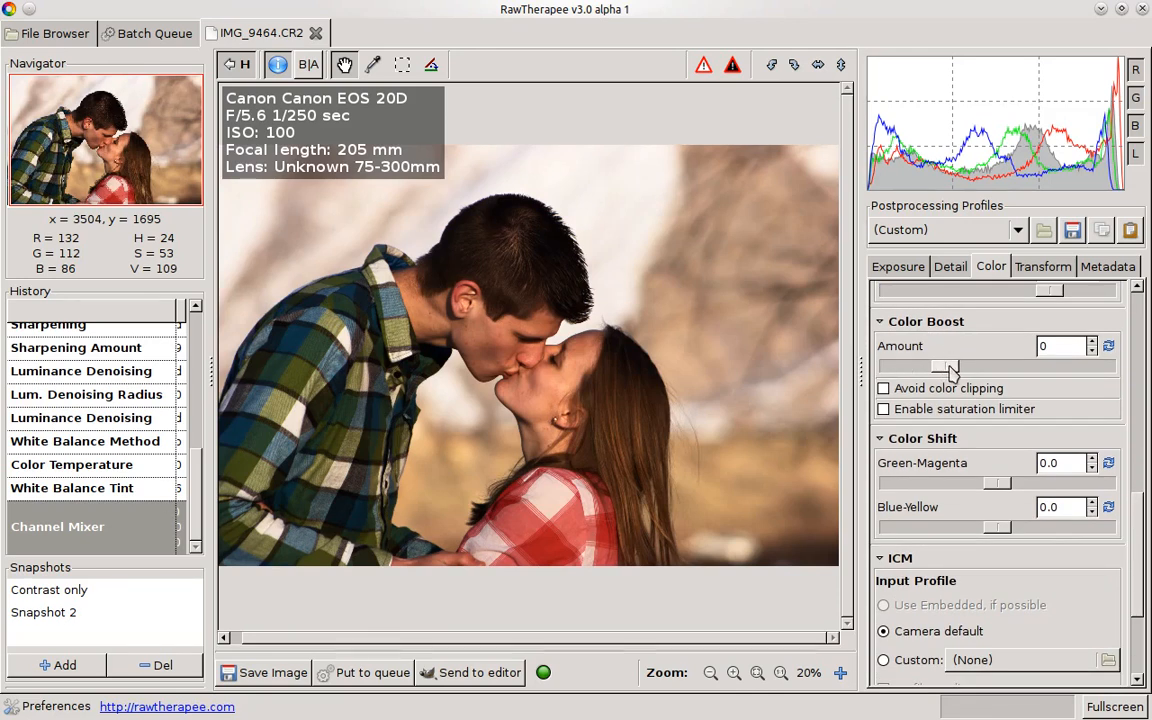
left_click_drag(945, 365, 888, 365)
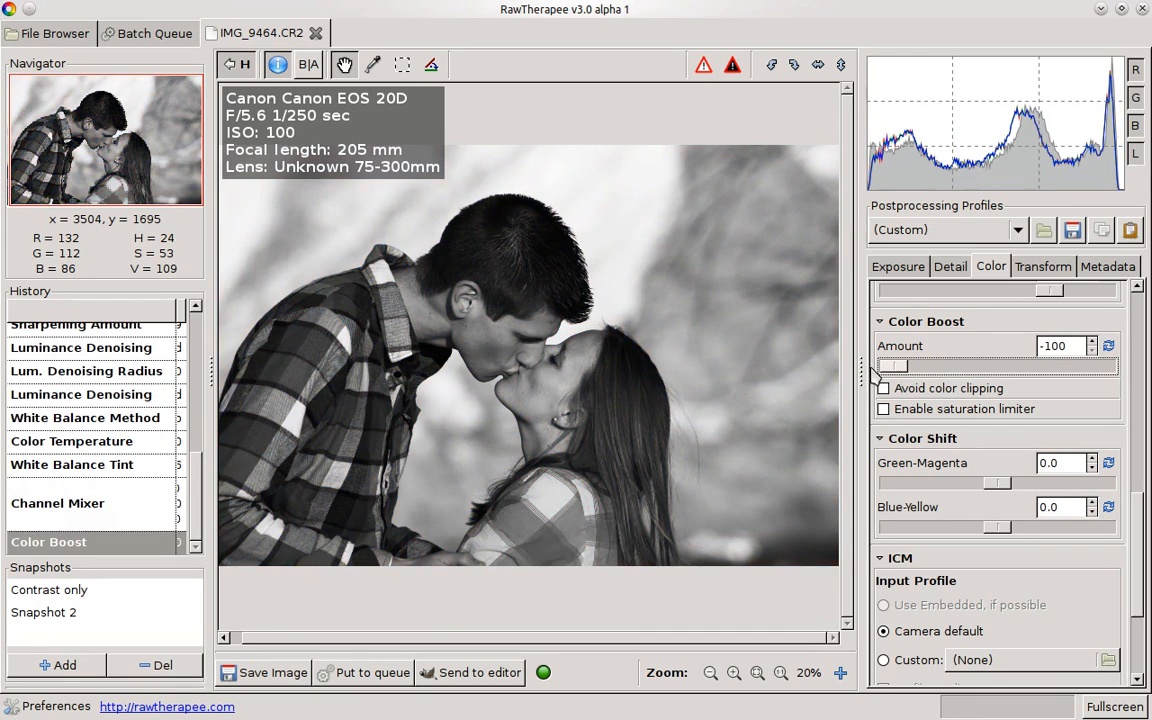
mouse_move(476, 422)
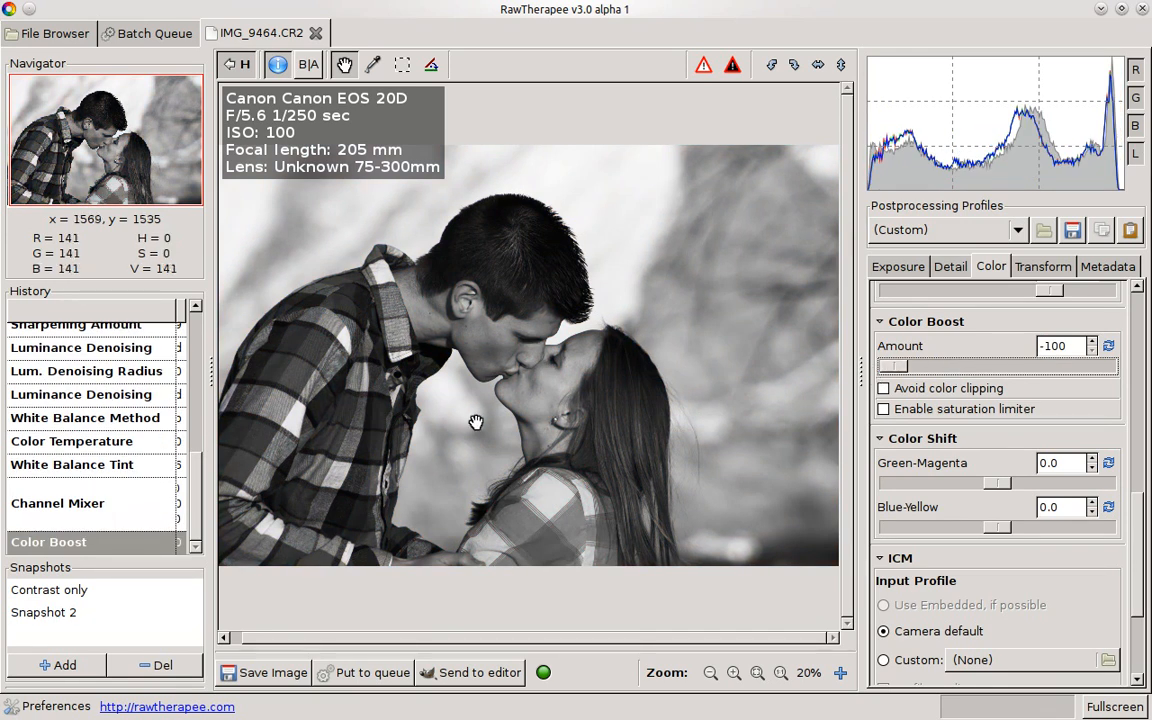
left_click_drag(893, 367, 910, 367)
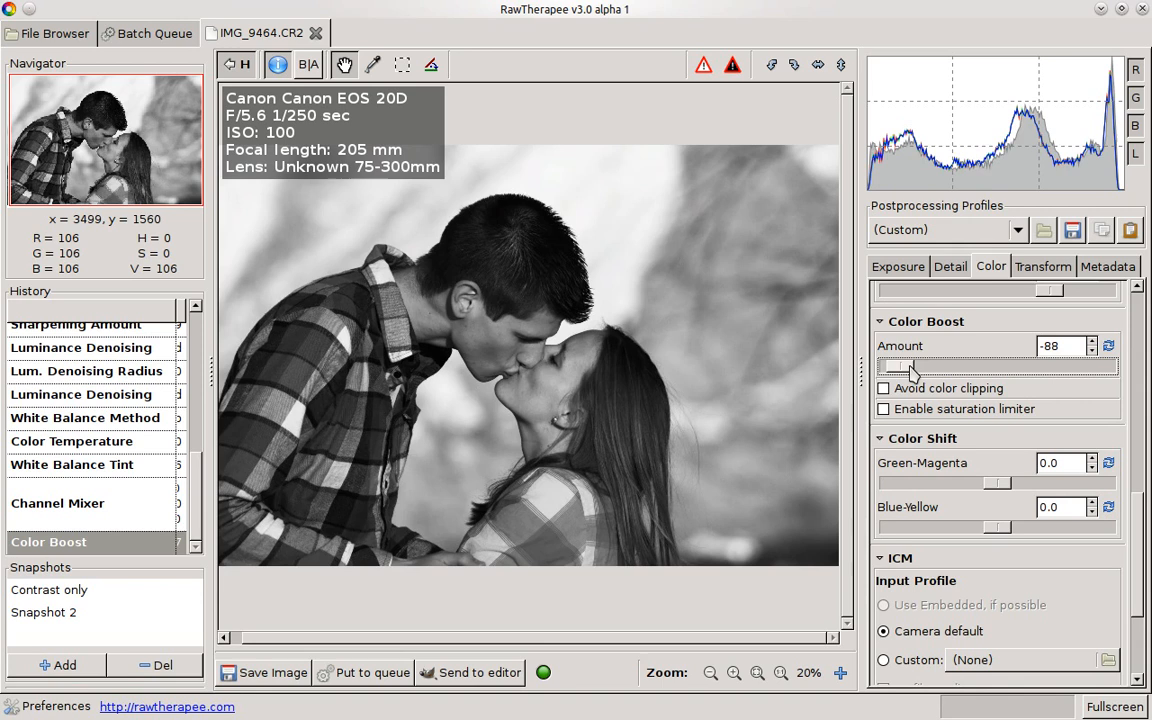
left_click(1108, 345)
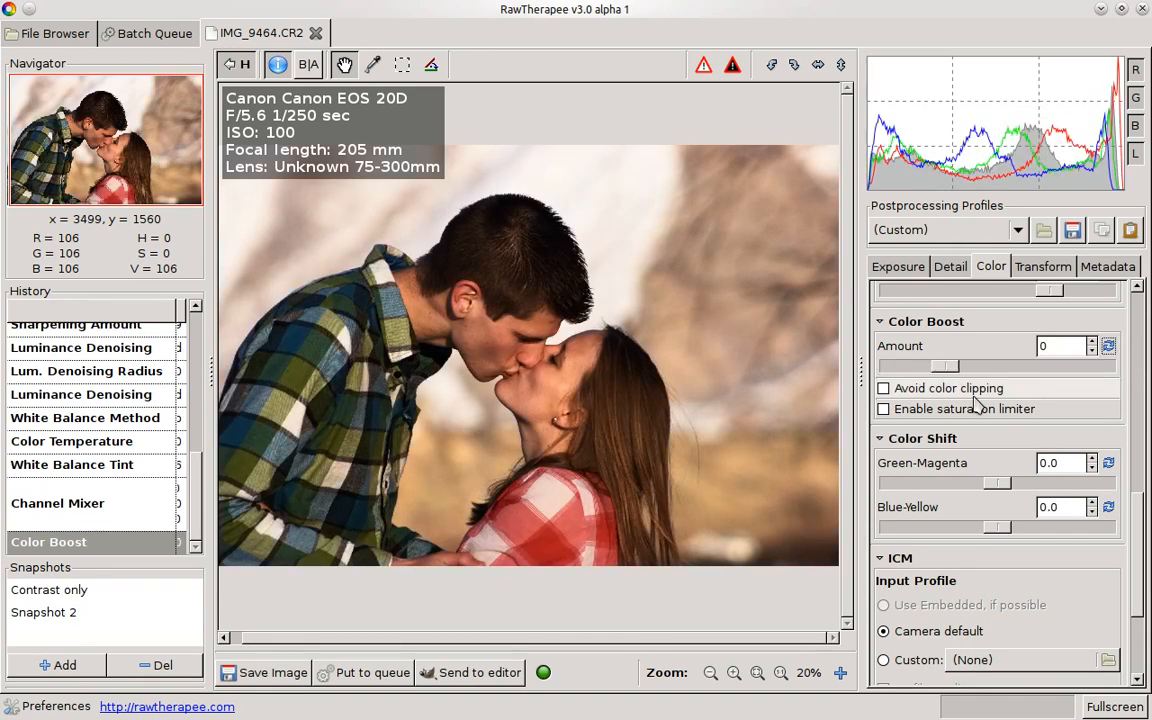
left_click_drag(912, 366, 955, 366)
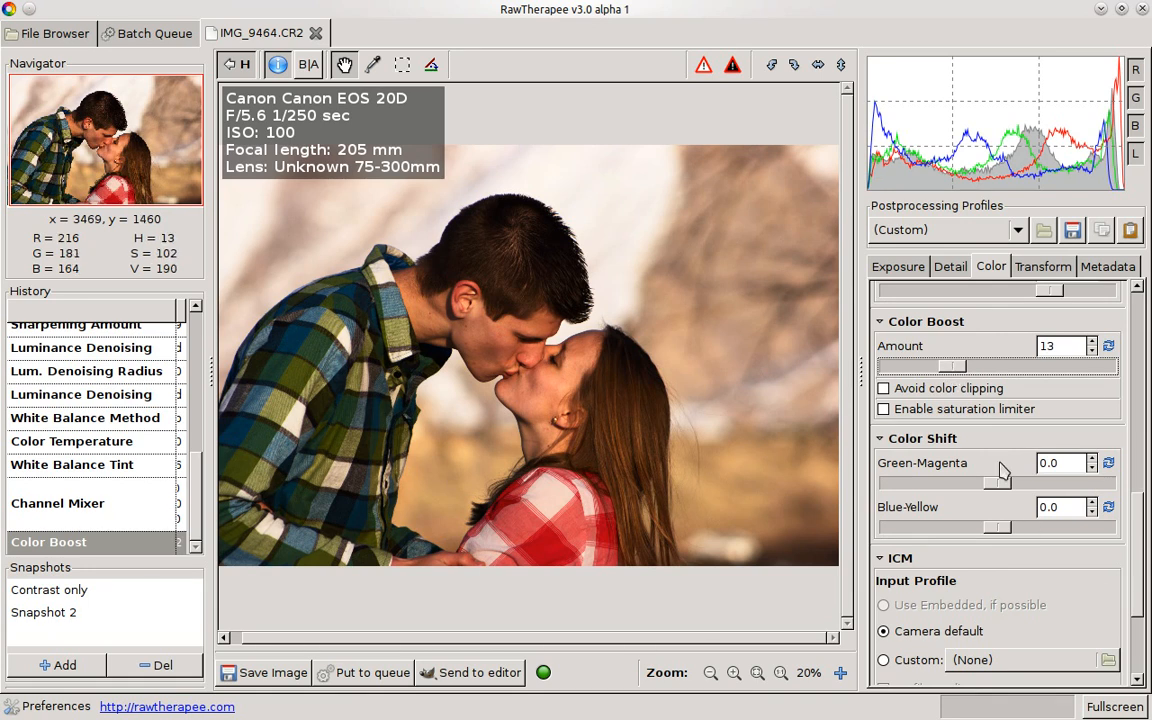
scroll("down", 3)
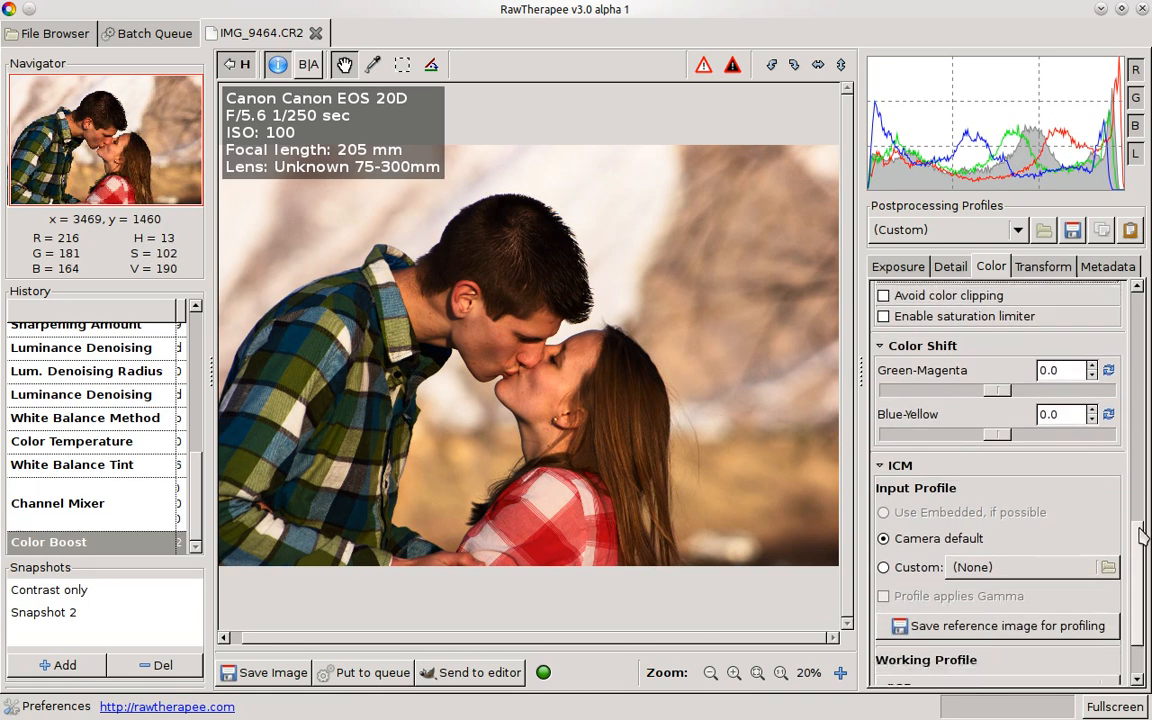
scroll("up", 3)
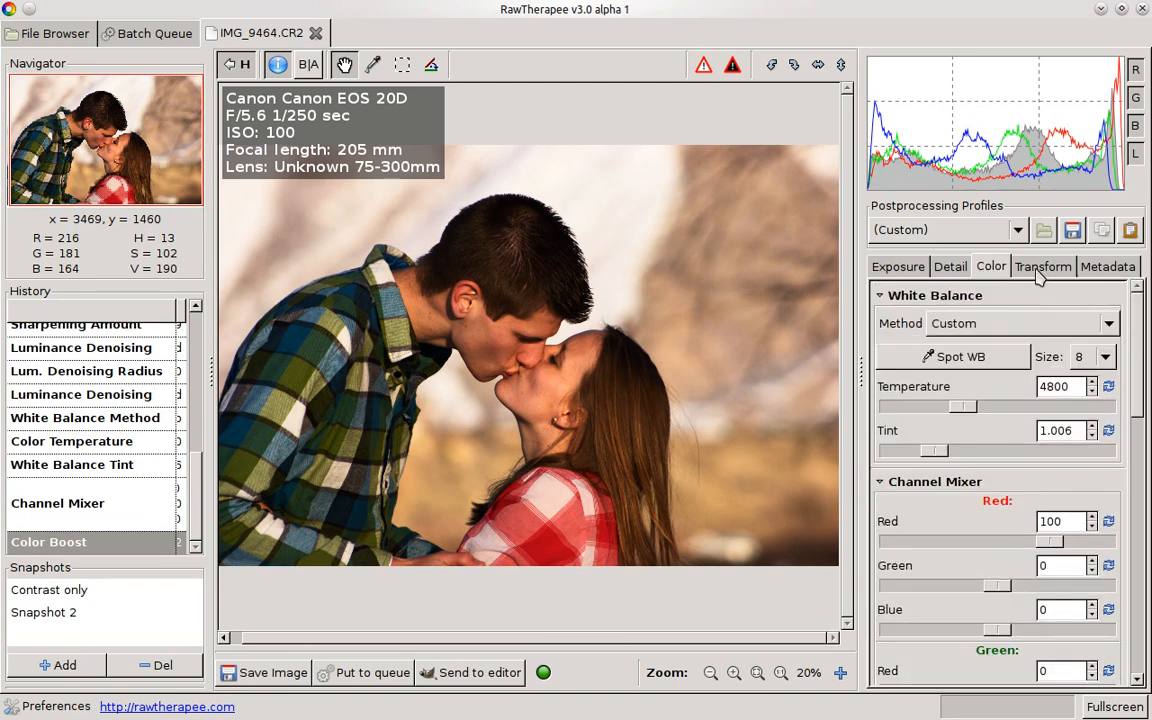
- On the Transform tab, trial rotation at -9.94 and -25.52, then reset it to 0
left_click(1043, 266)
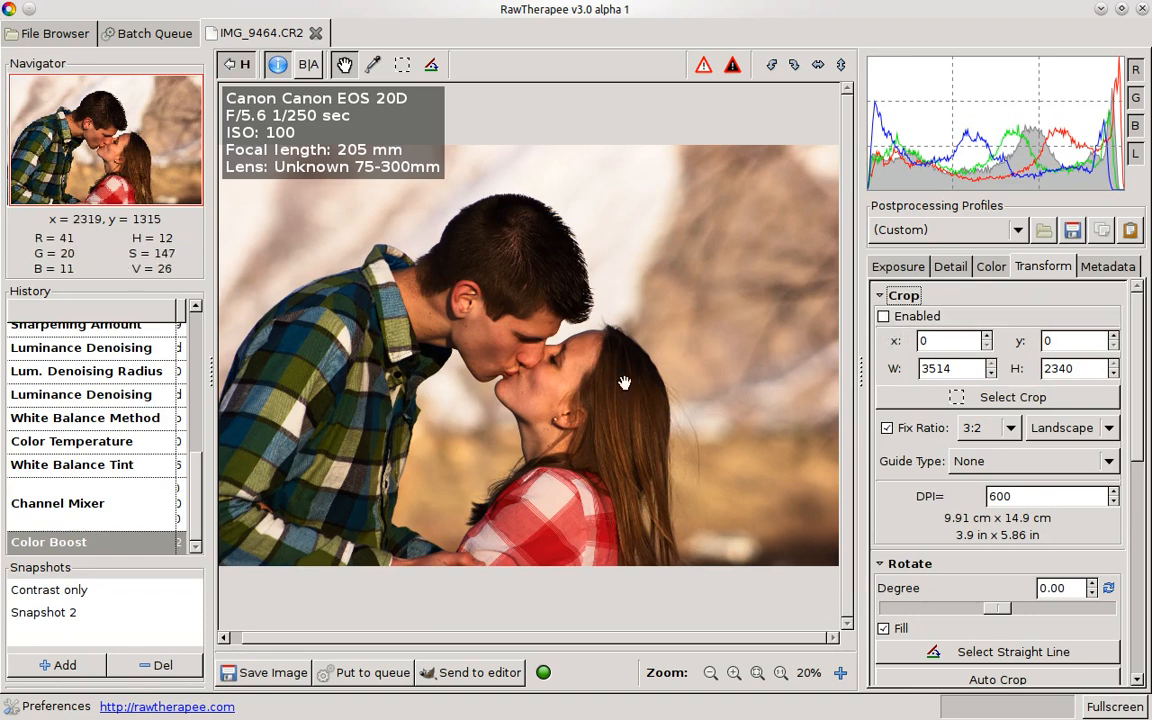
mouse_move(307, 488)
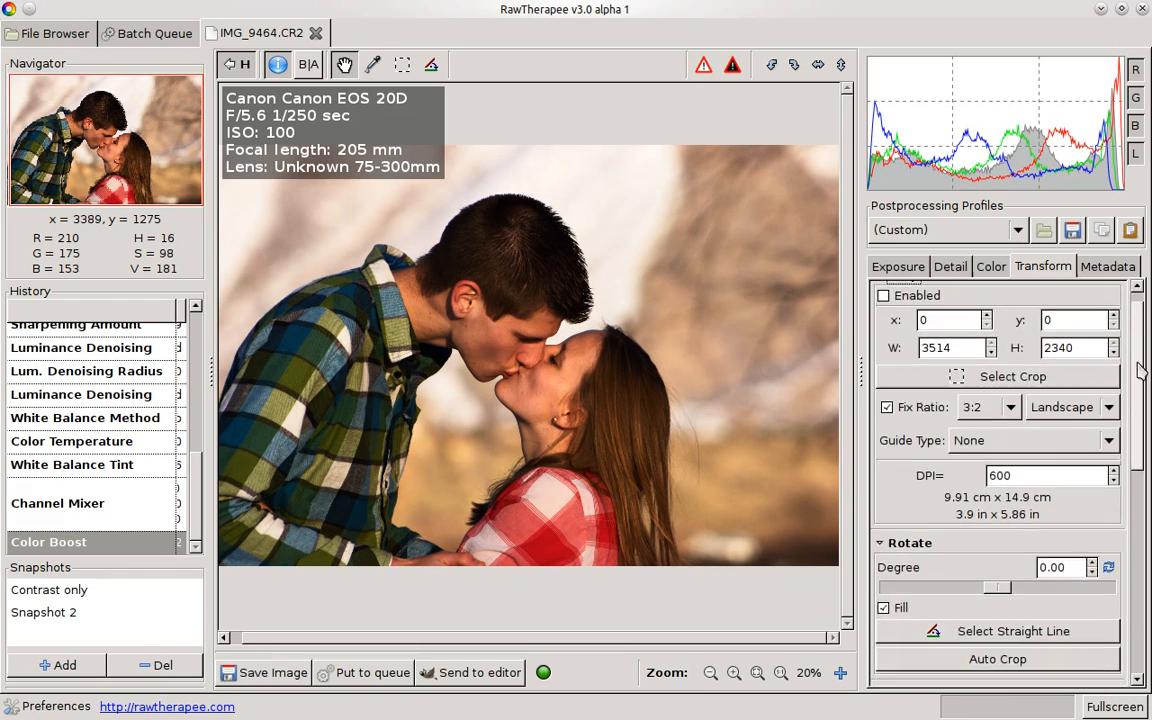
scroll("down", 3)
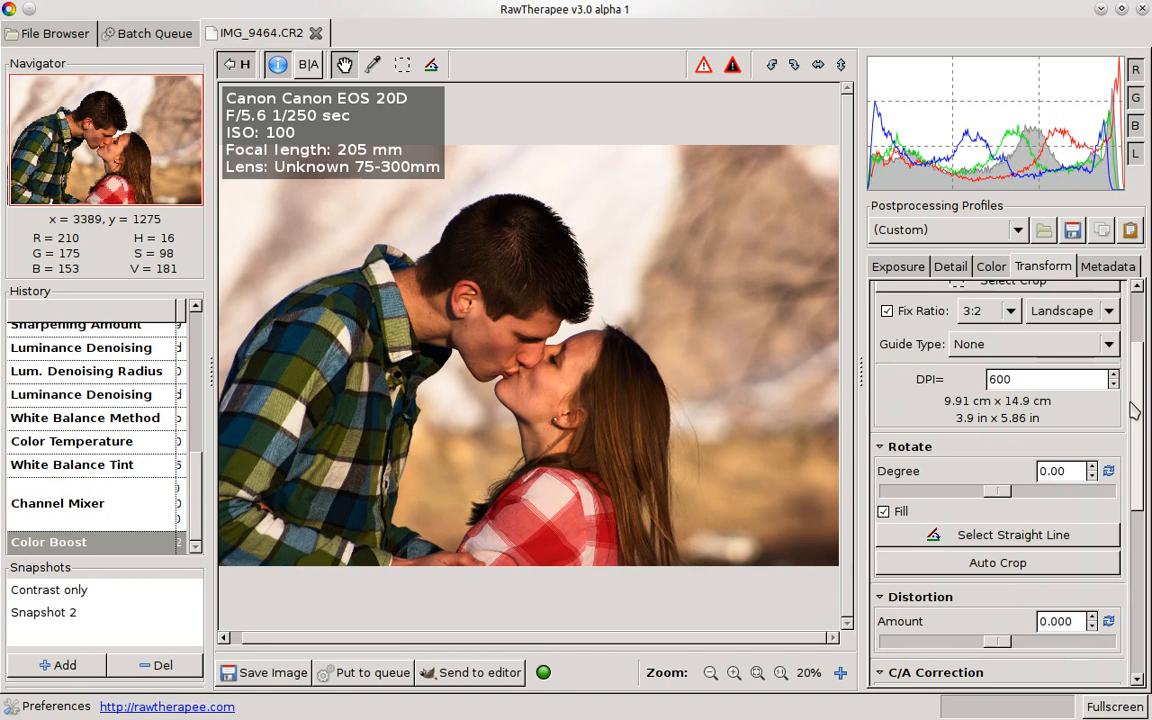
scroll("down", 3)
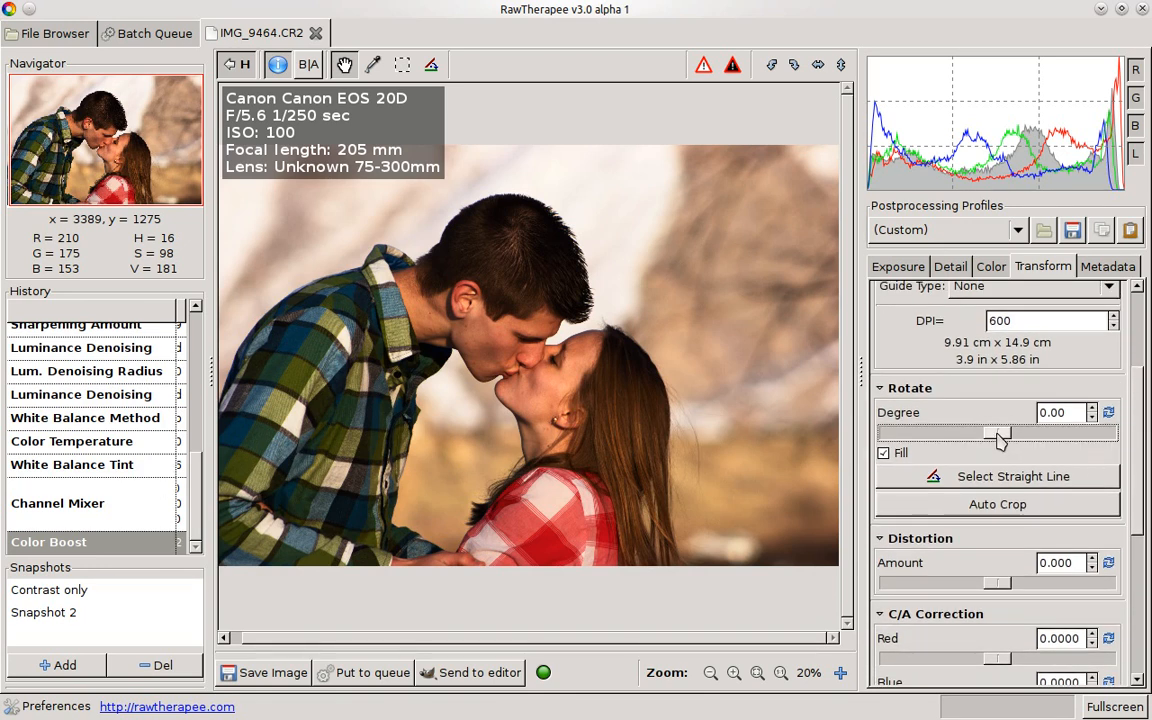
left_click_drag(998, 432, 978, 432)
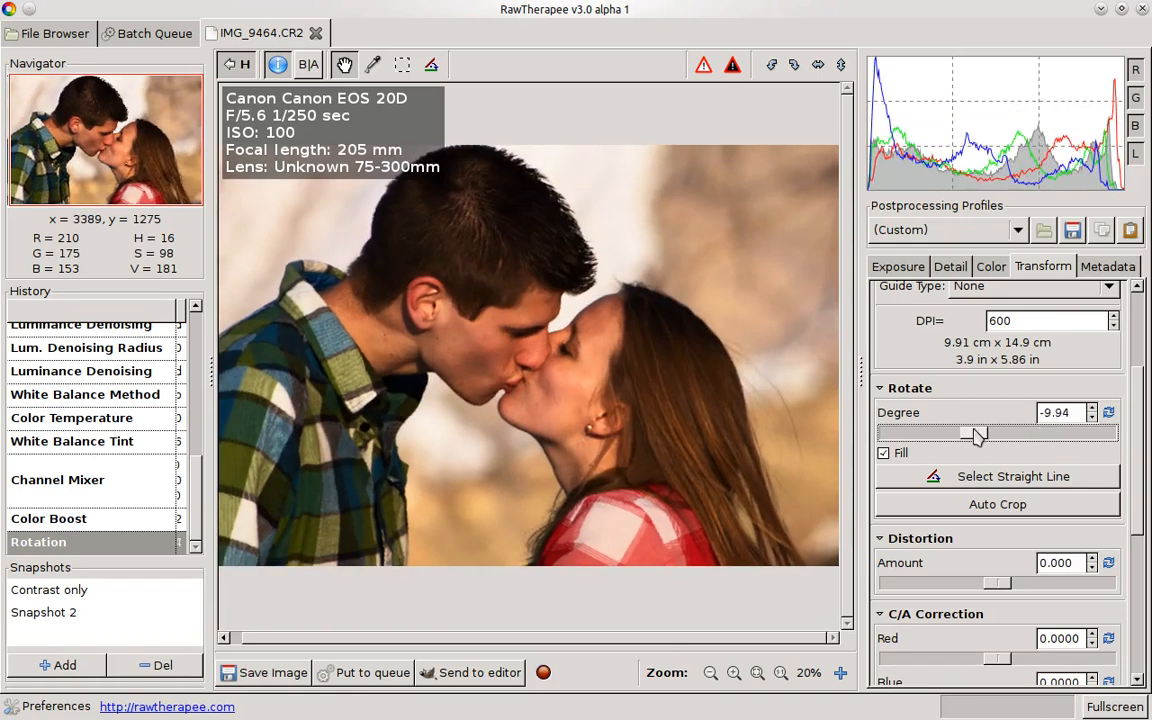
left_click_drag(975, 432, 935, 432)
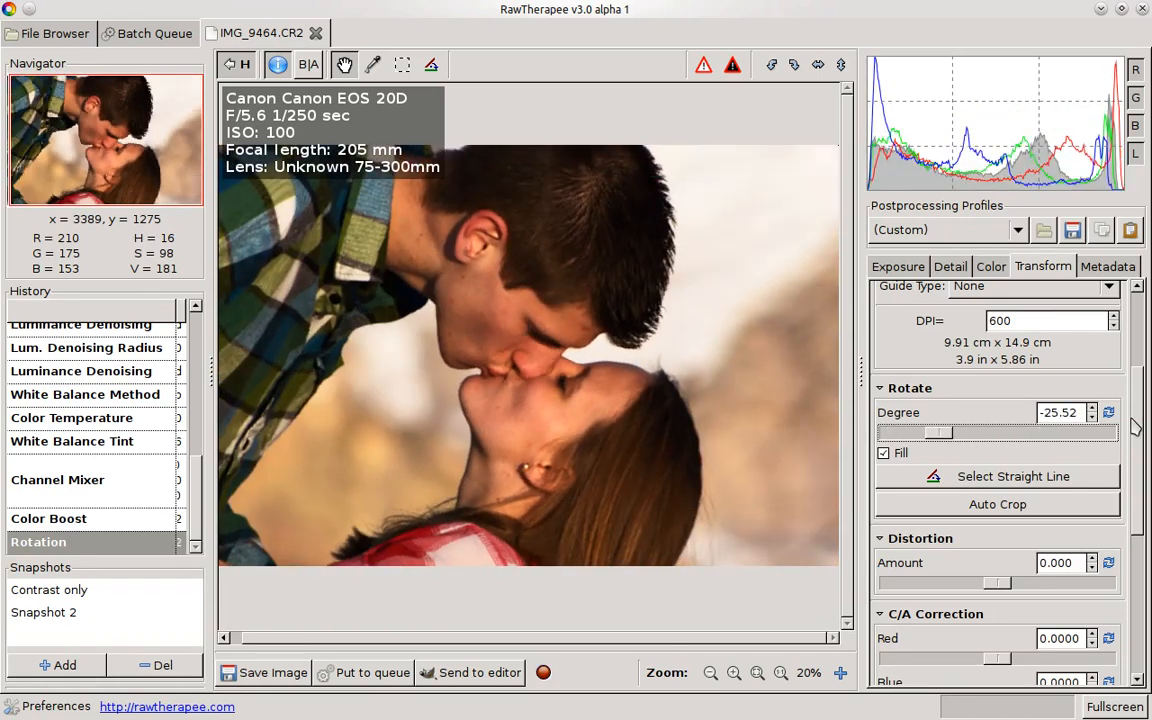
left_click(1108, 412)
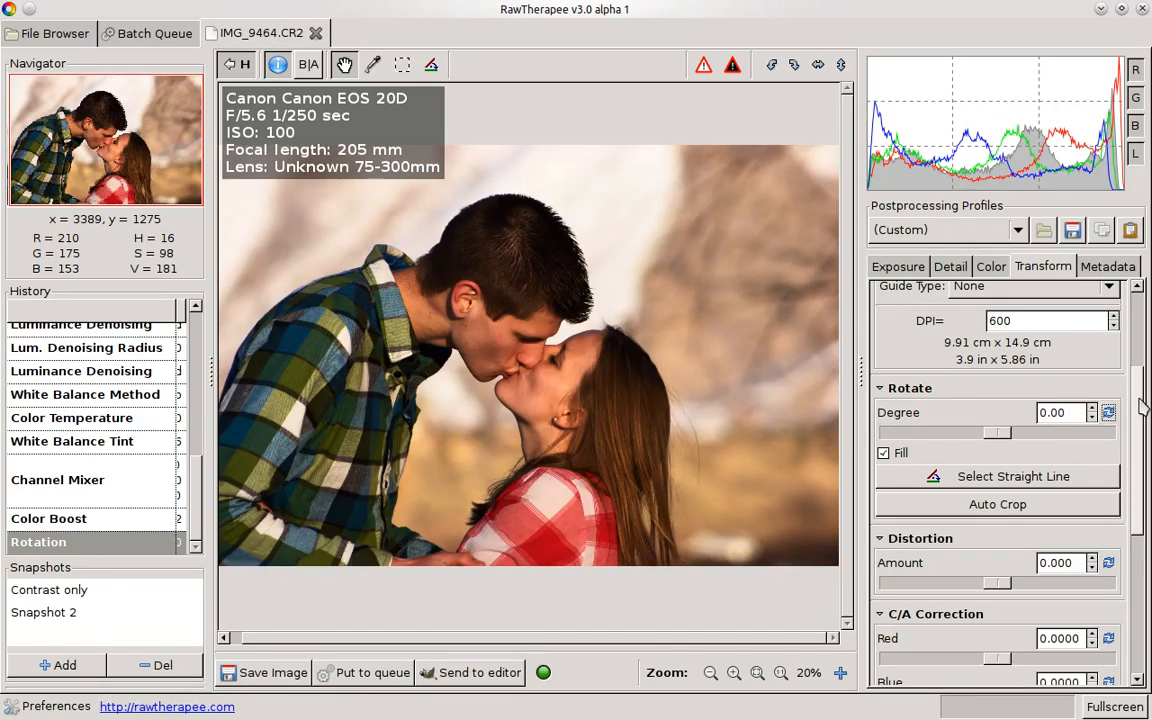
- Preview distortion correction at -0.5 and 0.5, then reset the amount to zero
scroll("down", 3)
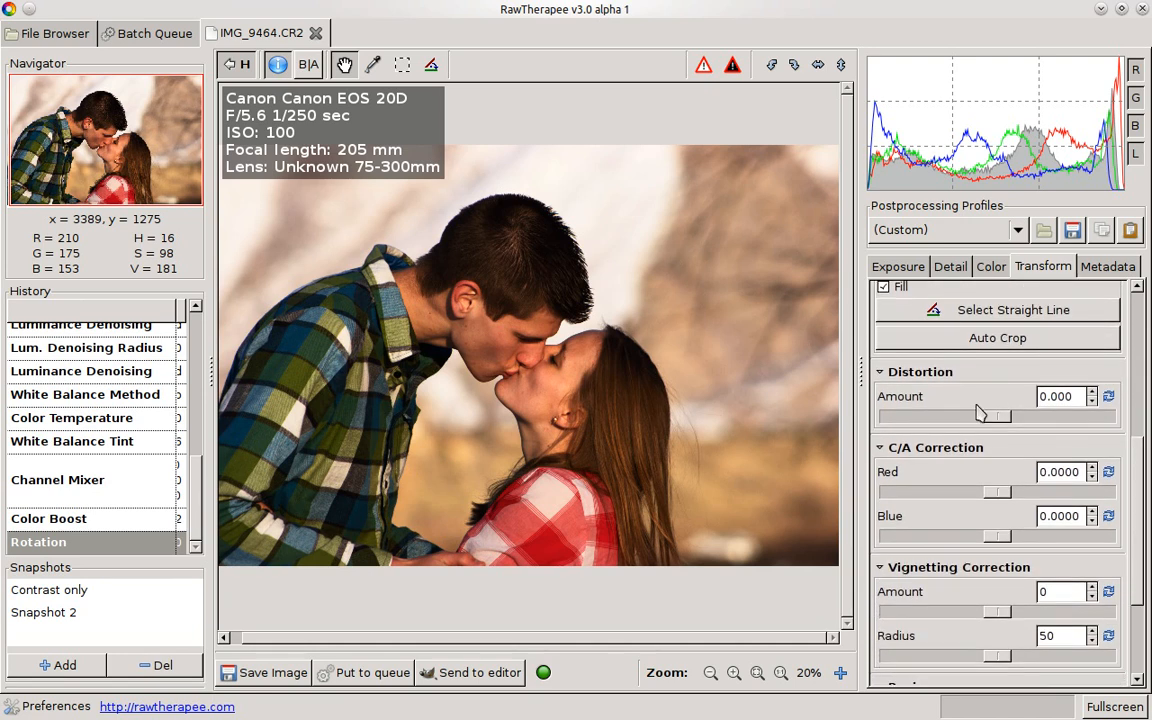
mouse_move(1000, 417)
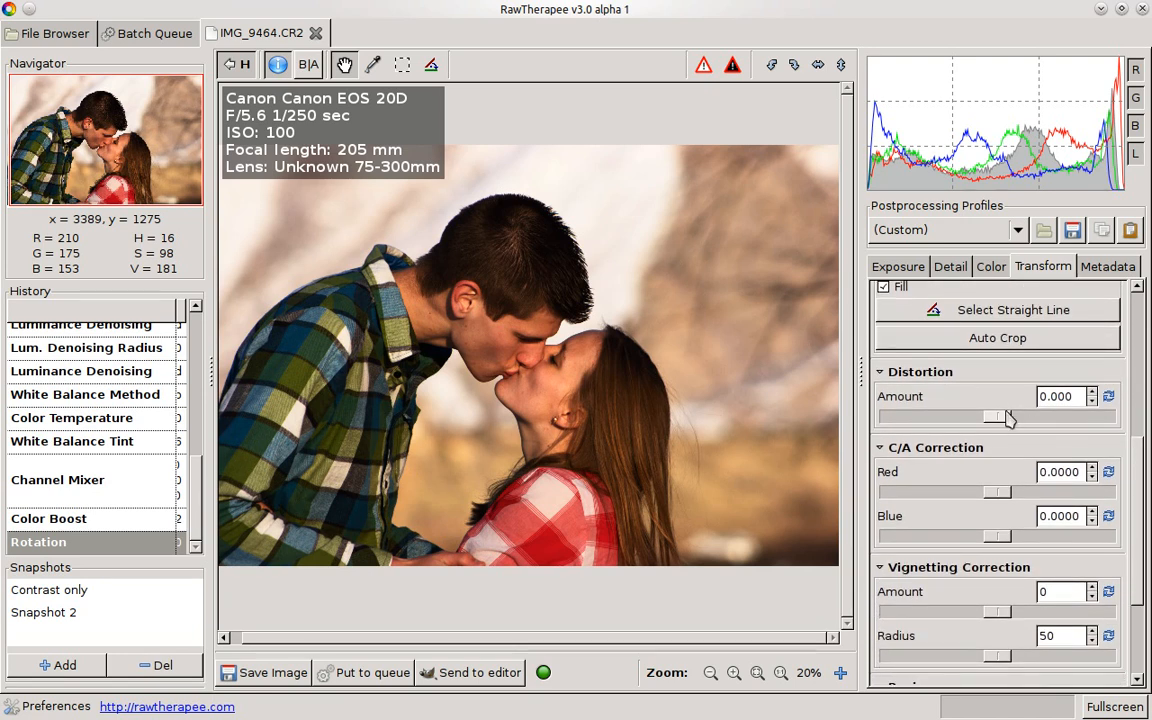
mouse_move(1005, 425)
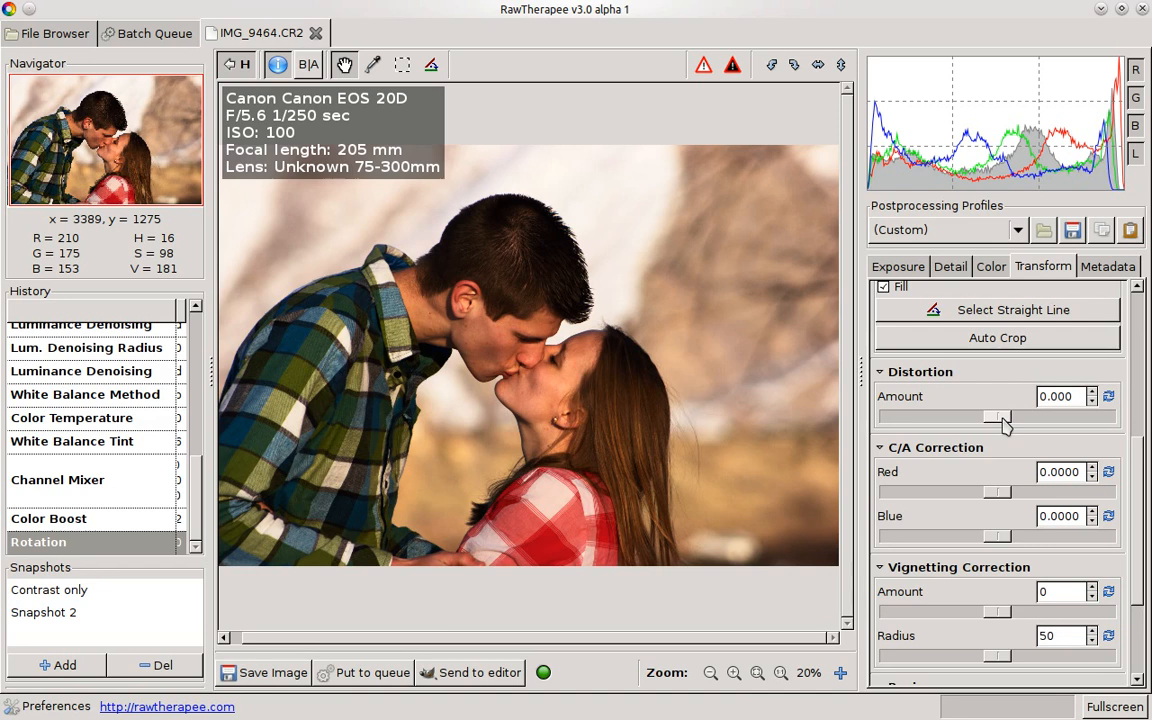
mouse_move(1005, 425)
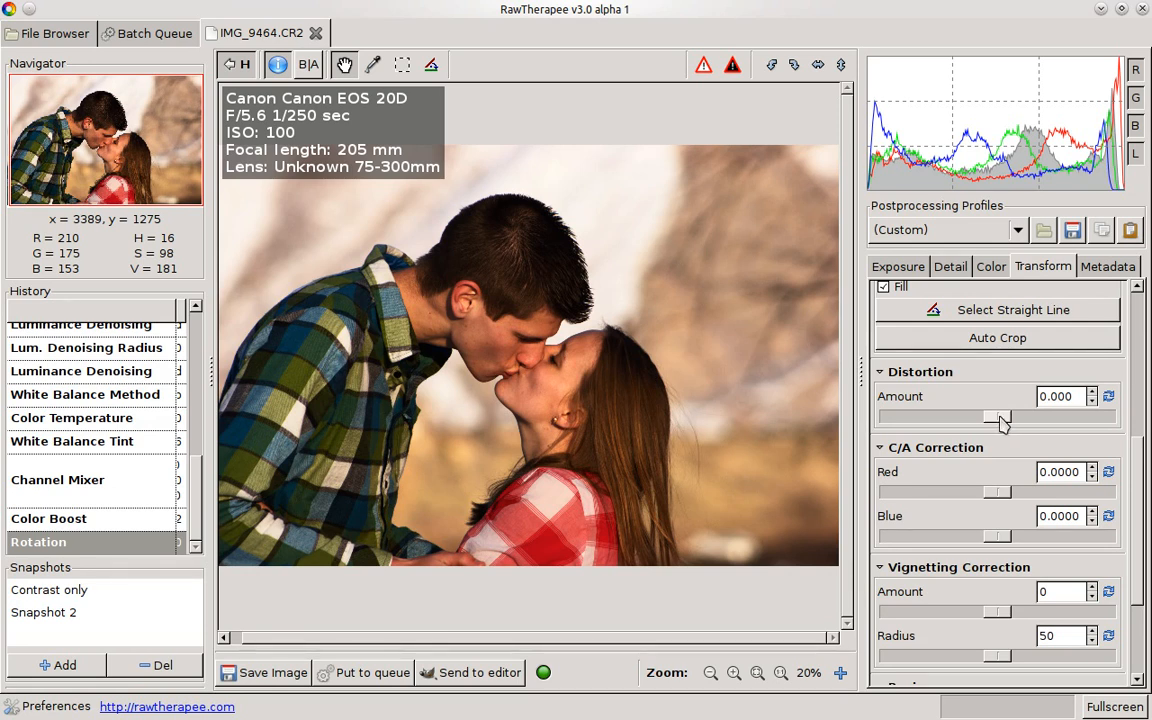
left_click_drag(1000, 416, 910, 416)
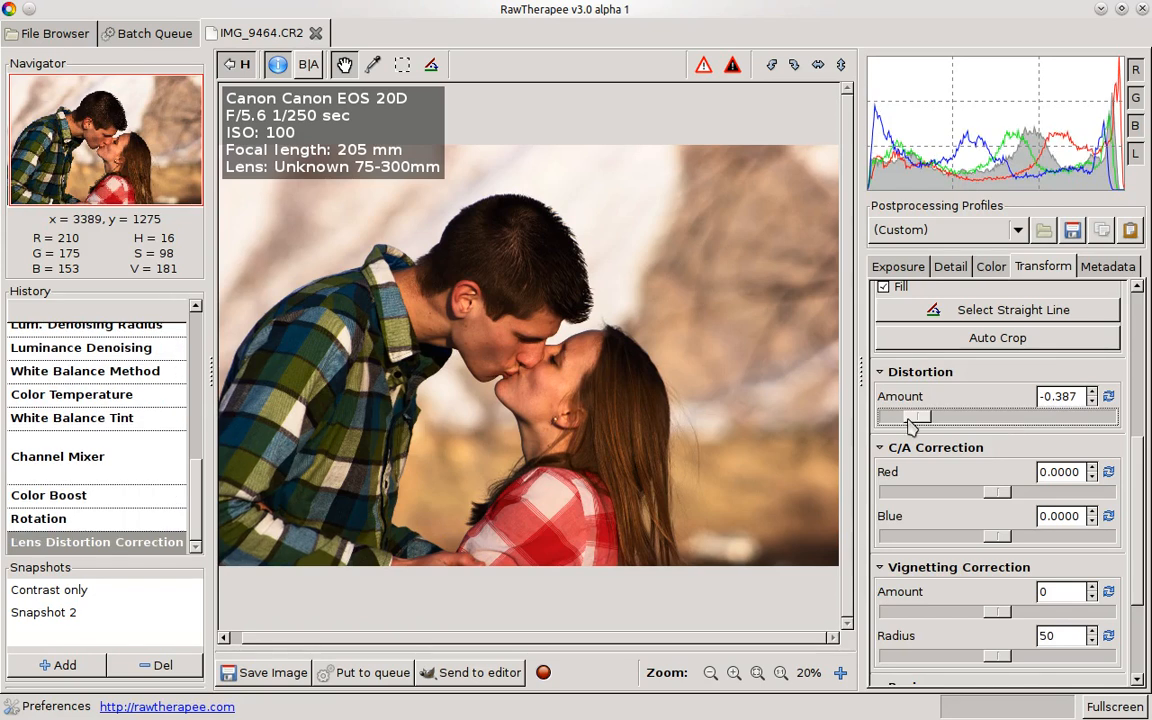
left_click_drag(910, 417, 890, 417)
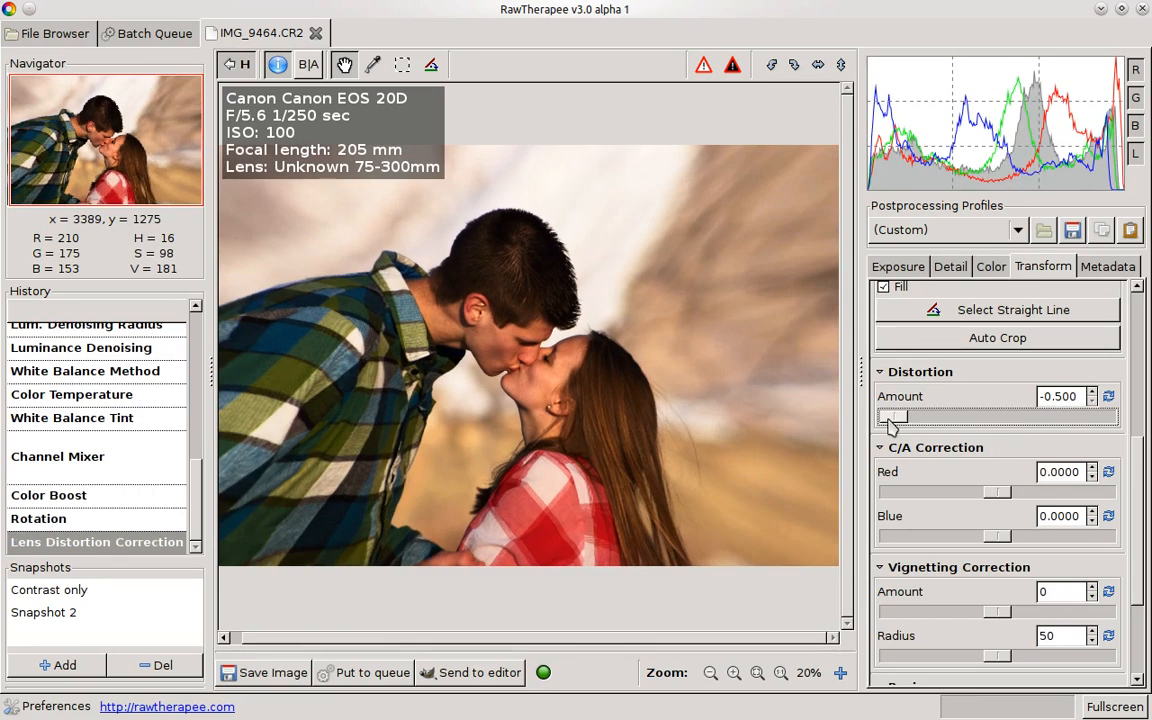
left_click_drag(890, 417, 1105, 417)
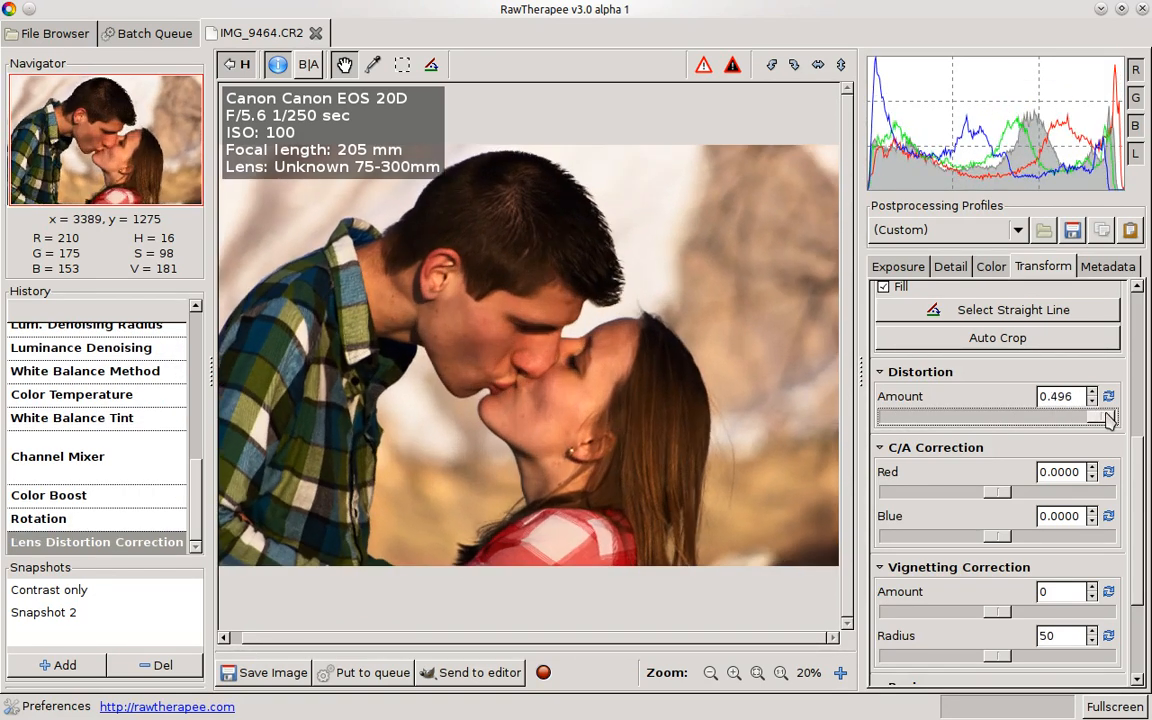
left_click(1108, 396)
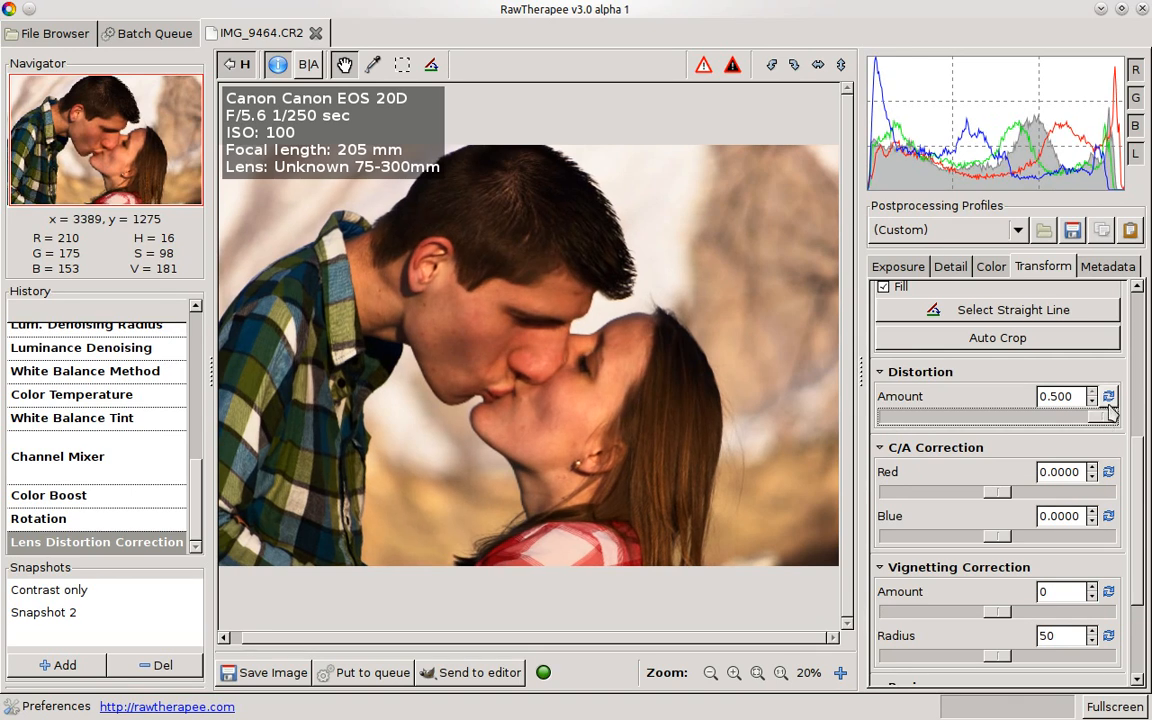
left_click(1108, 396)
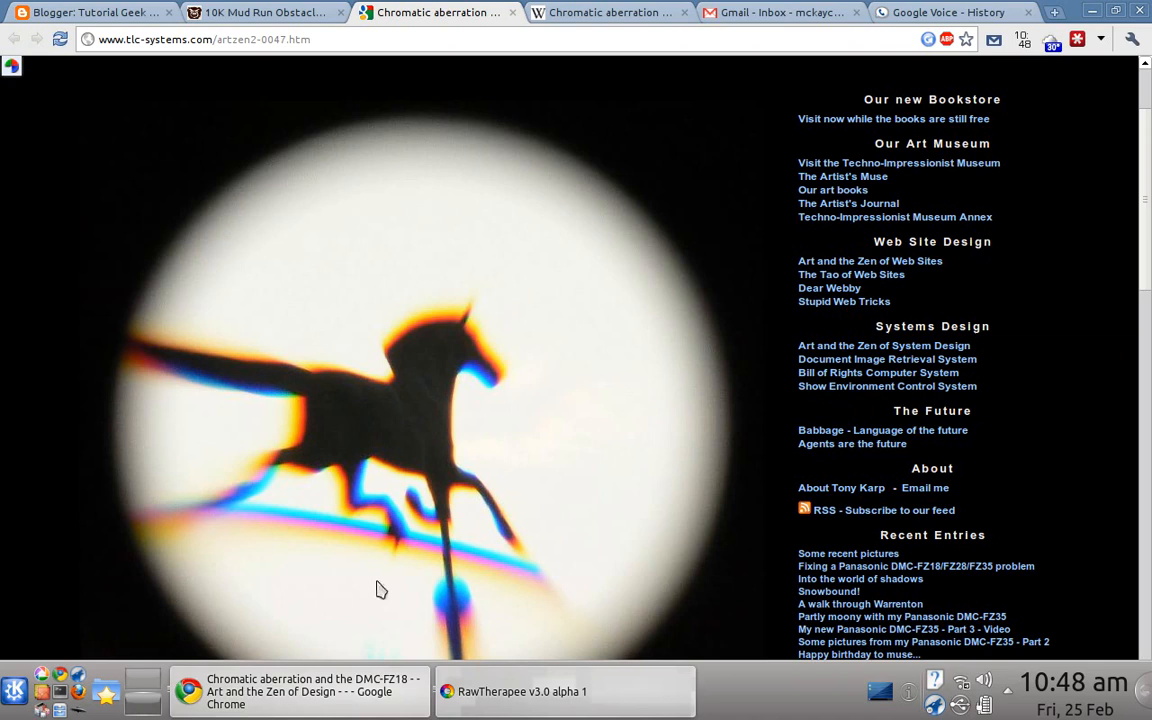
- View the horse weathervane chromatic aberration example in Chrome, then return to RawTherapee
scroll("down", 3)
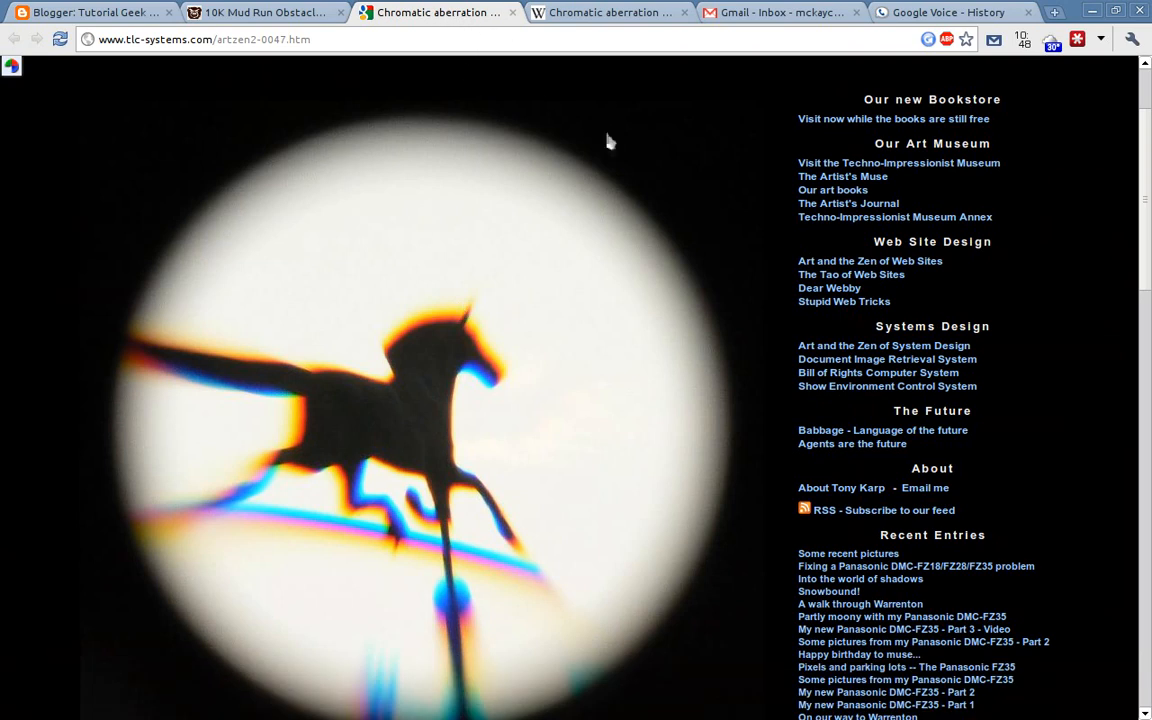
mouse_move(415, 368)
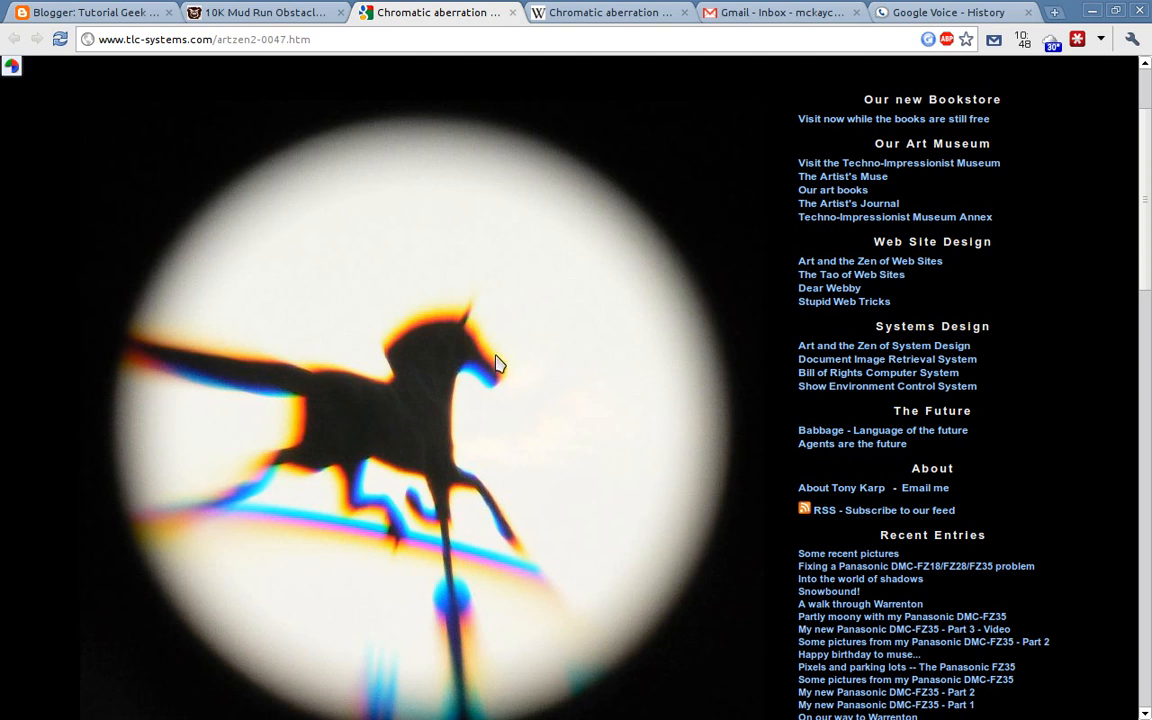
mouse_move(358, 377)
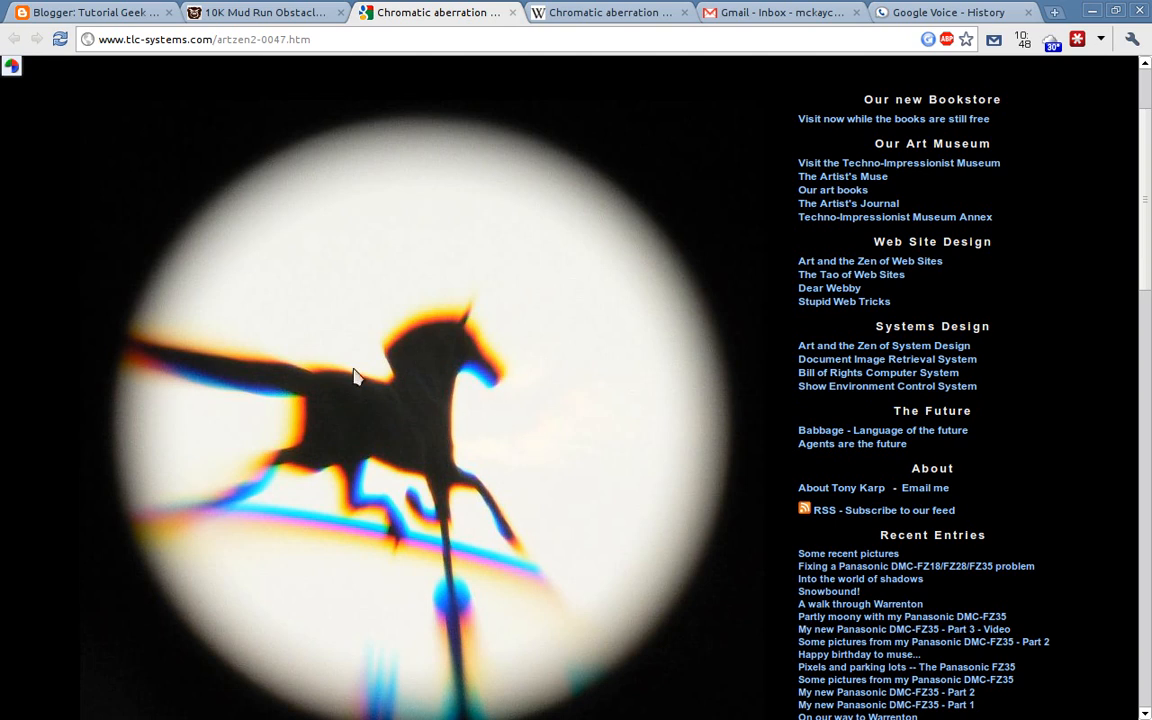
mouse_move(285, 440)
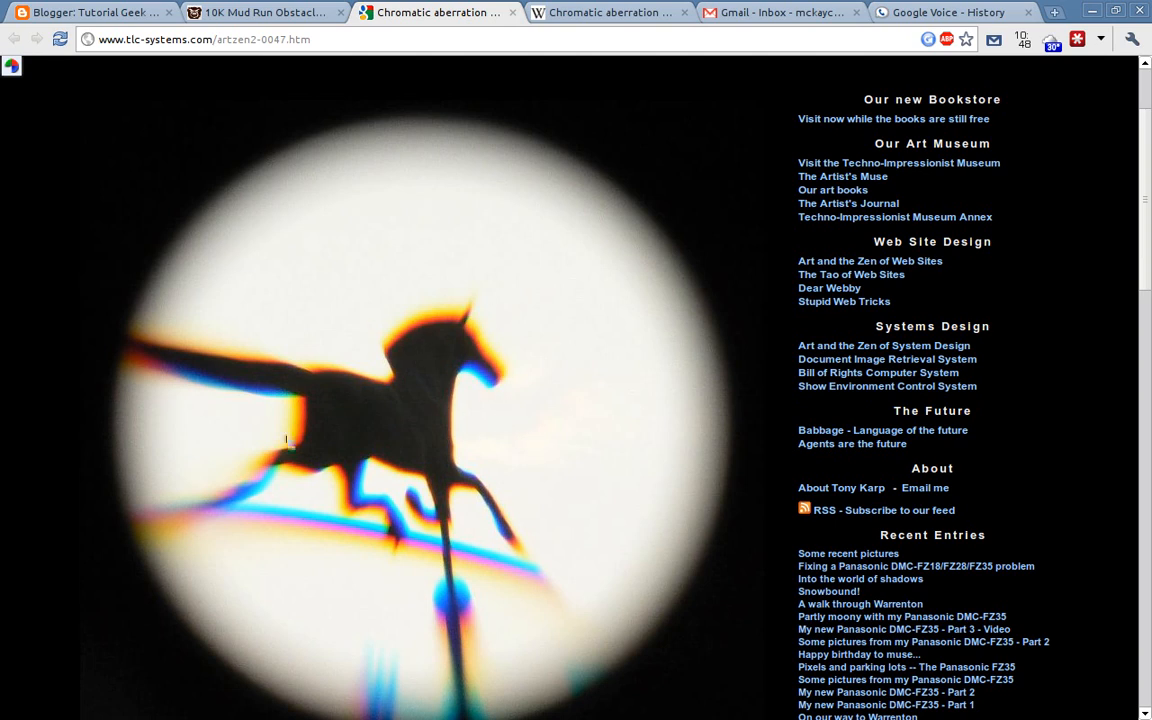
left_click(610, 12)
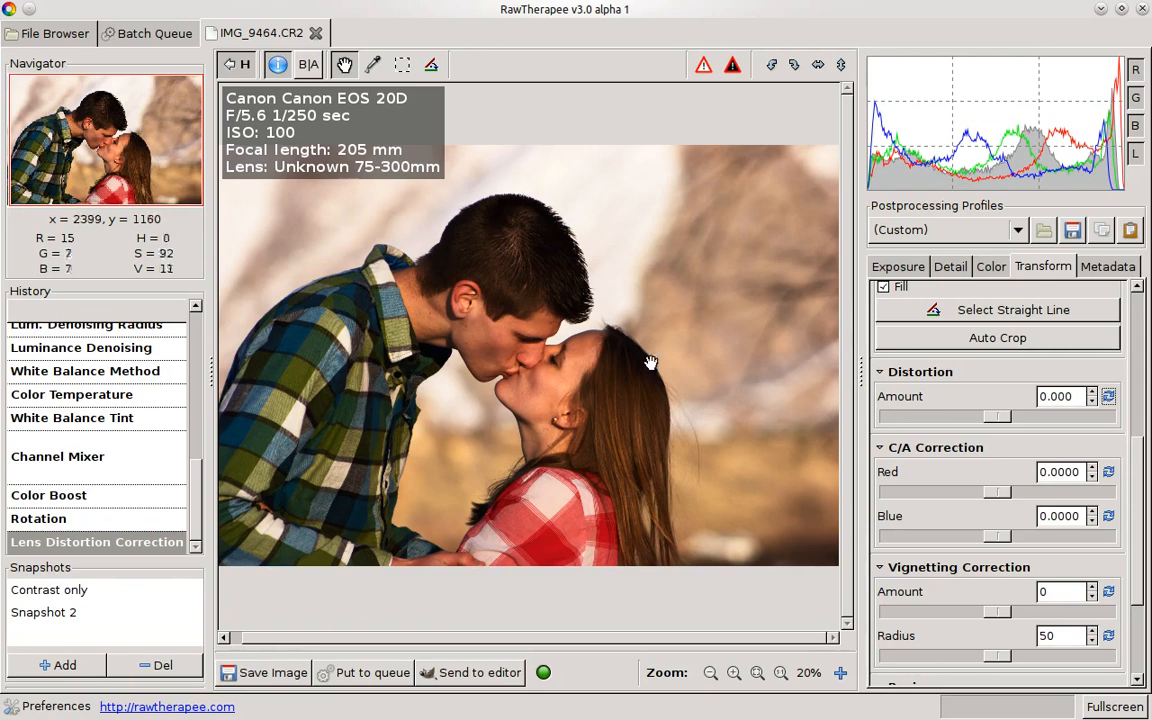
mouse_move(1028, 421)
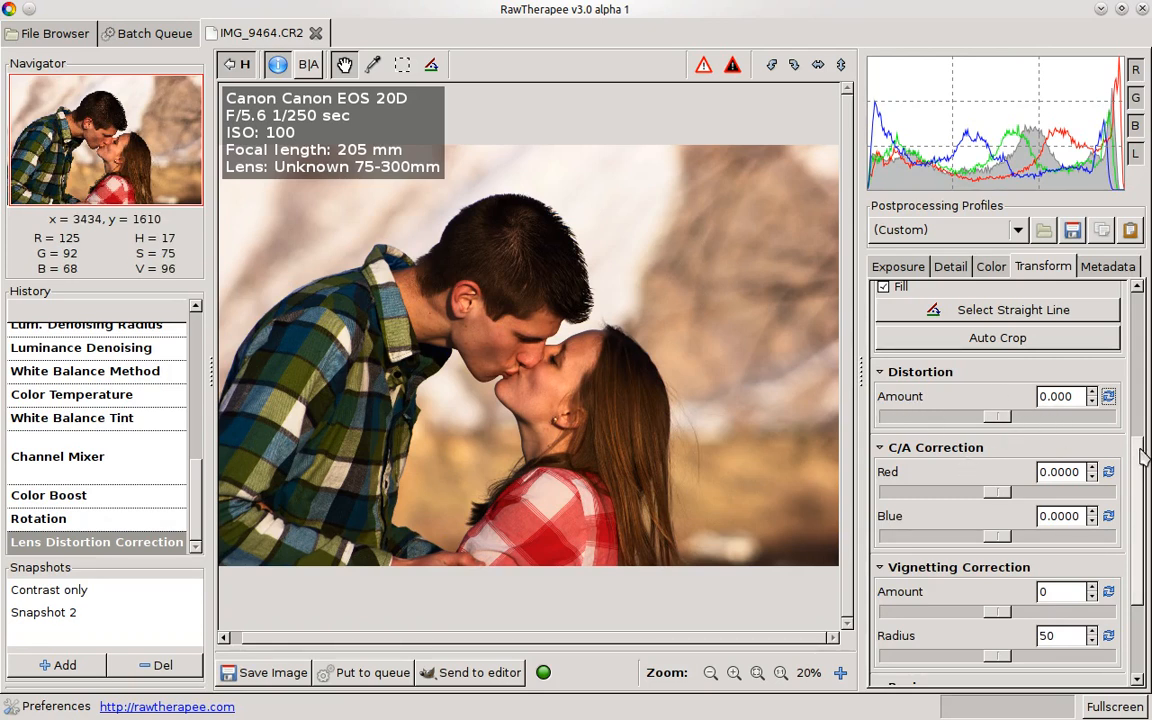
- Trial the vignetting correction amount at -100, 100 and 17, then return it to 0
scroll("down", 3)
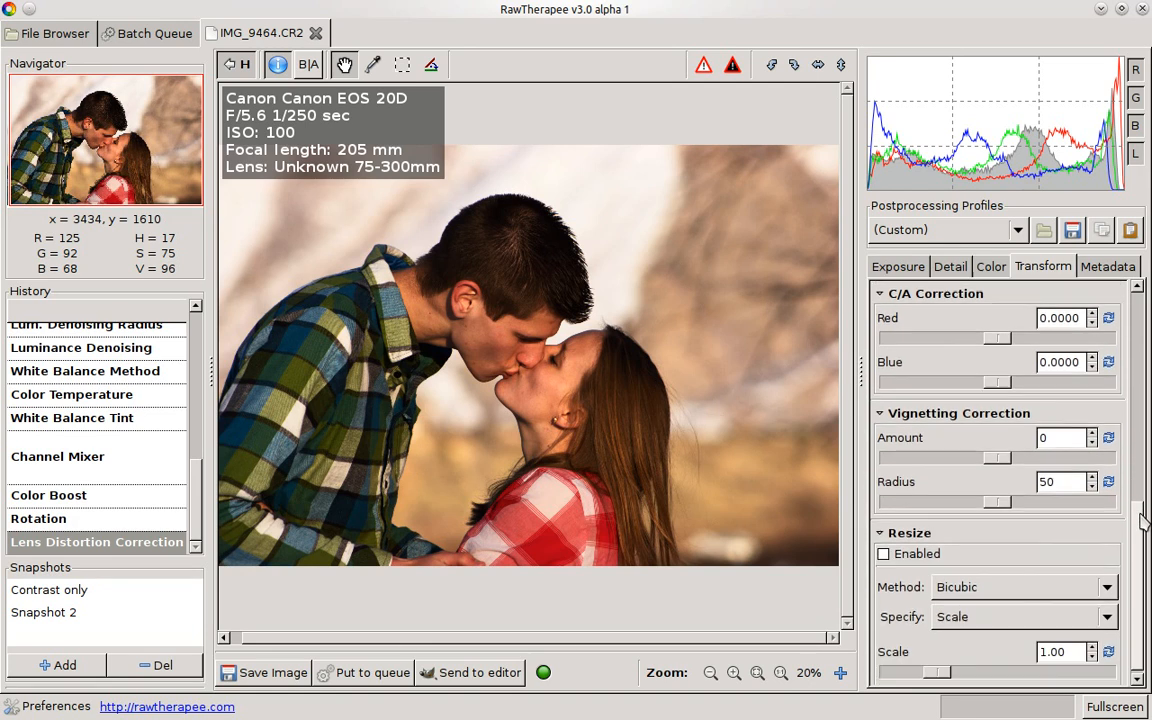
scroll("up", 3)
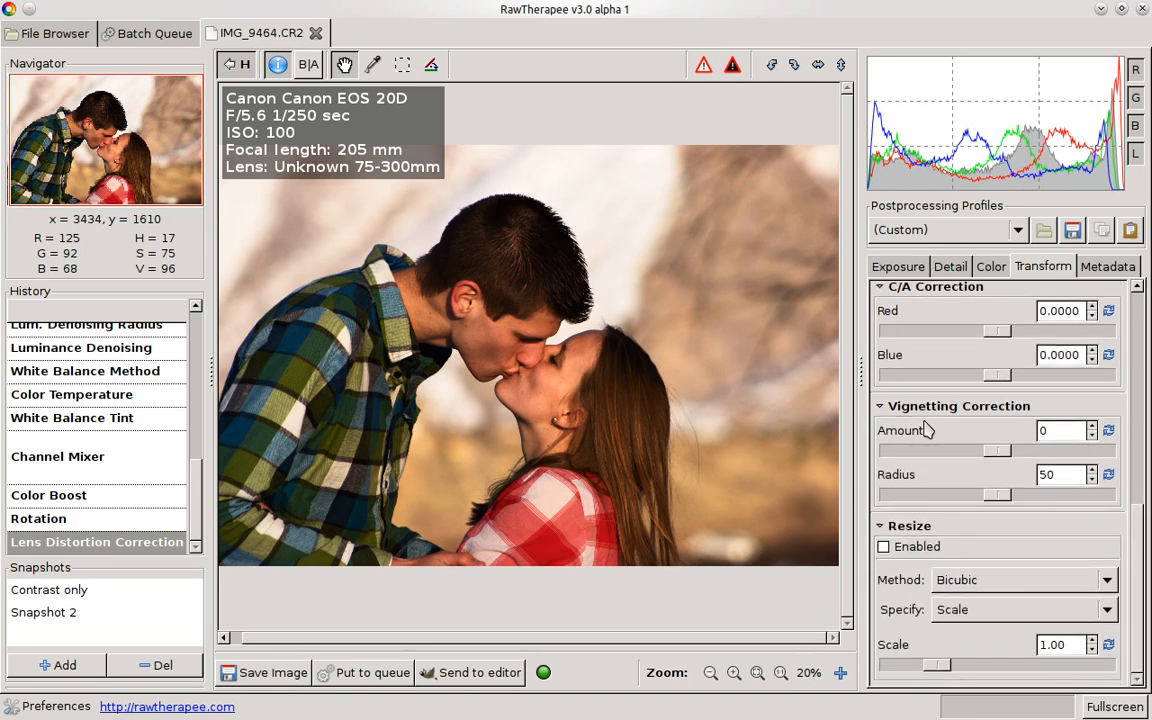
mouse_move(998, 423)
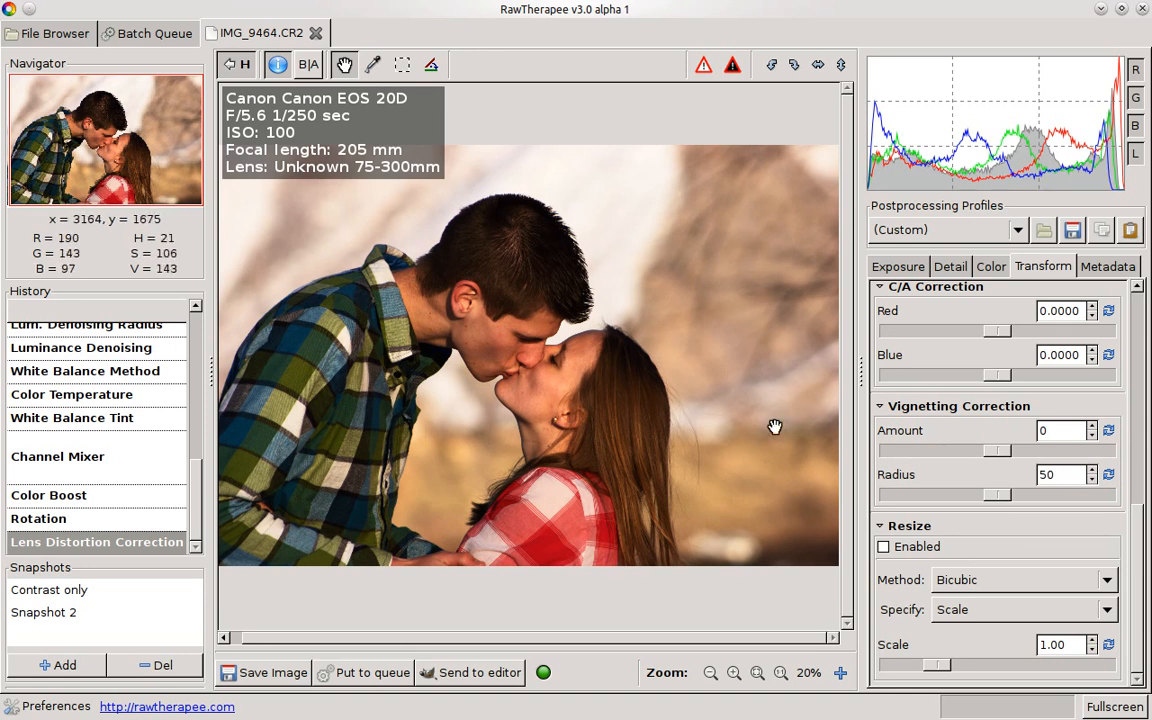
mouse_move(658, 231)
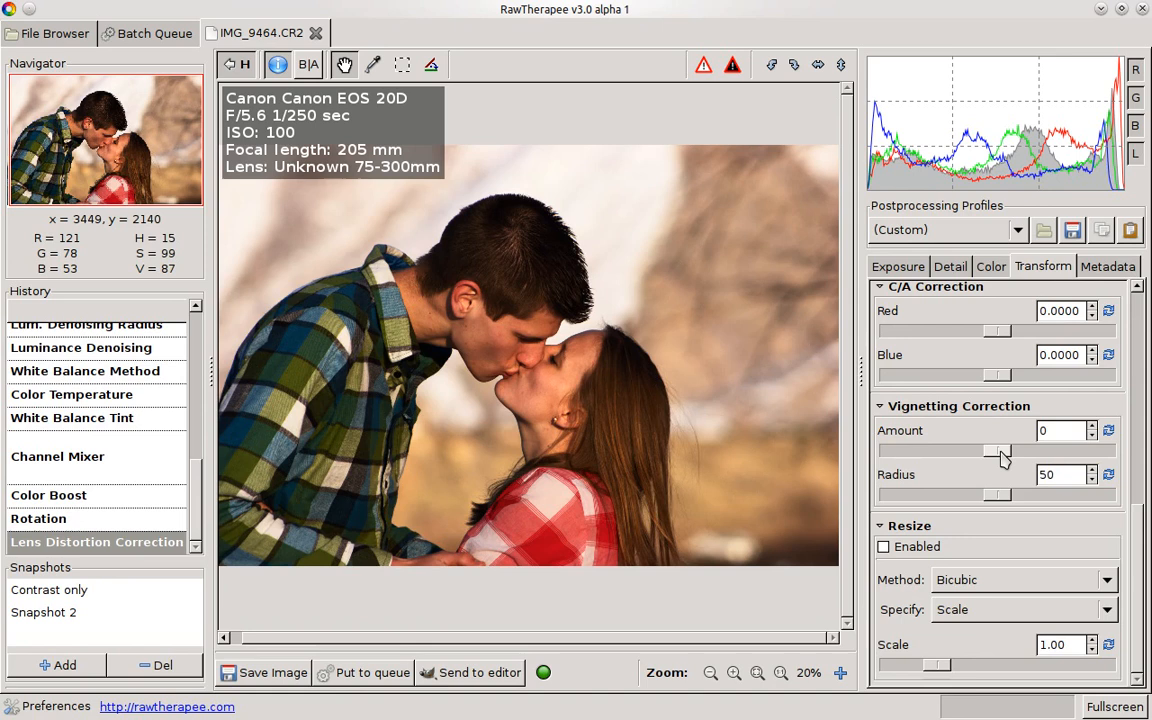
left_click_drag(990, 450, 888, 450)
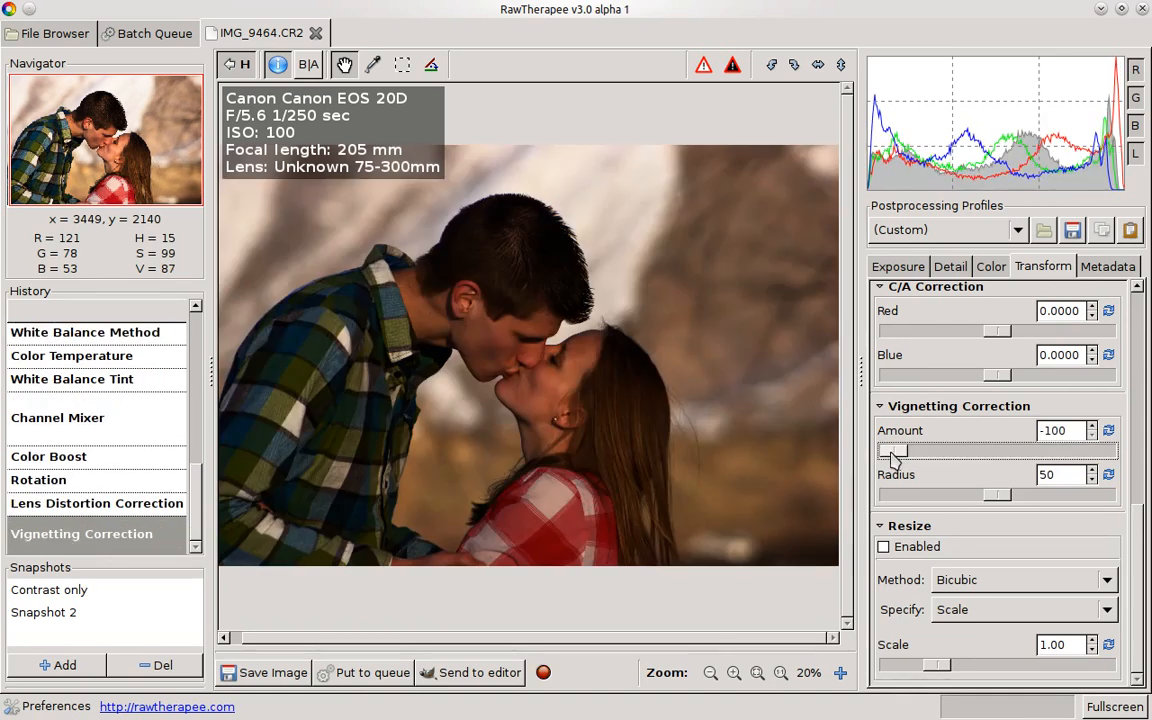
left_click_drag(895, 451, 1100, 451)
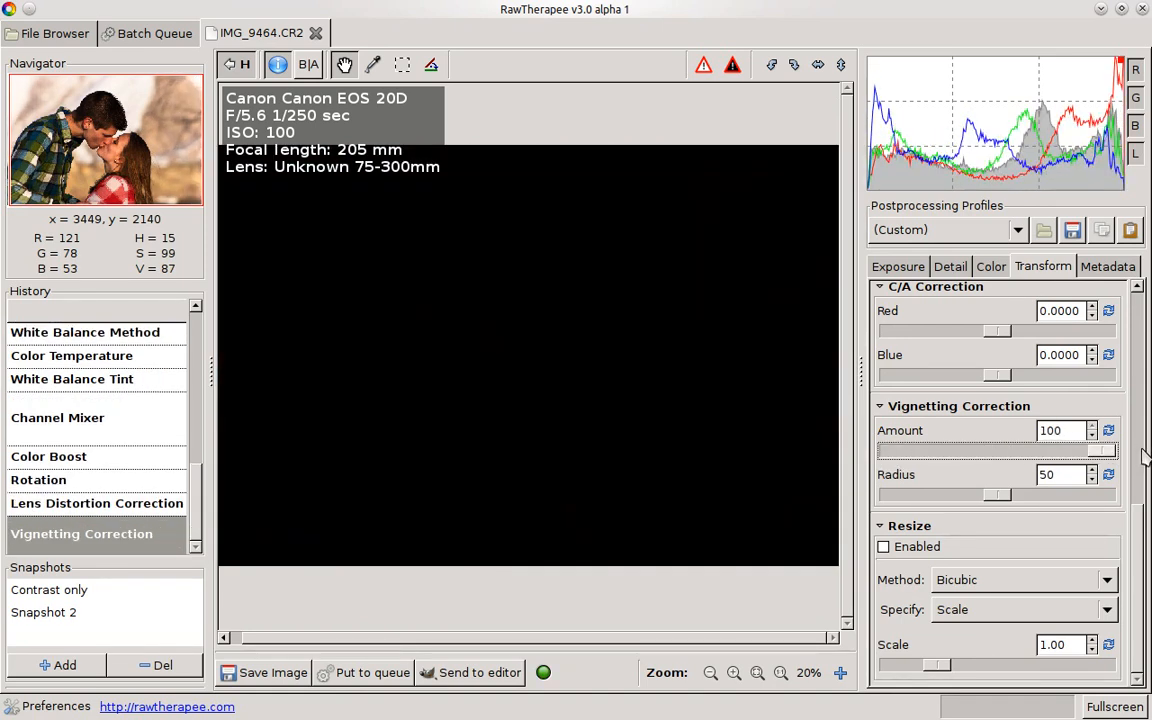
left_click_drag(1100, 451, 1000, 451)
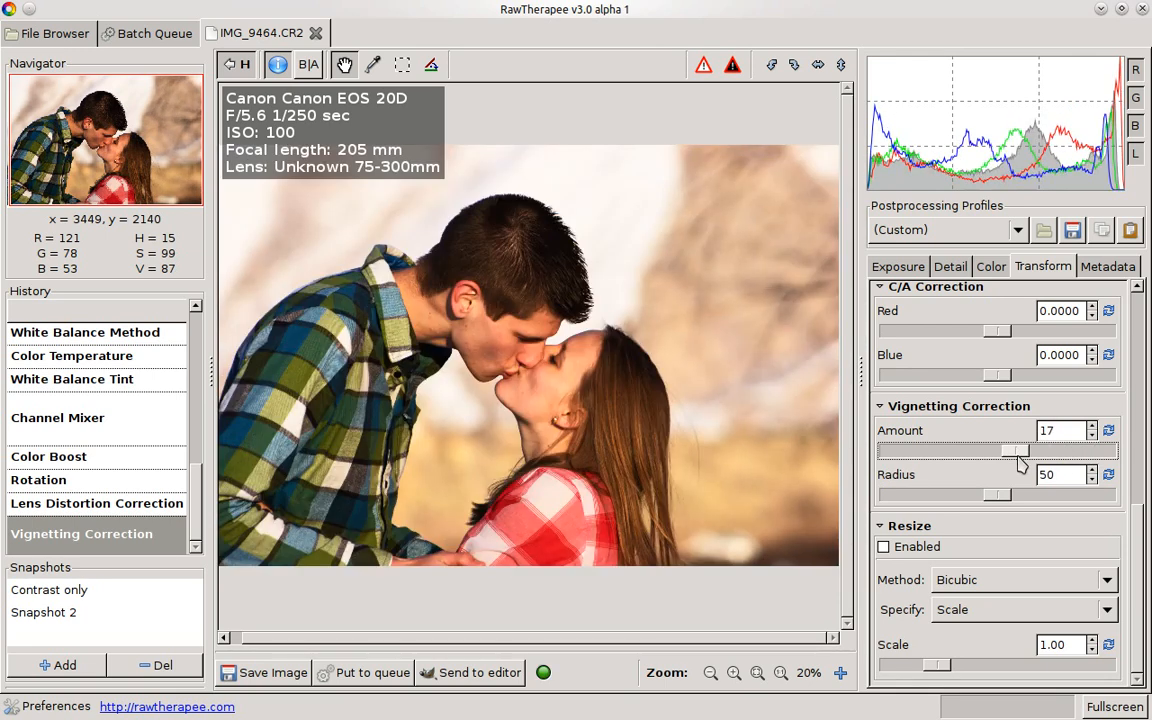
left_click_drag(1020, 450, 980, 450)
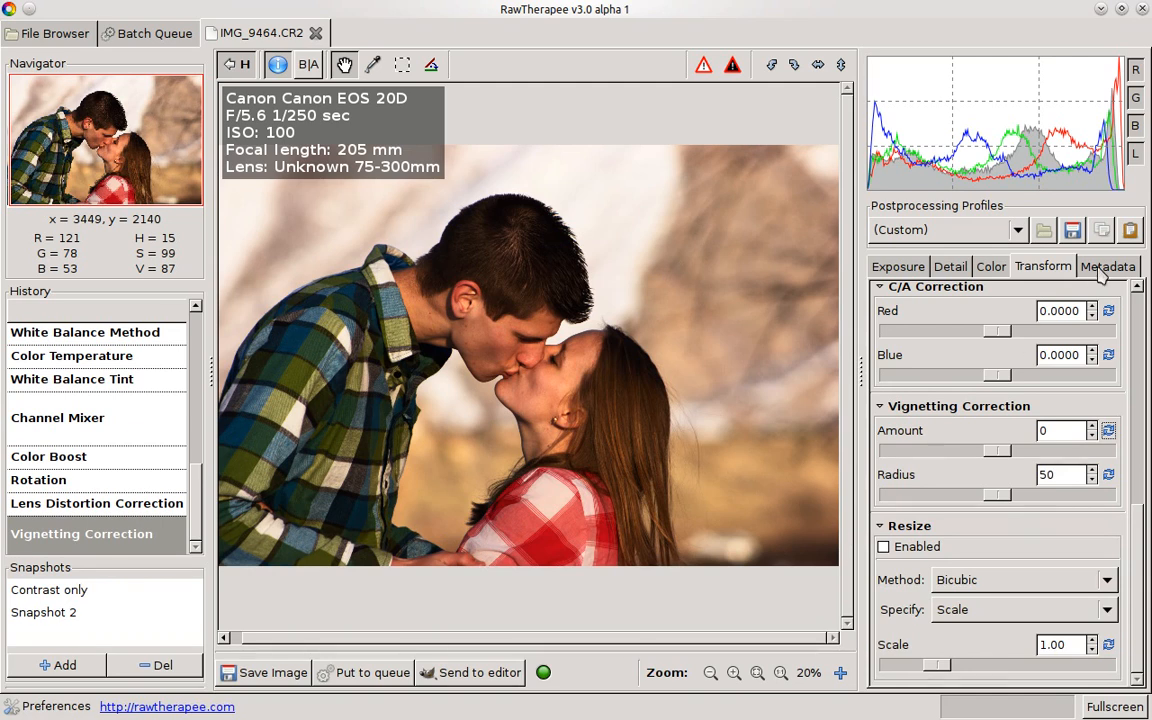
- Browse the Metadata tab's Exif tags, showing exposure 1/250, F5.6 and ISO 100
left_click(1107, 266)
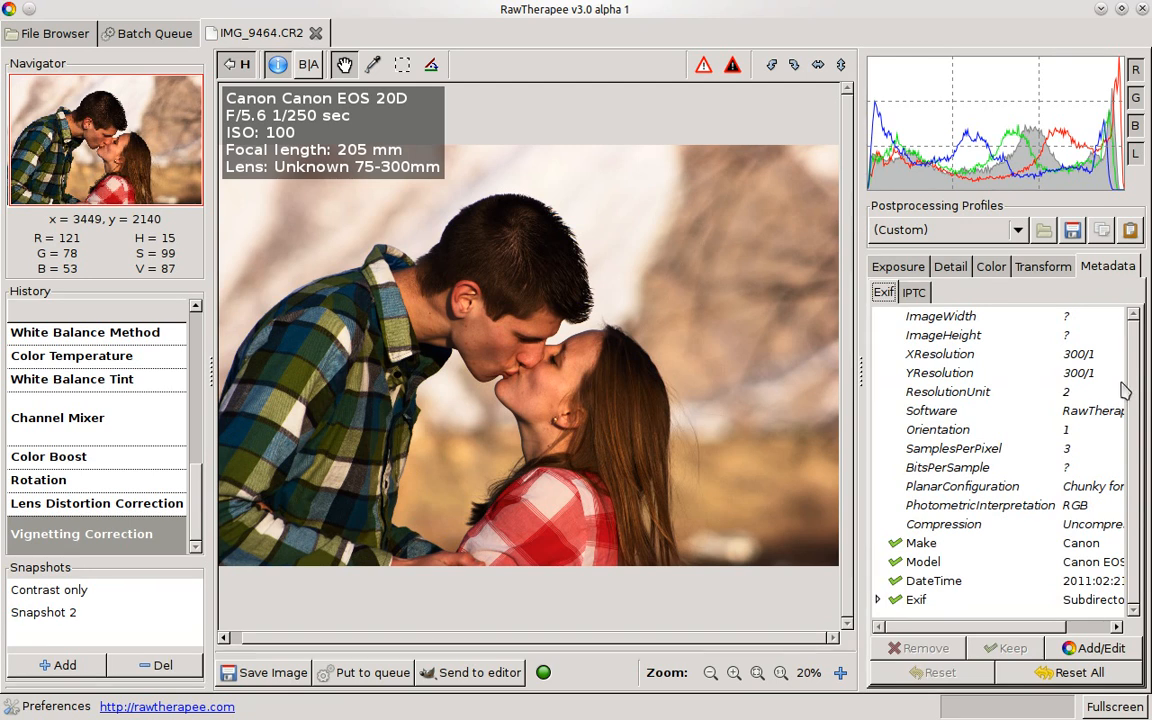
mouse_move(878, 608)
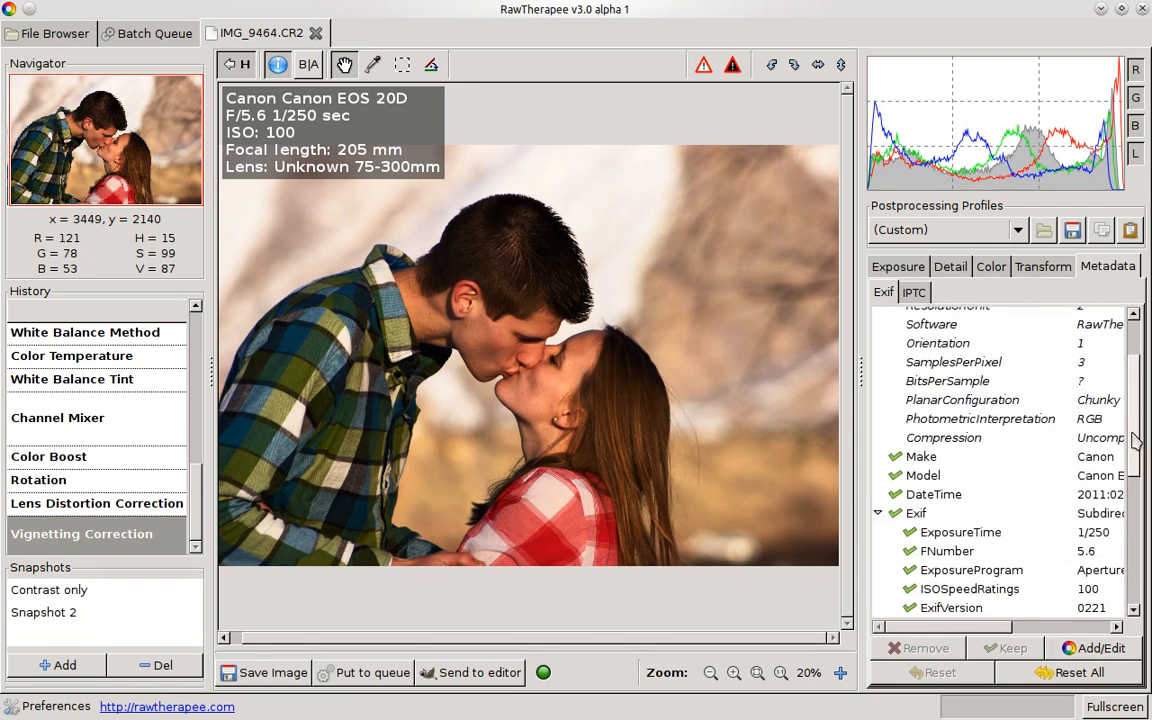
scroll("down", 3)
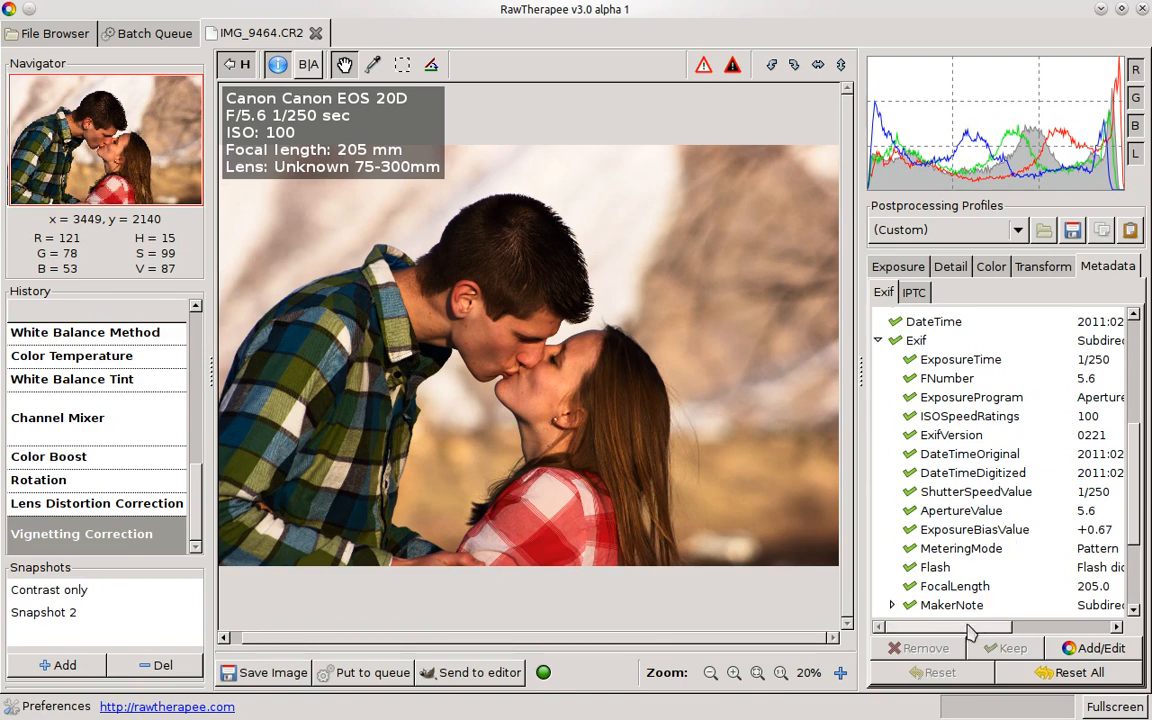
scroll("right", 3)
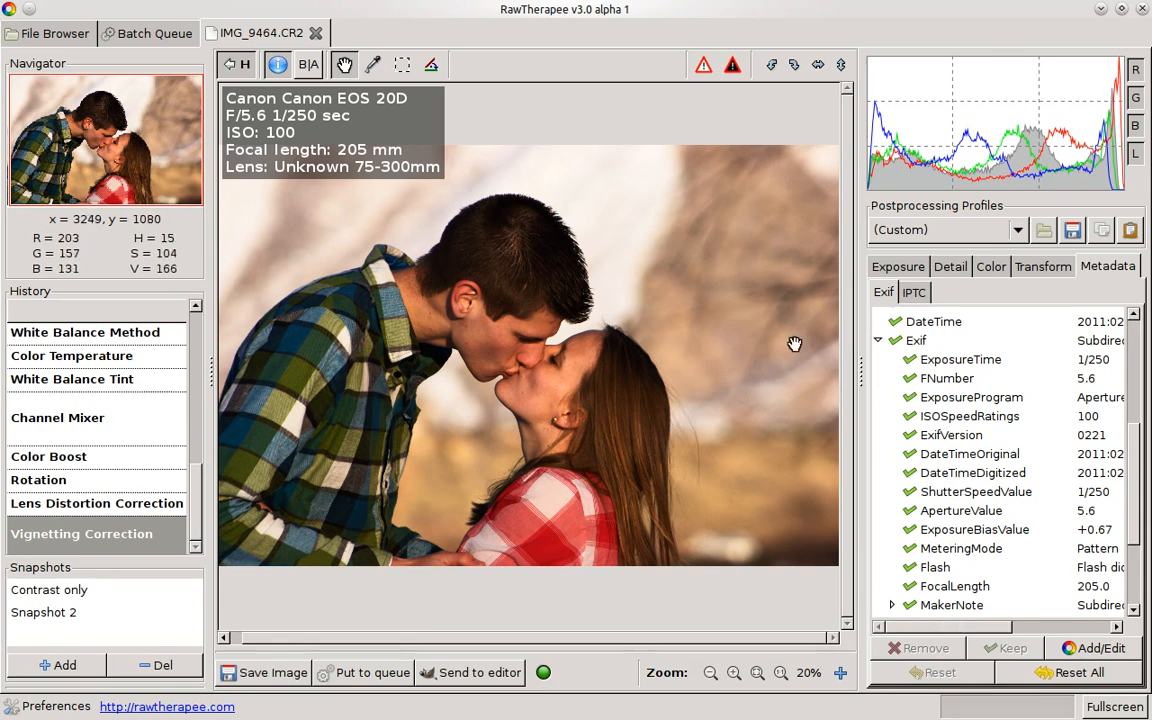
scroll("down", 3)
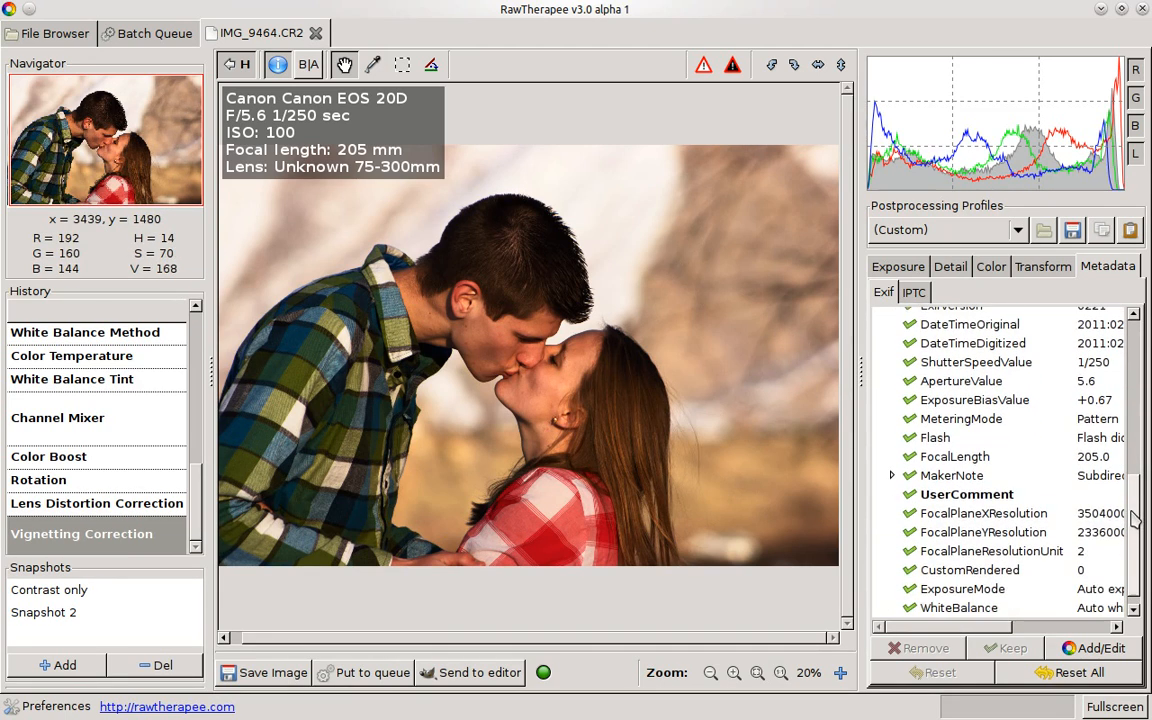
scroll("up", 3)
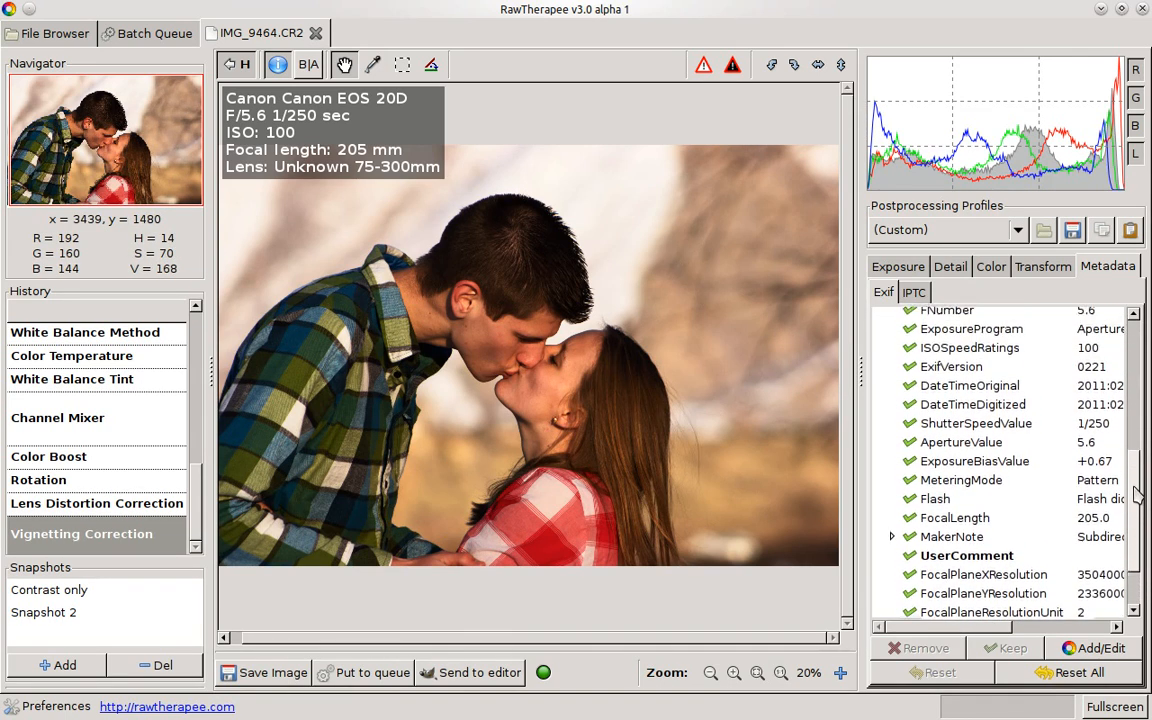
scroll("up", 3)
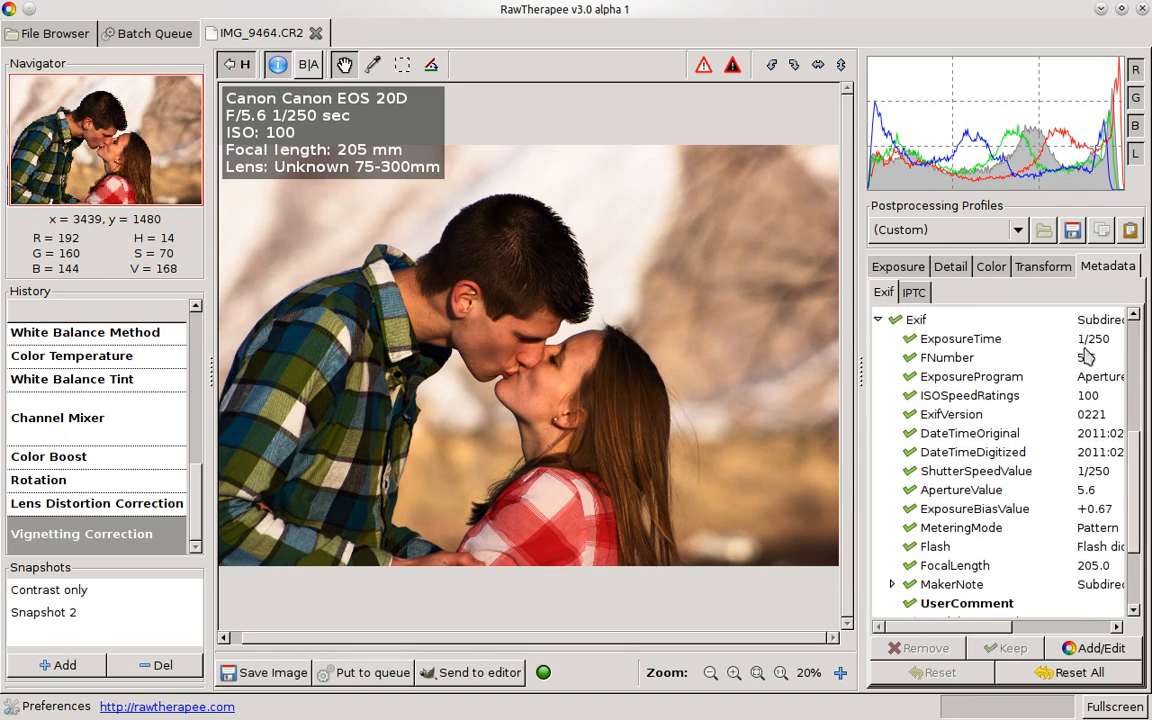
scroll("right", 3)
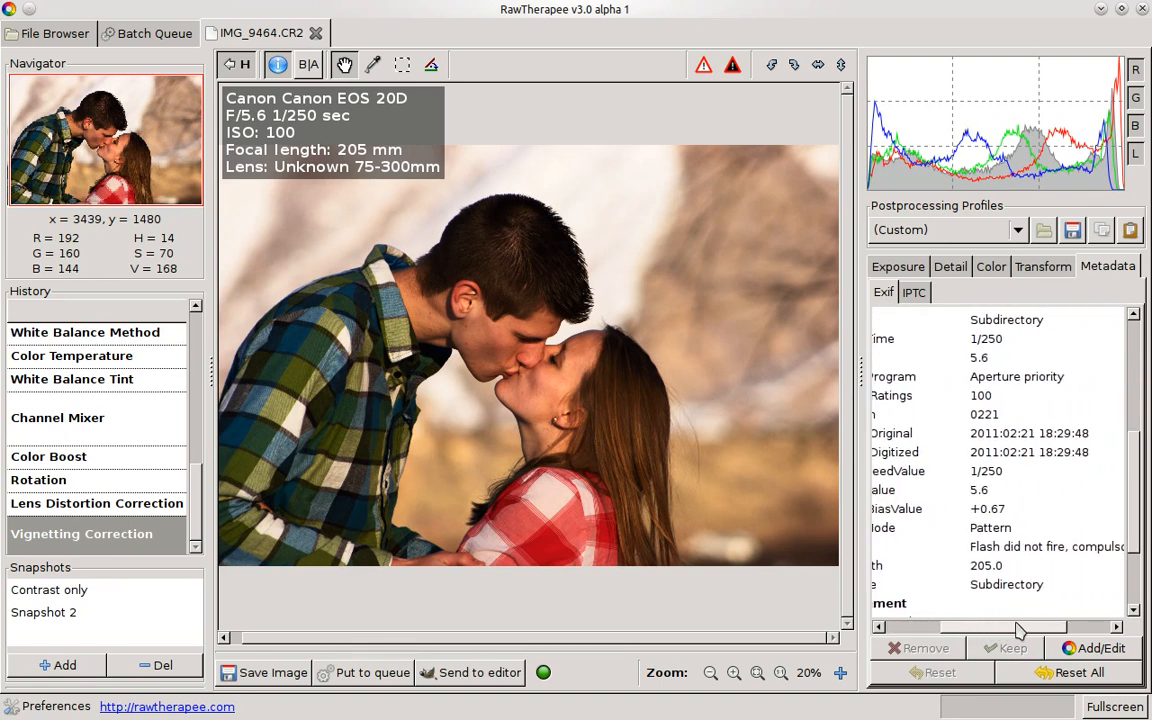
scroll("left", 3)
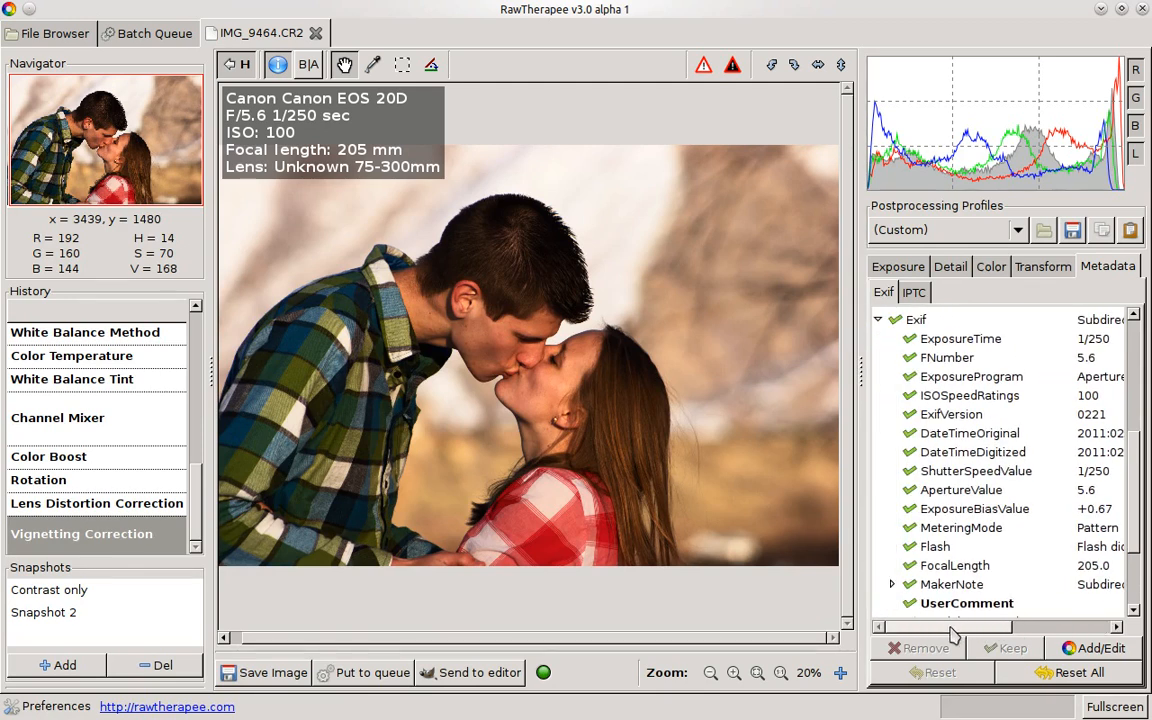
mouse_move(955, 630)
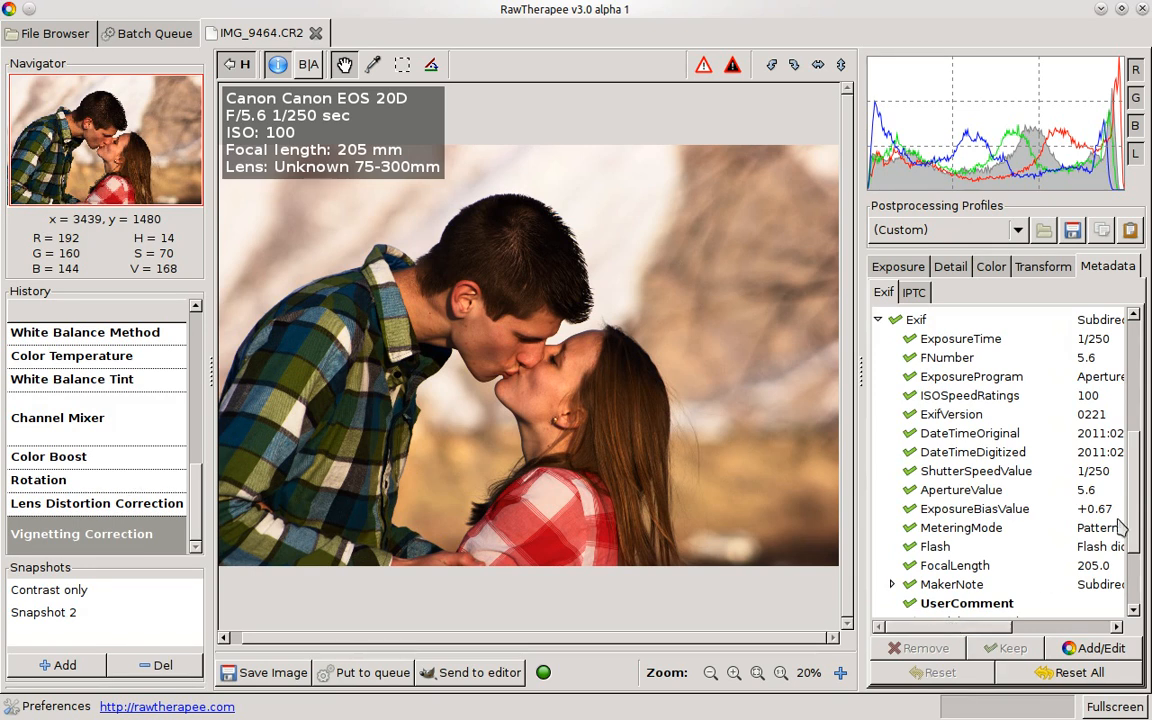
scroll("up", 3)
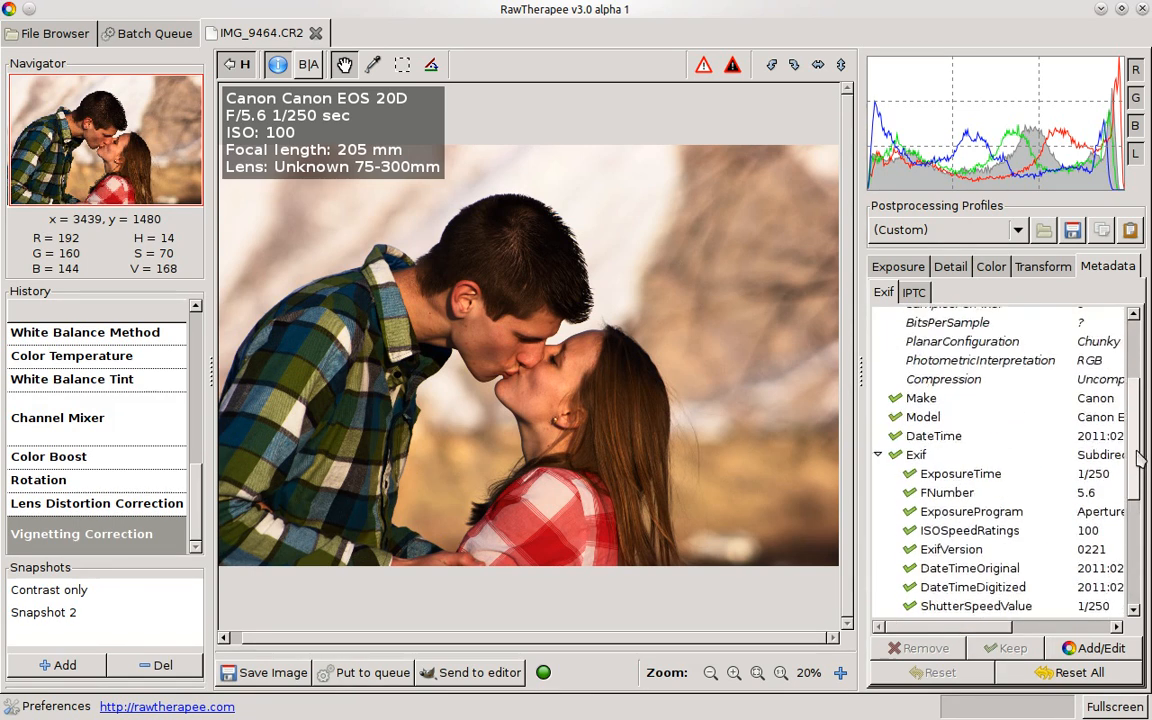
scroll("up", 3)
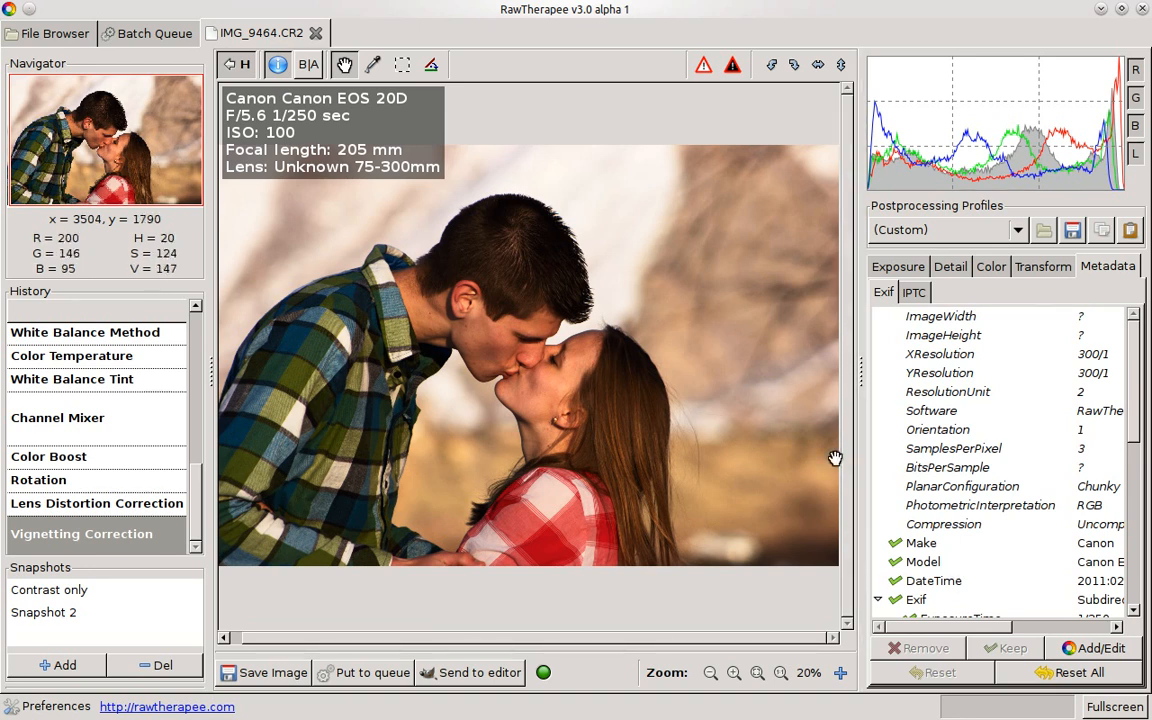
mouse_move(530, 45)
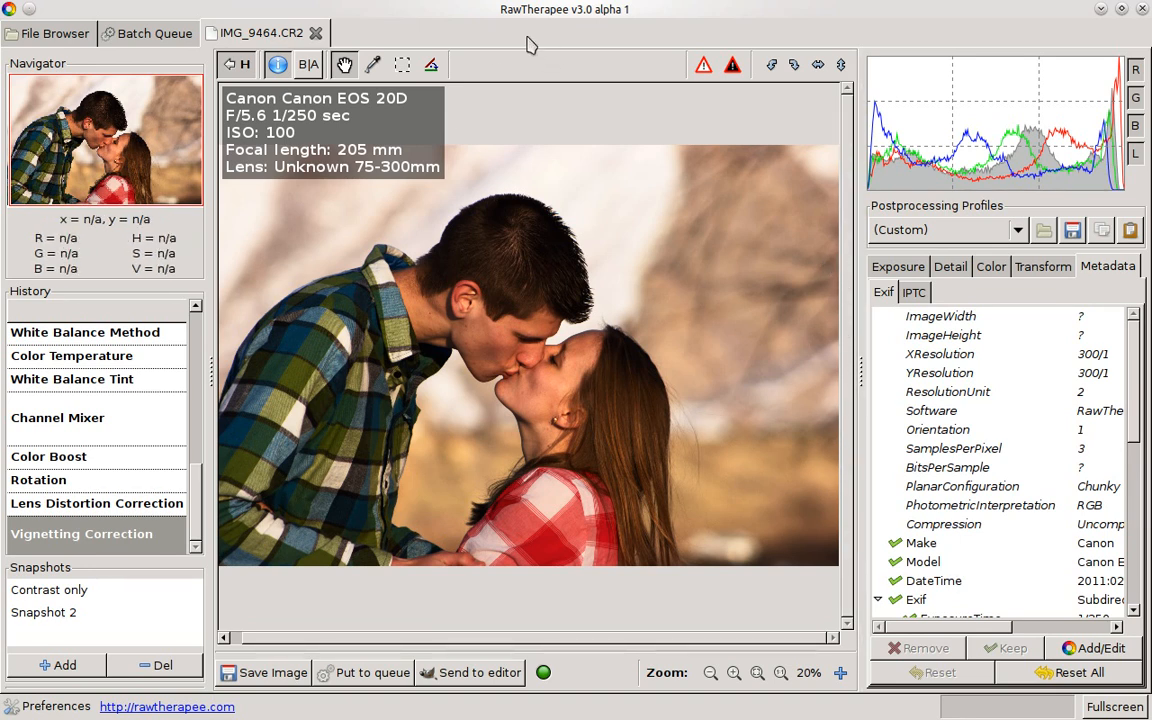
mouse_move(448, 150)
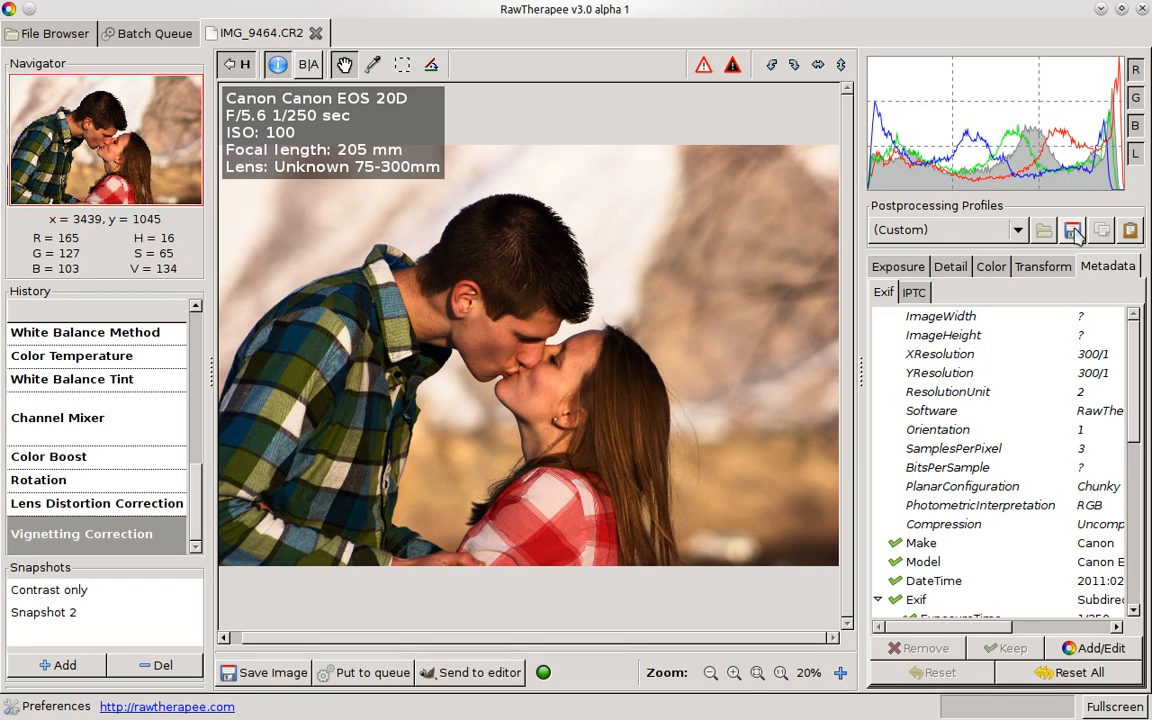
- Save the current edits as a new processing profile named 'Zoom Lens 02'
left_click(1072, 230)
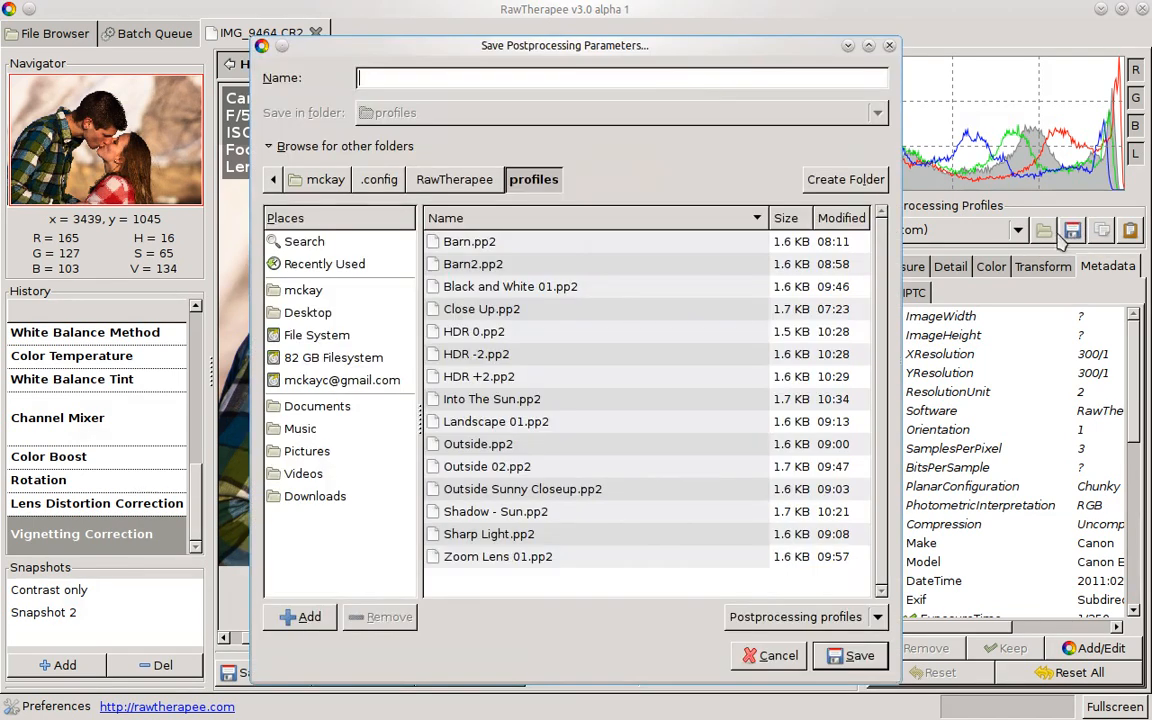
type("Zo")
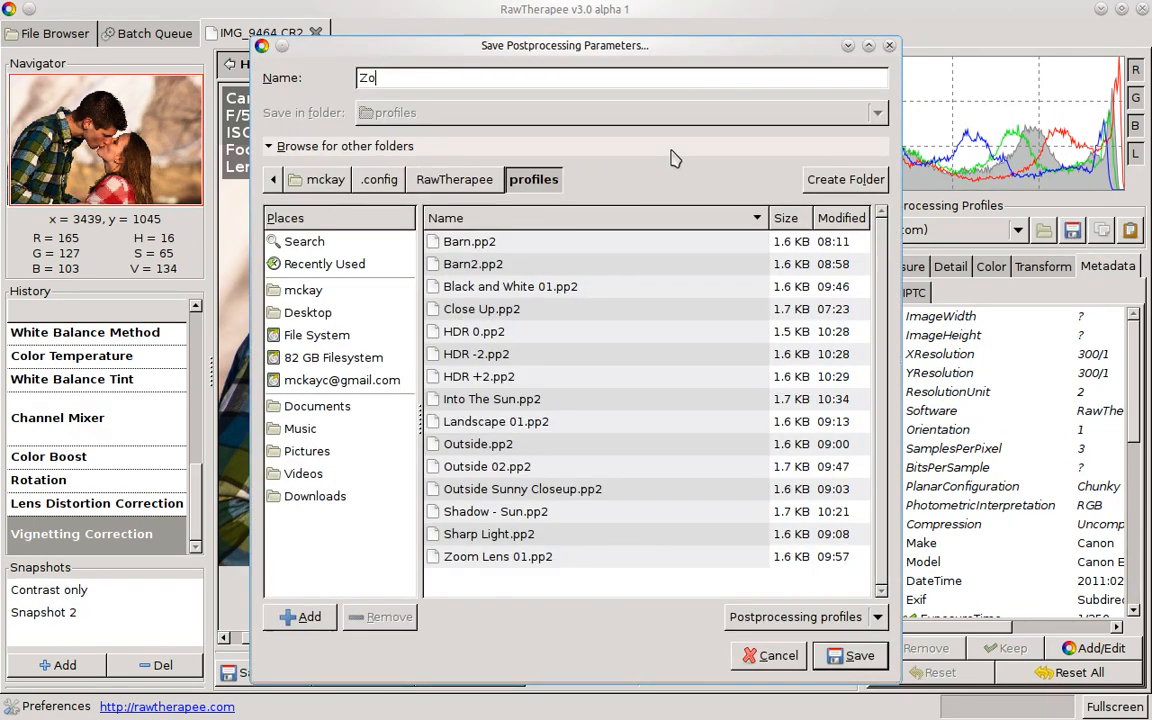
type("om Lens")
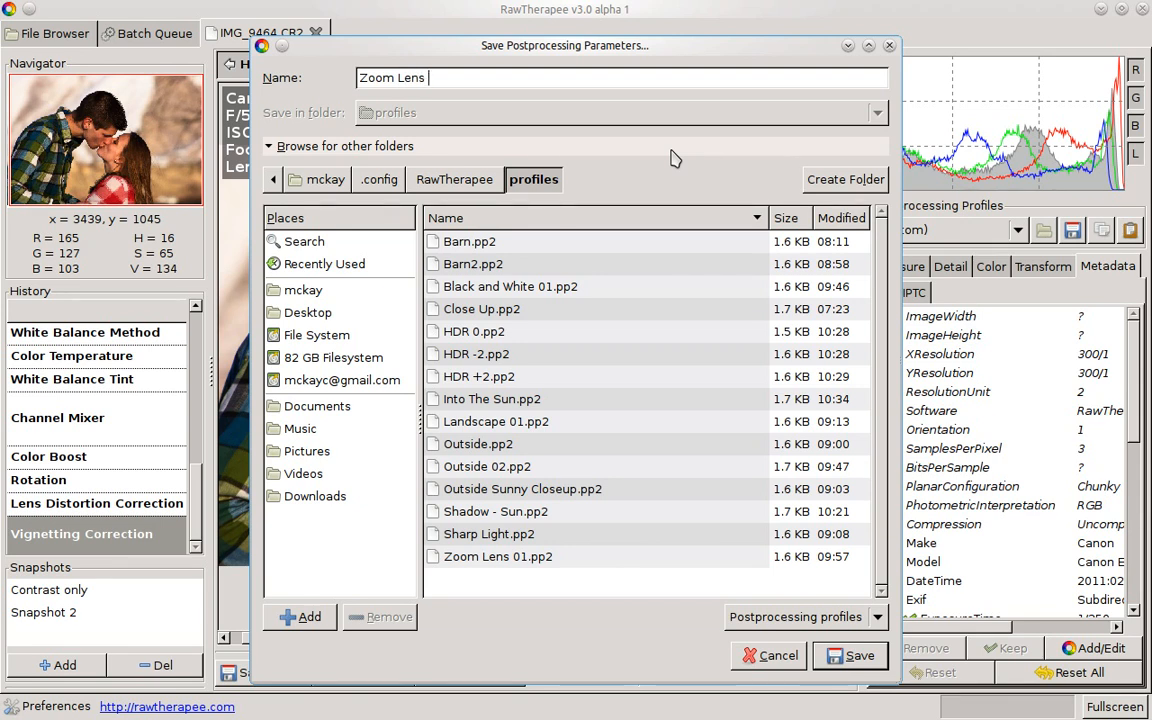
type("02")
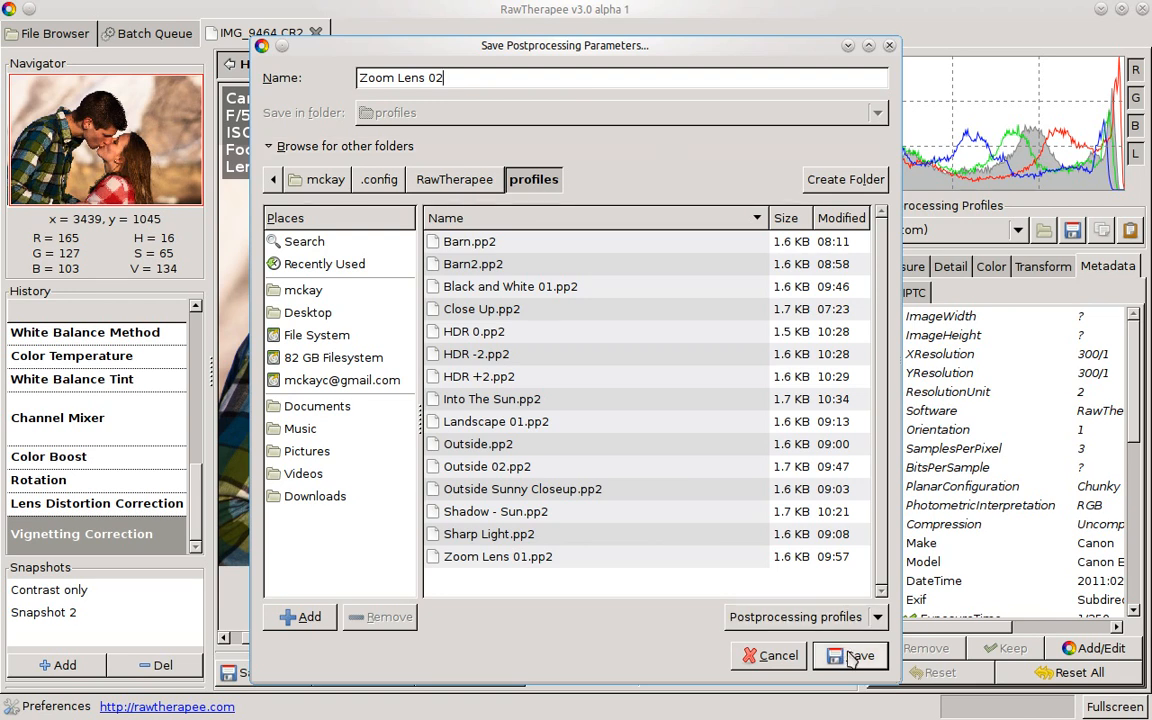
left_click(858, 655)
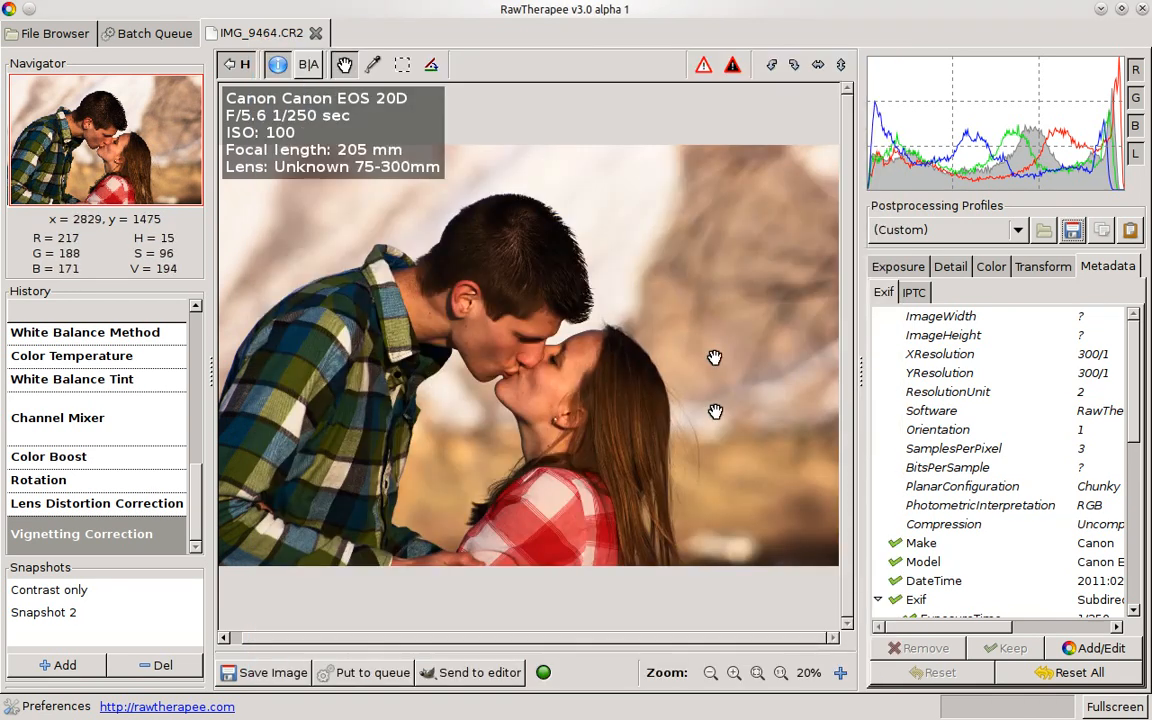
mouse_move(809, 431)
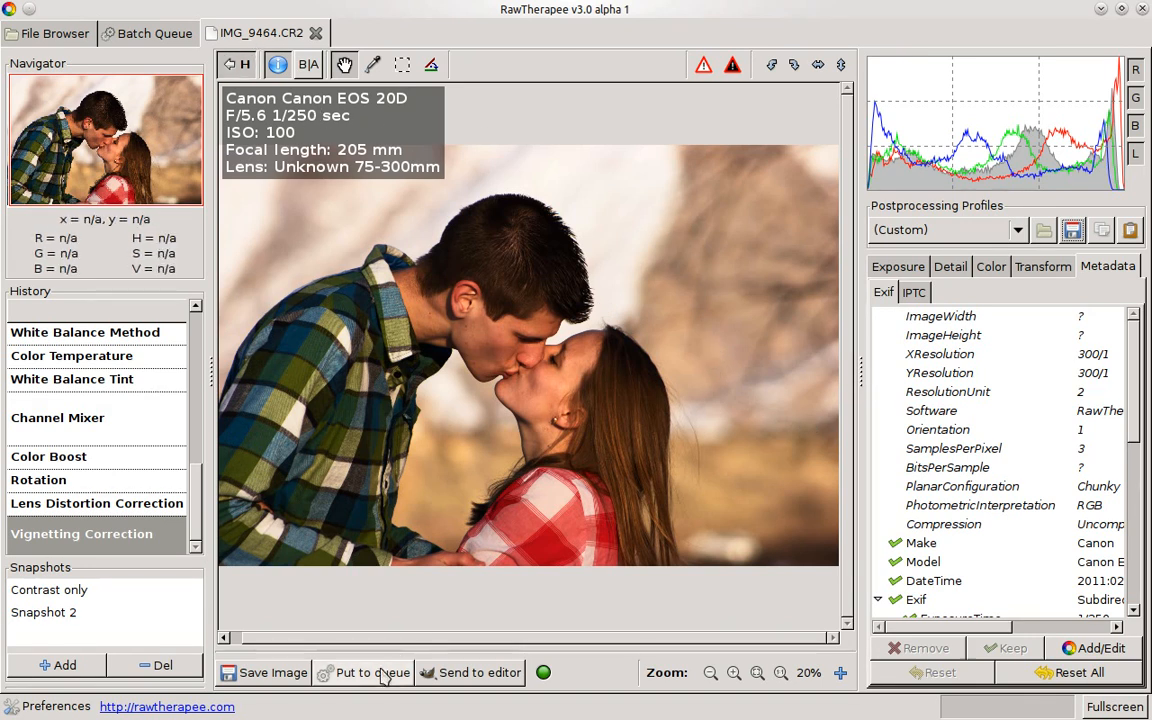
mouse_move(430, 395)
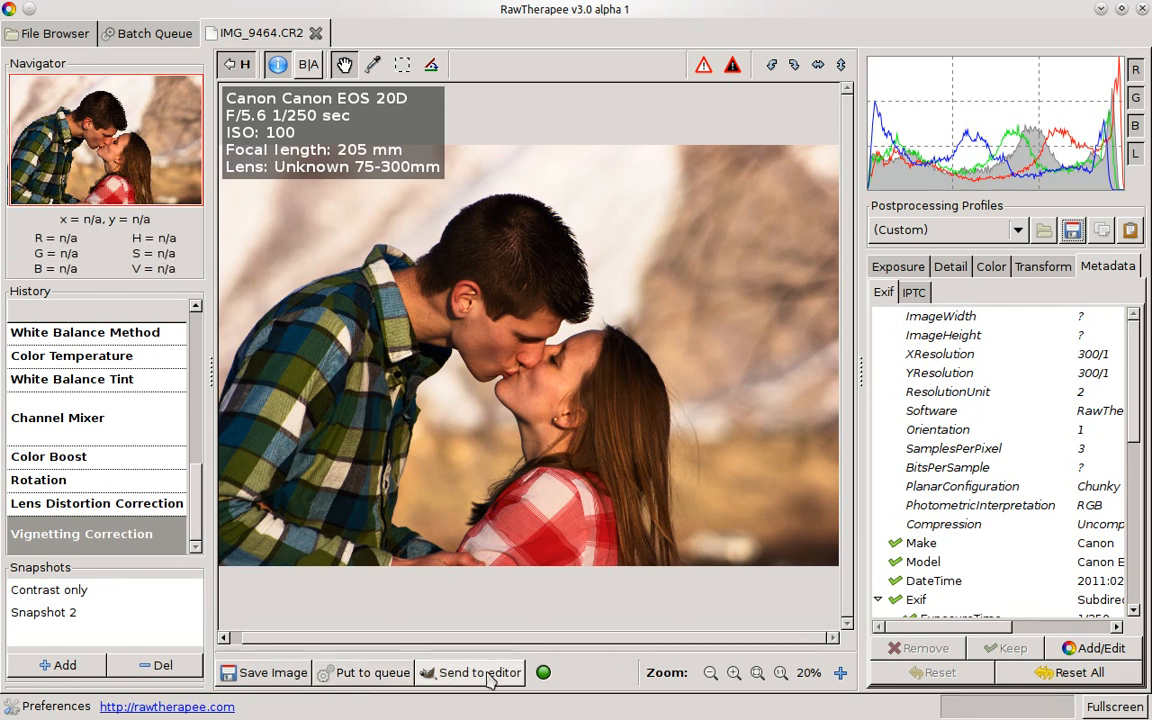
mouse_move(273, 672)
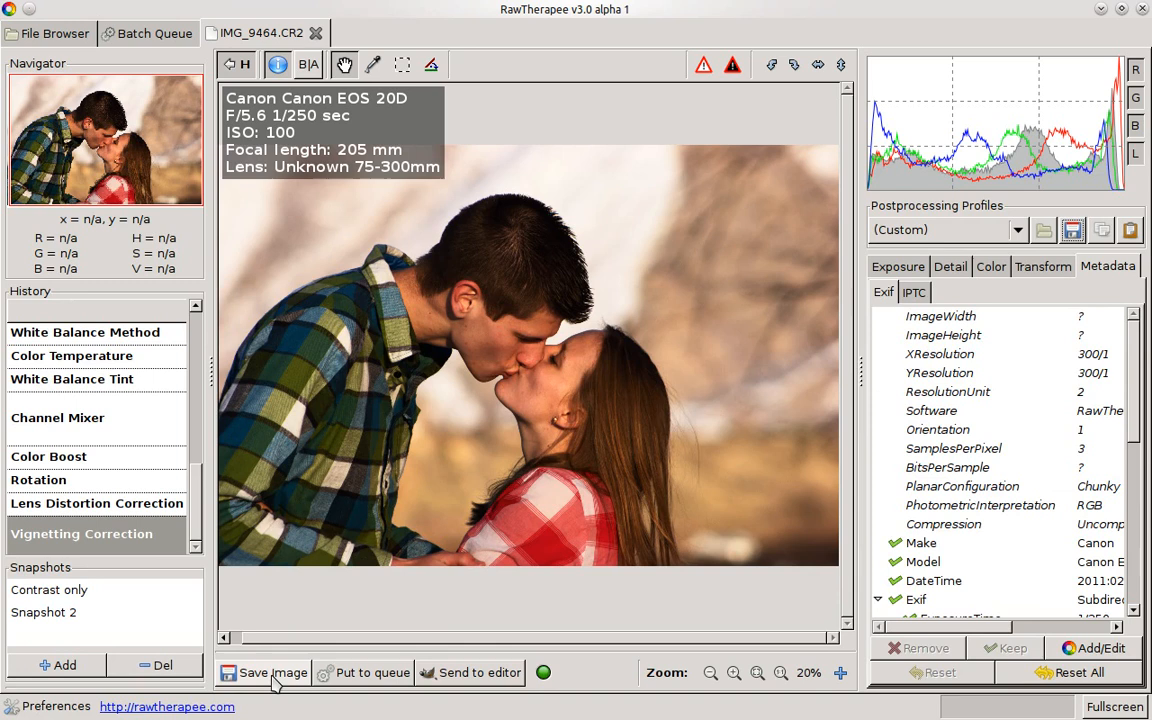
mouse_move(358, 685)
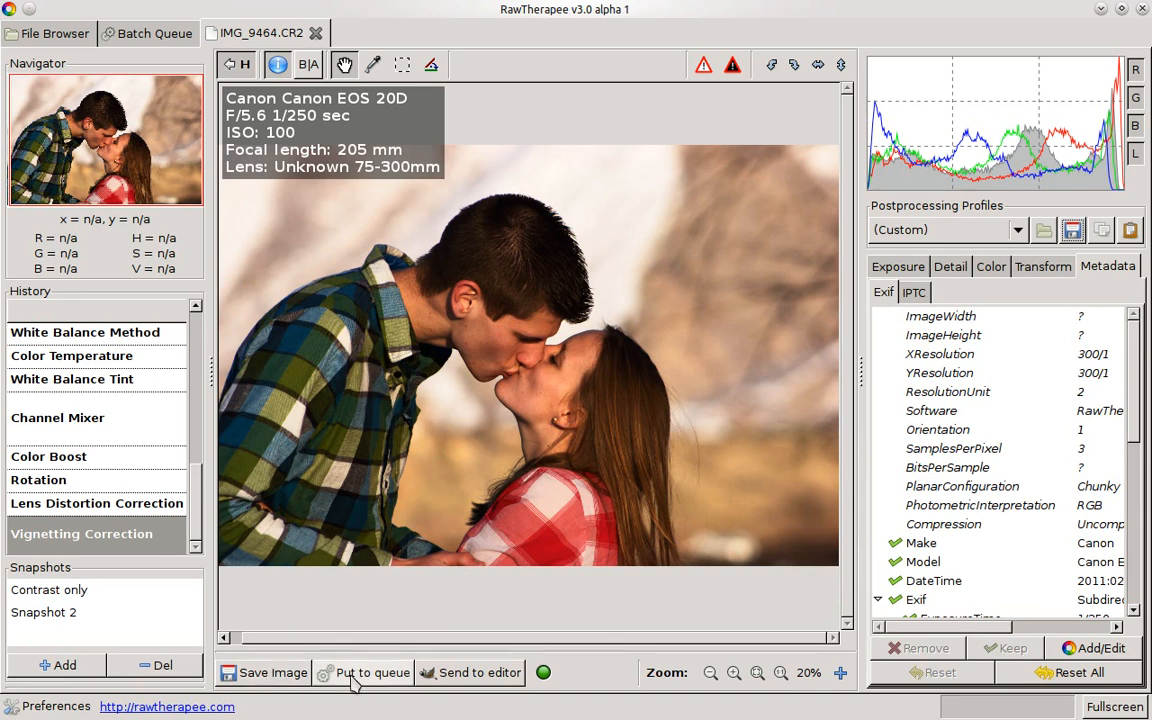
- Confirm IMG_9464.CR2 is in the batch queue, then return to its editor with Snapshot 2
left_click(154, 33)
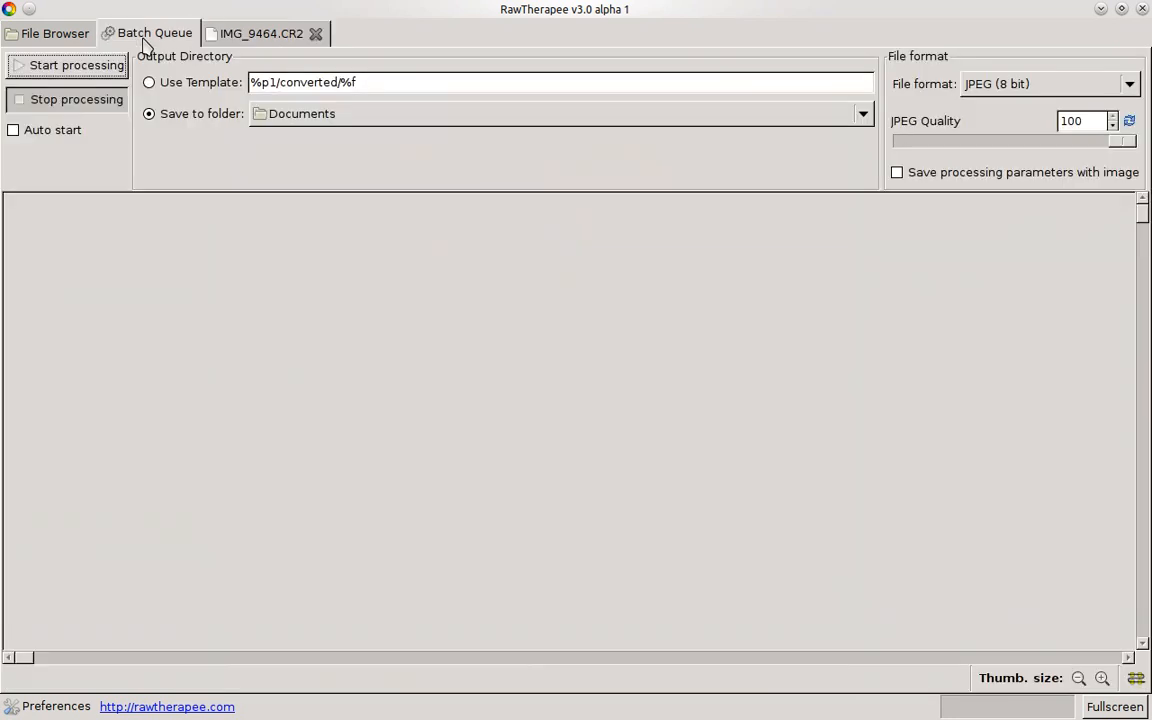
mouse_move(288, 47)
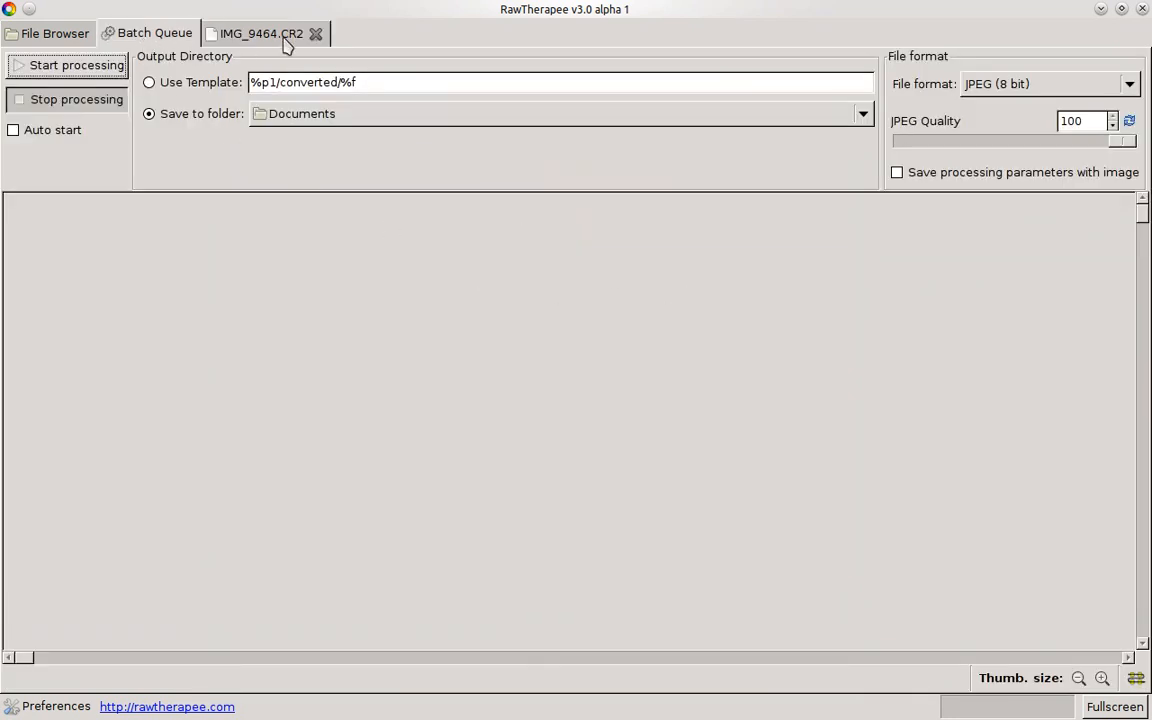
mouse_move(1147, 237)
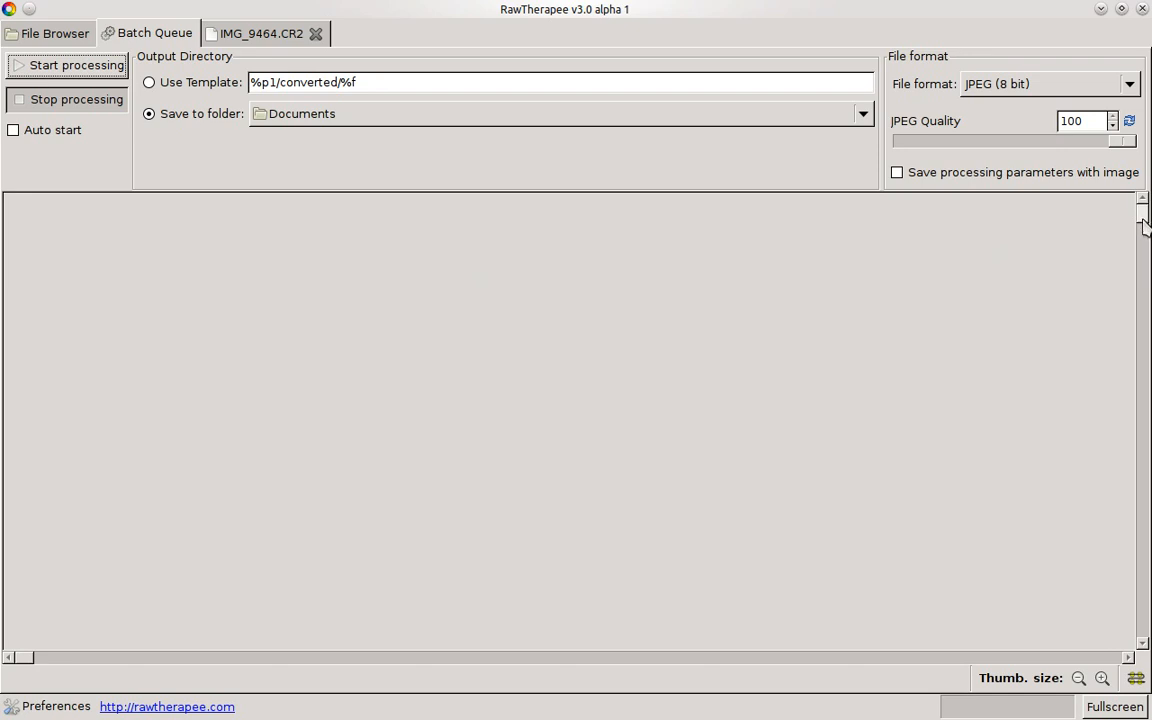
mouse_move(627, 146)
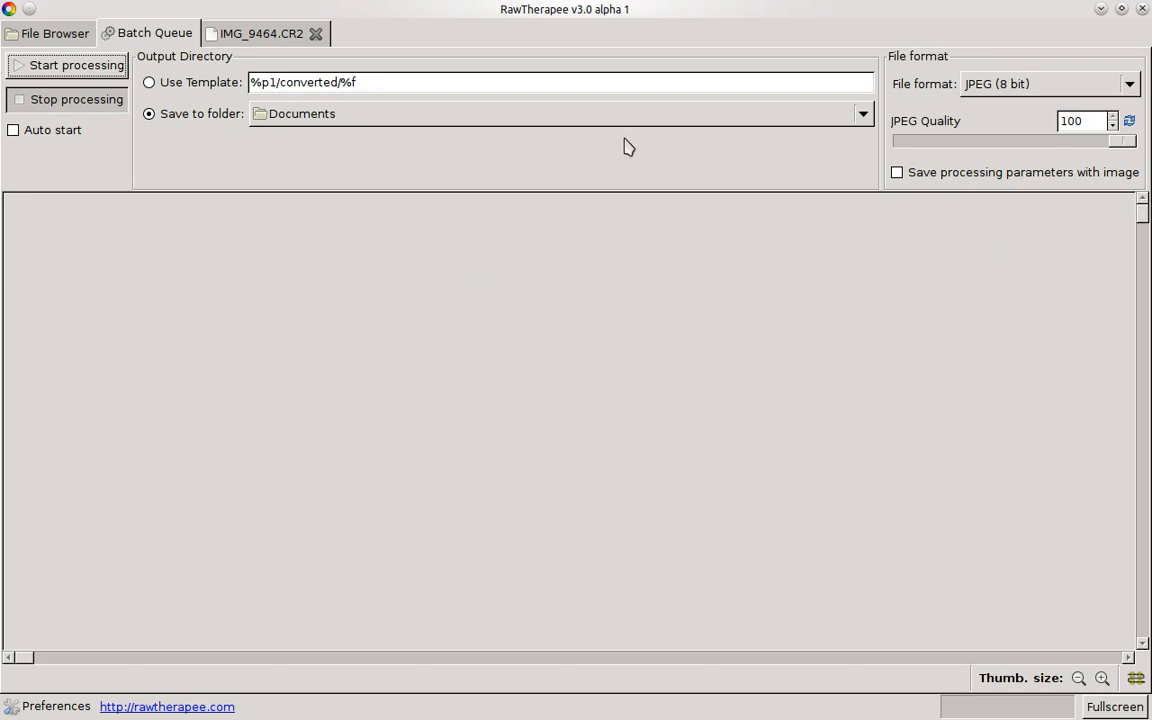
left_click(261, 33)
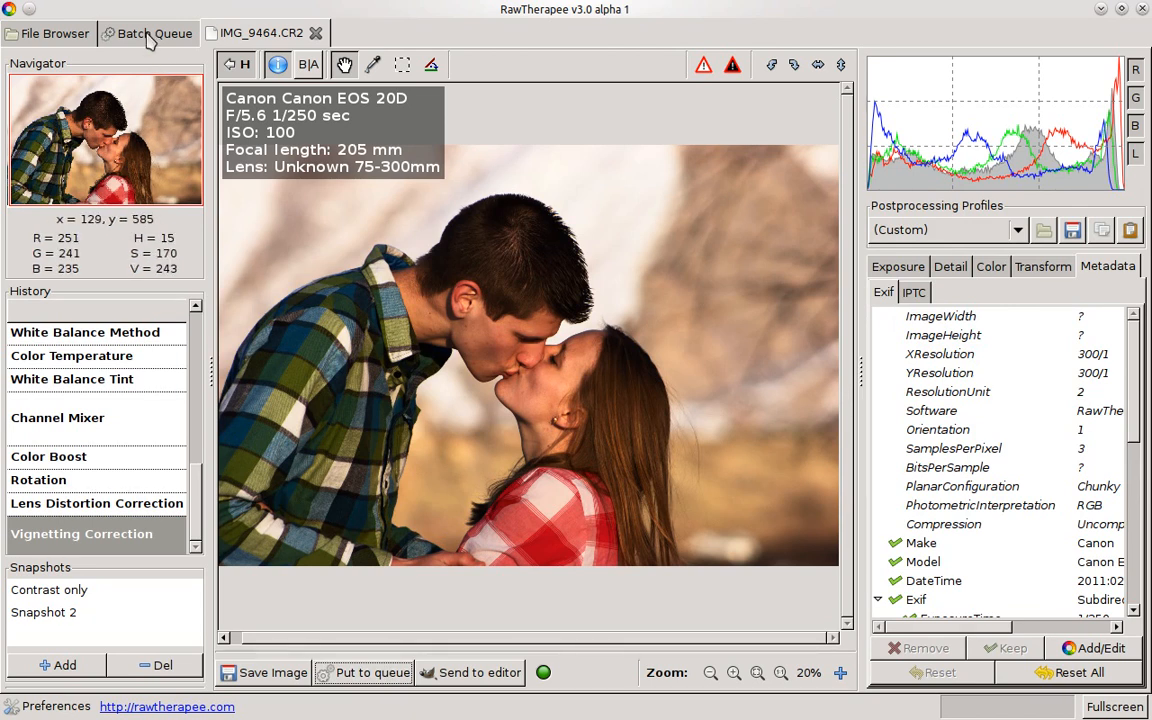
left_click(154, 33)
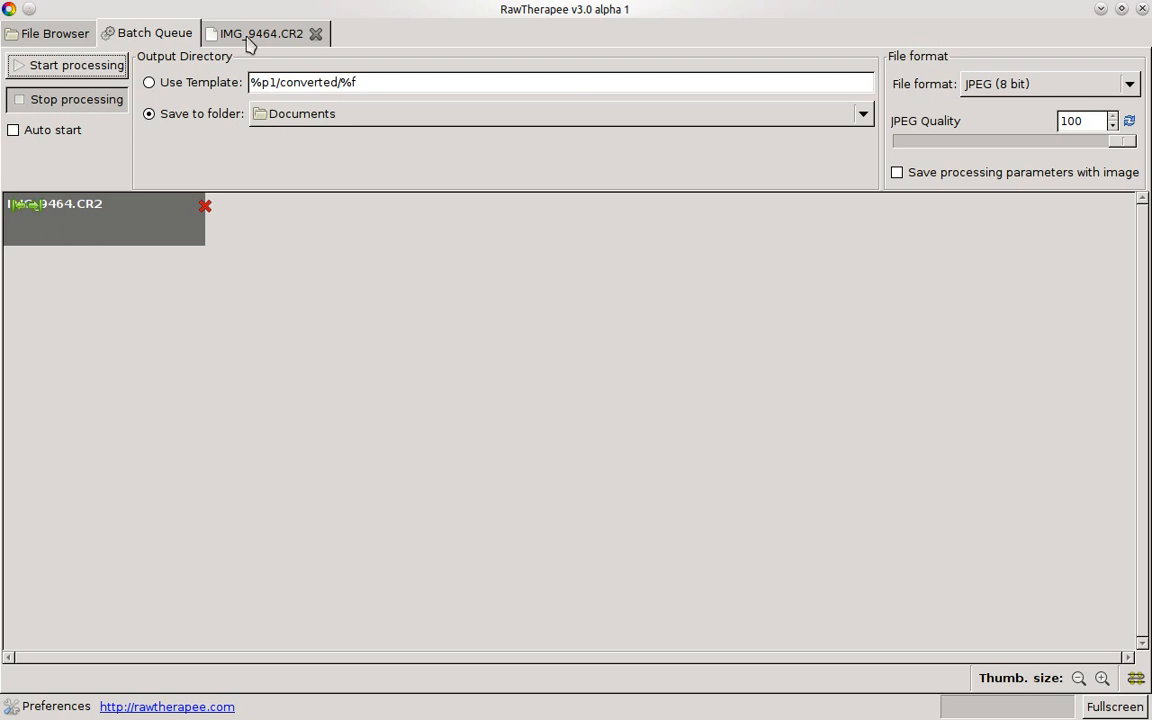
left_click(262, 33)
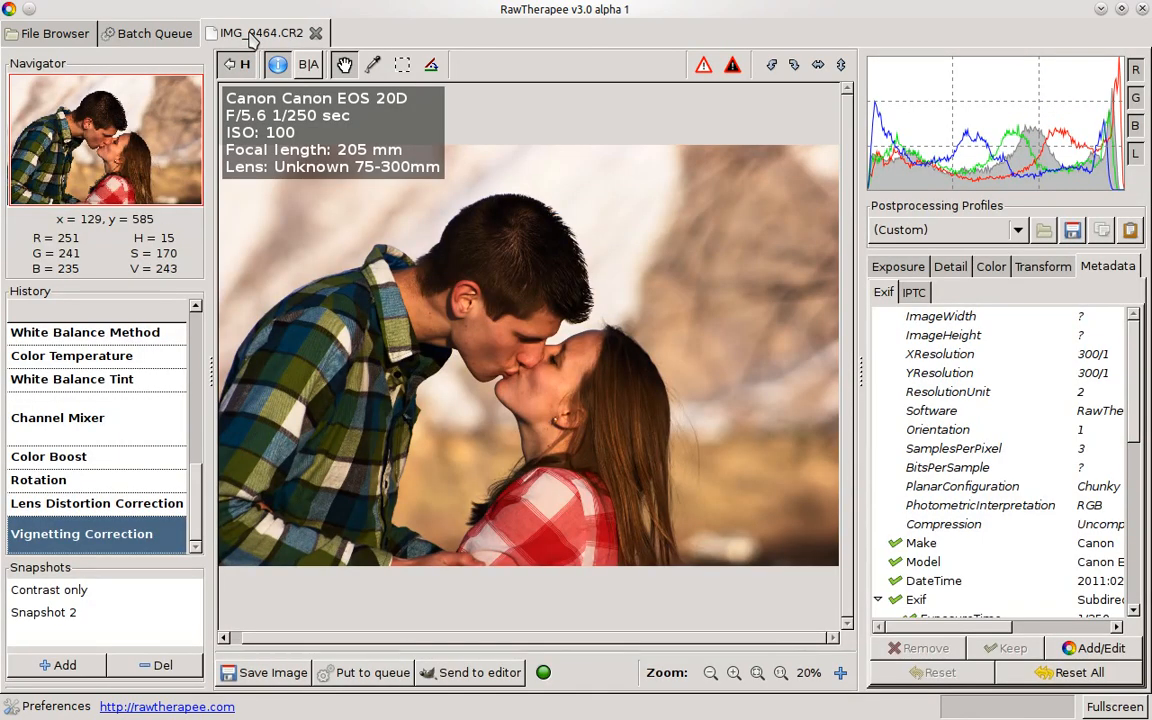
left_click(154, 33)
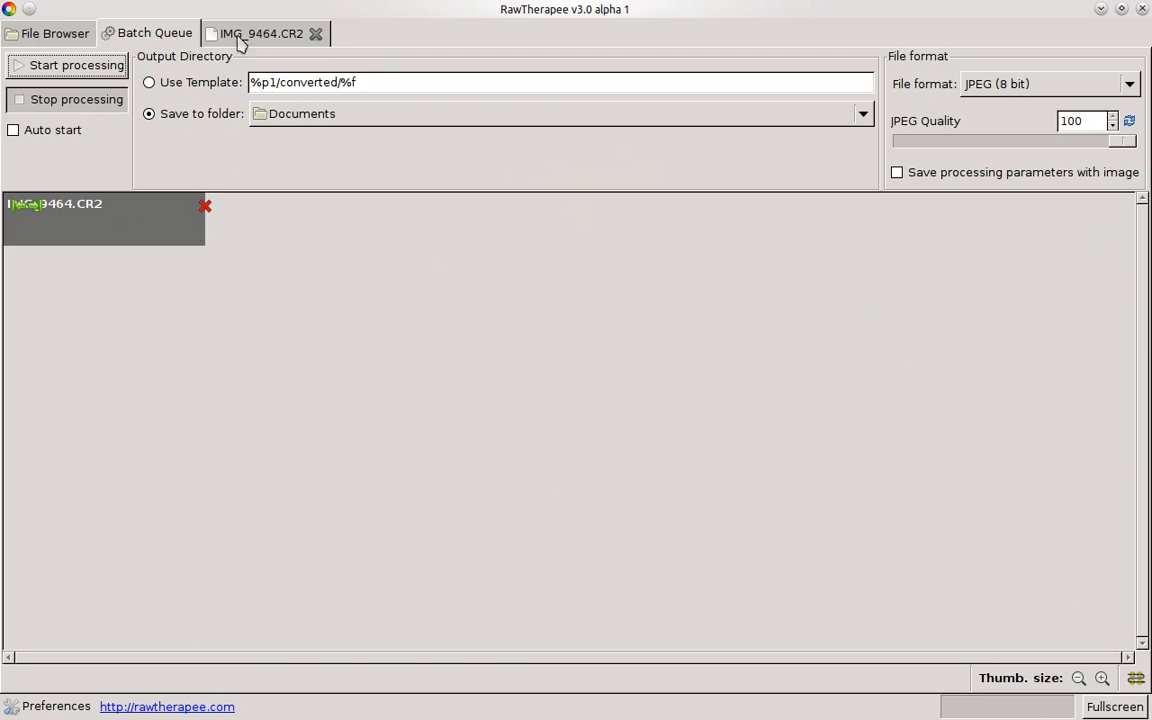
left_click(262, 33)
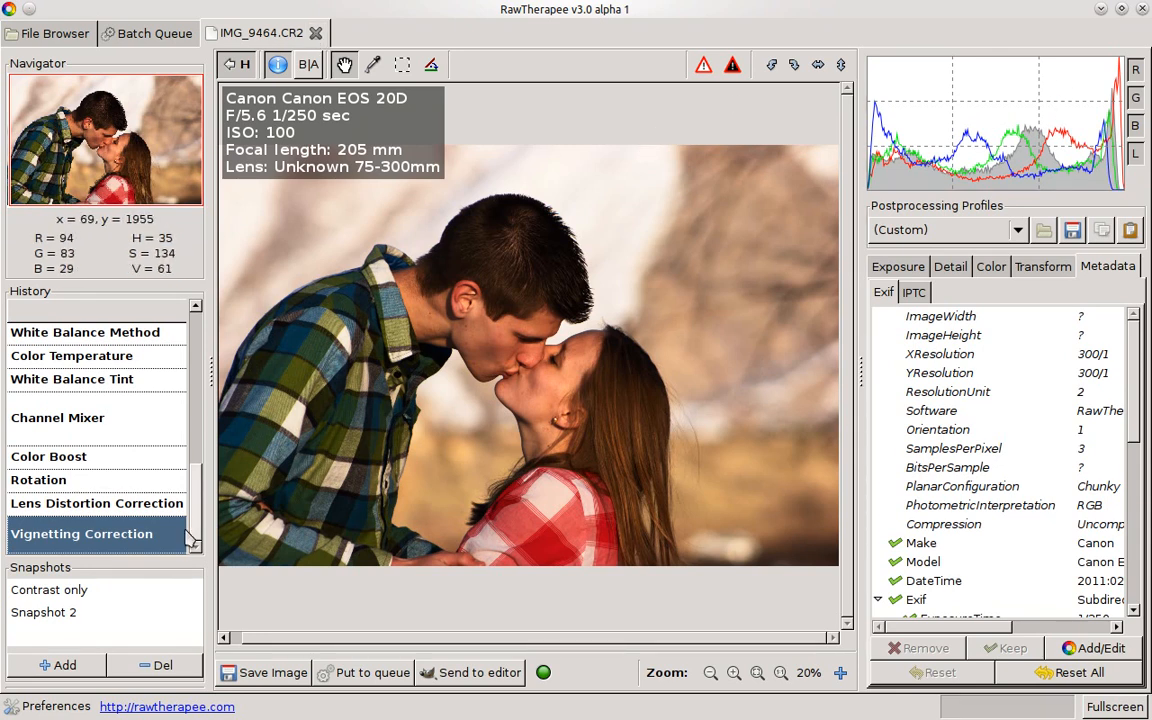
left_click(43, 611)
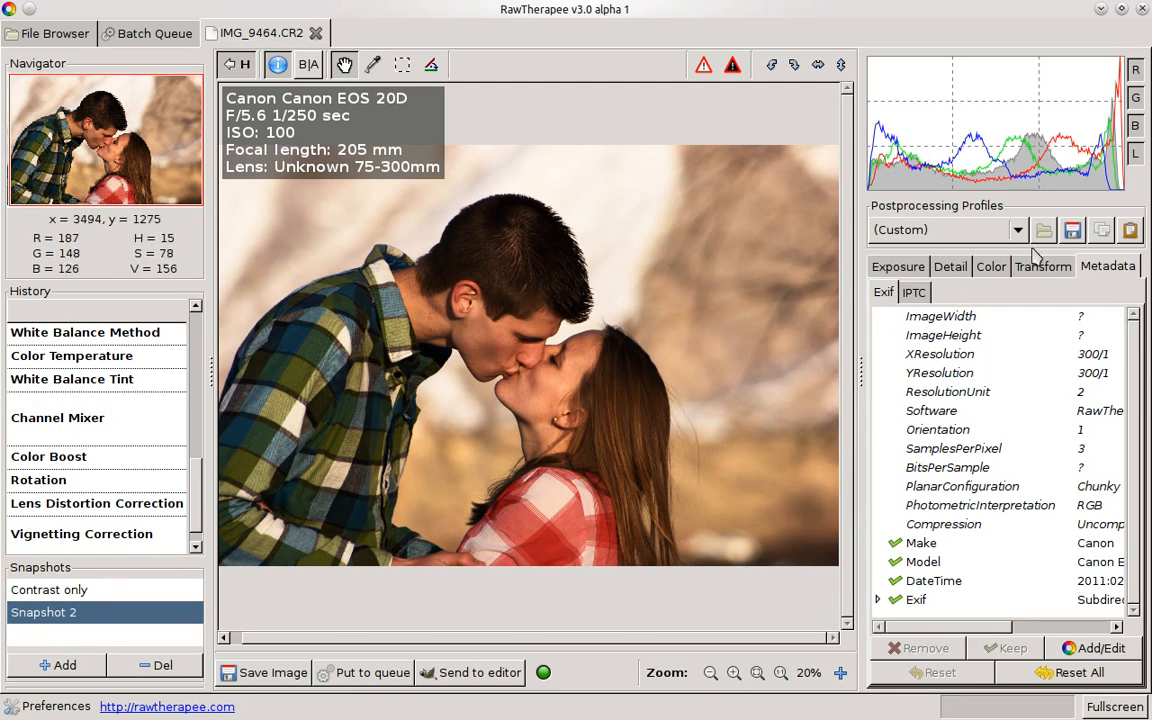
- Choose Zoom Lens 02 from the Postprocessing Profiles dropdown for IMG_9464.CR2
left_click(1016, 230)
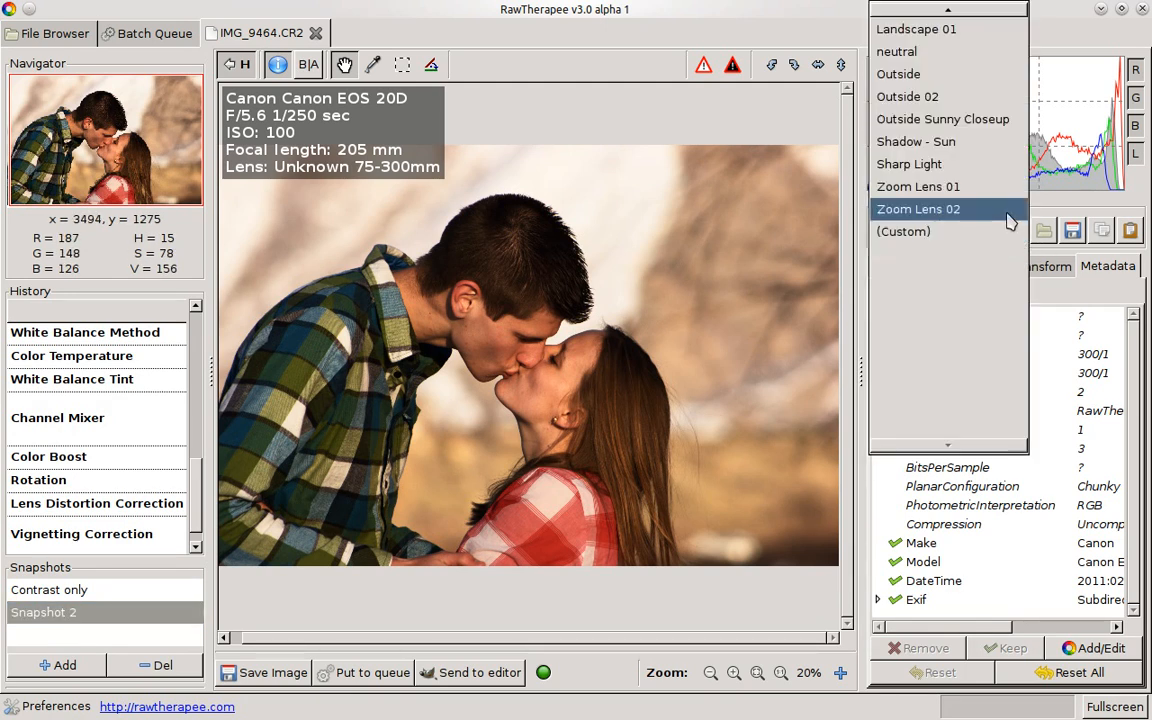
left_click(917, 209)
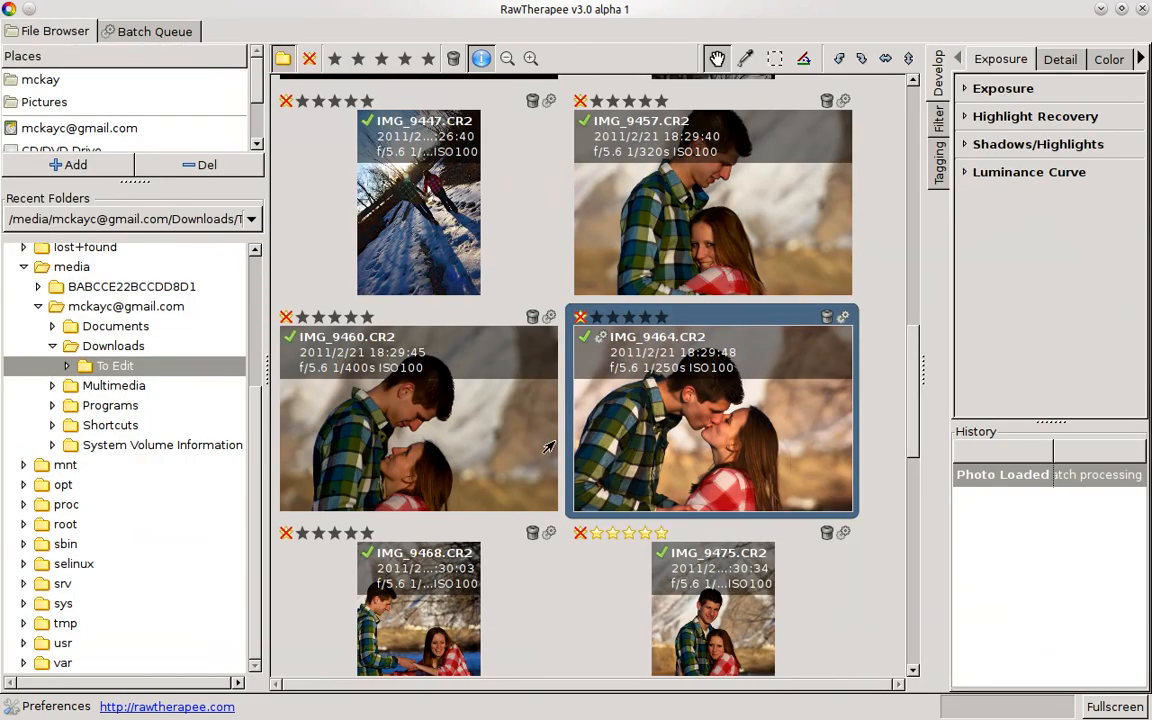
mouse_move(719, 437)
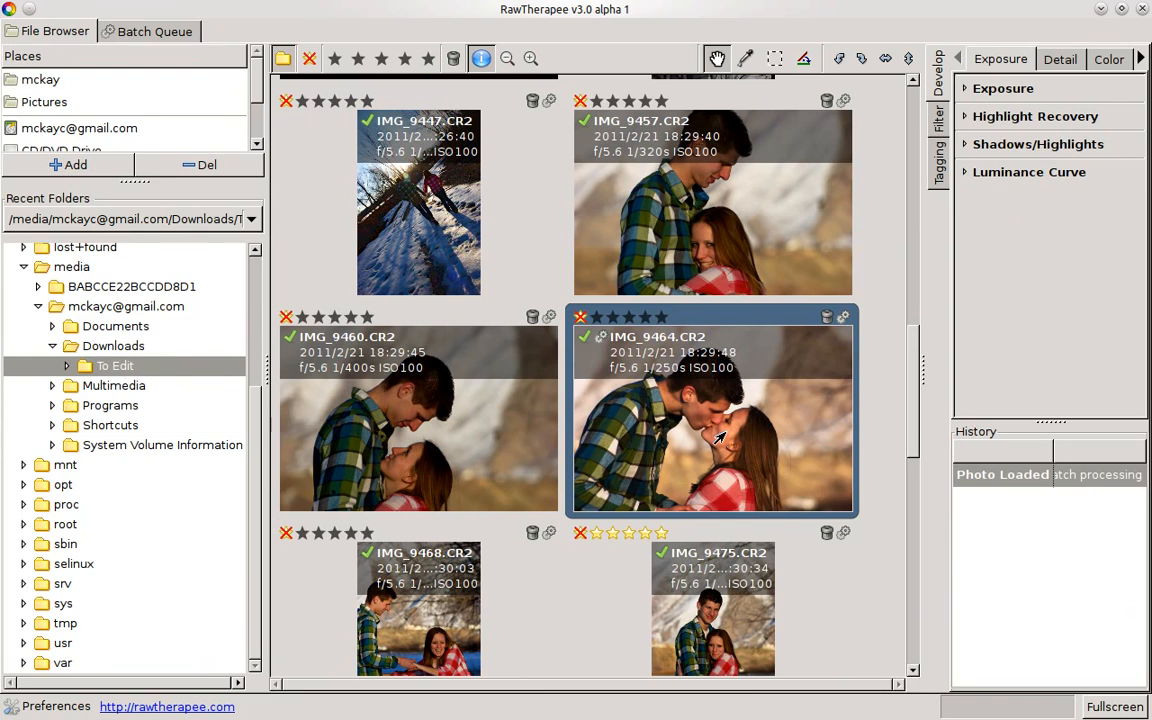
mouse_move(822, 320)
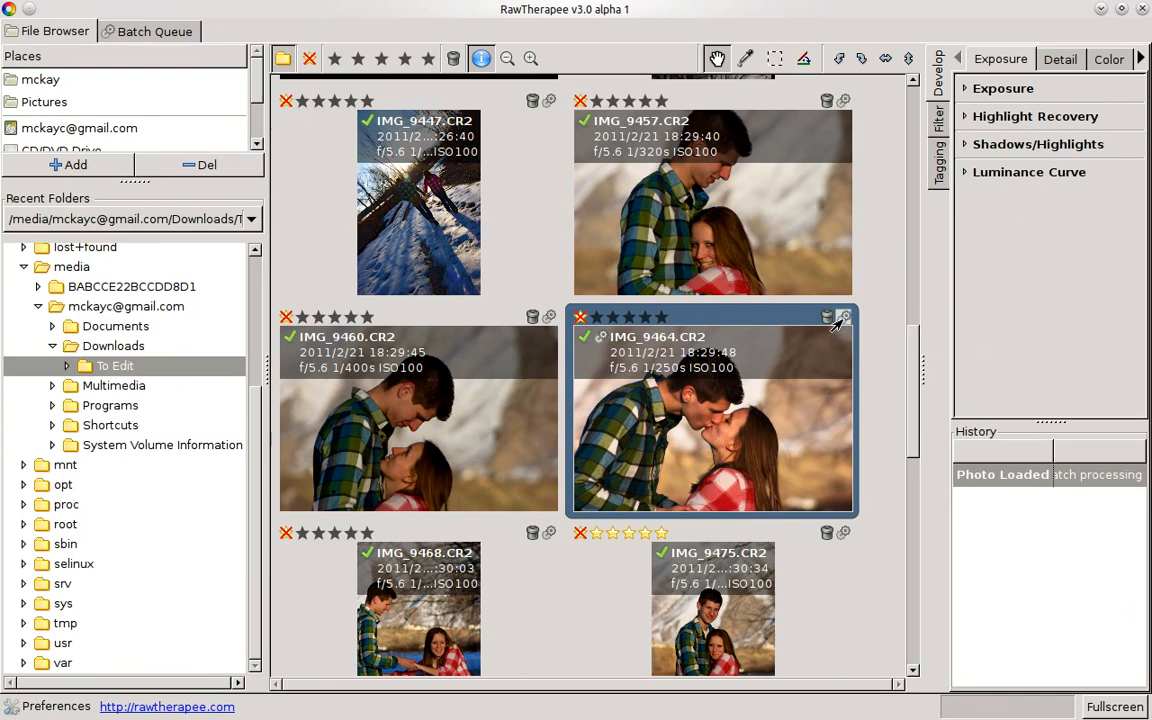
mouse_move(715, 440)
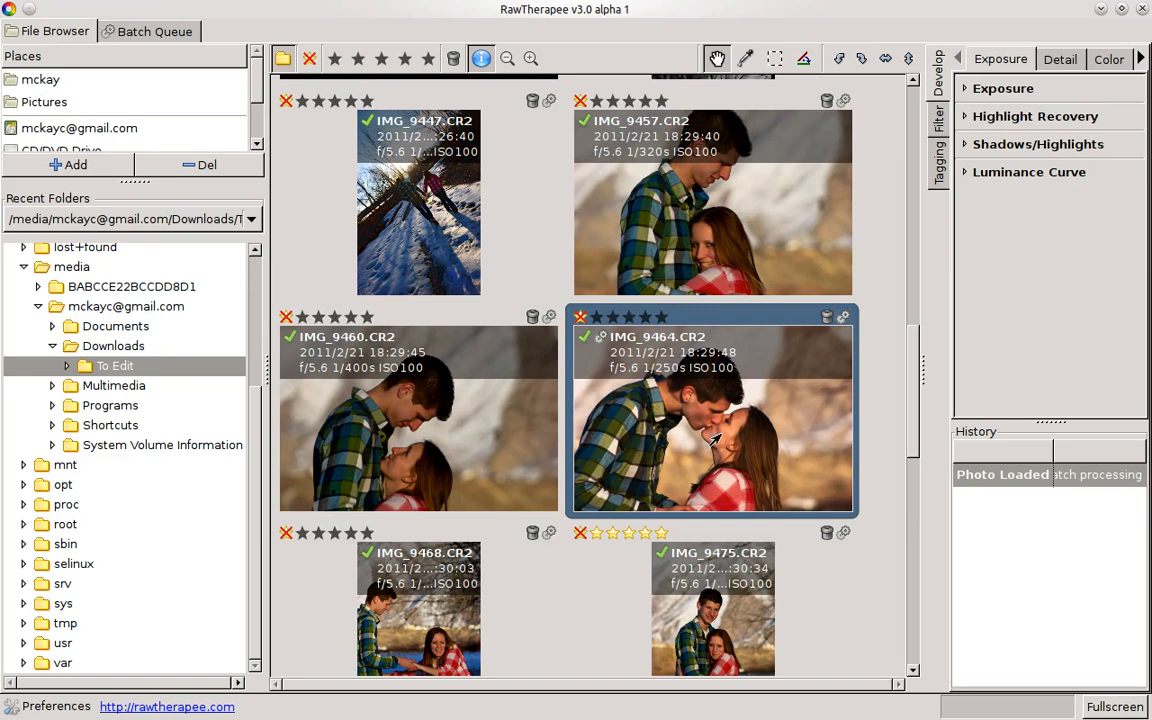
mouse_move(697, 447)
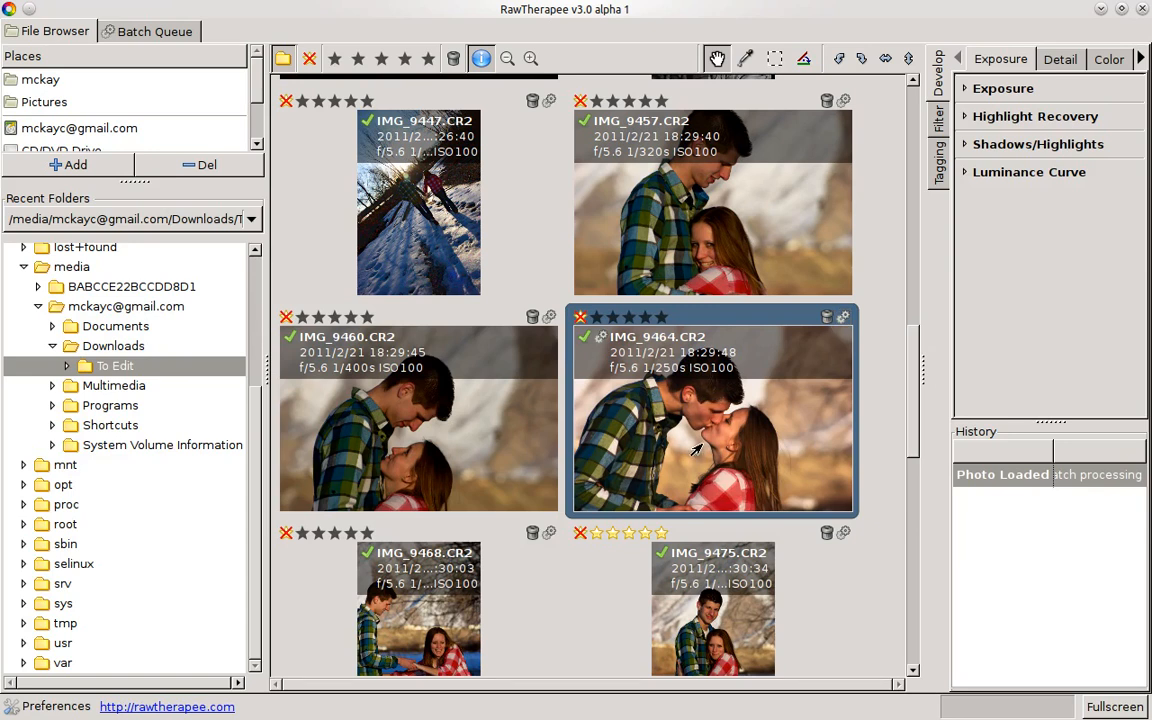
- Switch between File Browser and Batch Queue to verify the queued IMG_9464.CR2 job
left_click(154, 31)
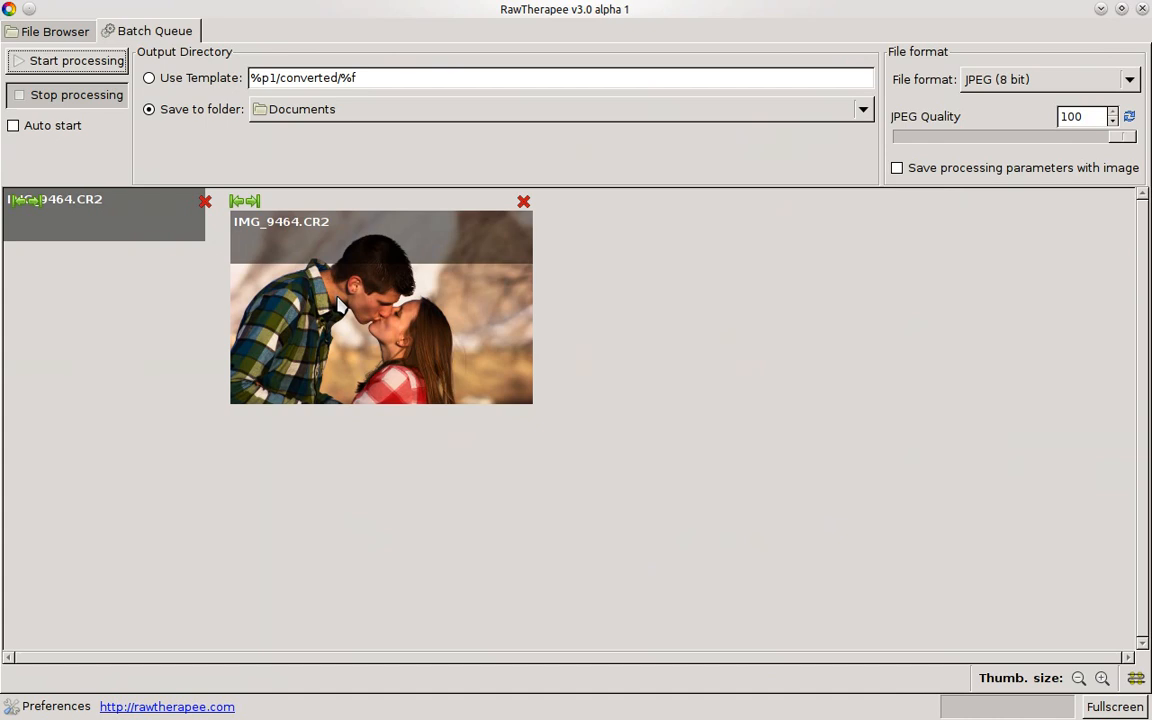
left_click(54, 31)
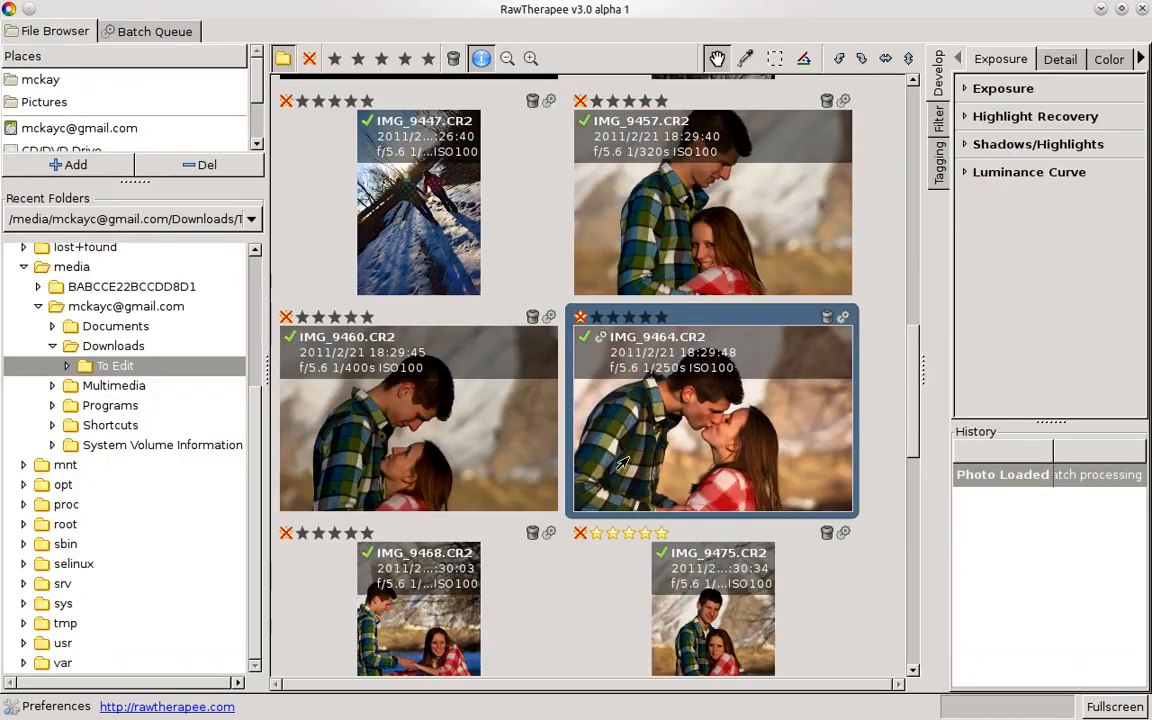
mouse_move(195, 225)
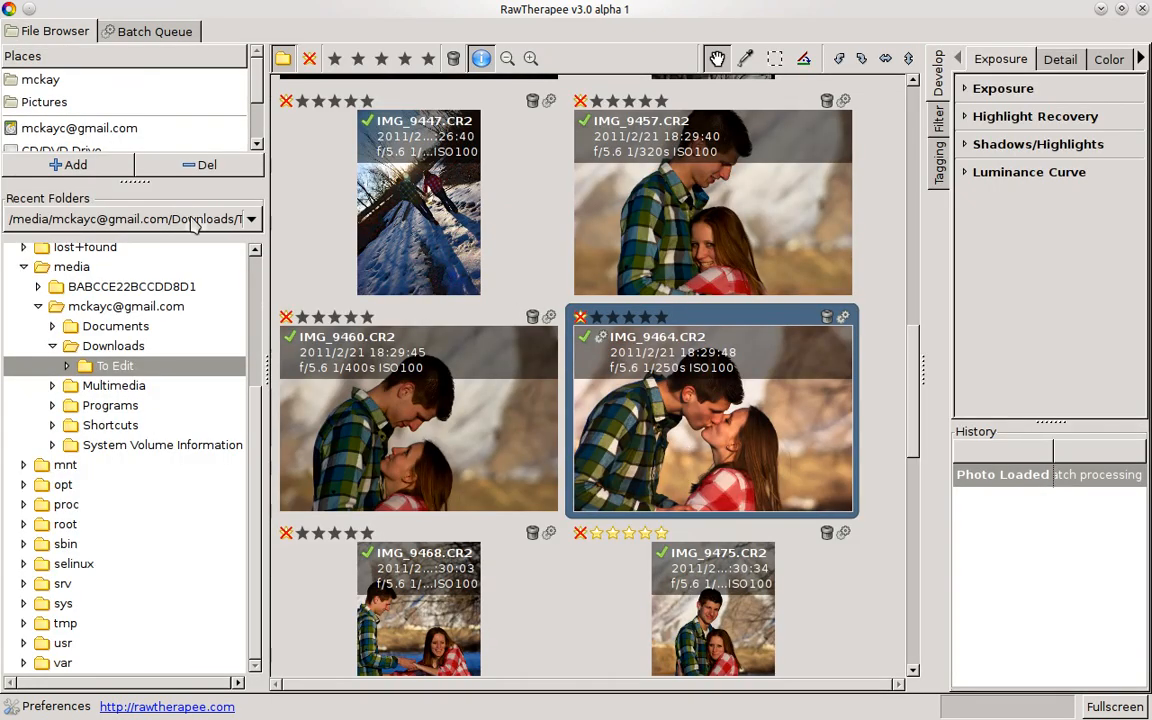
left_click(148, 31)
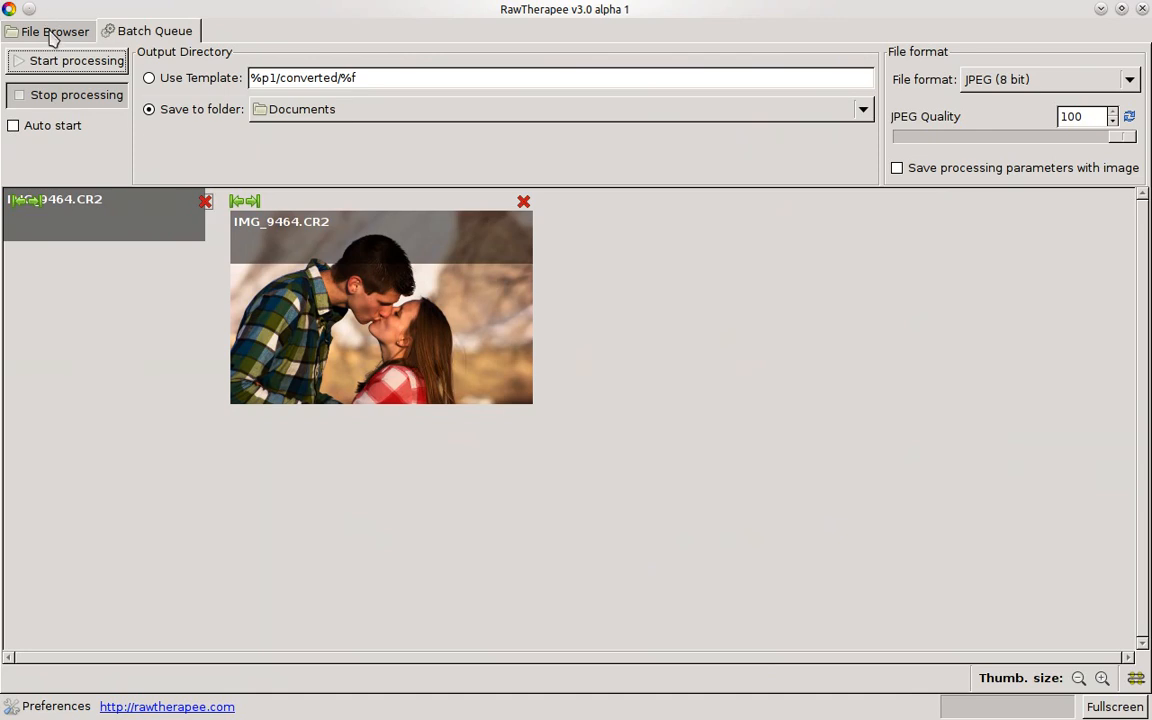
left_click(55, 31)
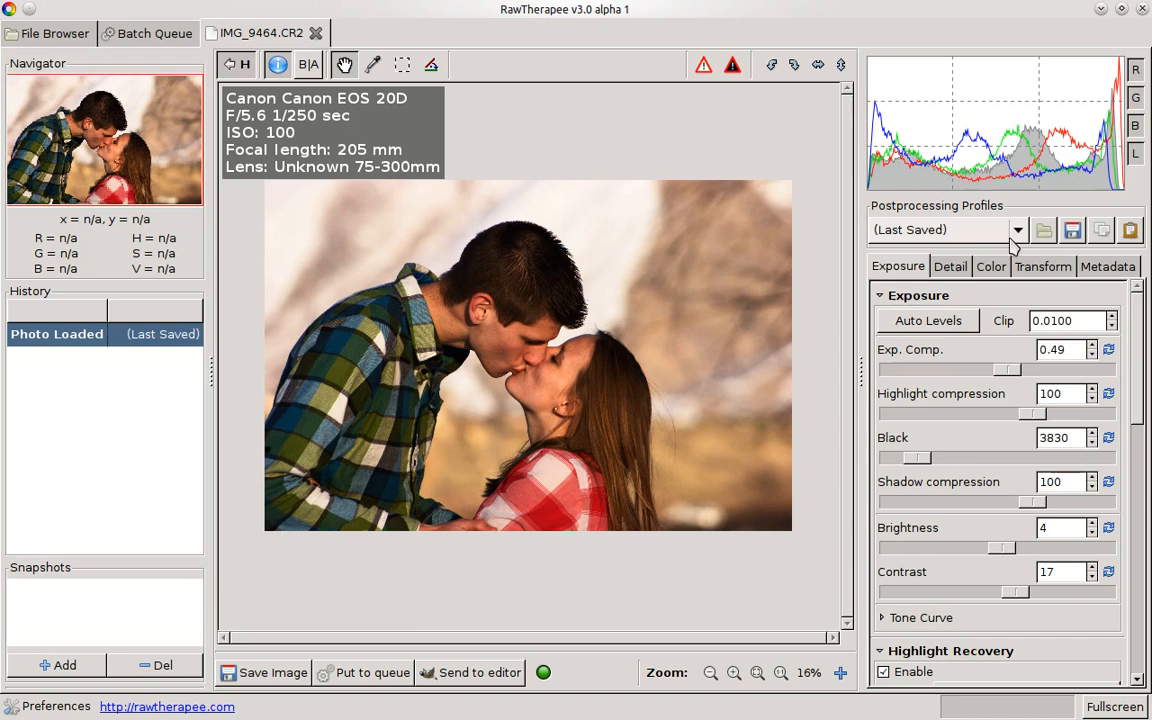
- Try Zoom Lens 02, Zoom Lens 01 and Black and White 01, finishing on Barn
left_click(1017, 230)
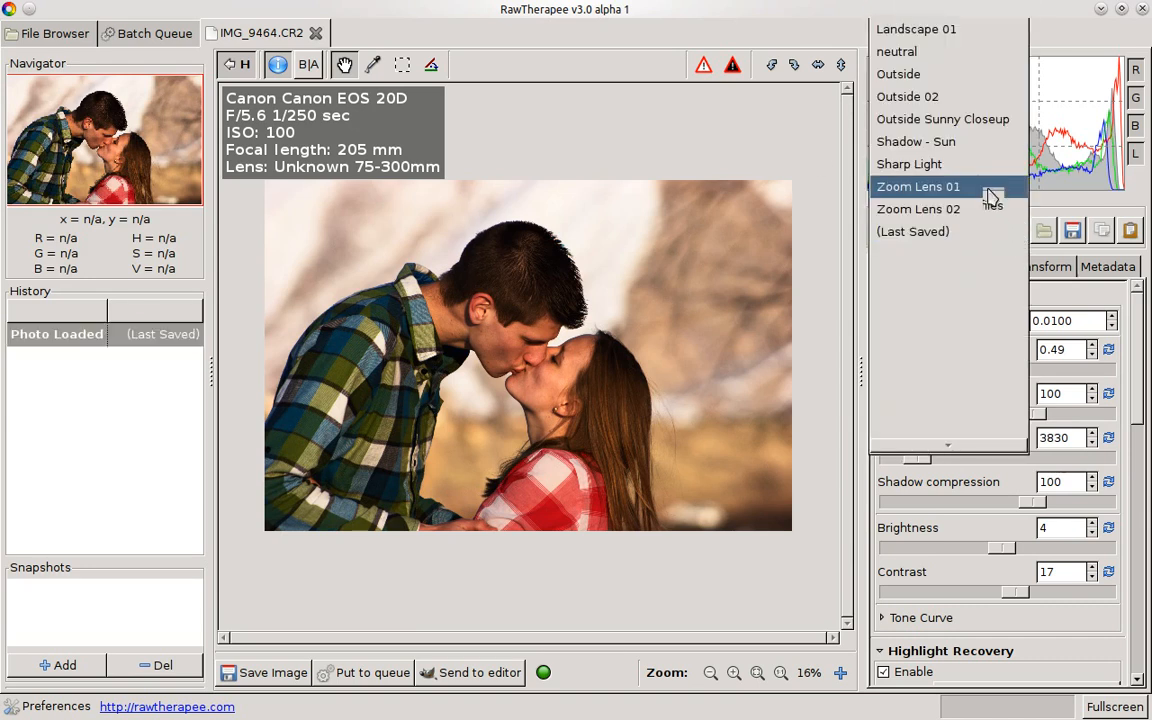
left_click(917, 186)
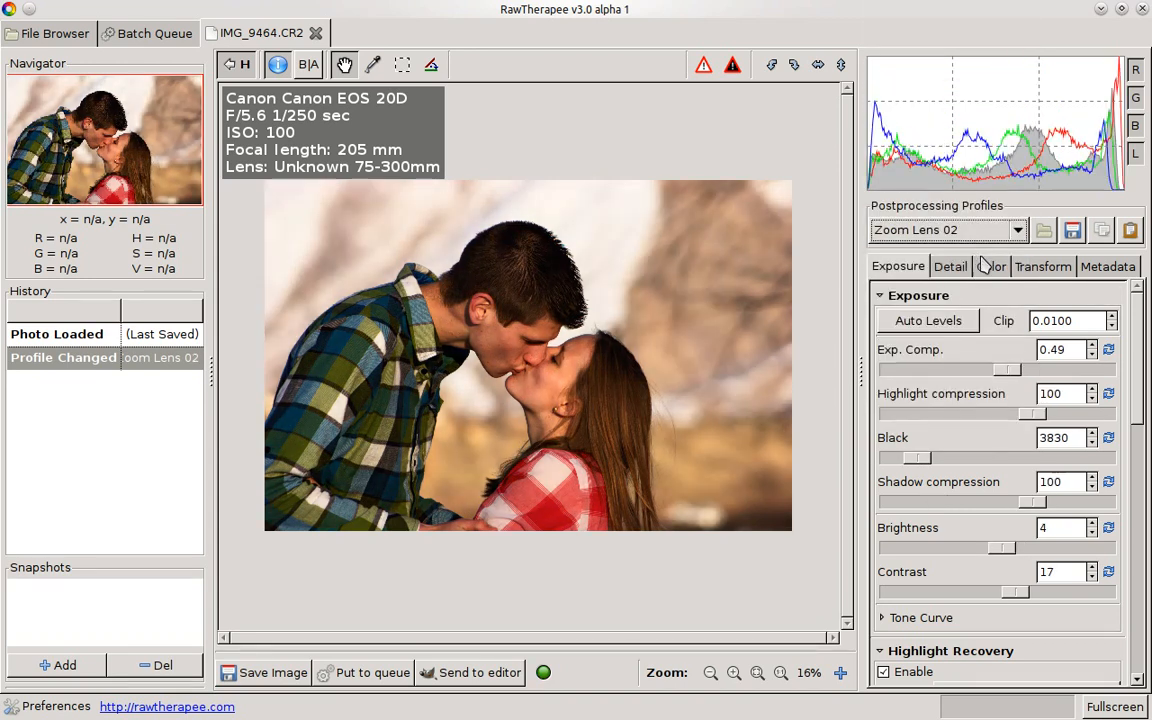
left_click(945, 230)
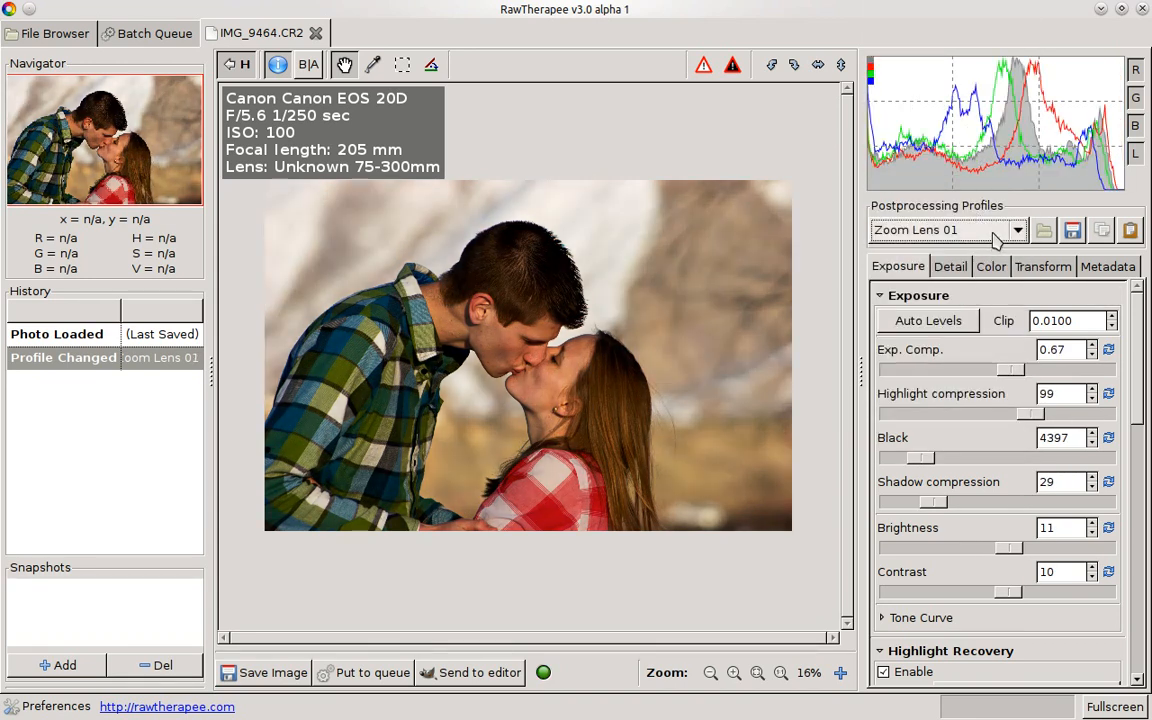
left_click(1017, 229)
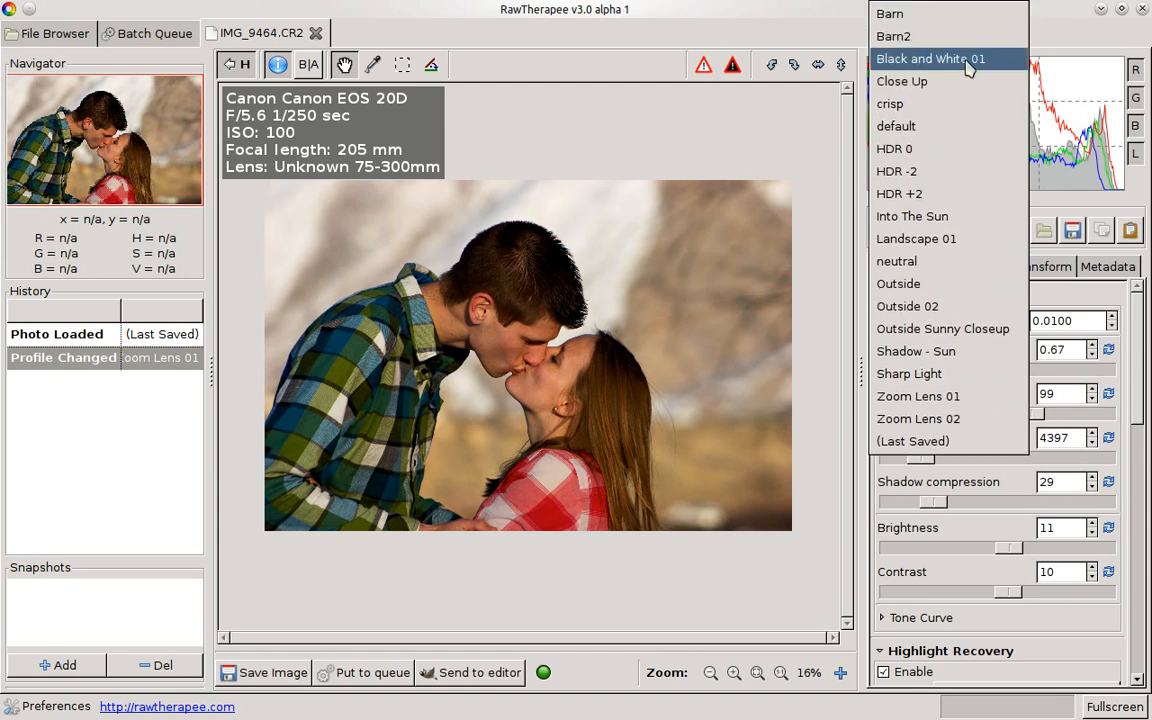
left_click(929, 58)
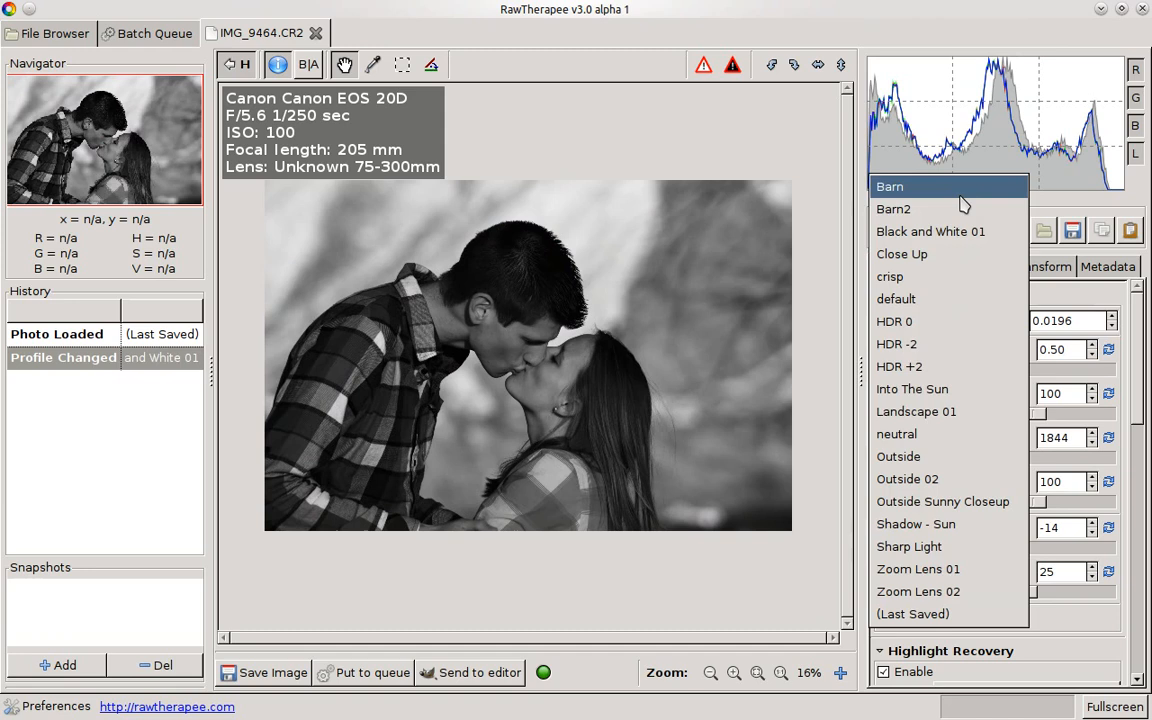
left_click(889, 186)
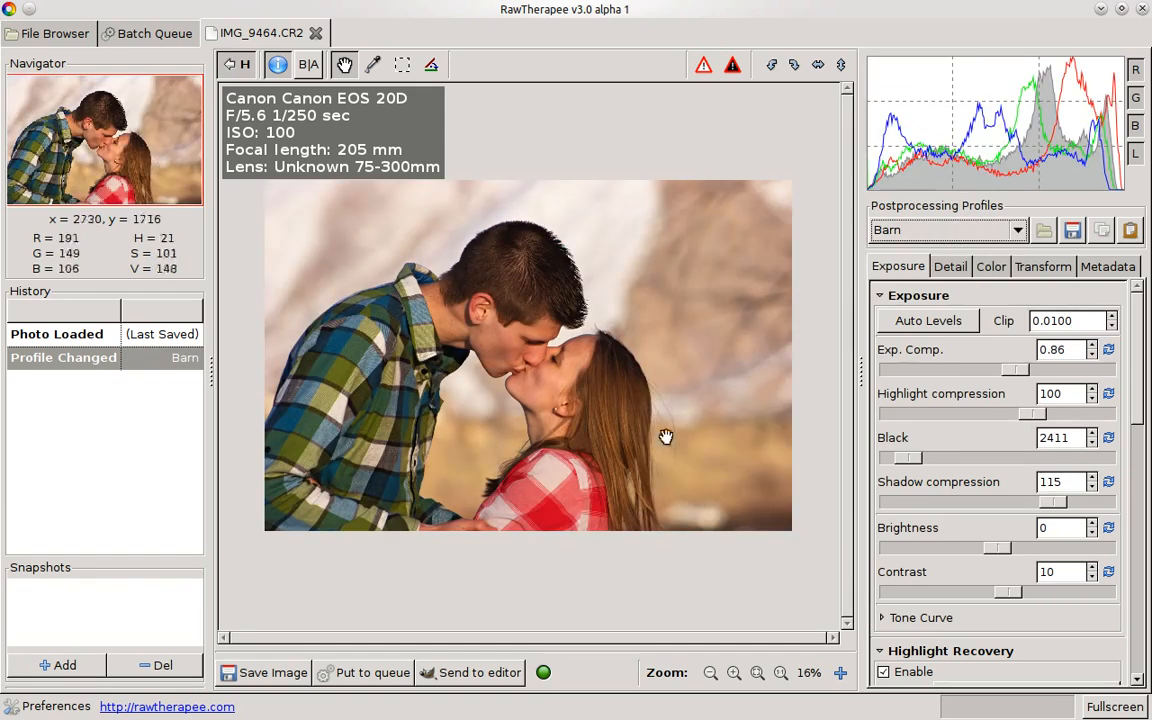
mouse_move(743, 257)
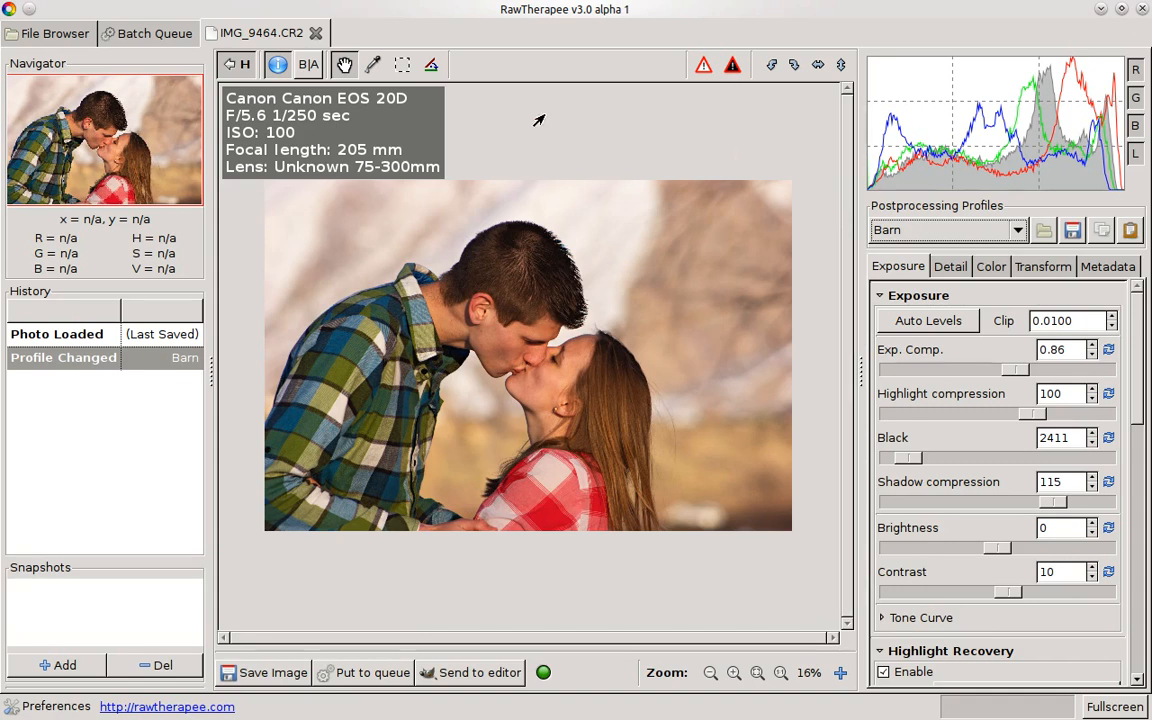
mouse_move(543, 18)
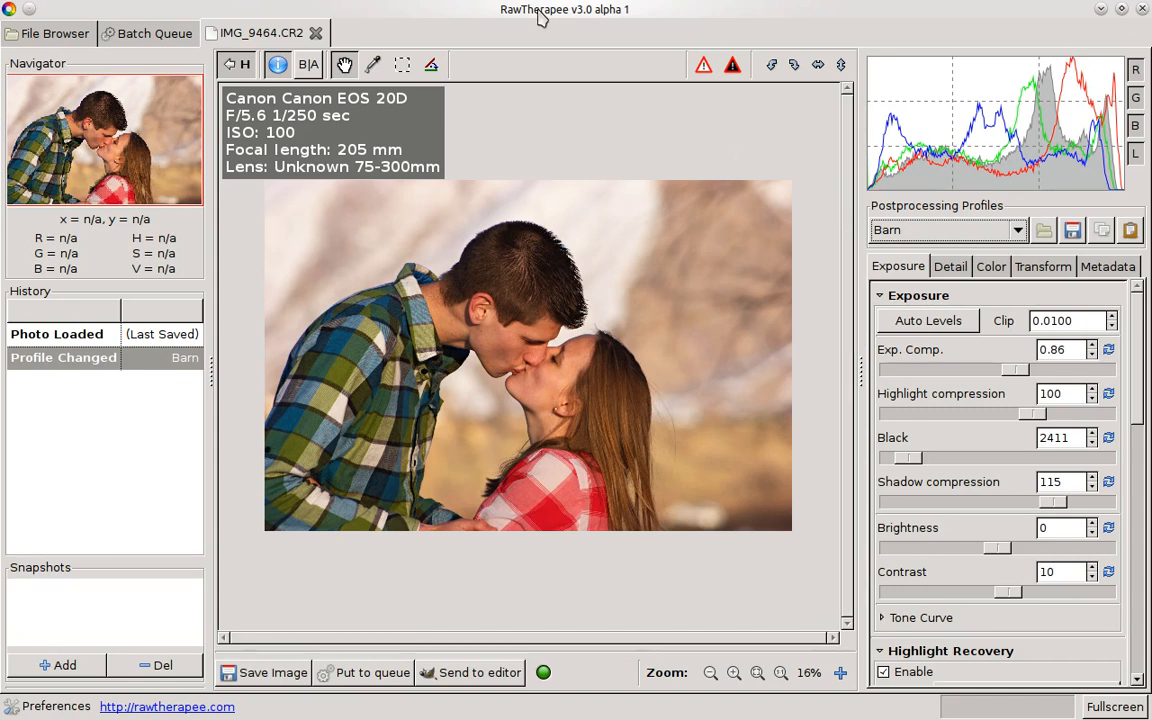
mouse_move(790, 575)
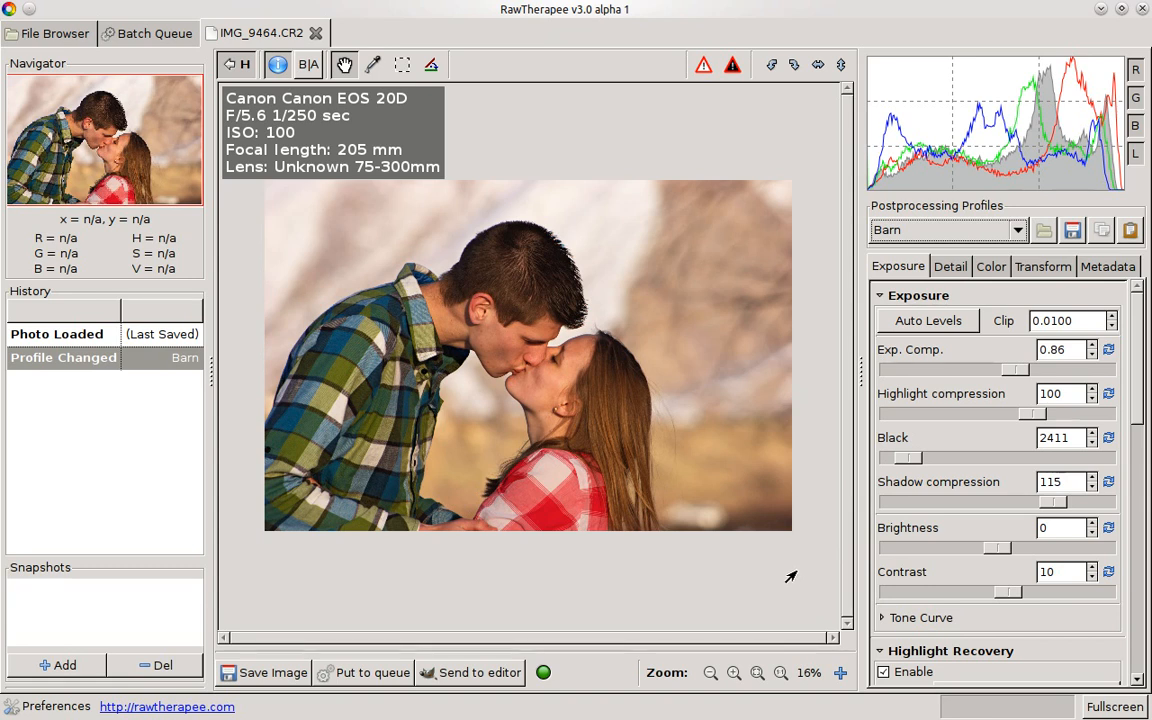